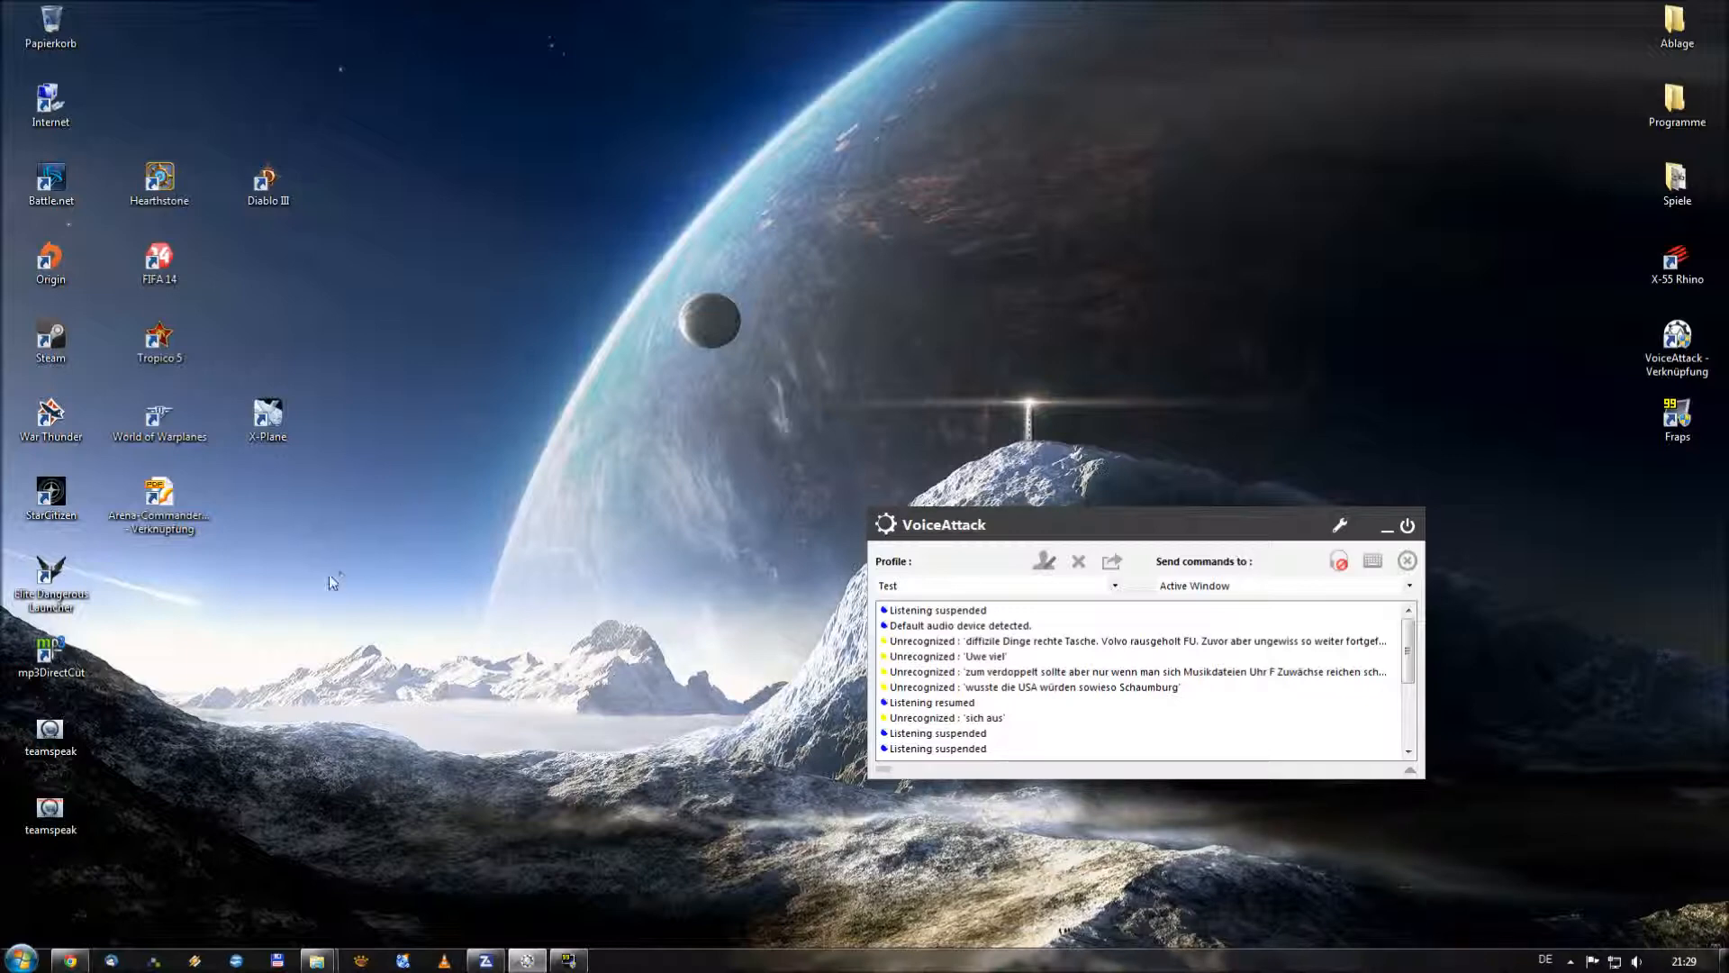
mouse_move(219, 658)
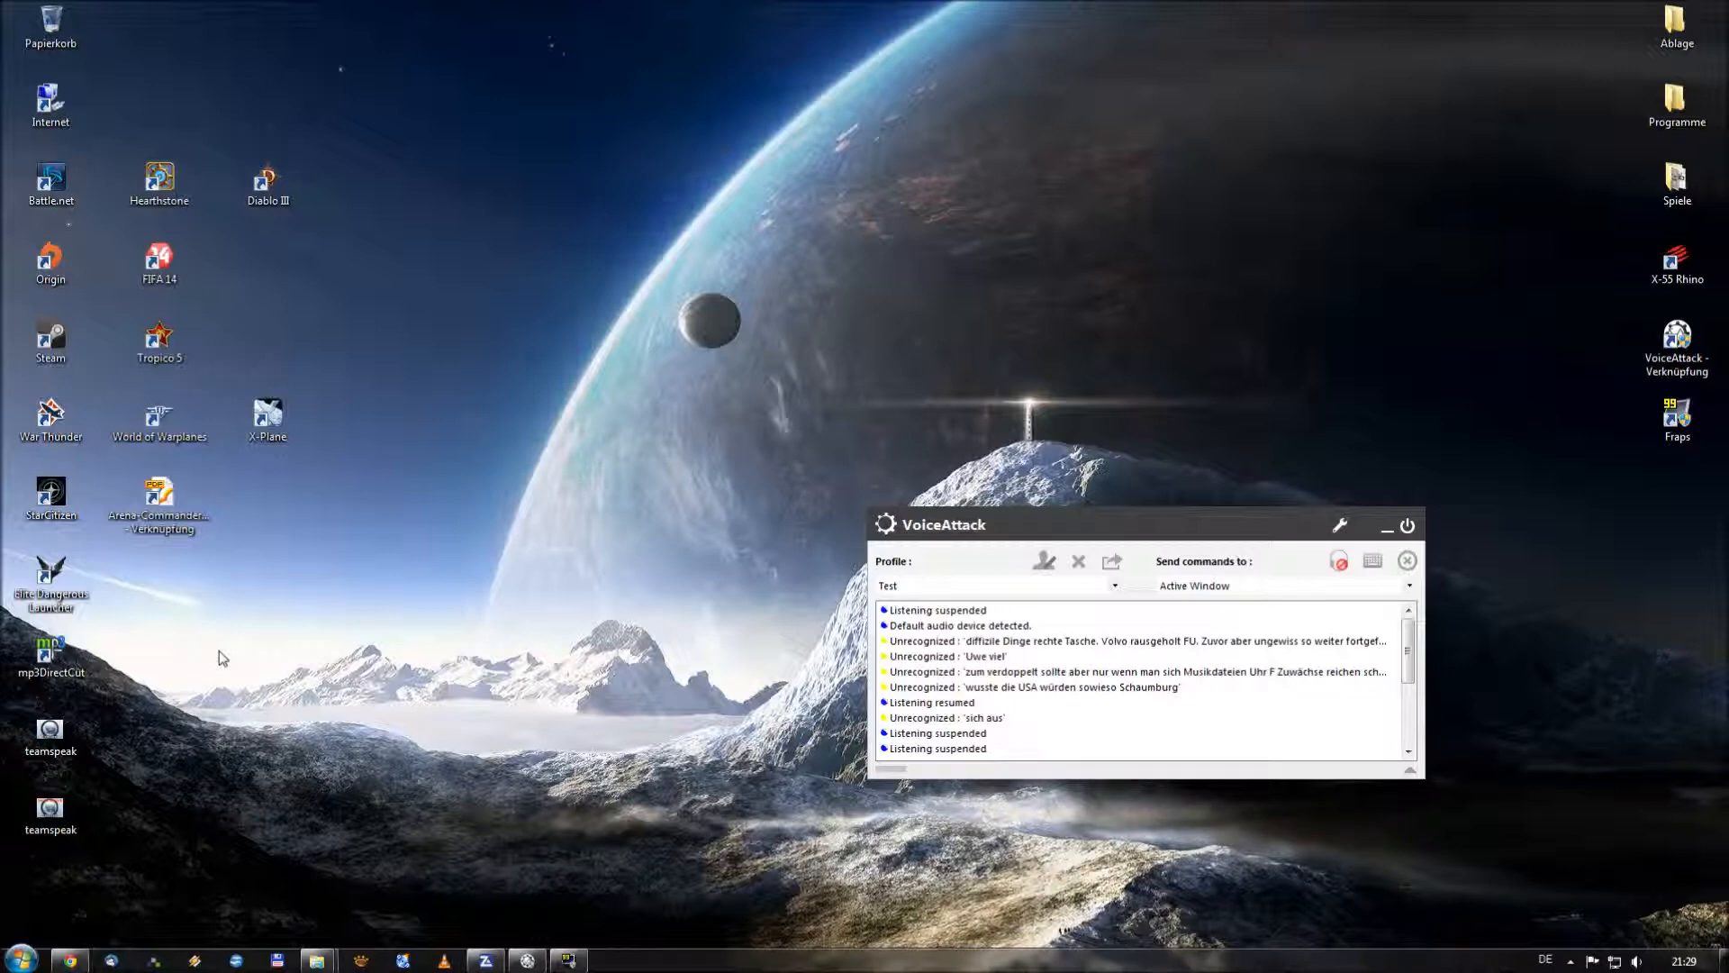
mouse_move(812, 596)
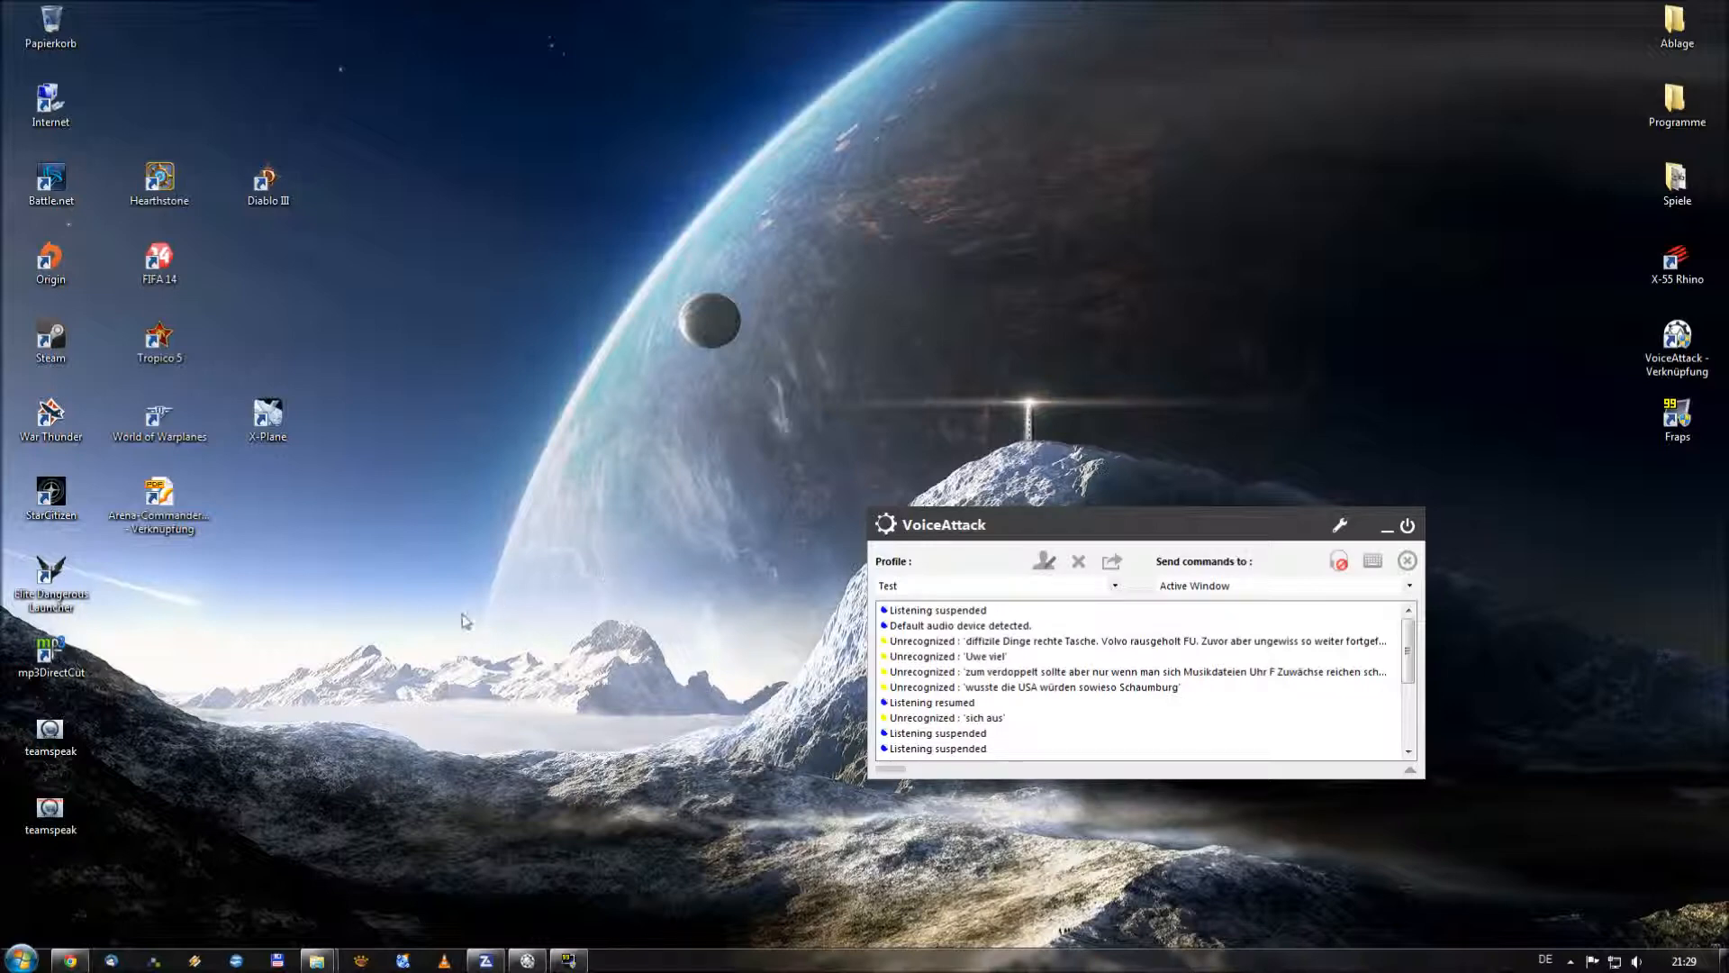
mouse_move(416, 656)
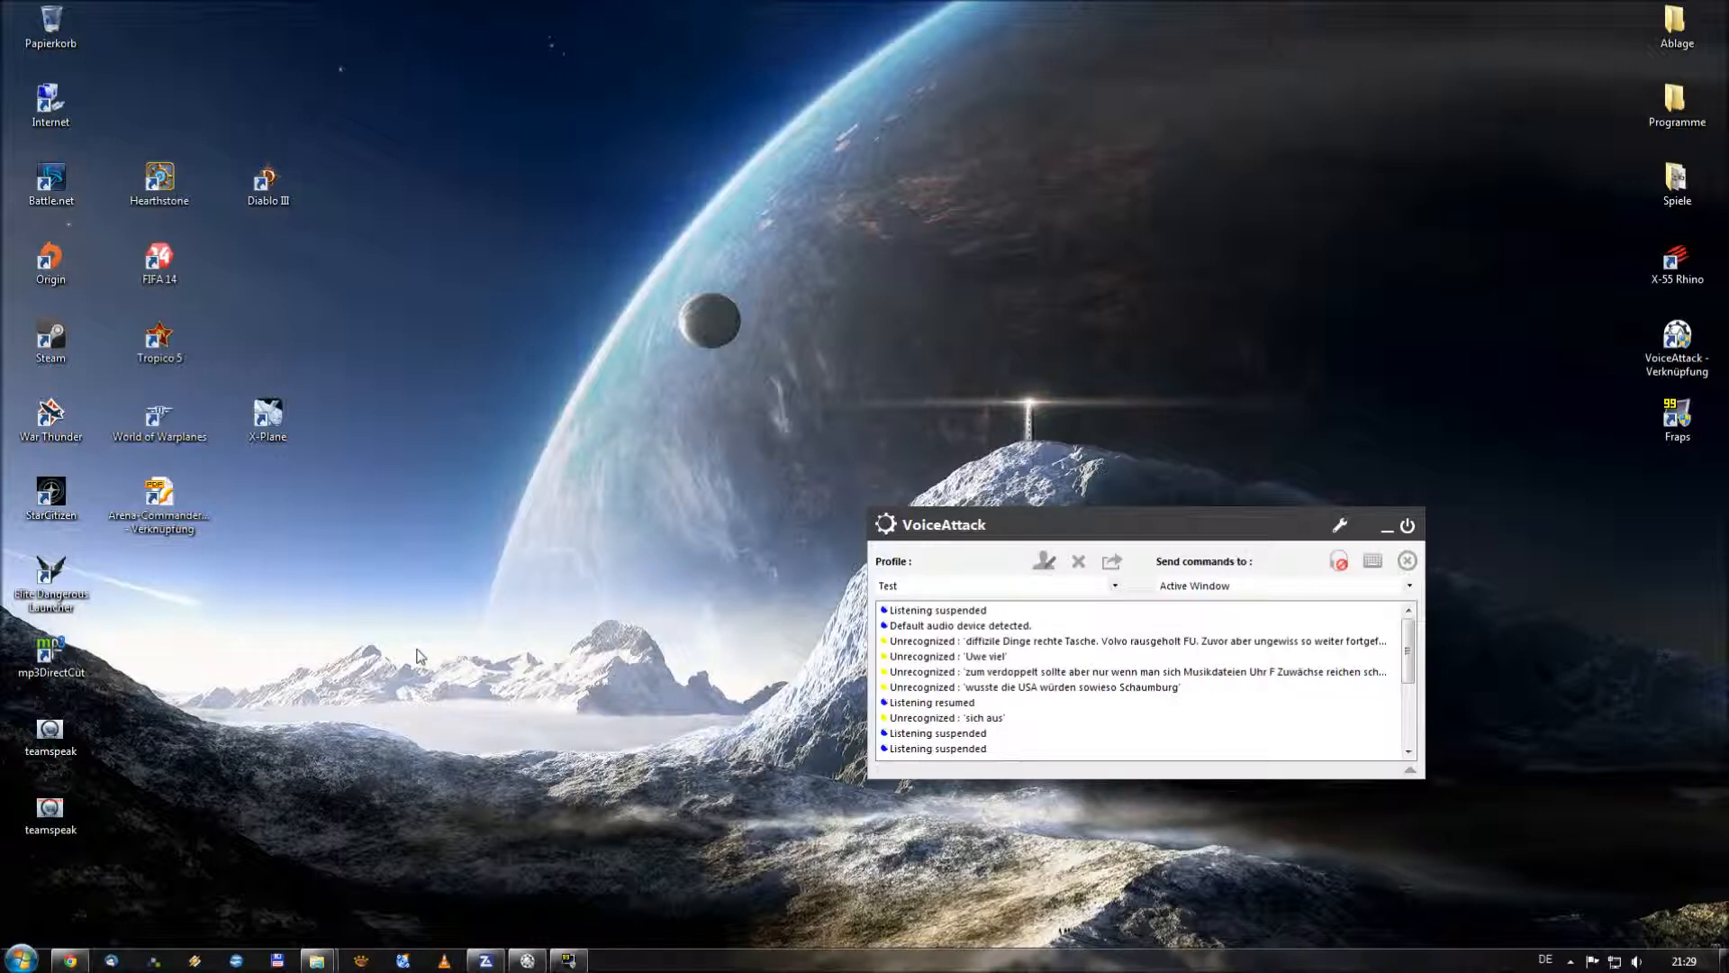
mouse_move(987, 526)
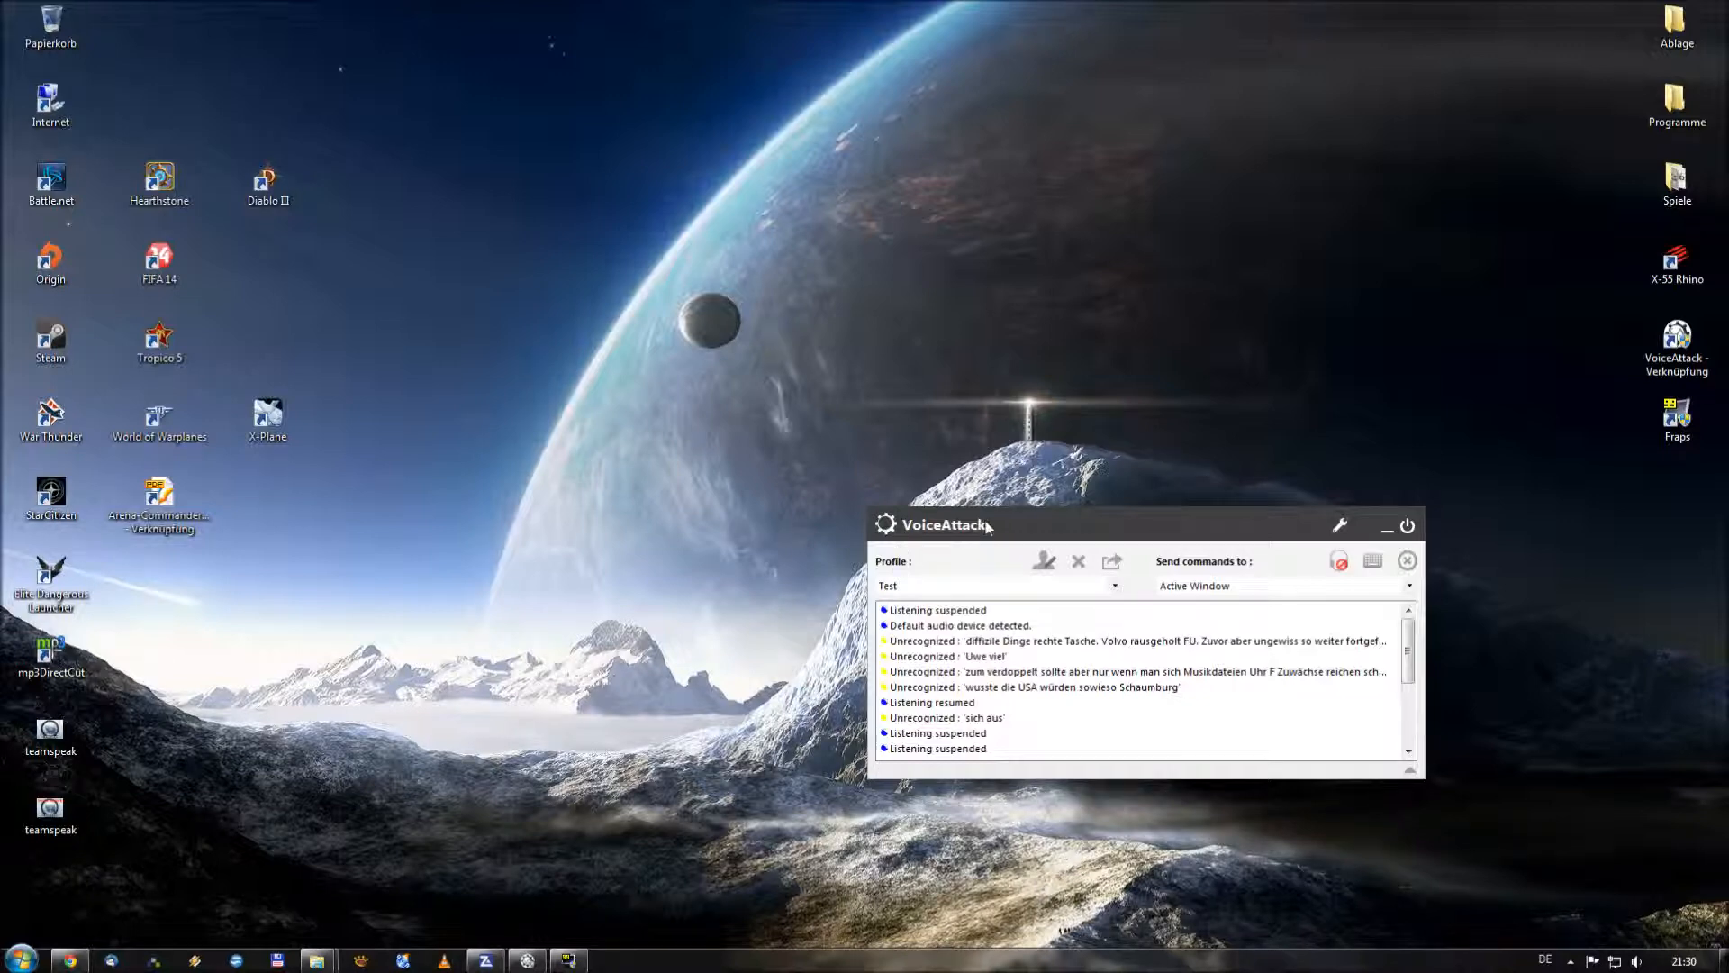
Move the VoiceAttack window down to the lower right of the desktop
left_click_drag(989, 524, 1290, 686)
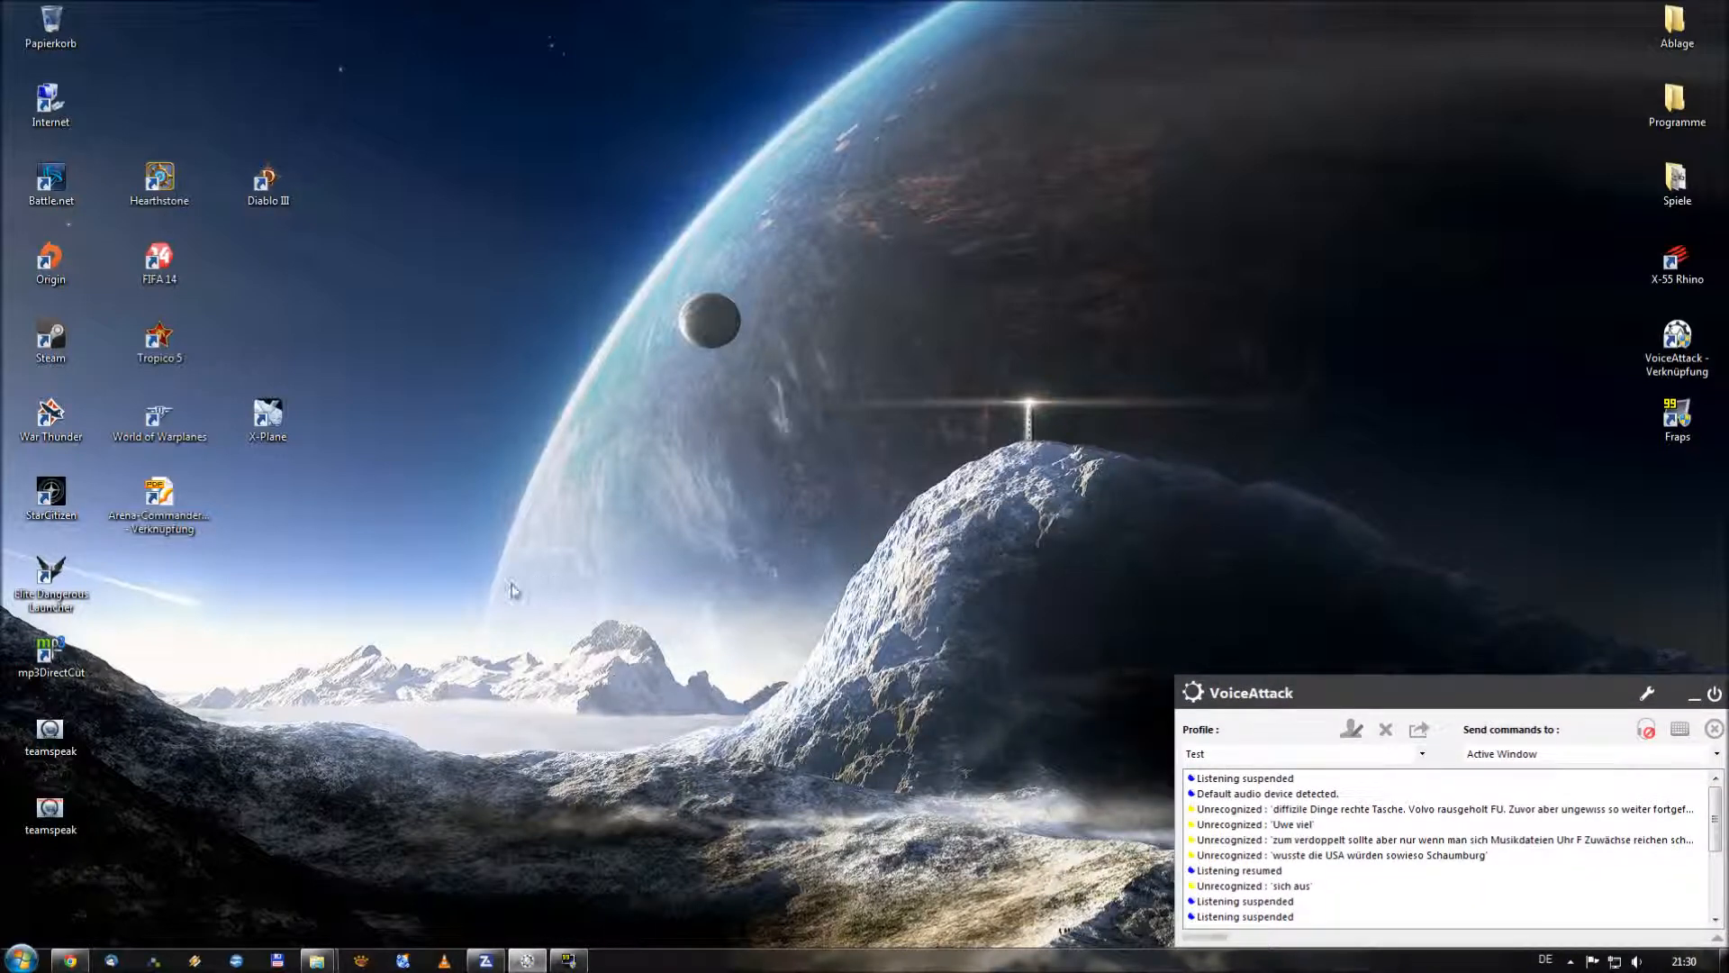
mouse_move(442, 639)
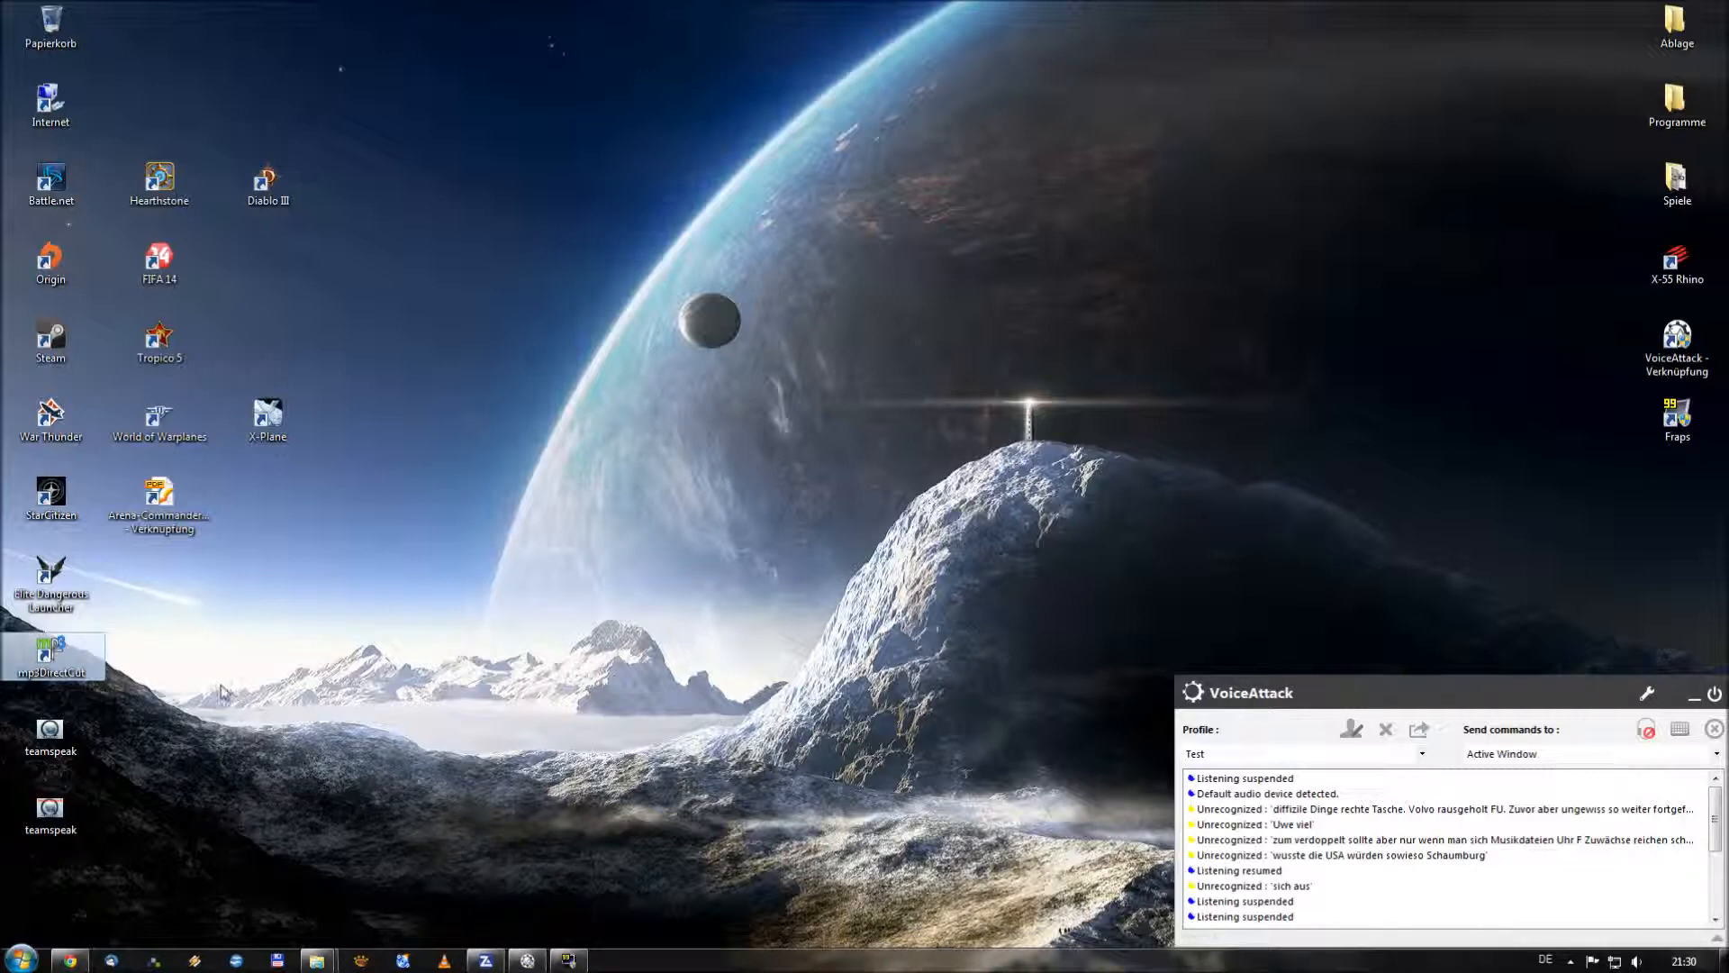
mouse_move(56, 656)
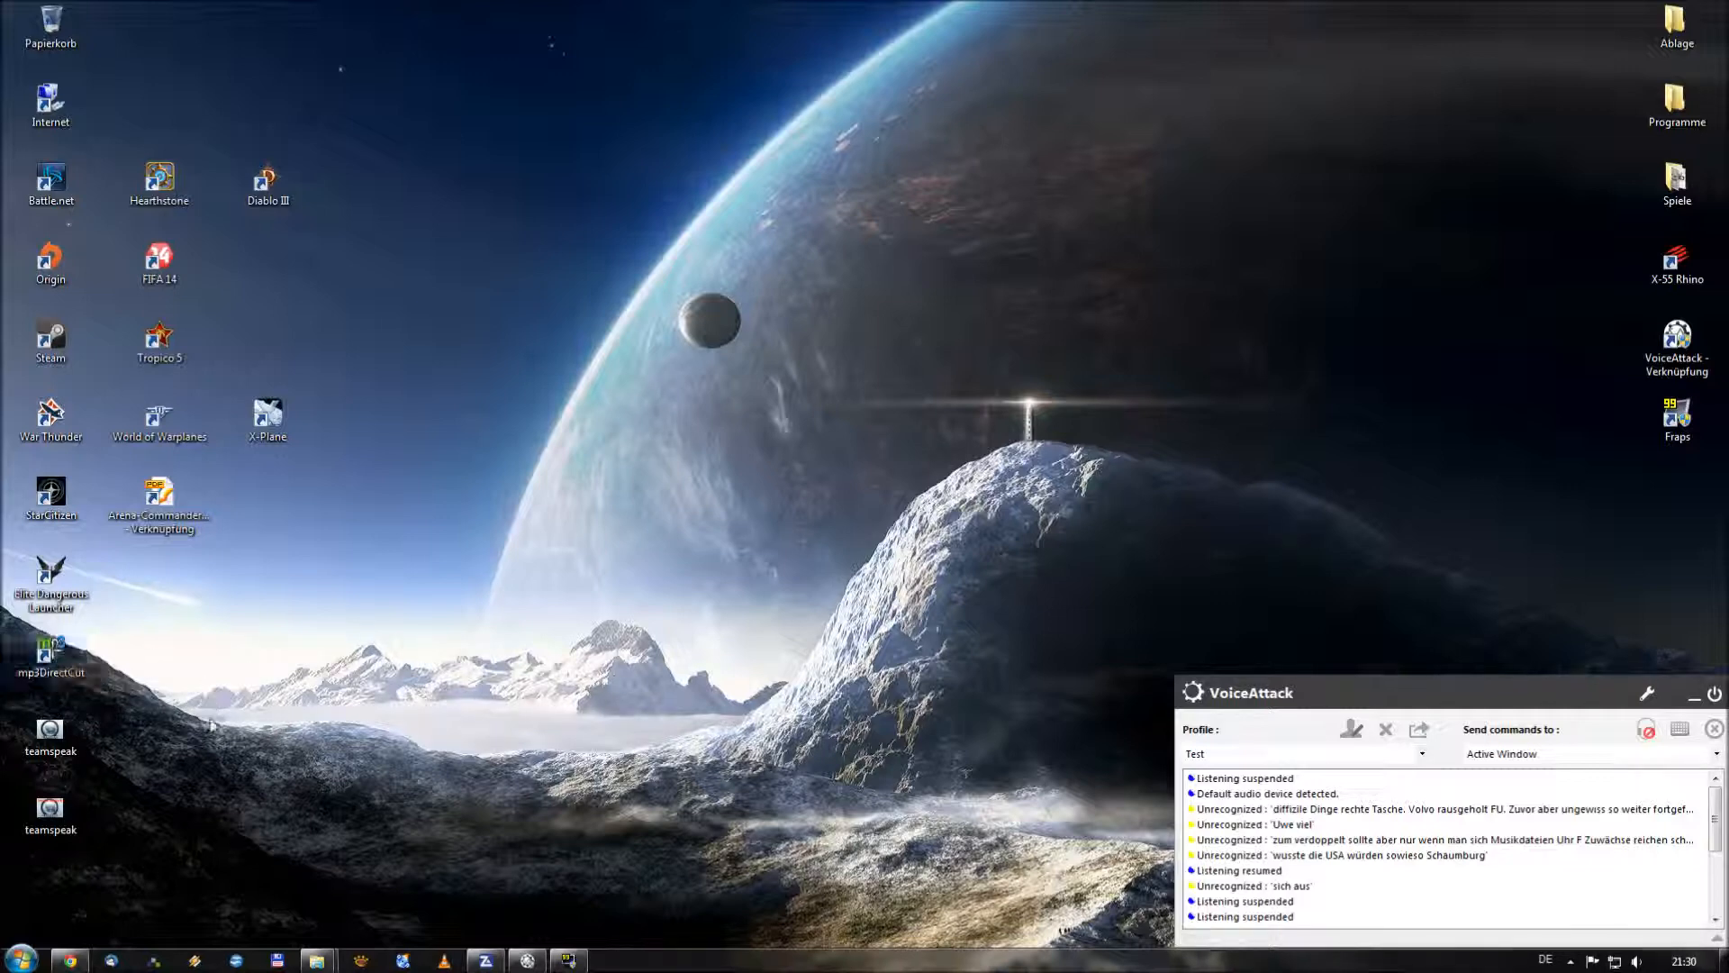
mouse_move(125, 877)
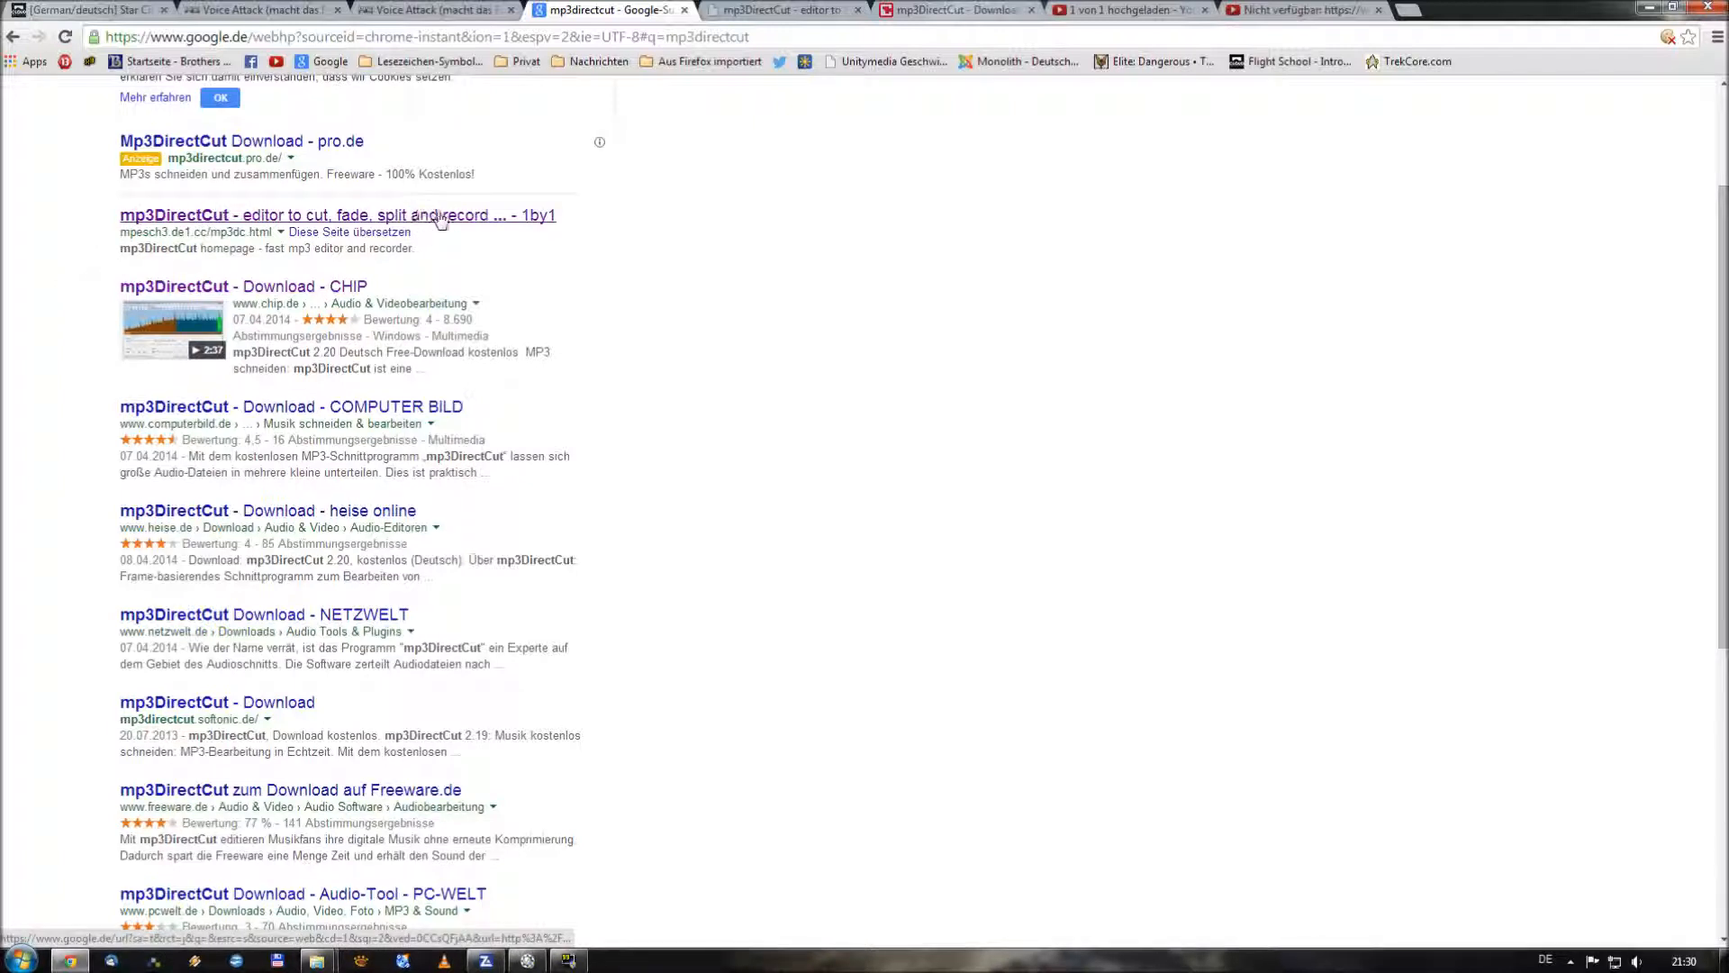
mouse_move(497, 223)
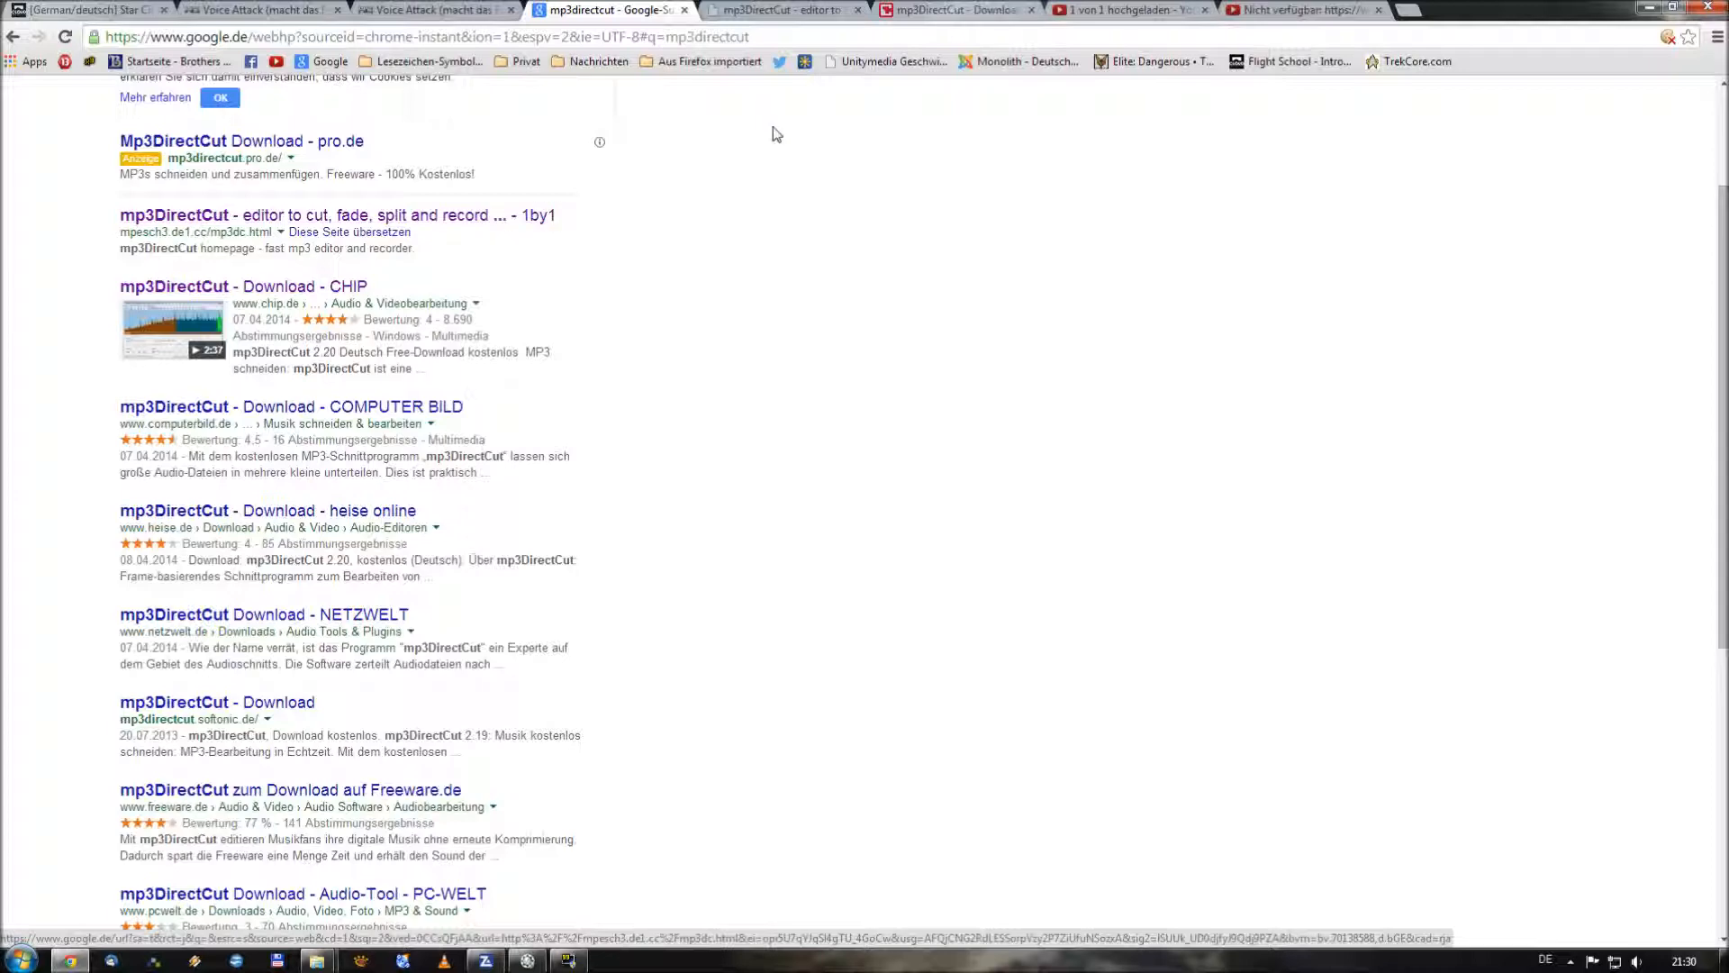
Switch to the Chrome tab with the CHIP mp3DirectCut download page
left_click(784, 10)
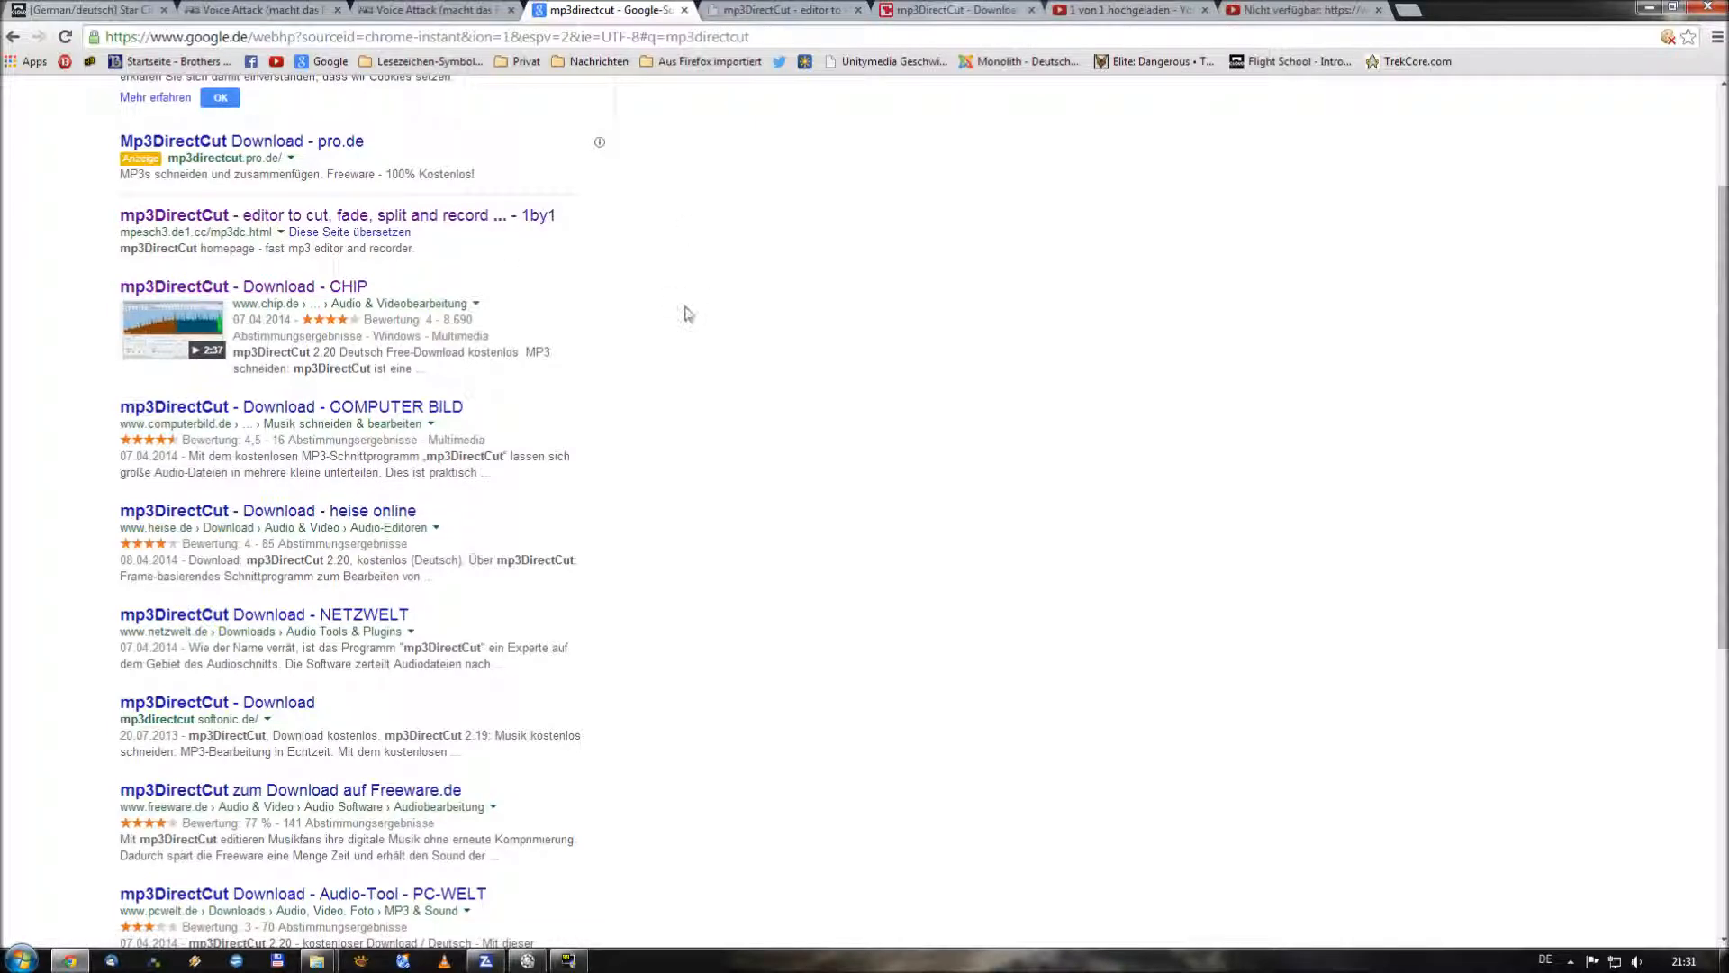
mouse_move(726, 297)
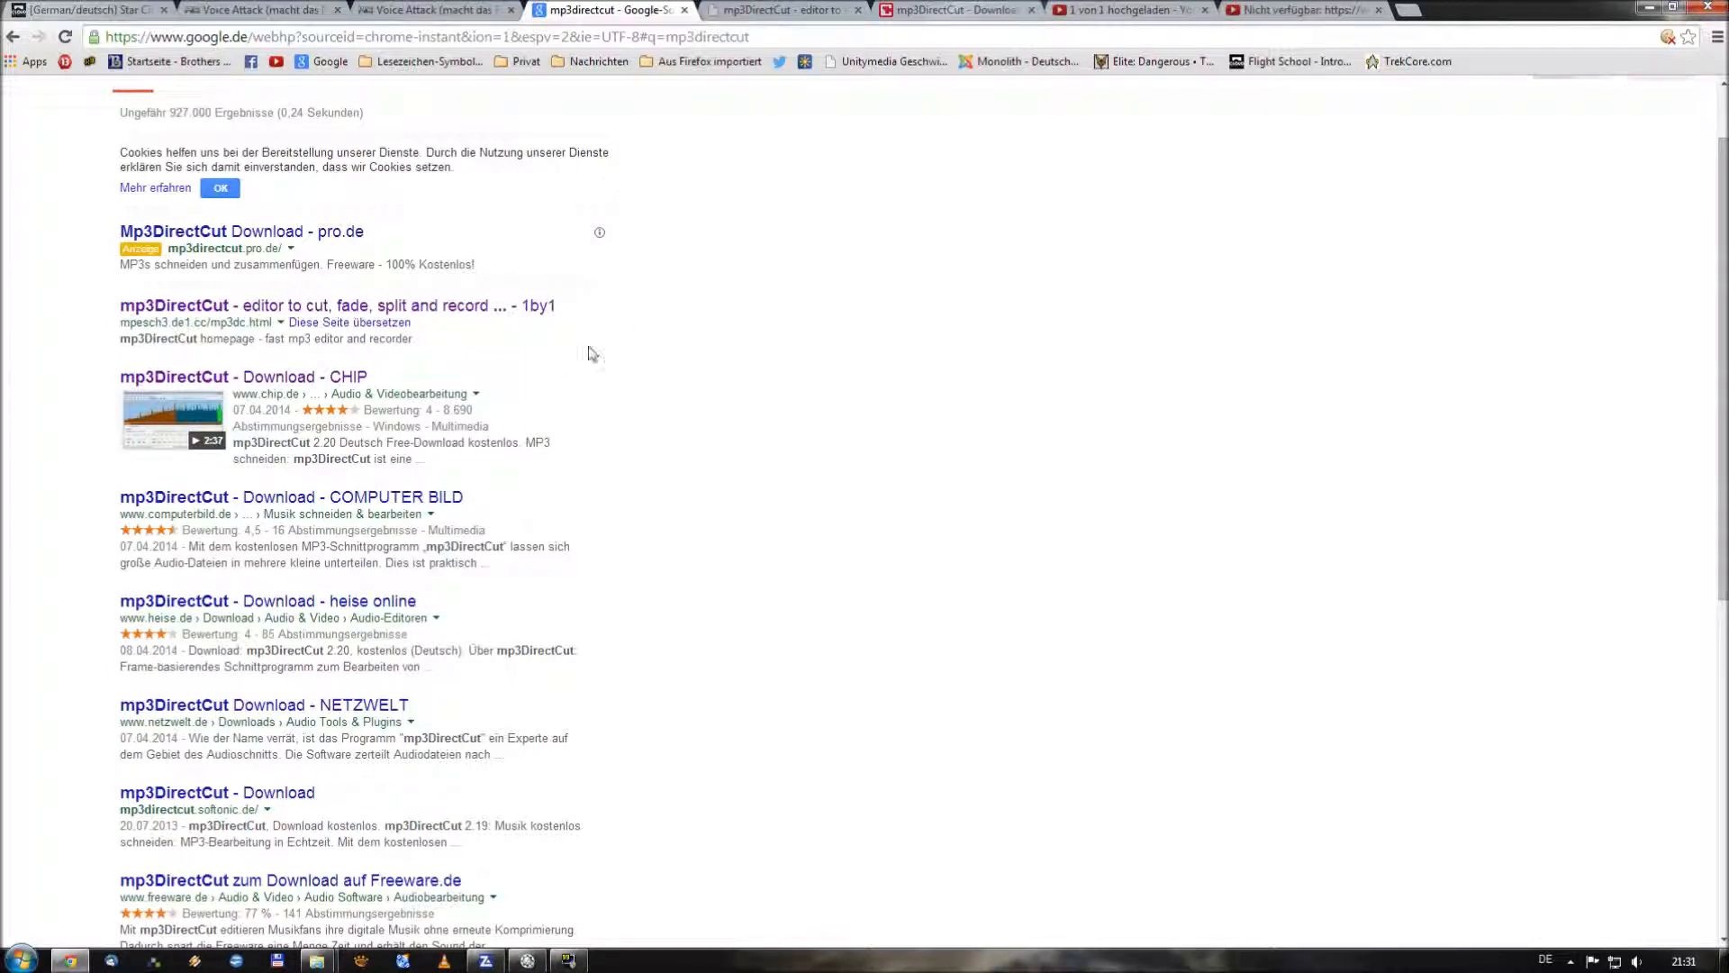
mouse_move(1064, 107)
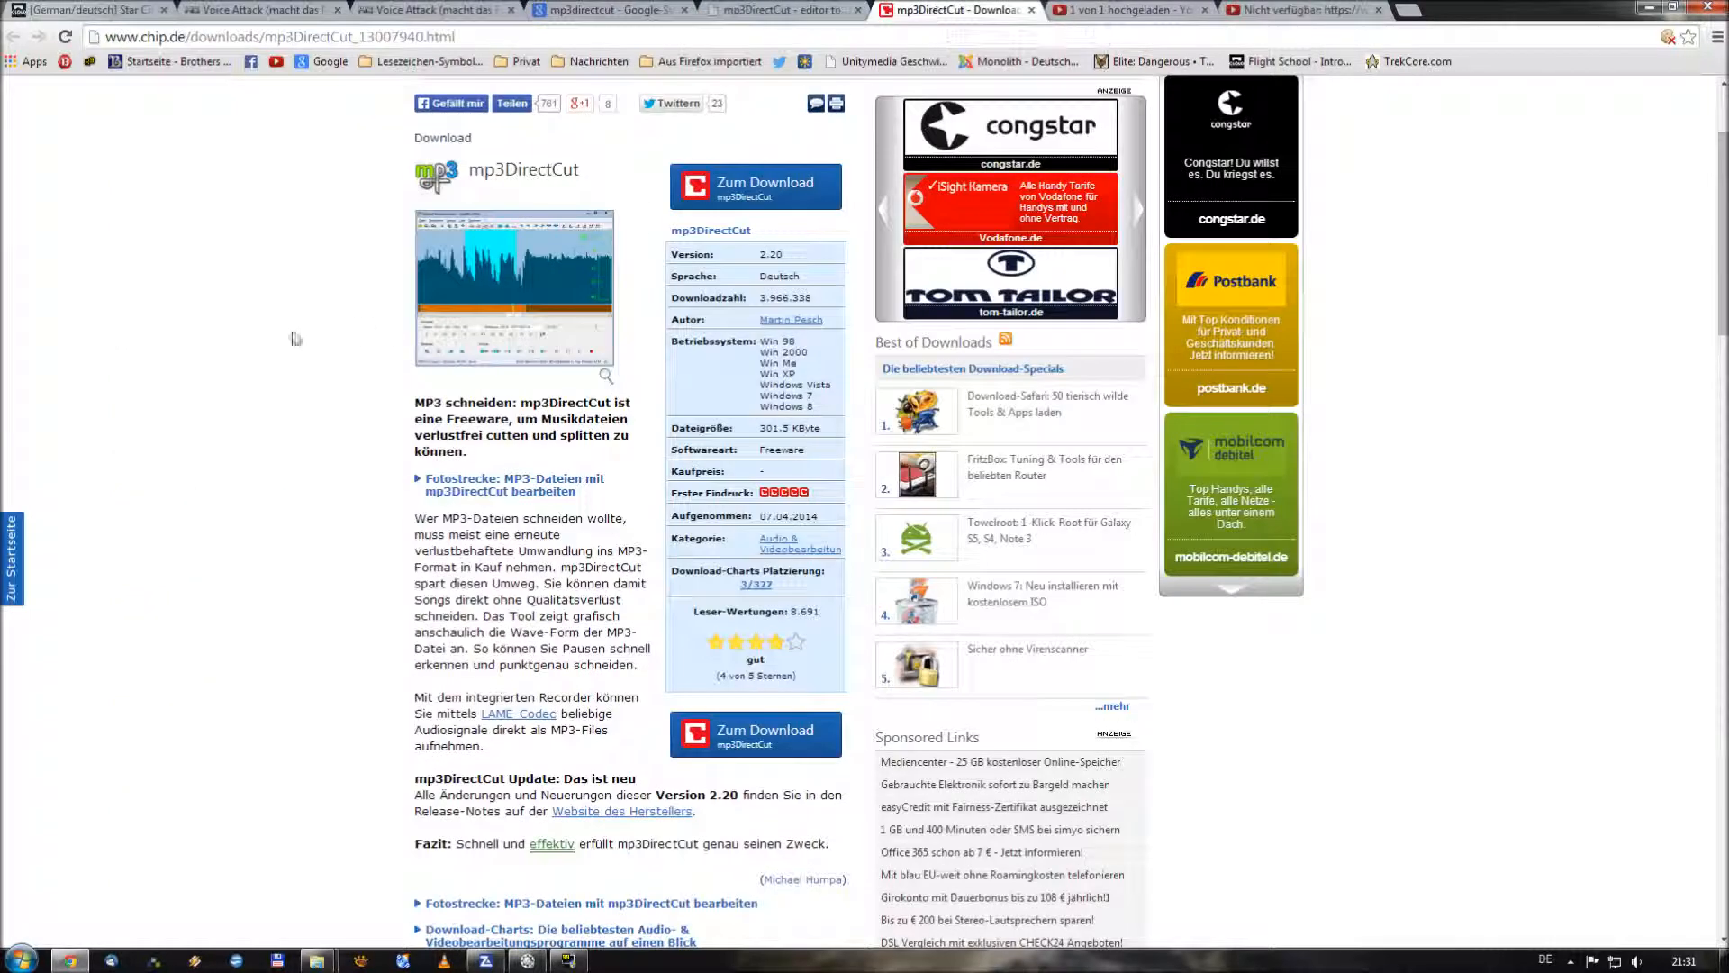
Review the CHIP mp3DirectCut 2.20 download page and put the browser away
scroll("down", 3)
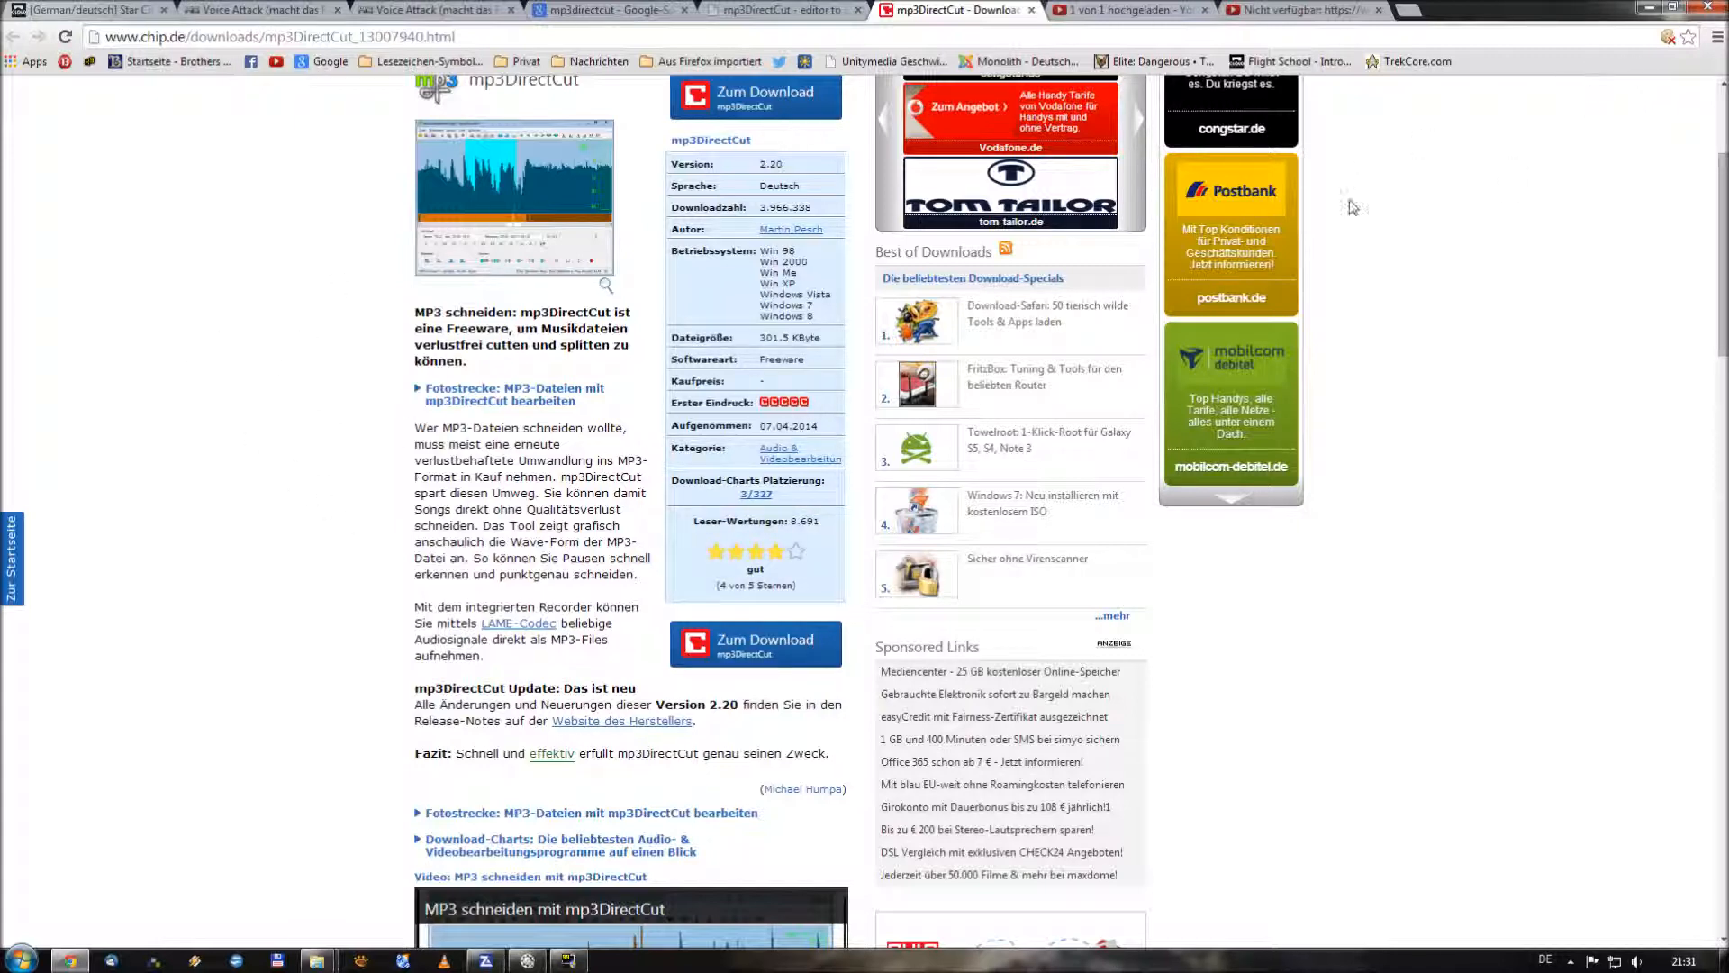
left_click(597, 9)
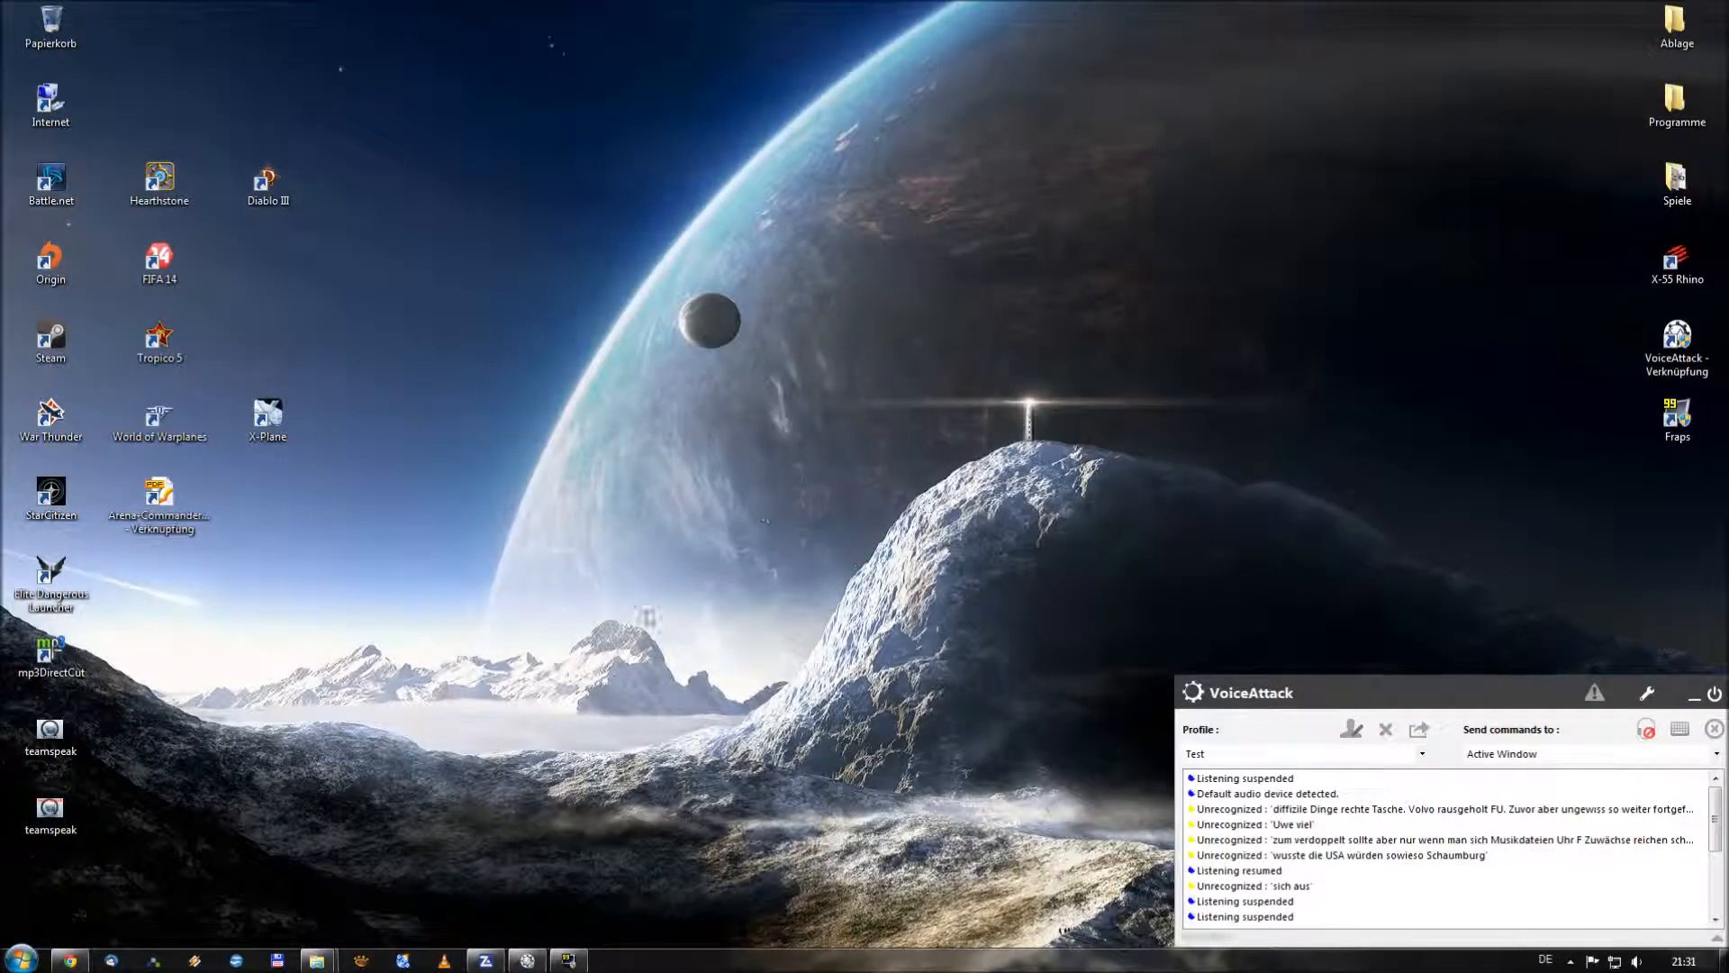
mouse_move(159, 647)
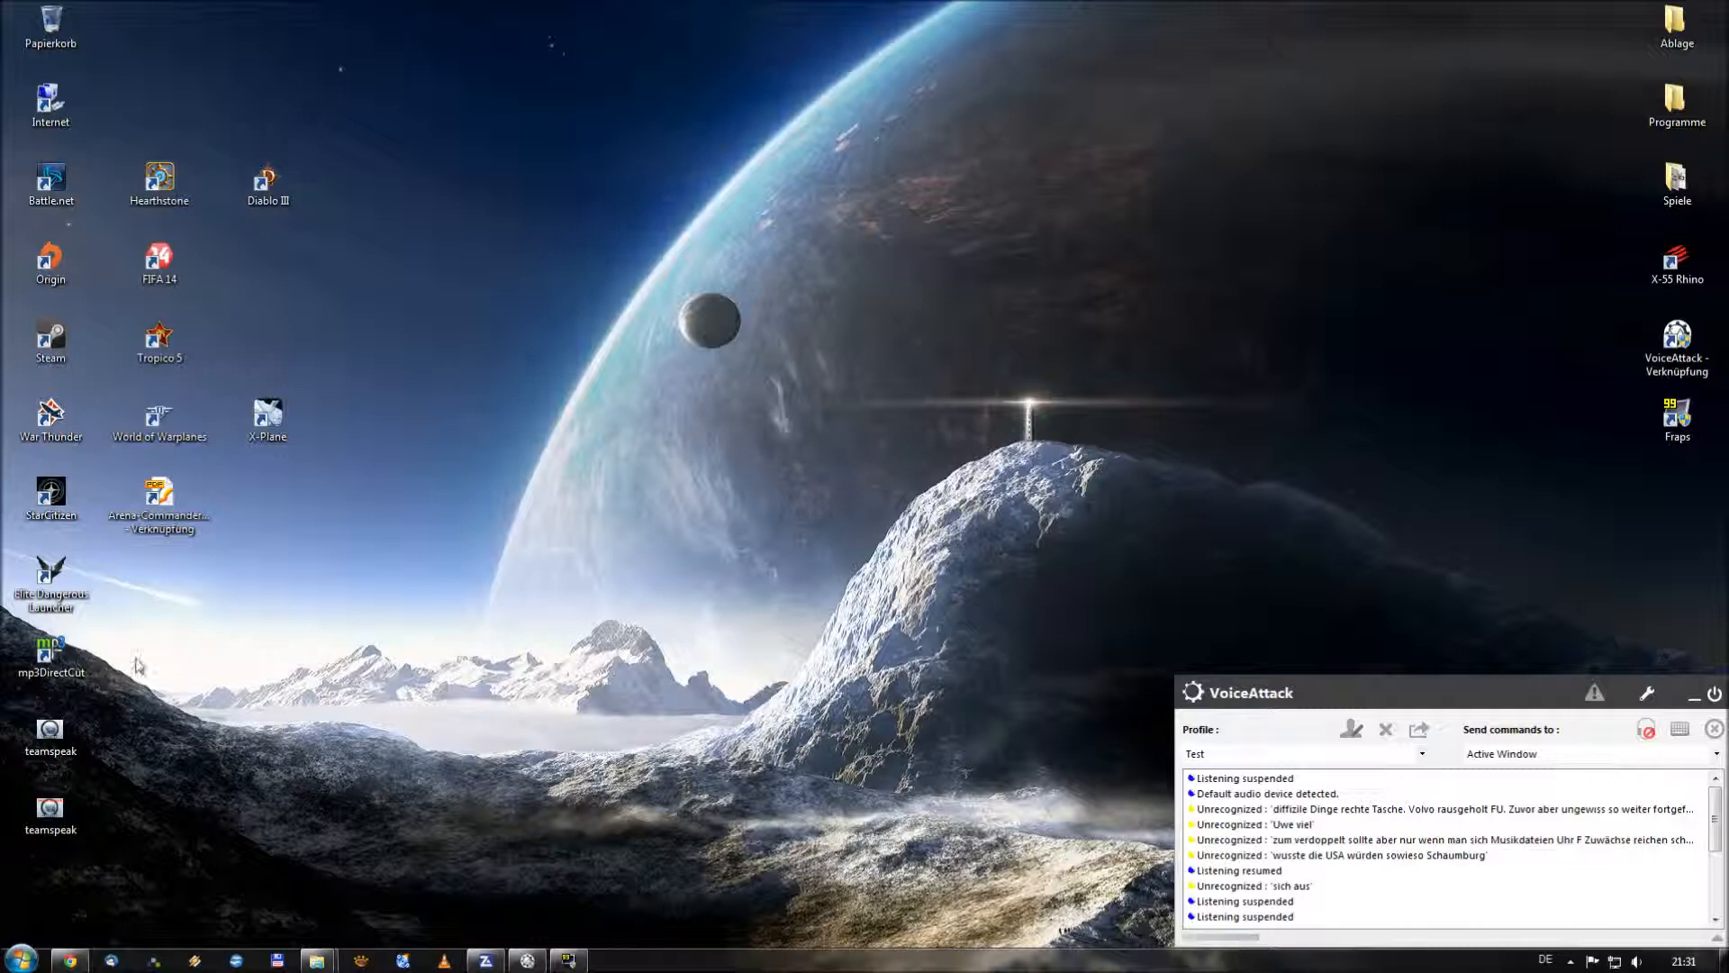
mouse_move(51, 659)
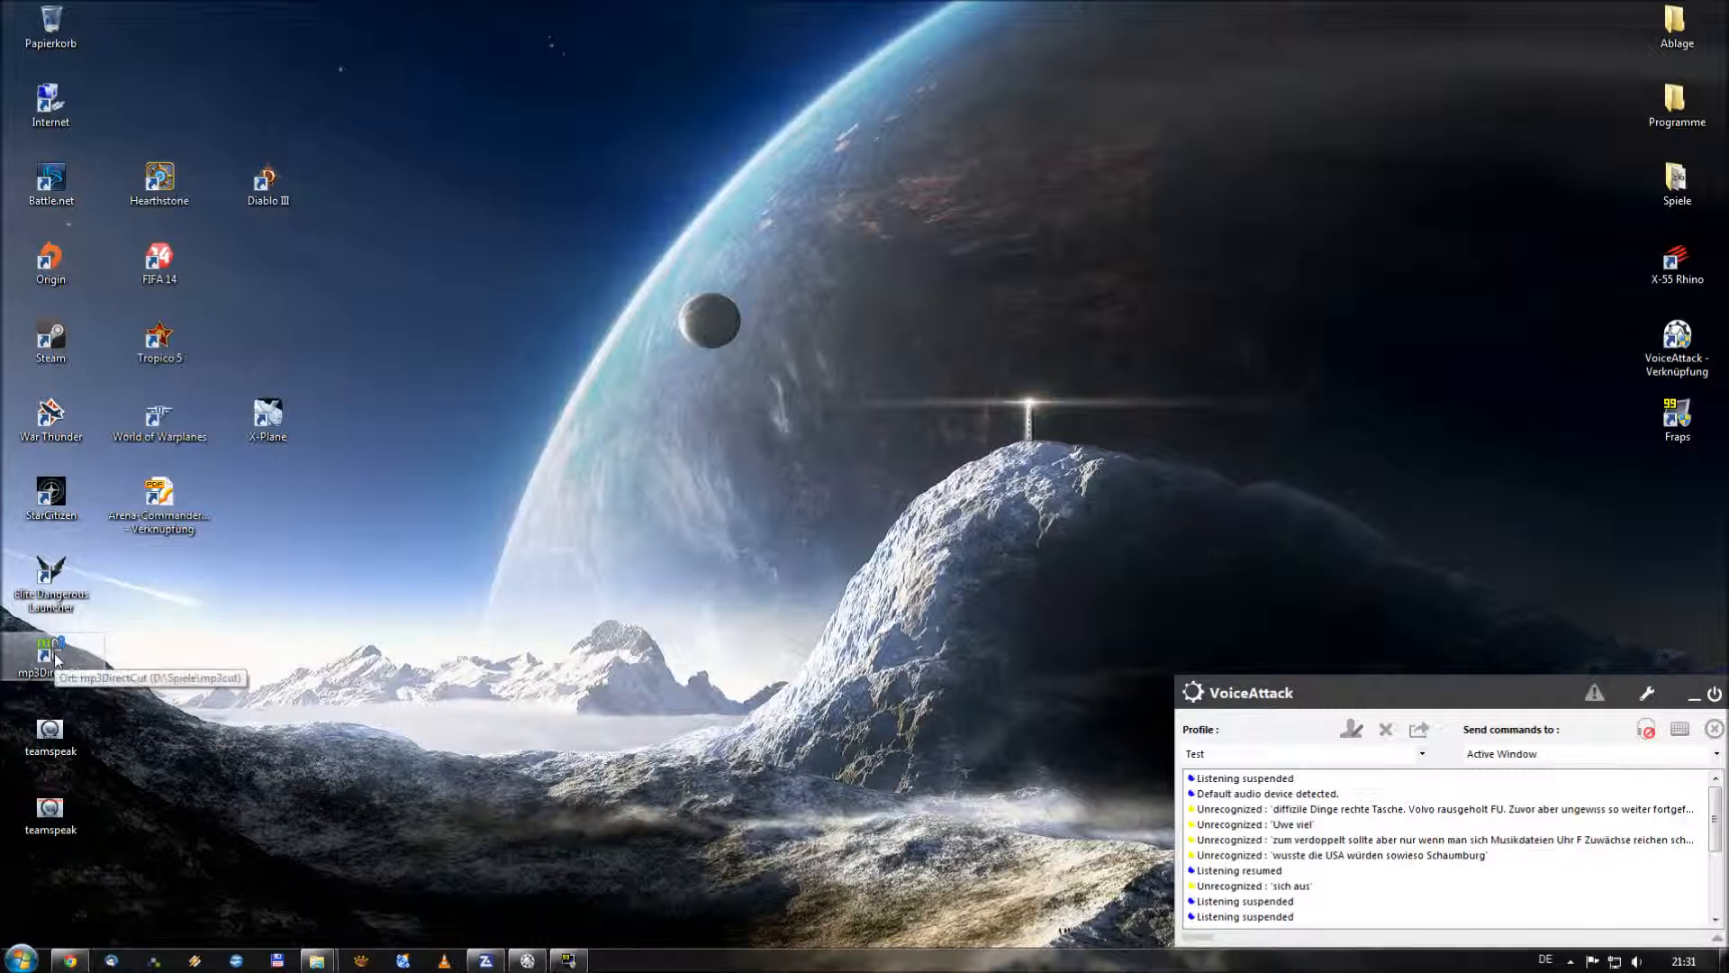
Launch mp3DirectCut and load suprise.mp3 from D:\Fraps\Musik for editing
double_click(51, 650)
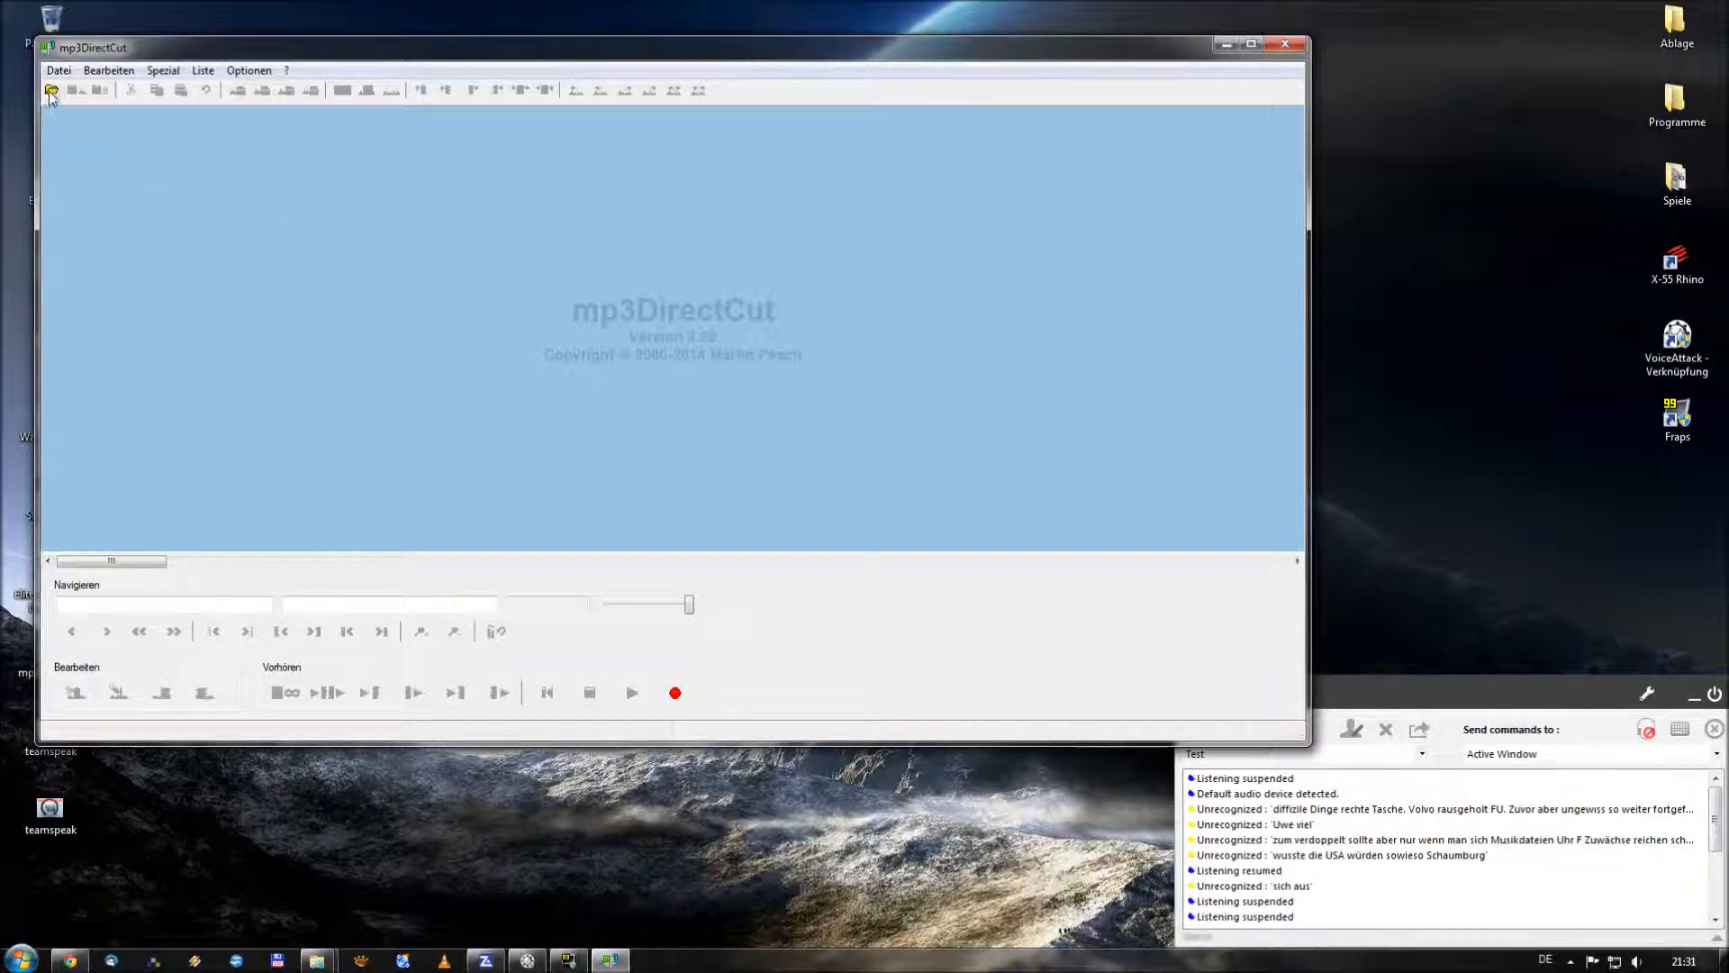
left_click(51, 90)
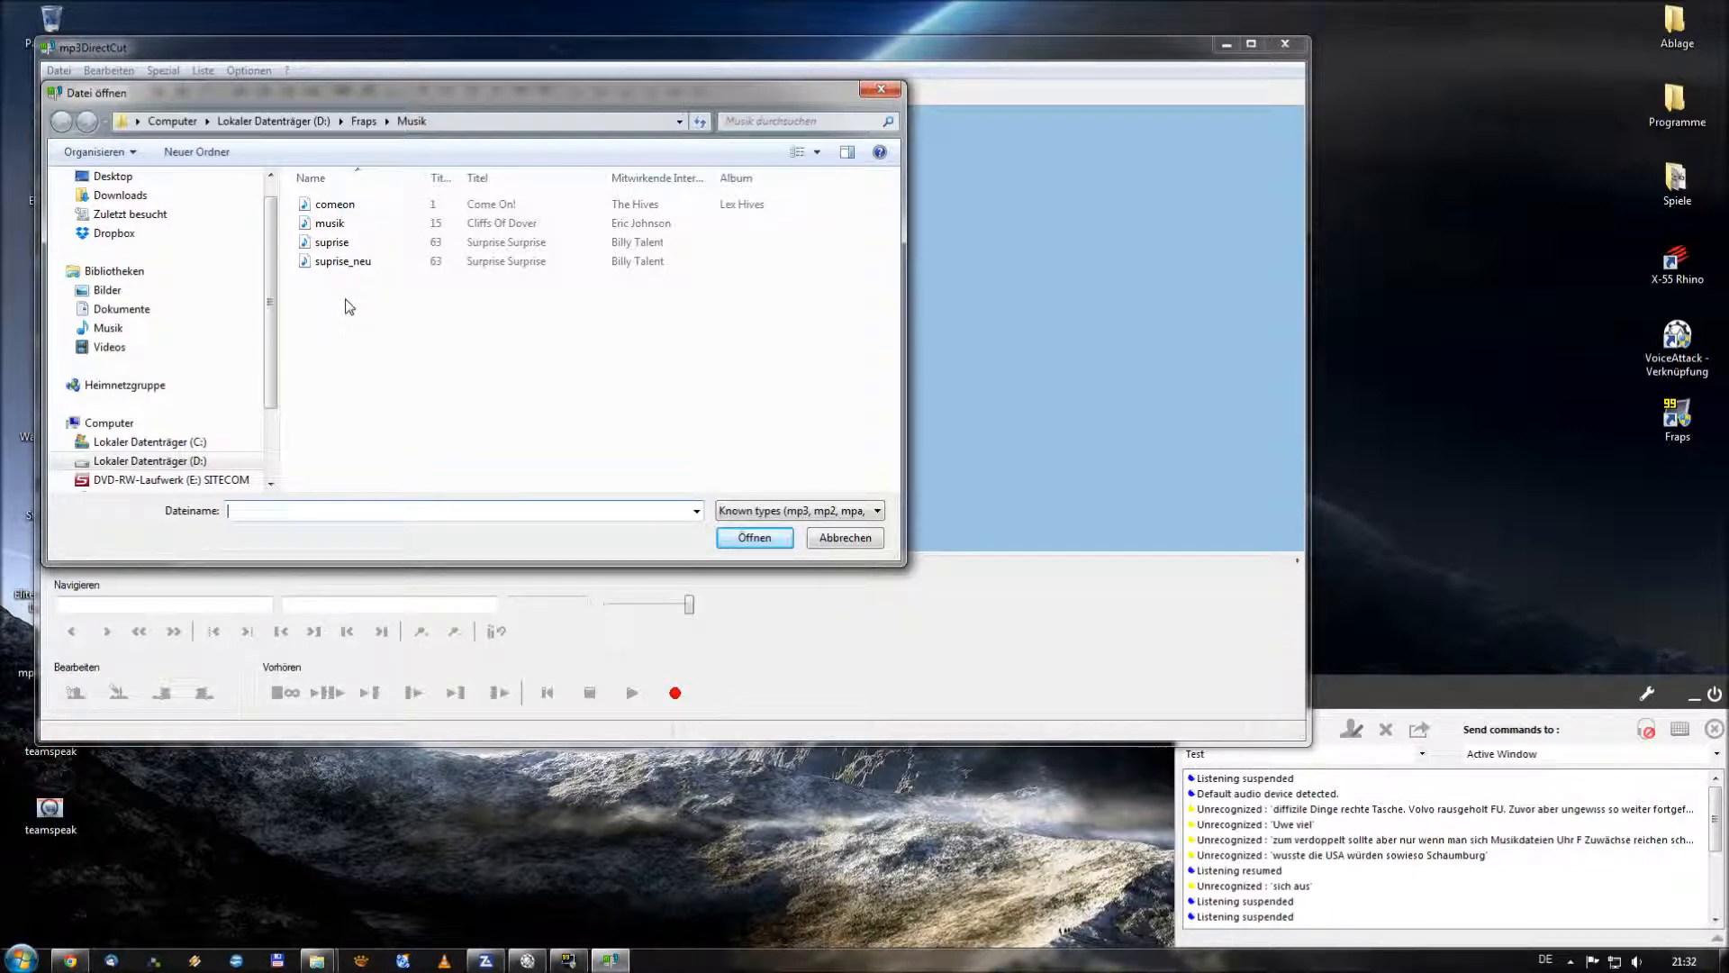
mouse_move(350, 301)
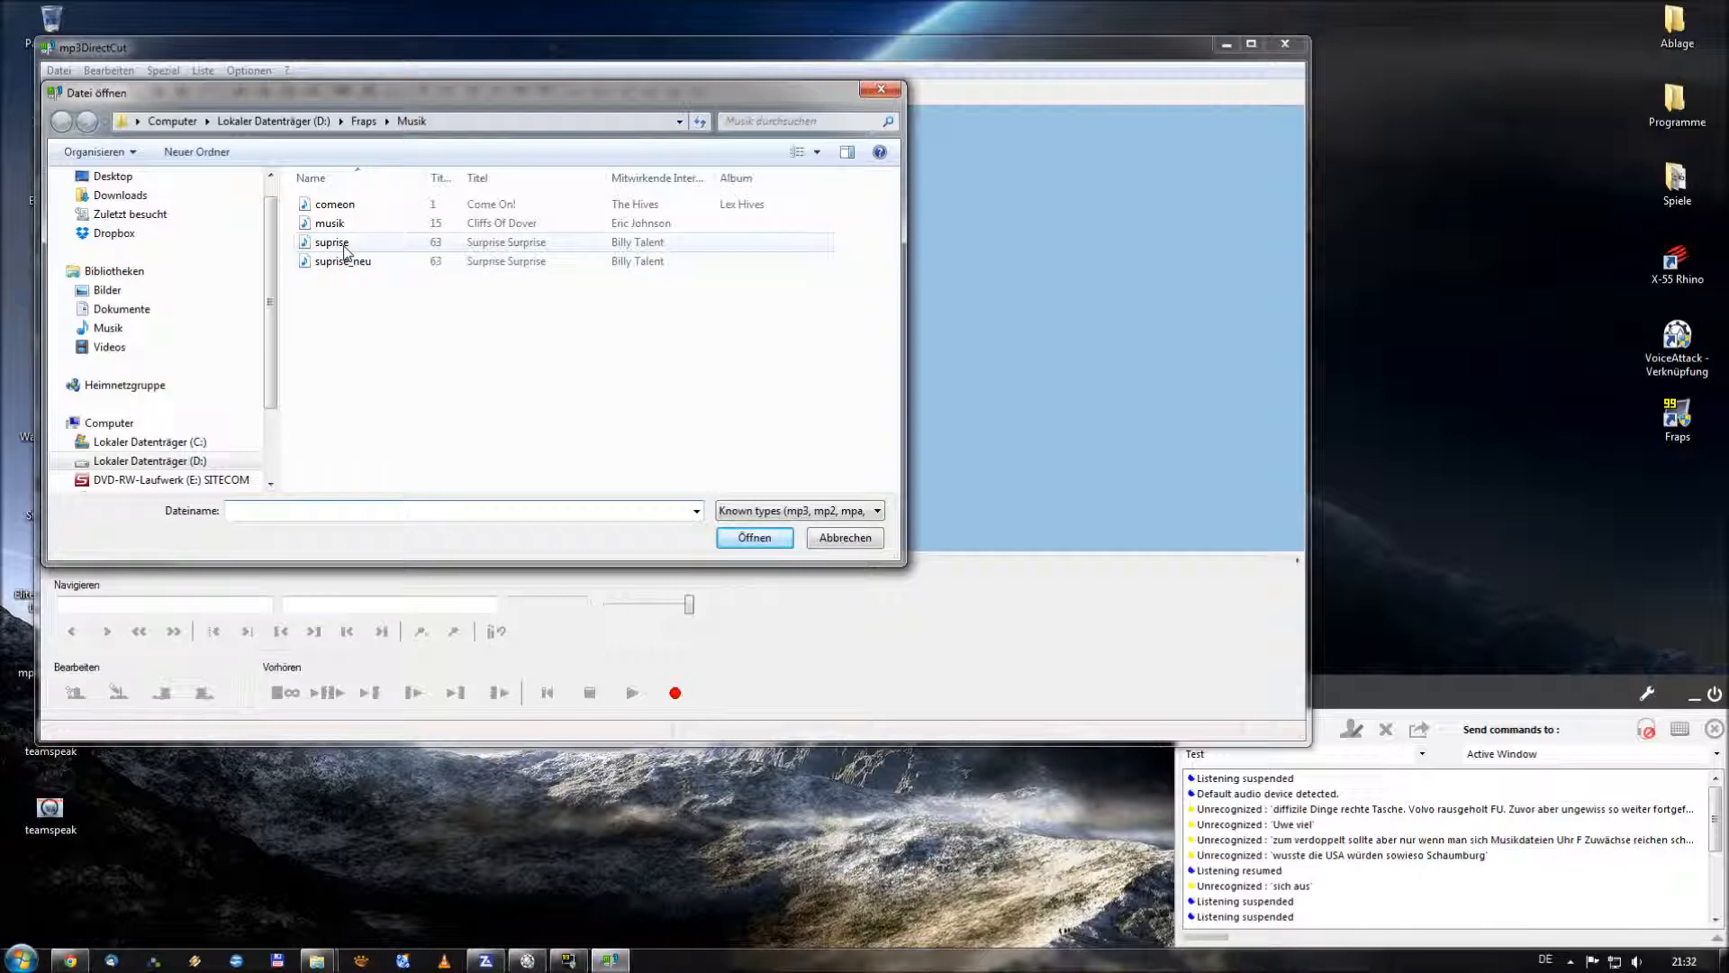
left_click(331, 242)
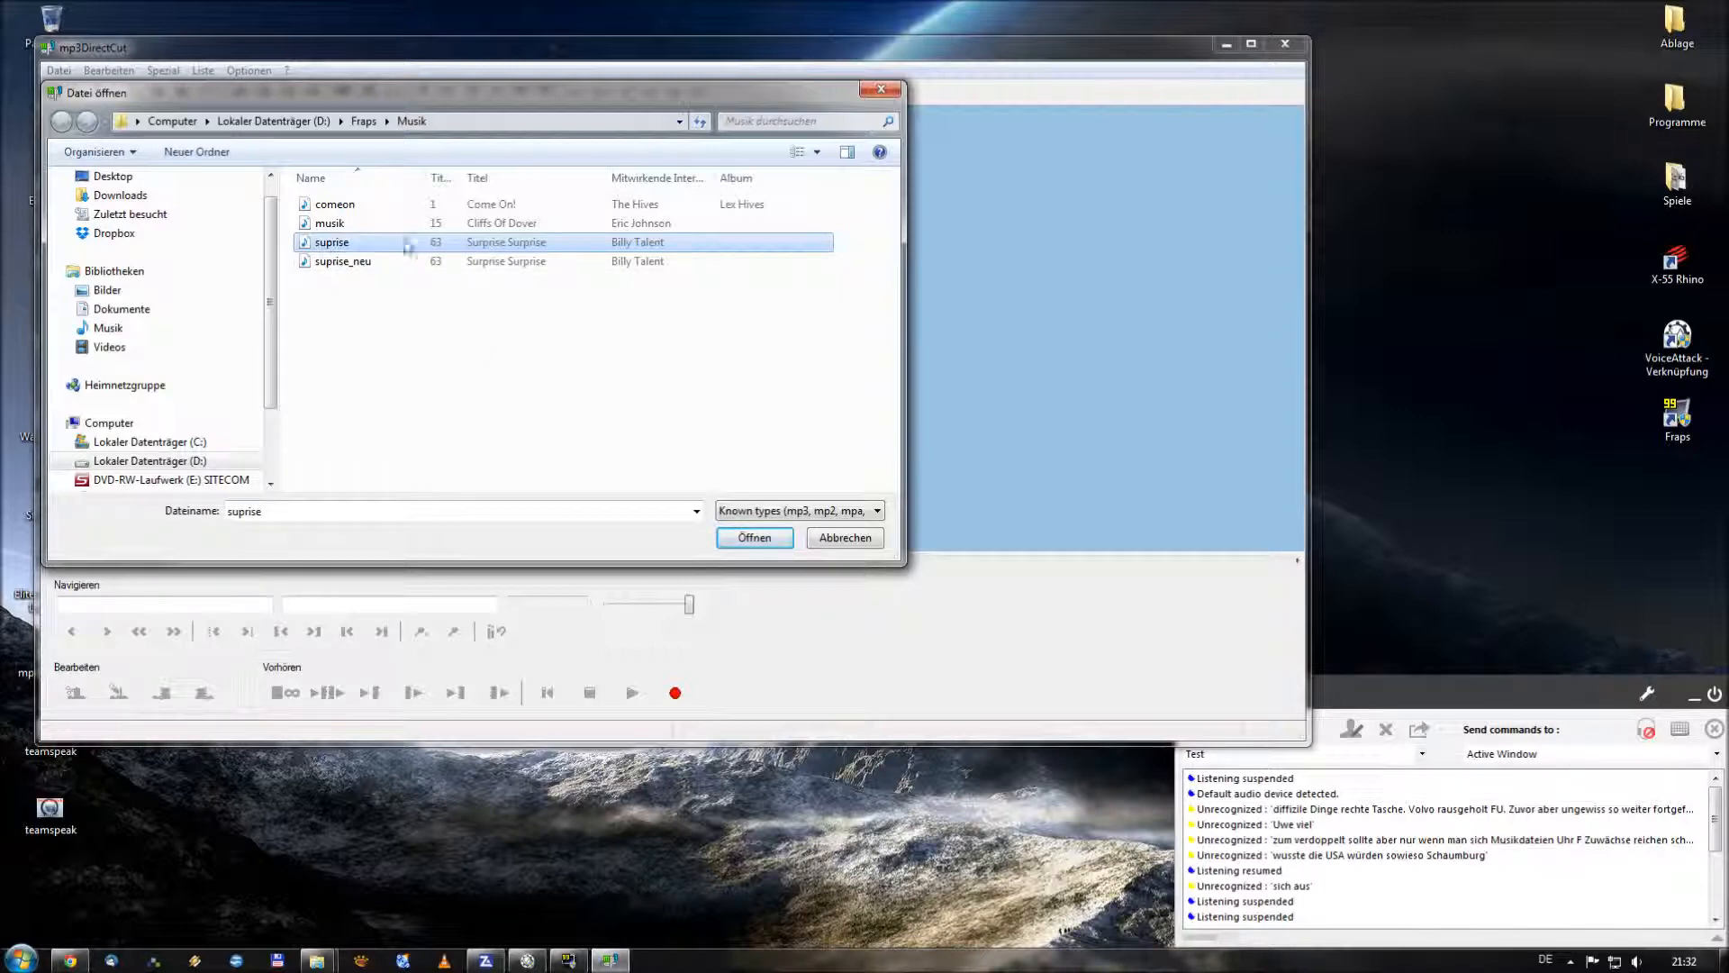
left_click(755, 537)
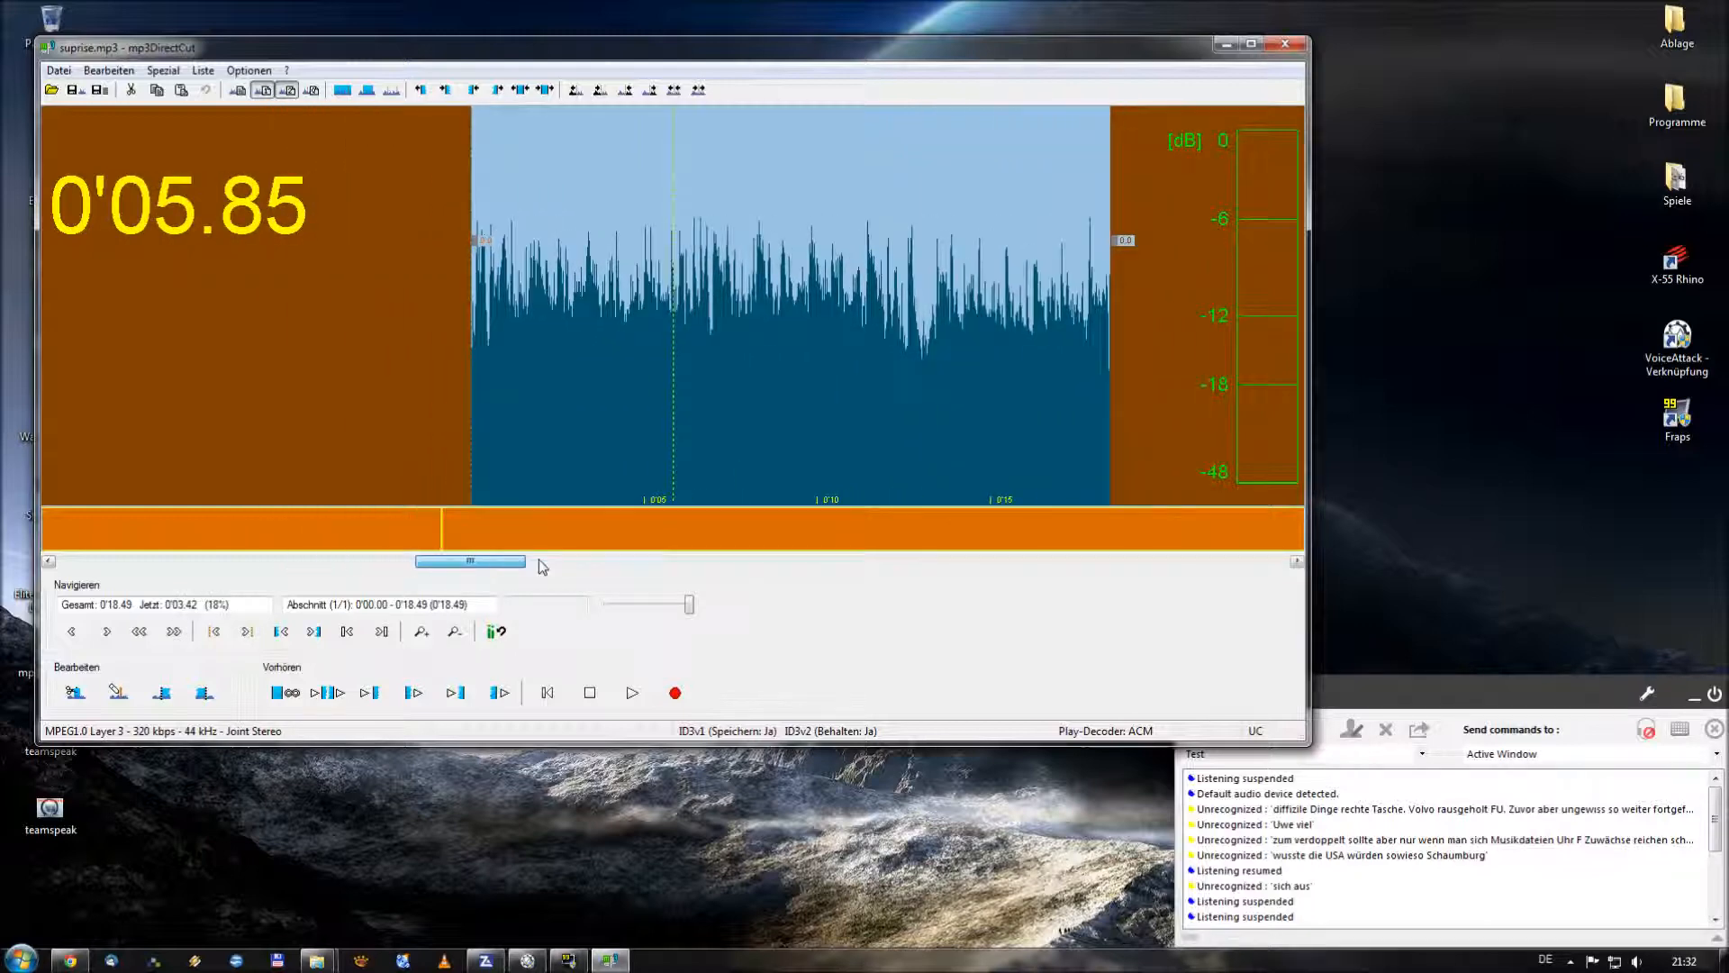
Scroll through the suprise.mp3 waveform and return the position to 0'00.00
left_click_drag(468, 562, 596, 562)
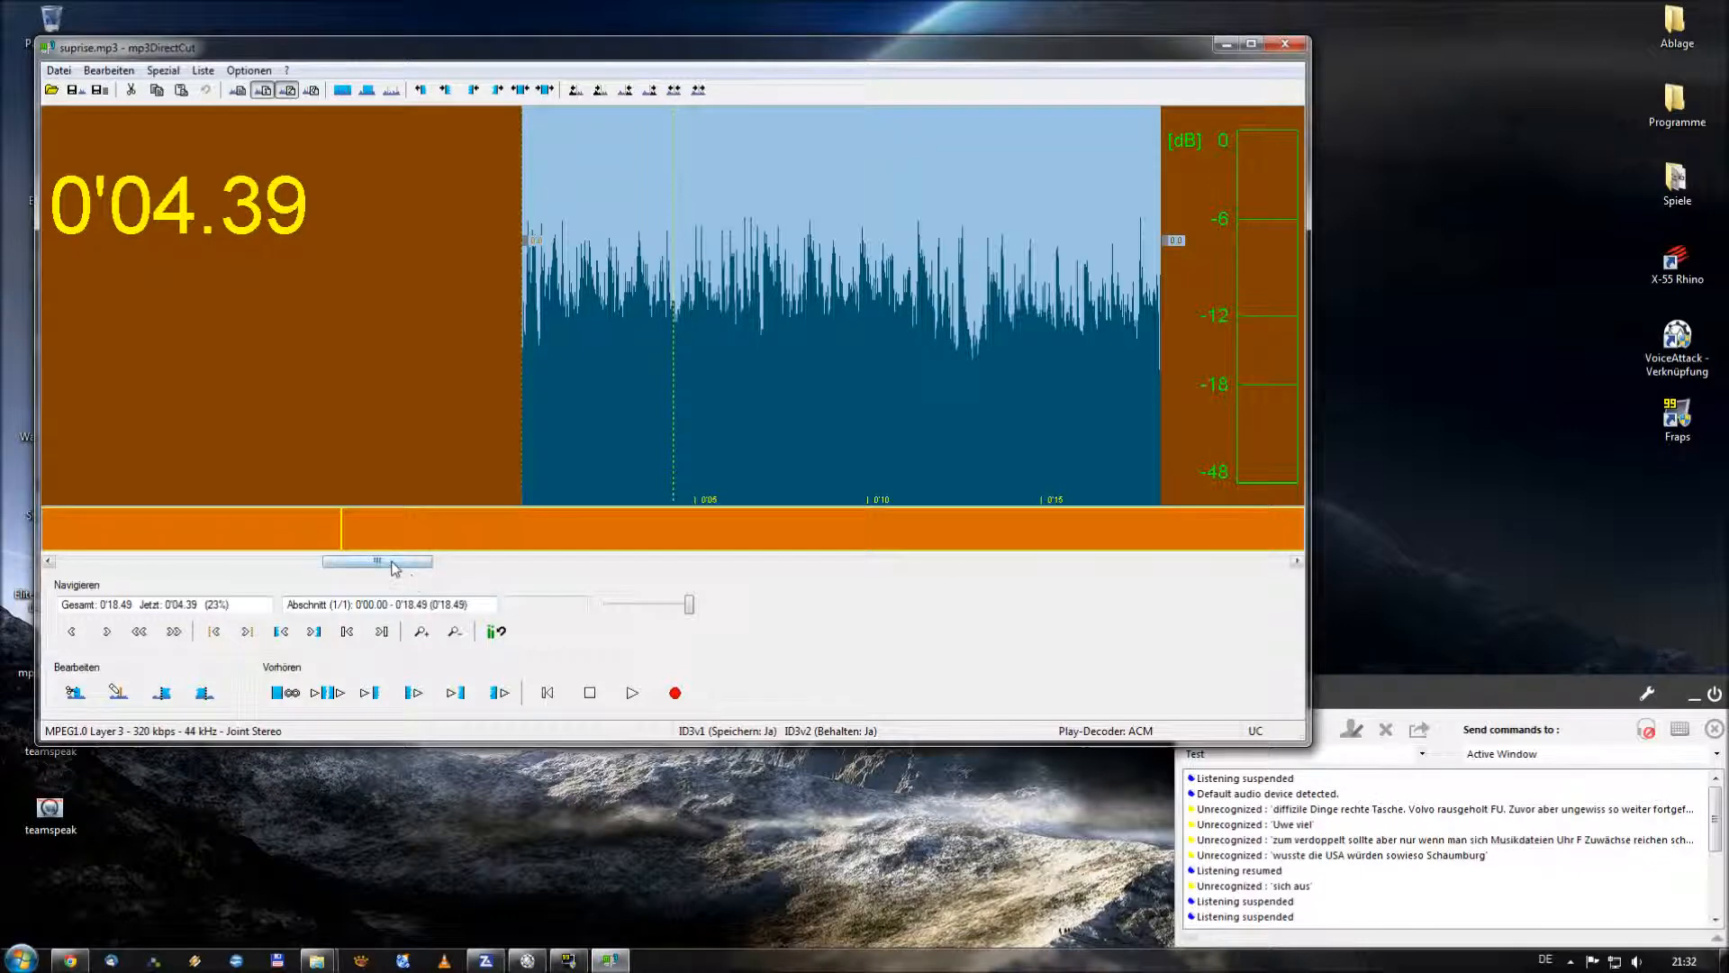
left_click_drag(378, 562, 204, 562)
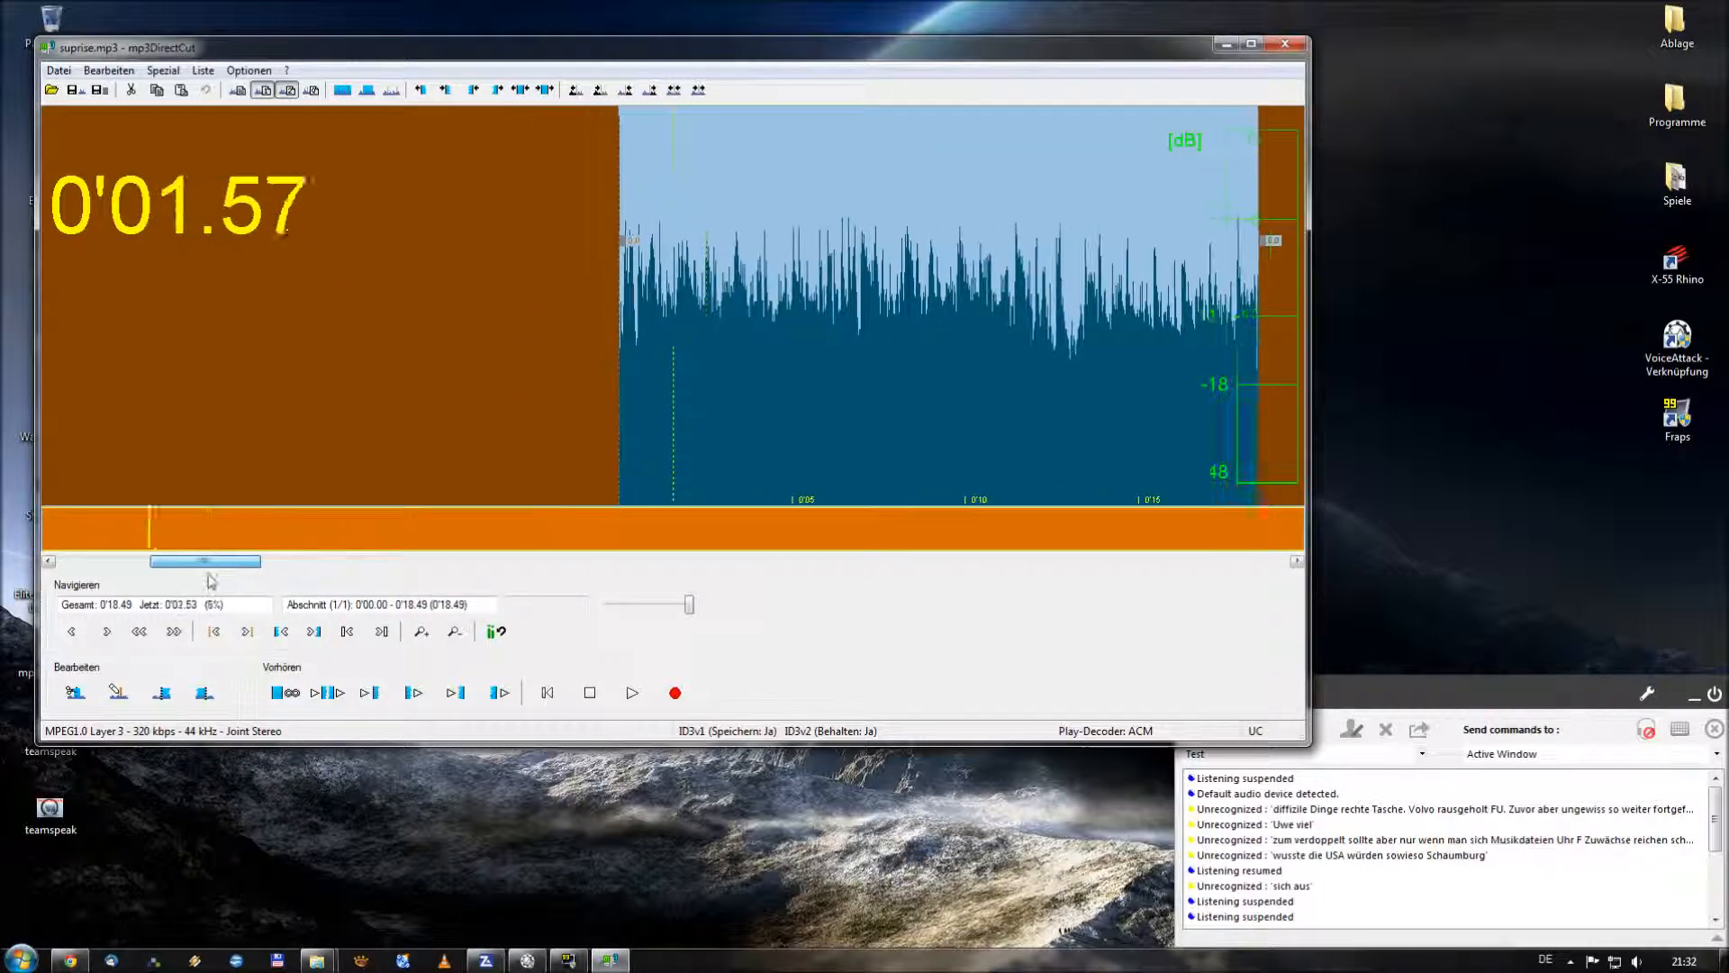
left_click_drag(204, 562, 420, 562)
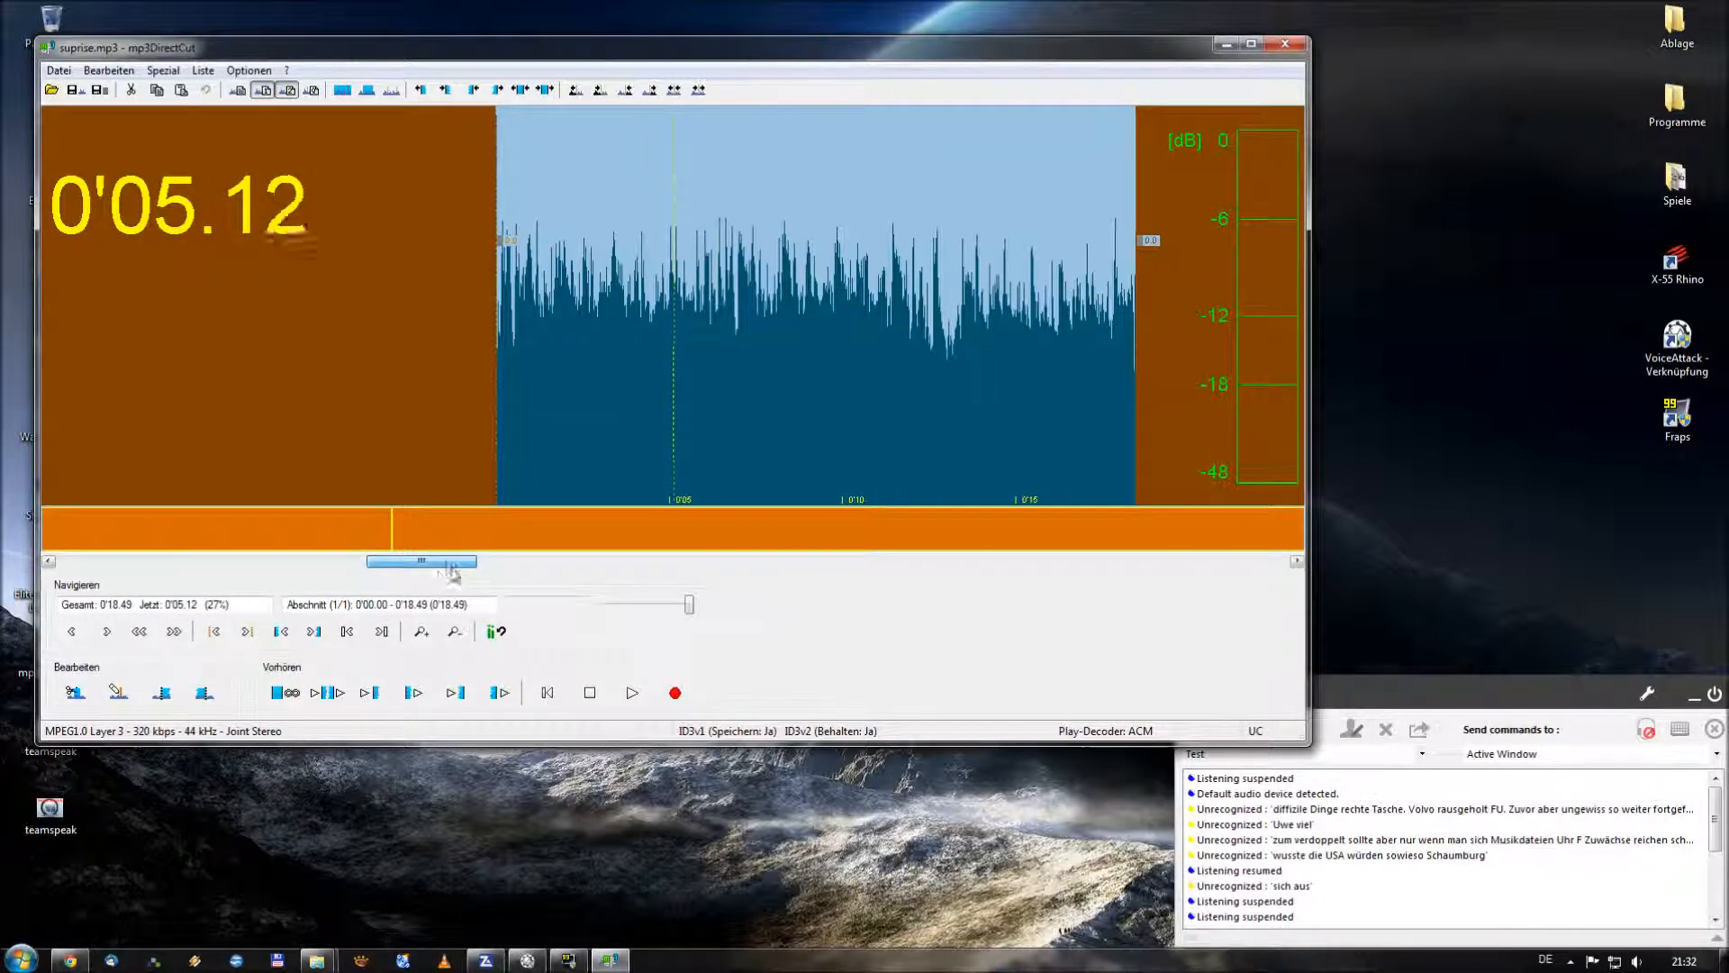
left_click_drag(421, 562, 338, 562)
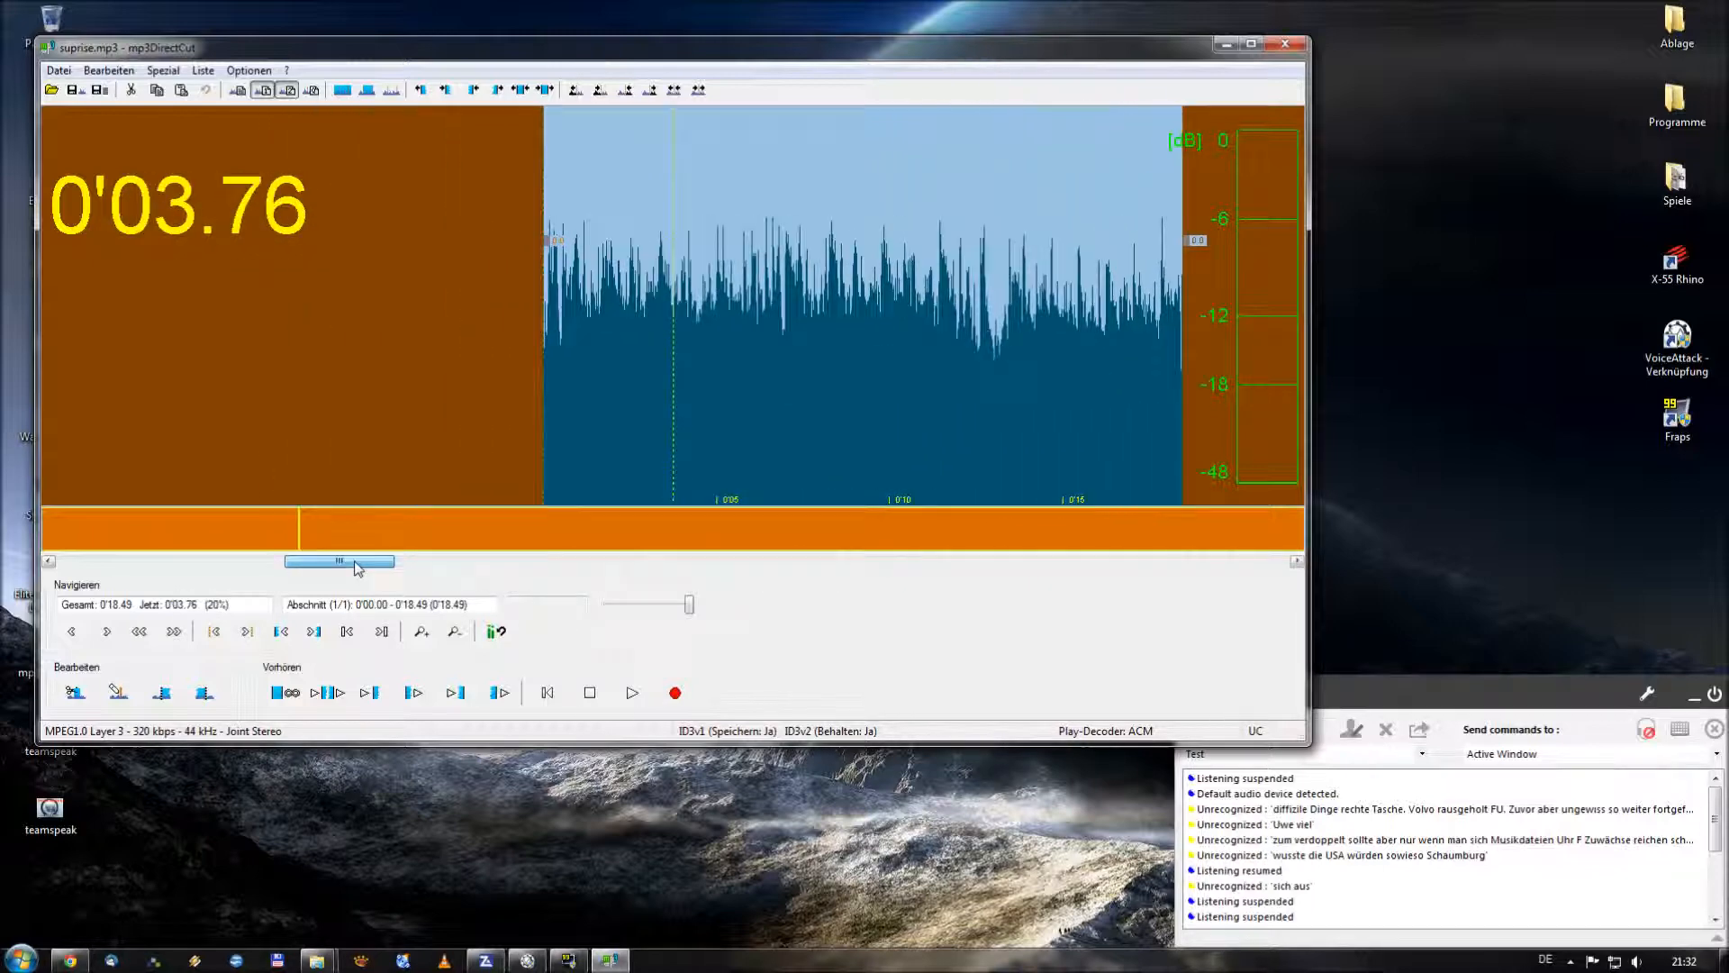
left_click_drag(338, 562, 414, 562)
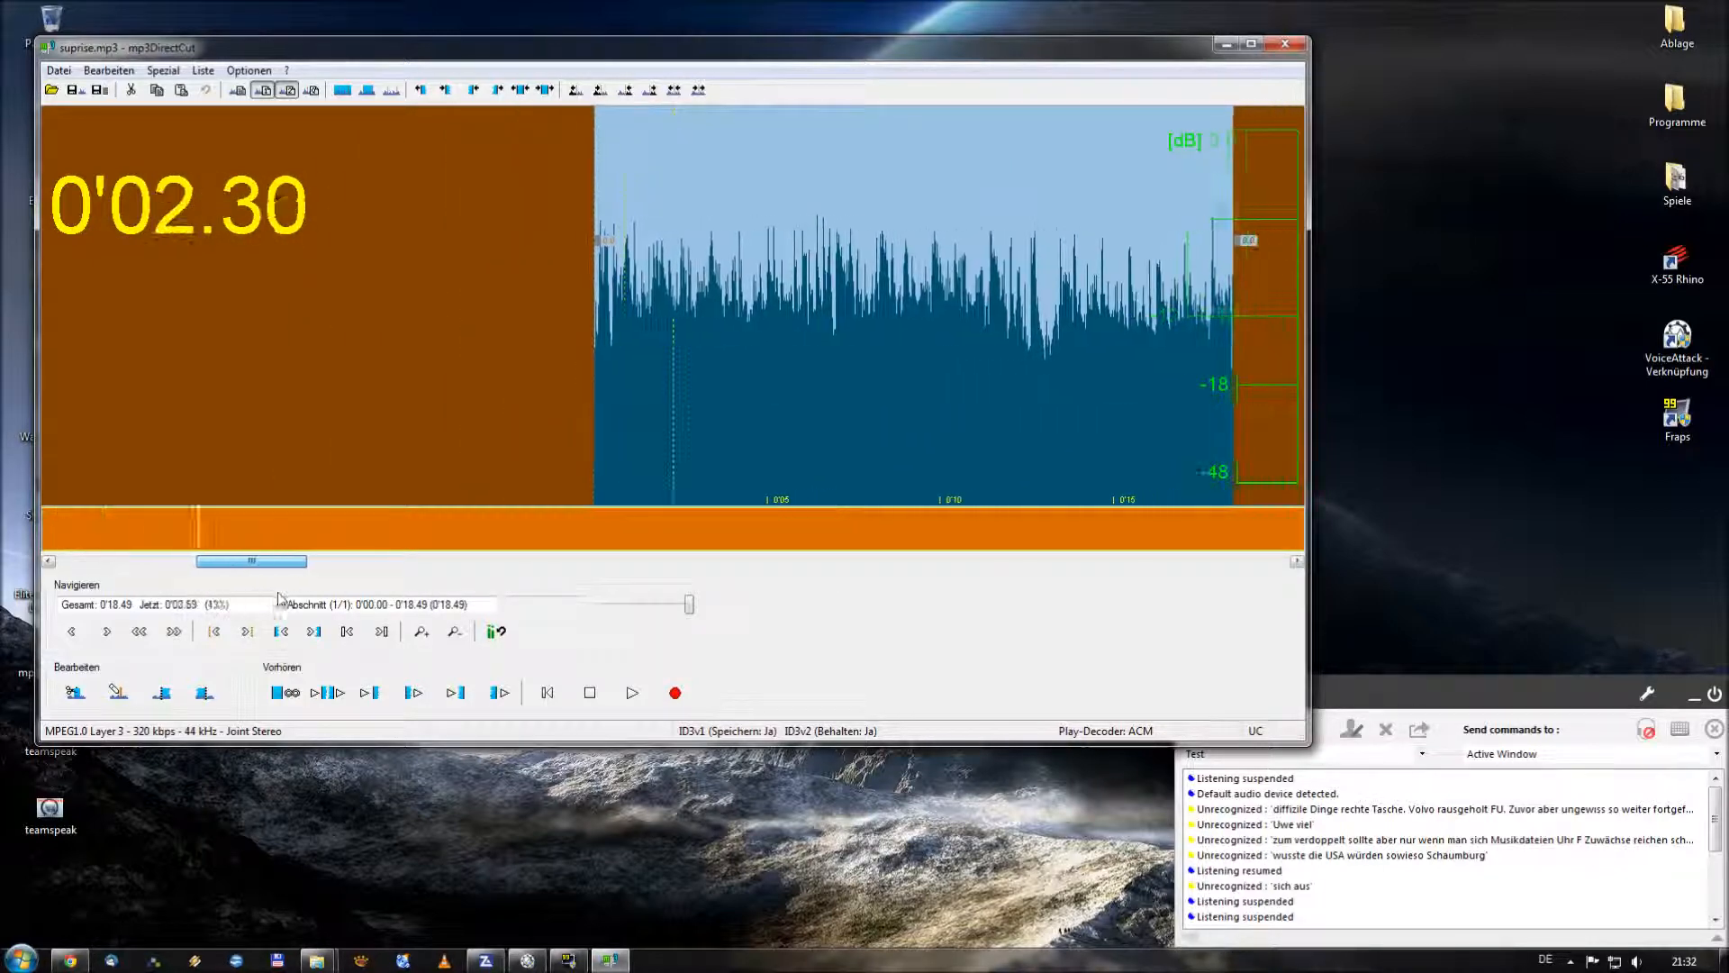
left_click_drag(251, 562, 423, 562)
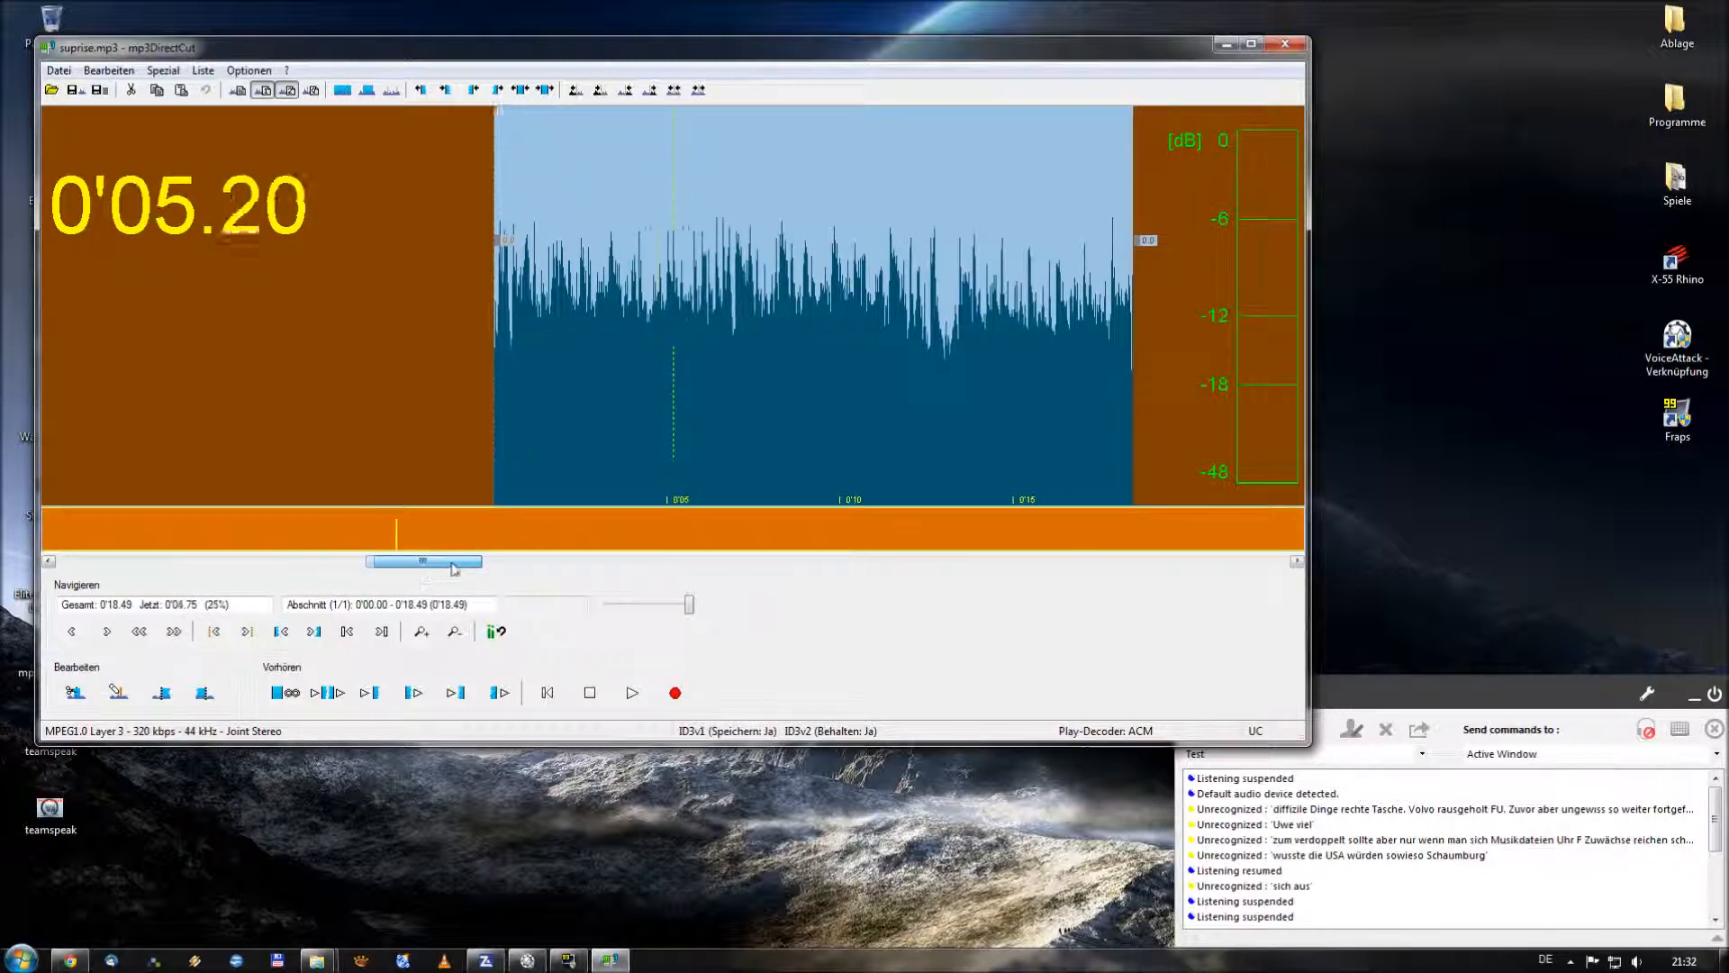
left_click_drag(425, 562, 332, 562)
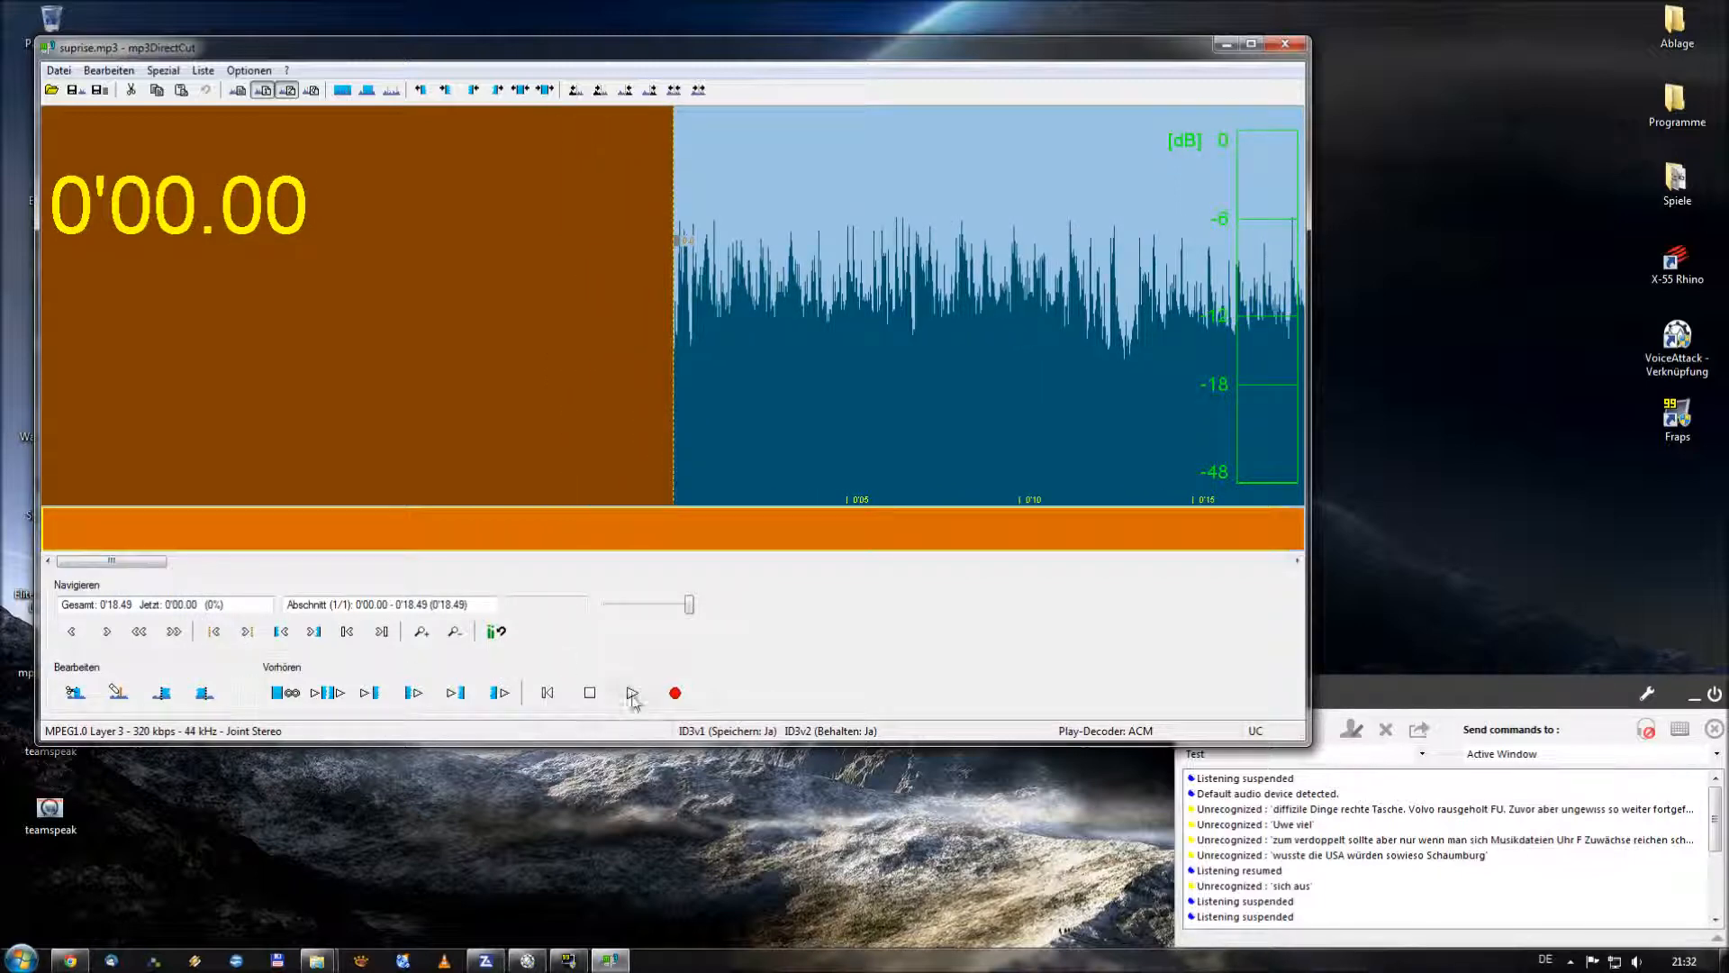
Play suprise.mp3 to locate the cut point near 0'06.95
left_click(632, 692)
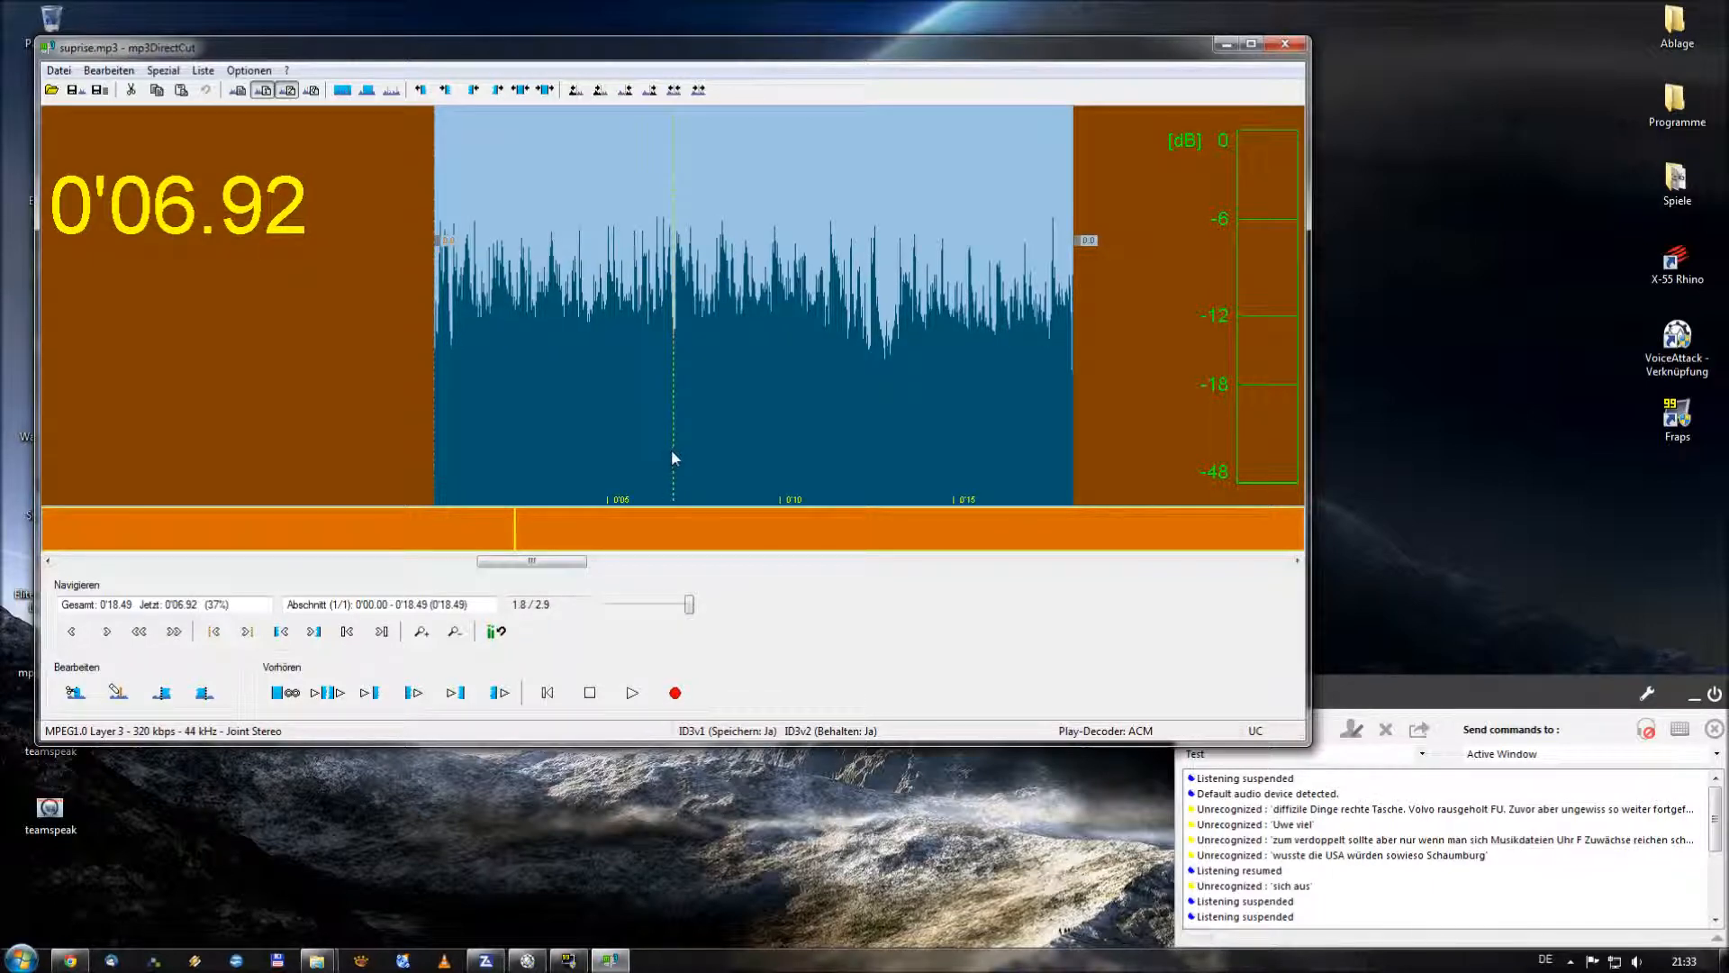
mouse_move(666, 472)
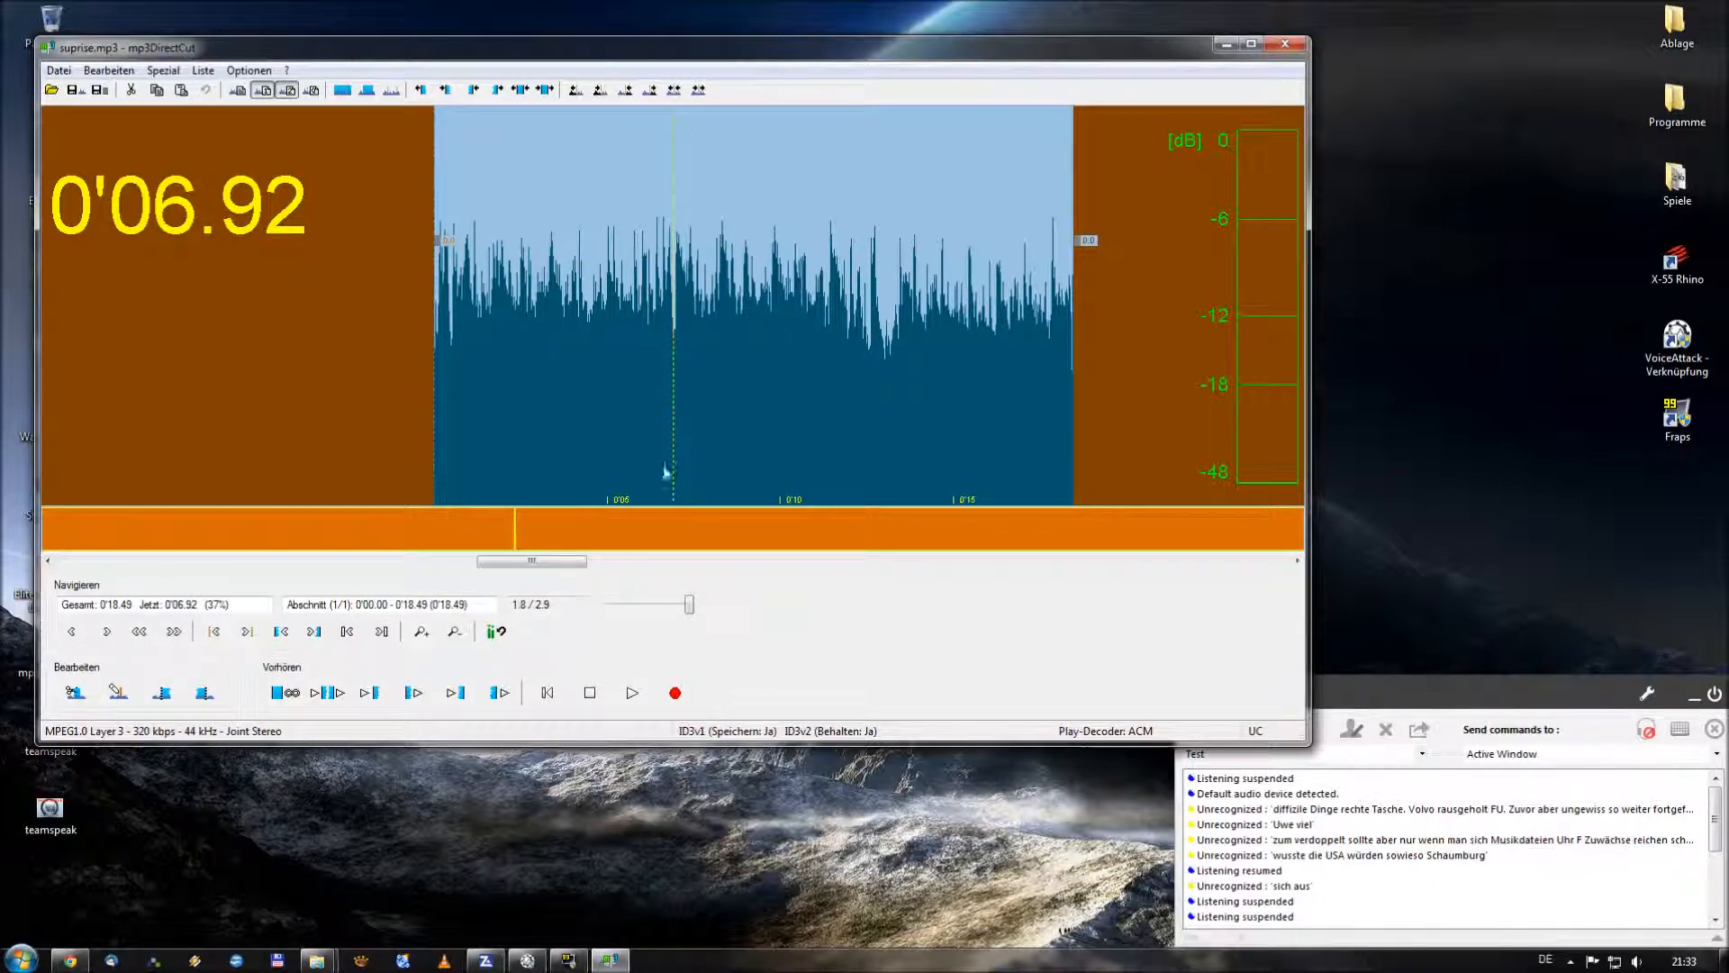
mouse_move(659, 371)
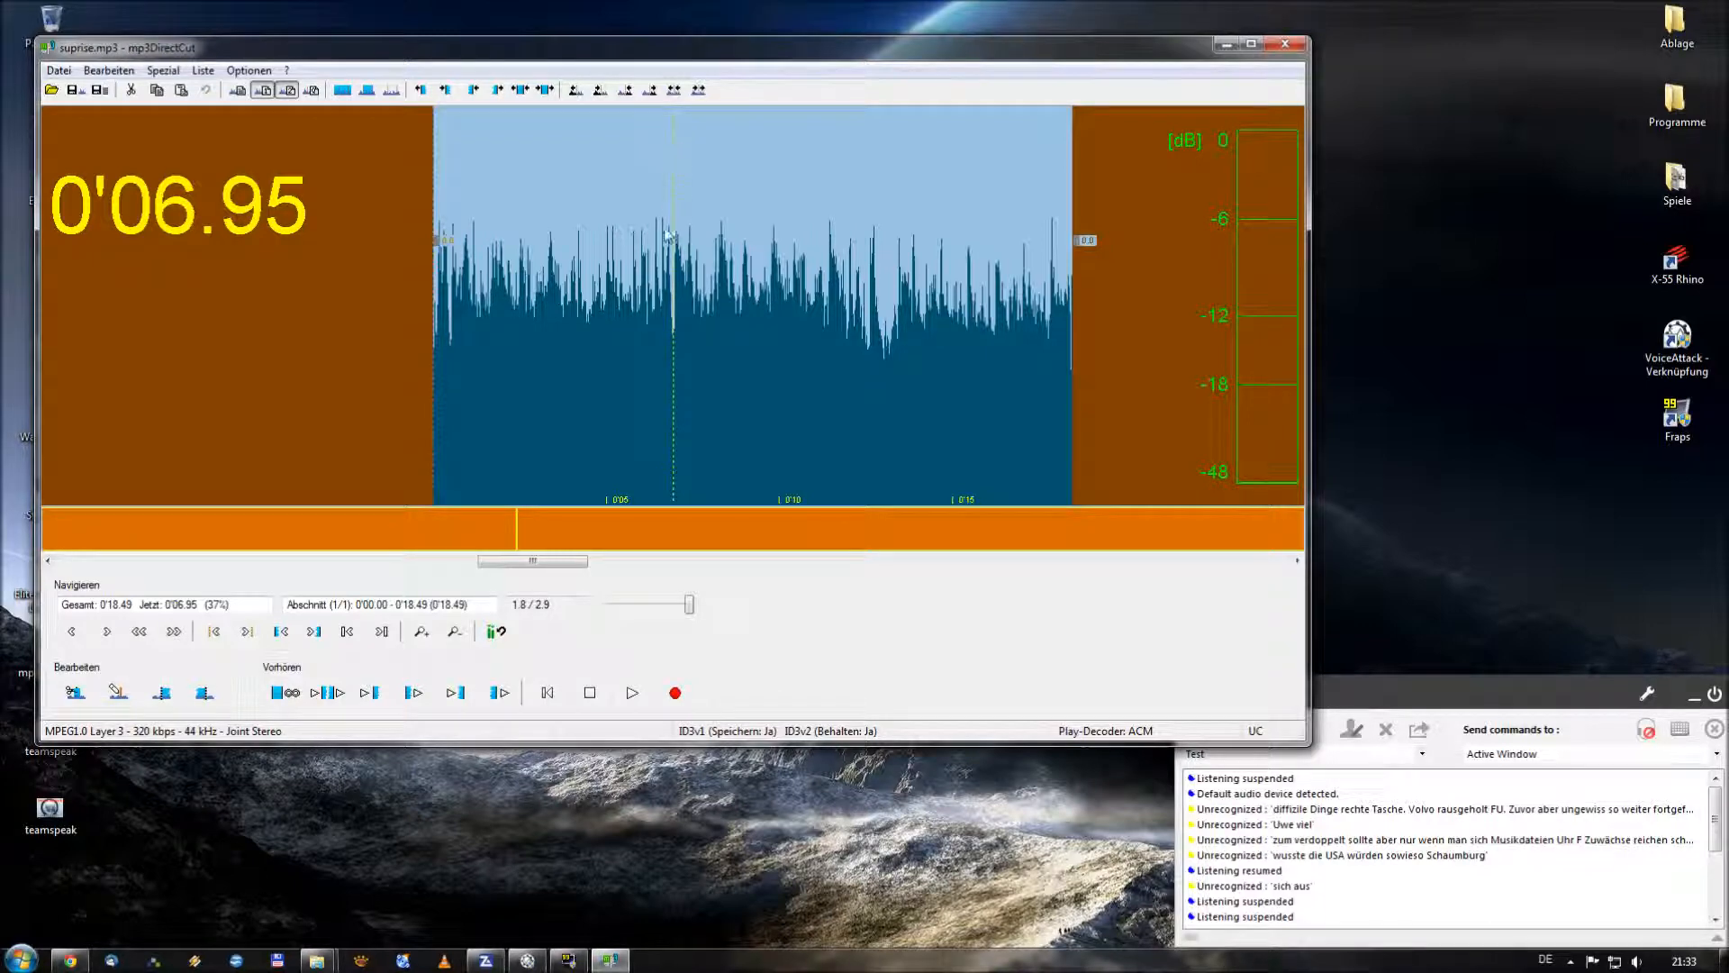
mouse_move(717, 388)
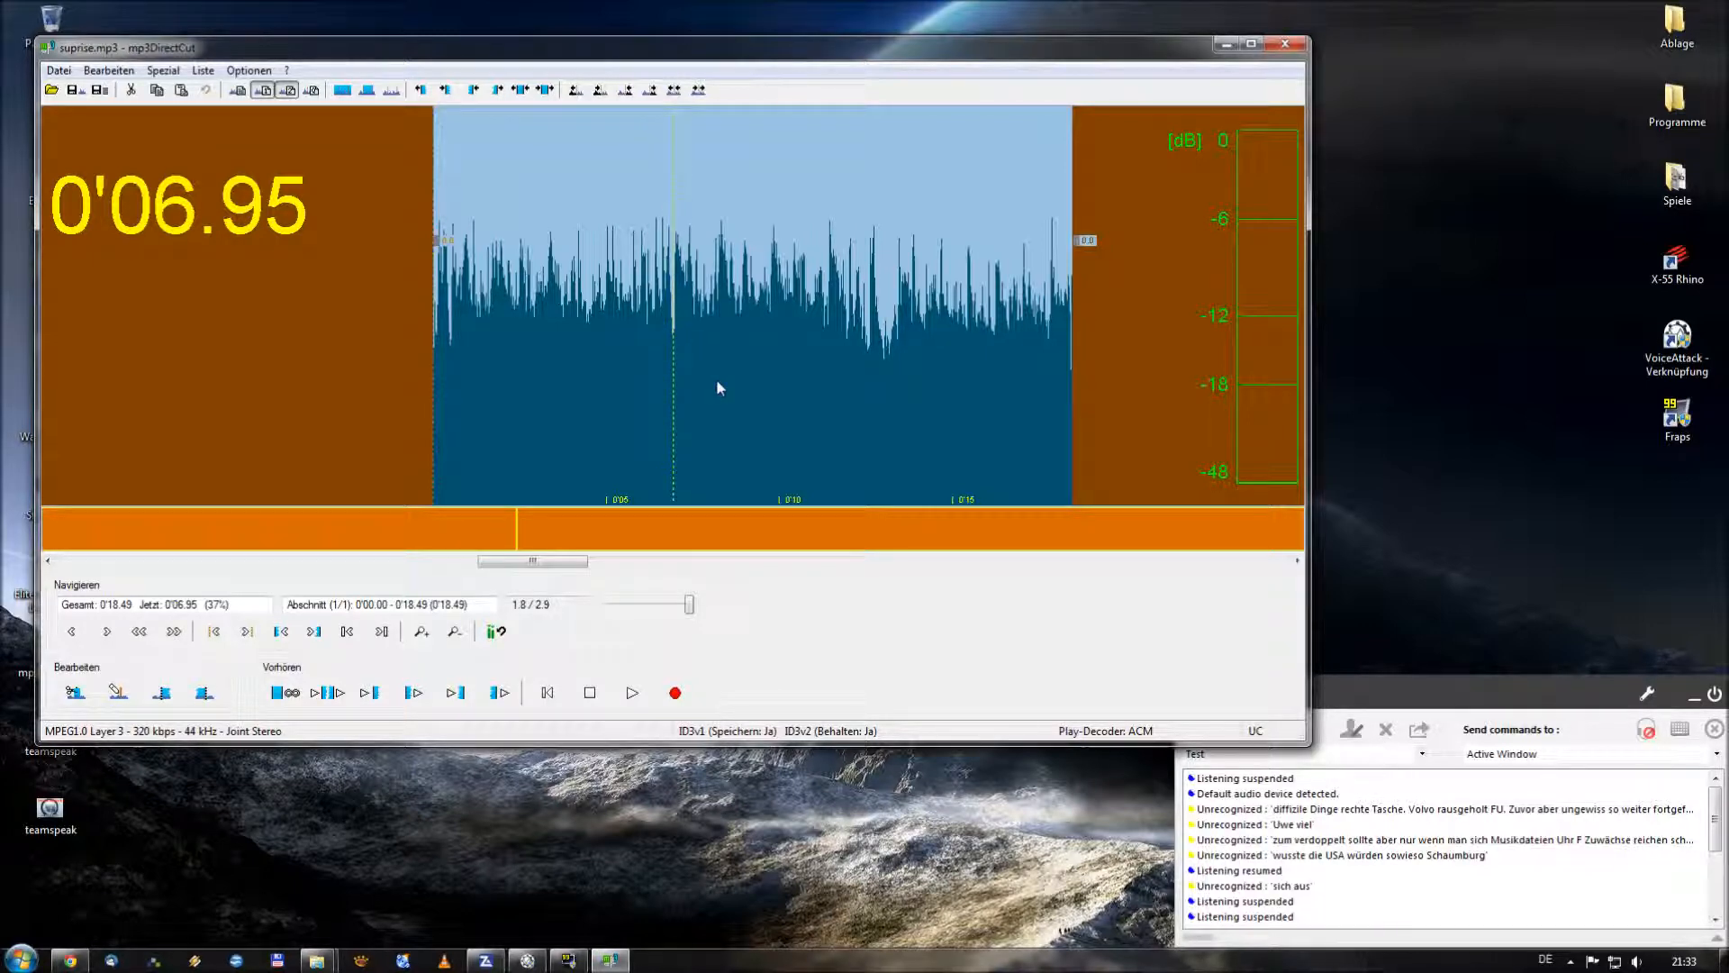
mouse_move(674, 391)
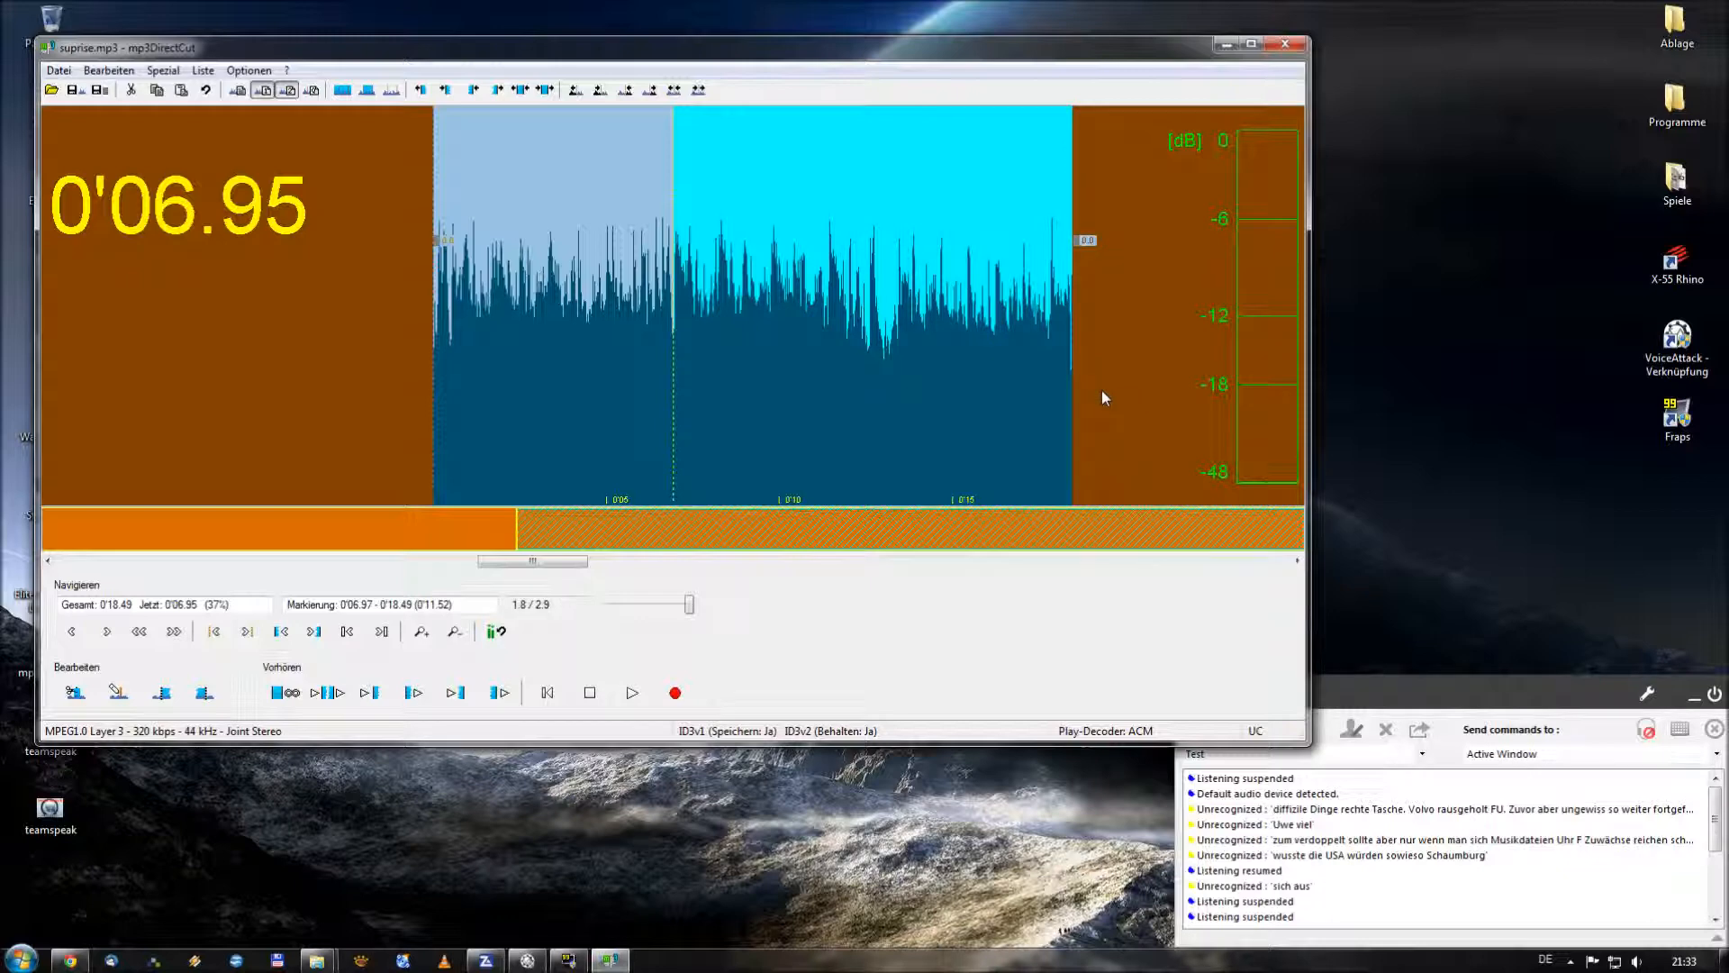
mouse_move(1045, 371)
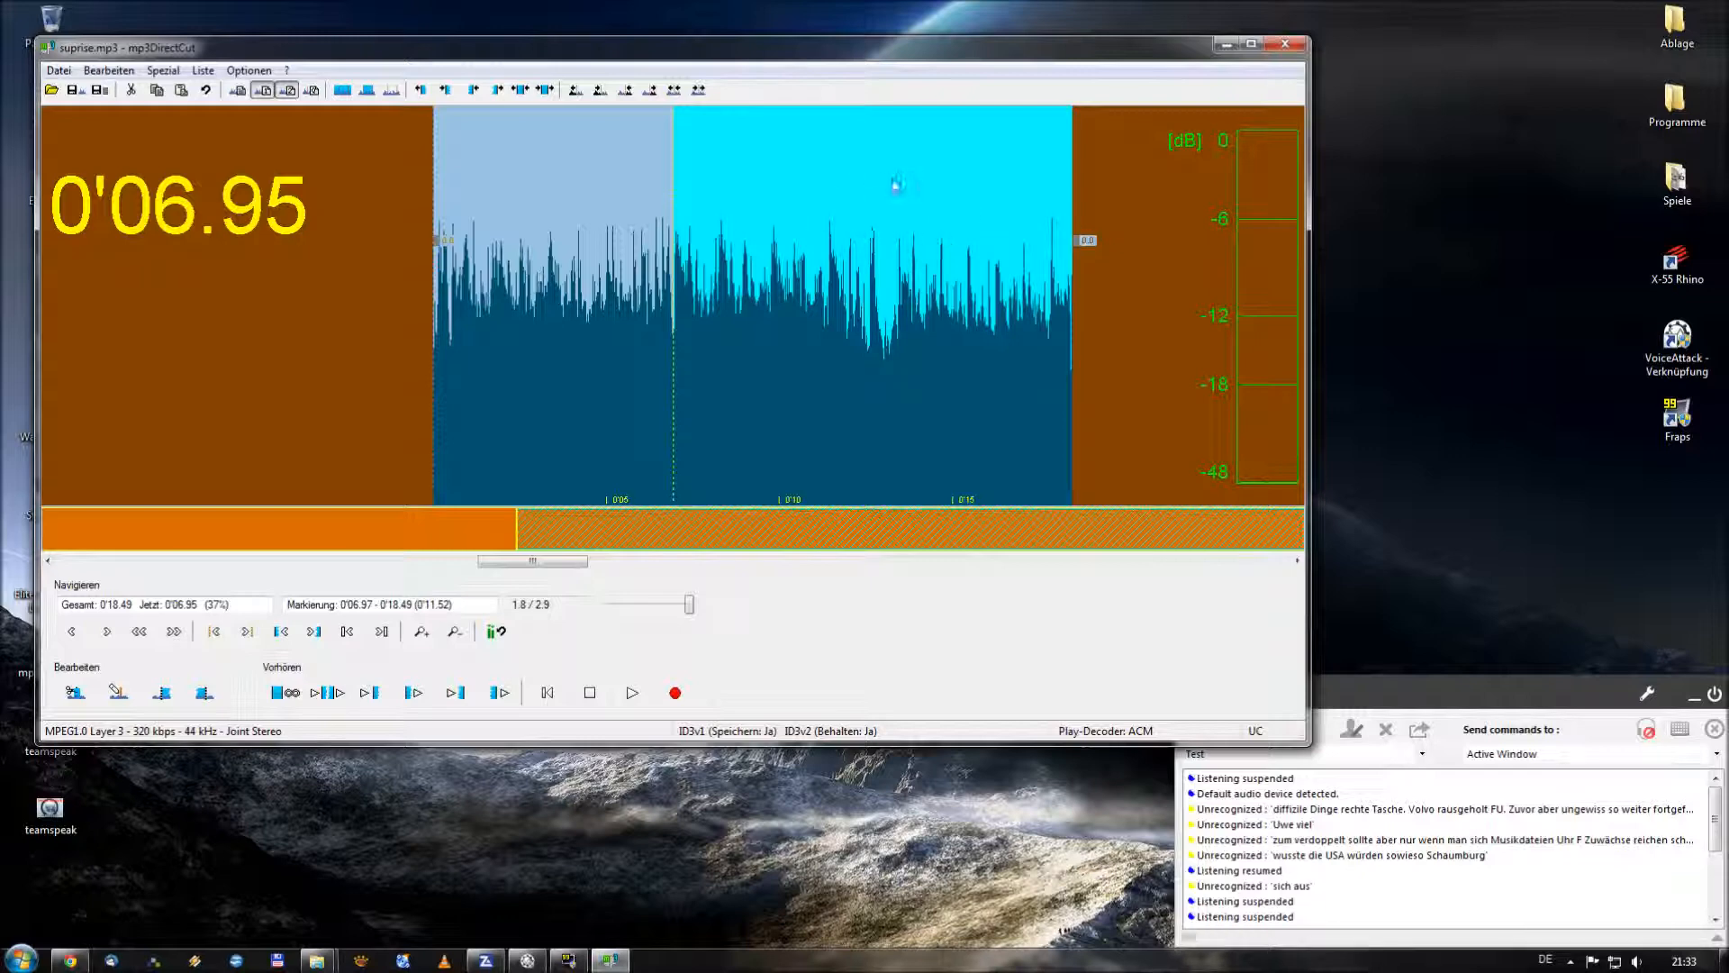
mouse_move(758, 204)
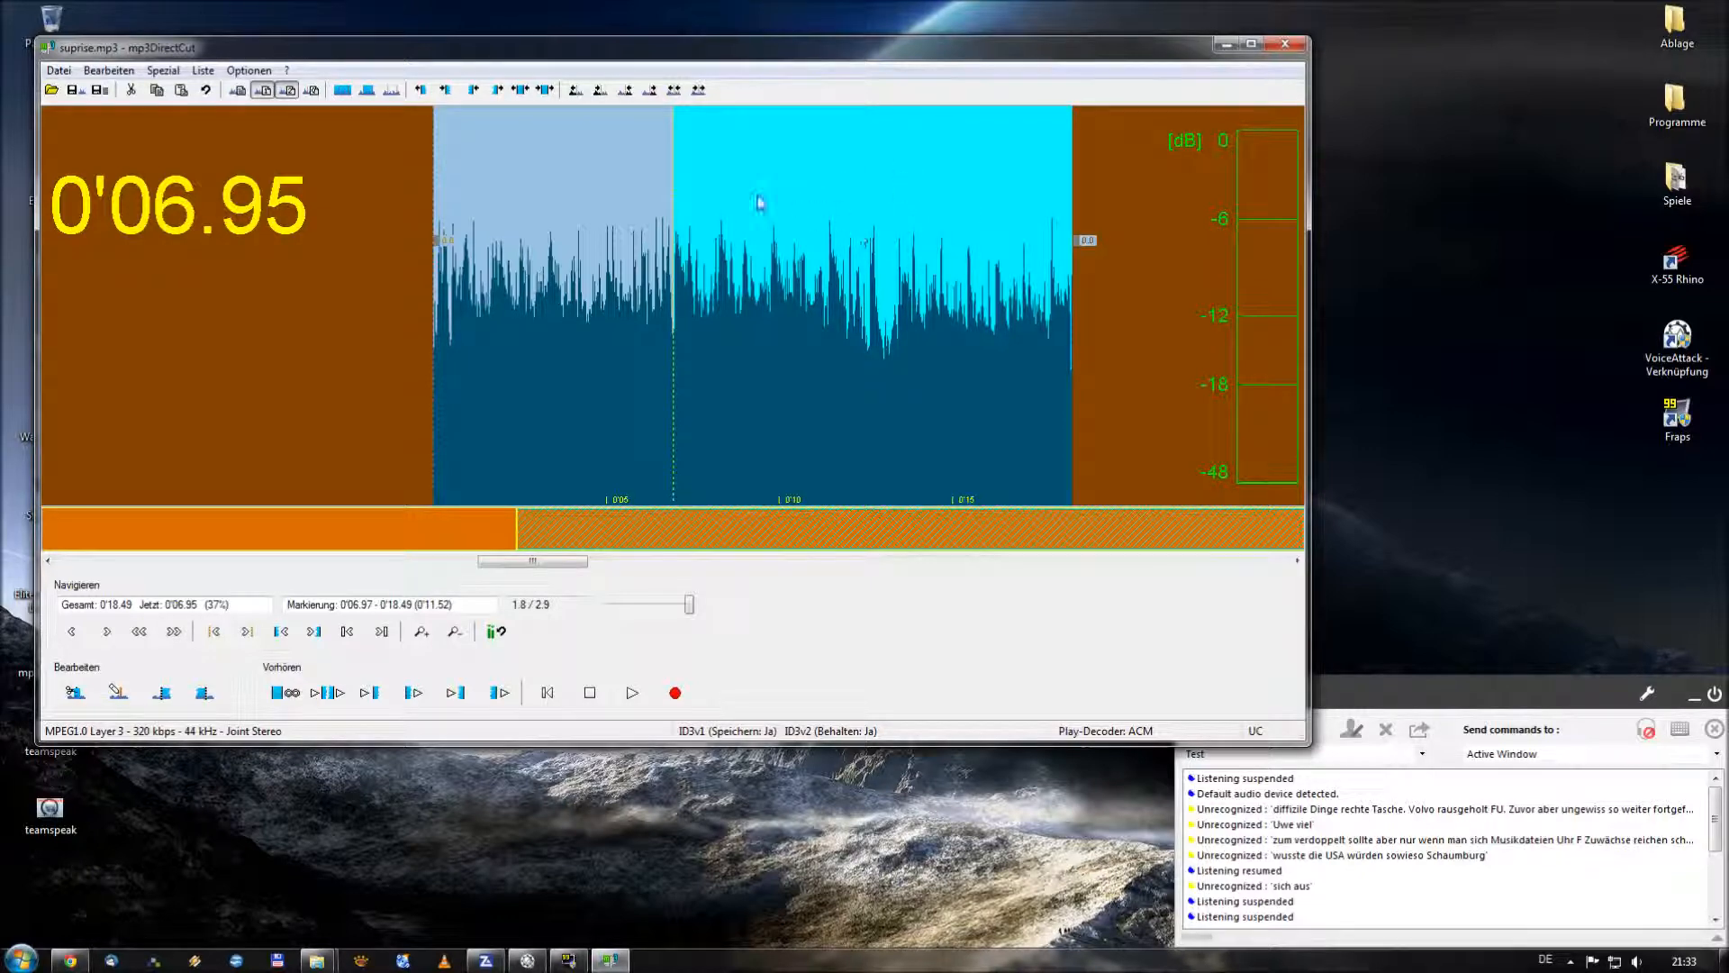
mouse_move(529, 321)
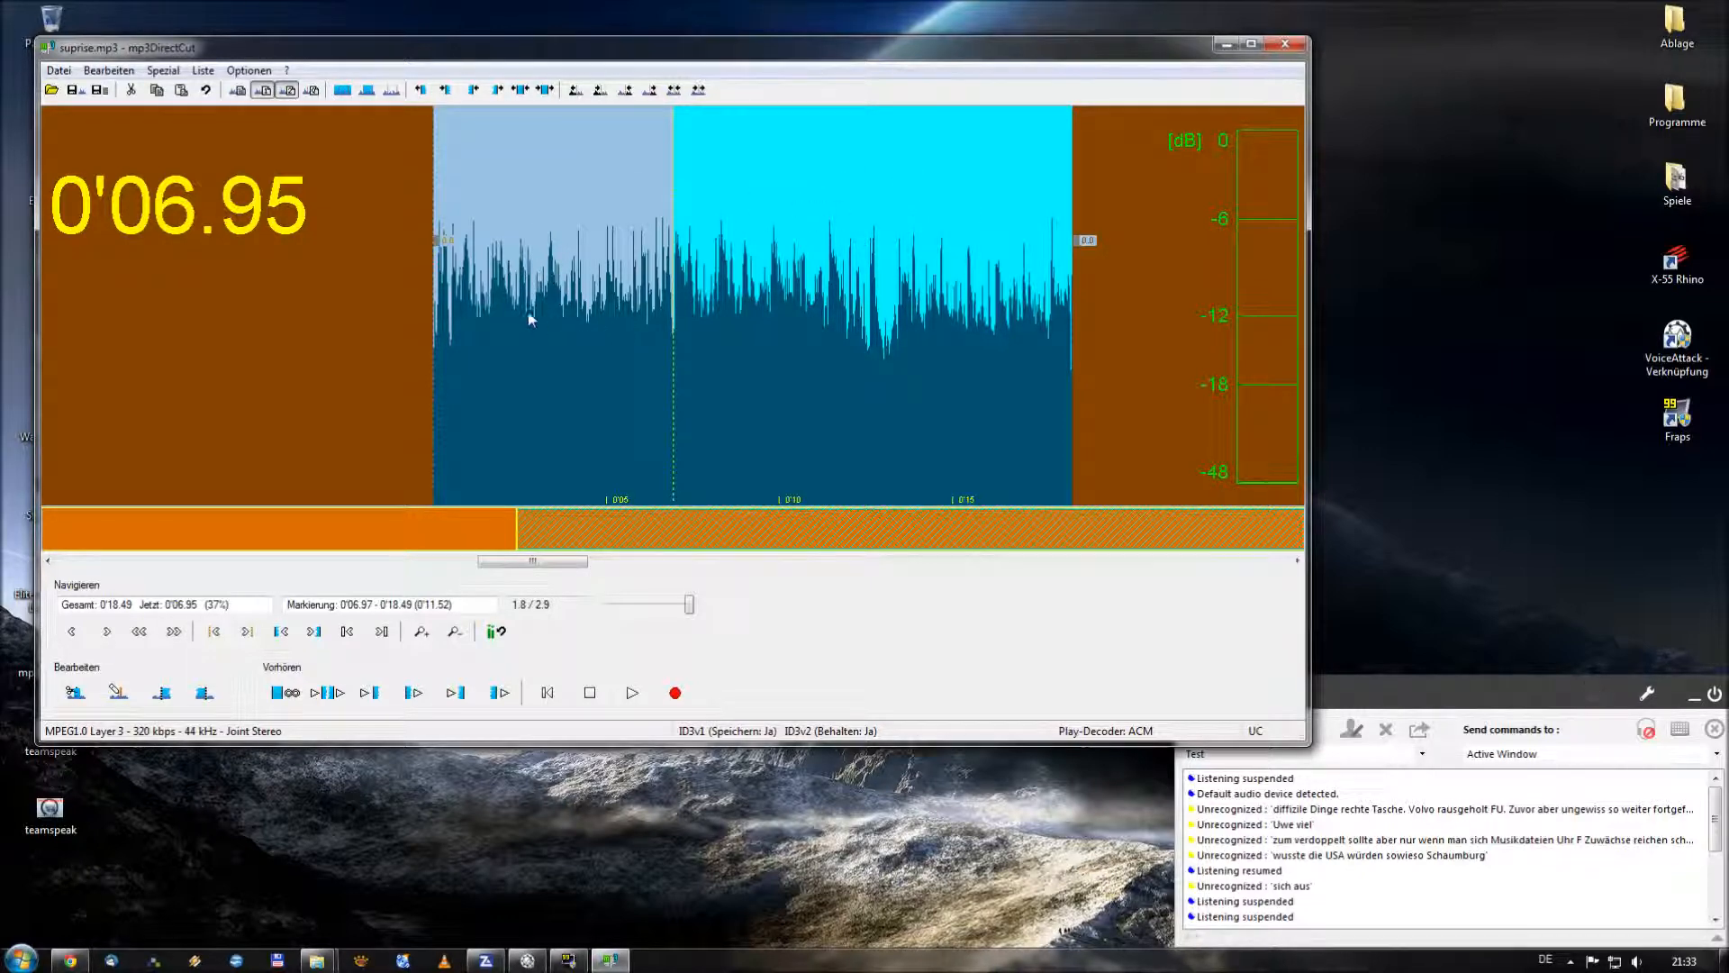
mouse_move(858, 257)
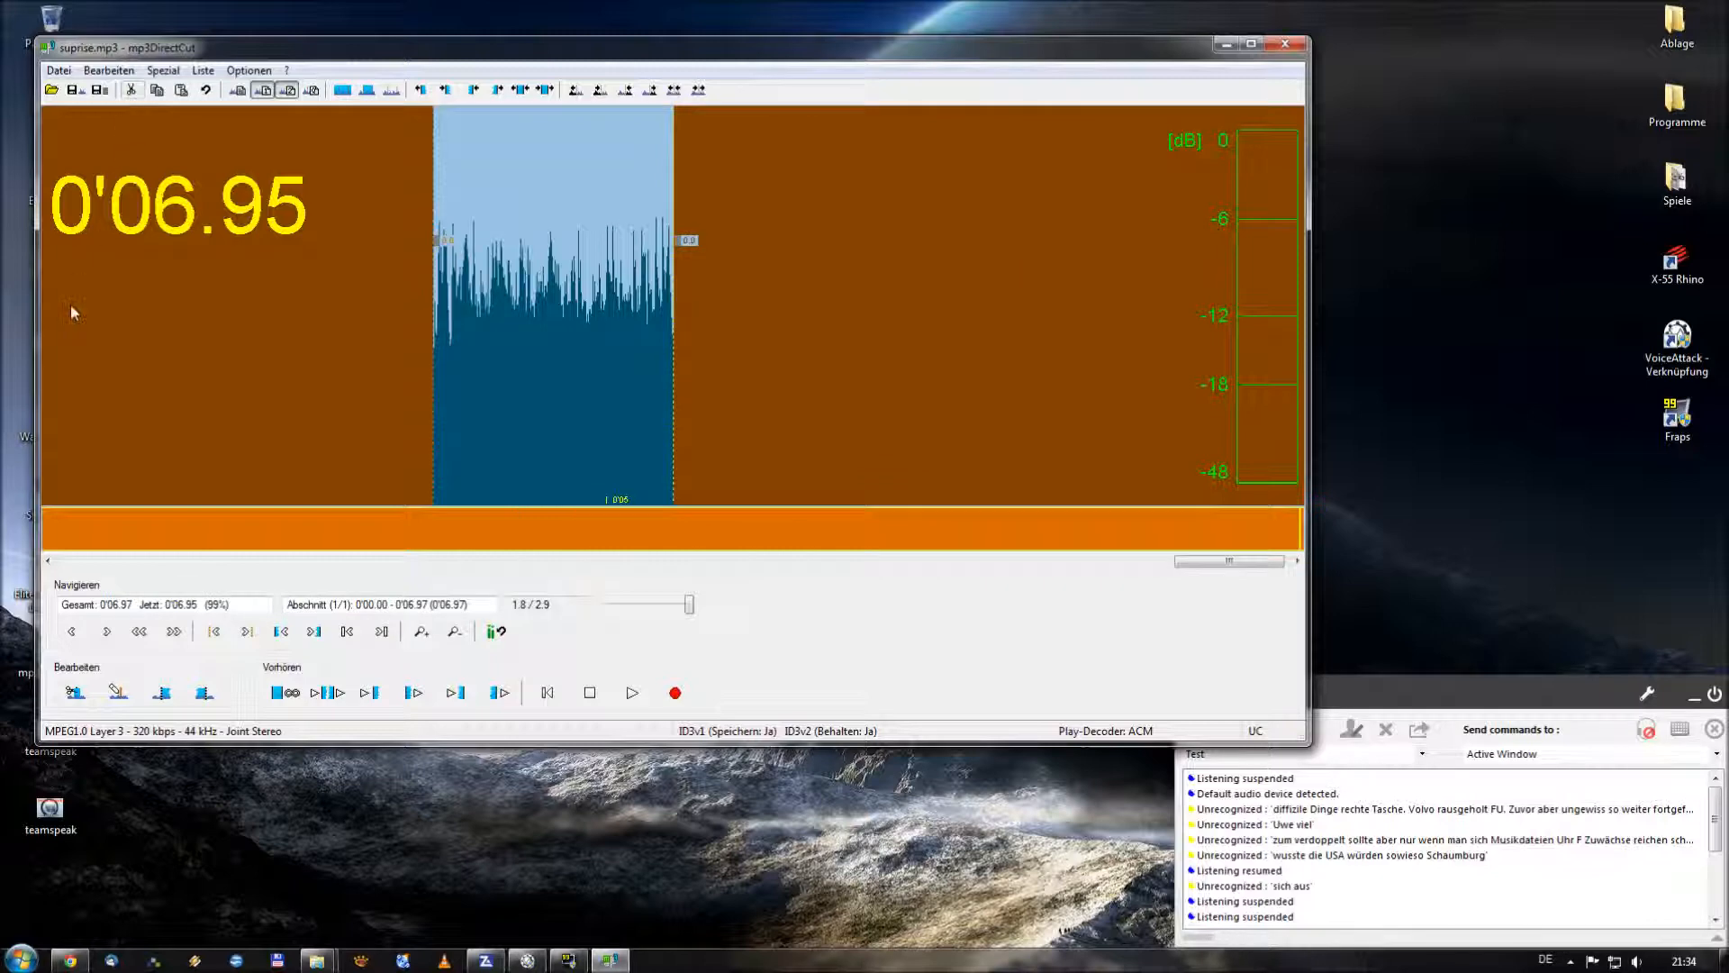
mouse_move(740, 441)
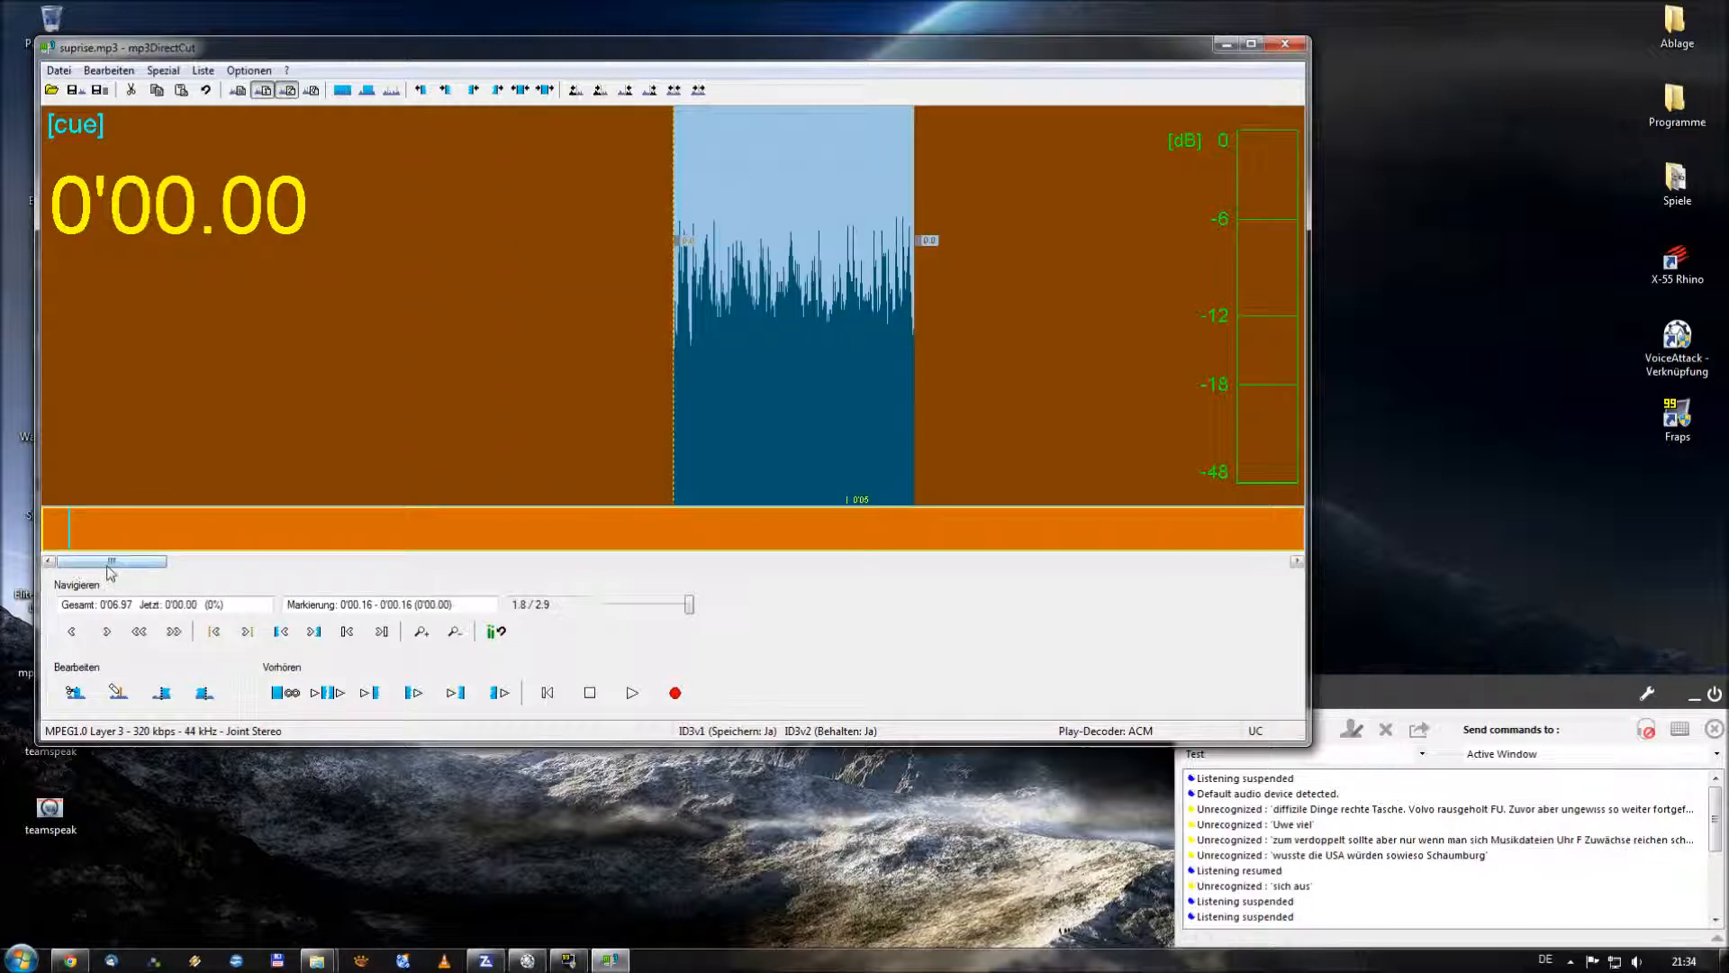
Scroll the shortened 0'06.97 track back to its start after the cut
left_click_drag(110, 562, 998, 562)
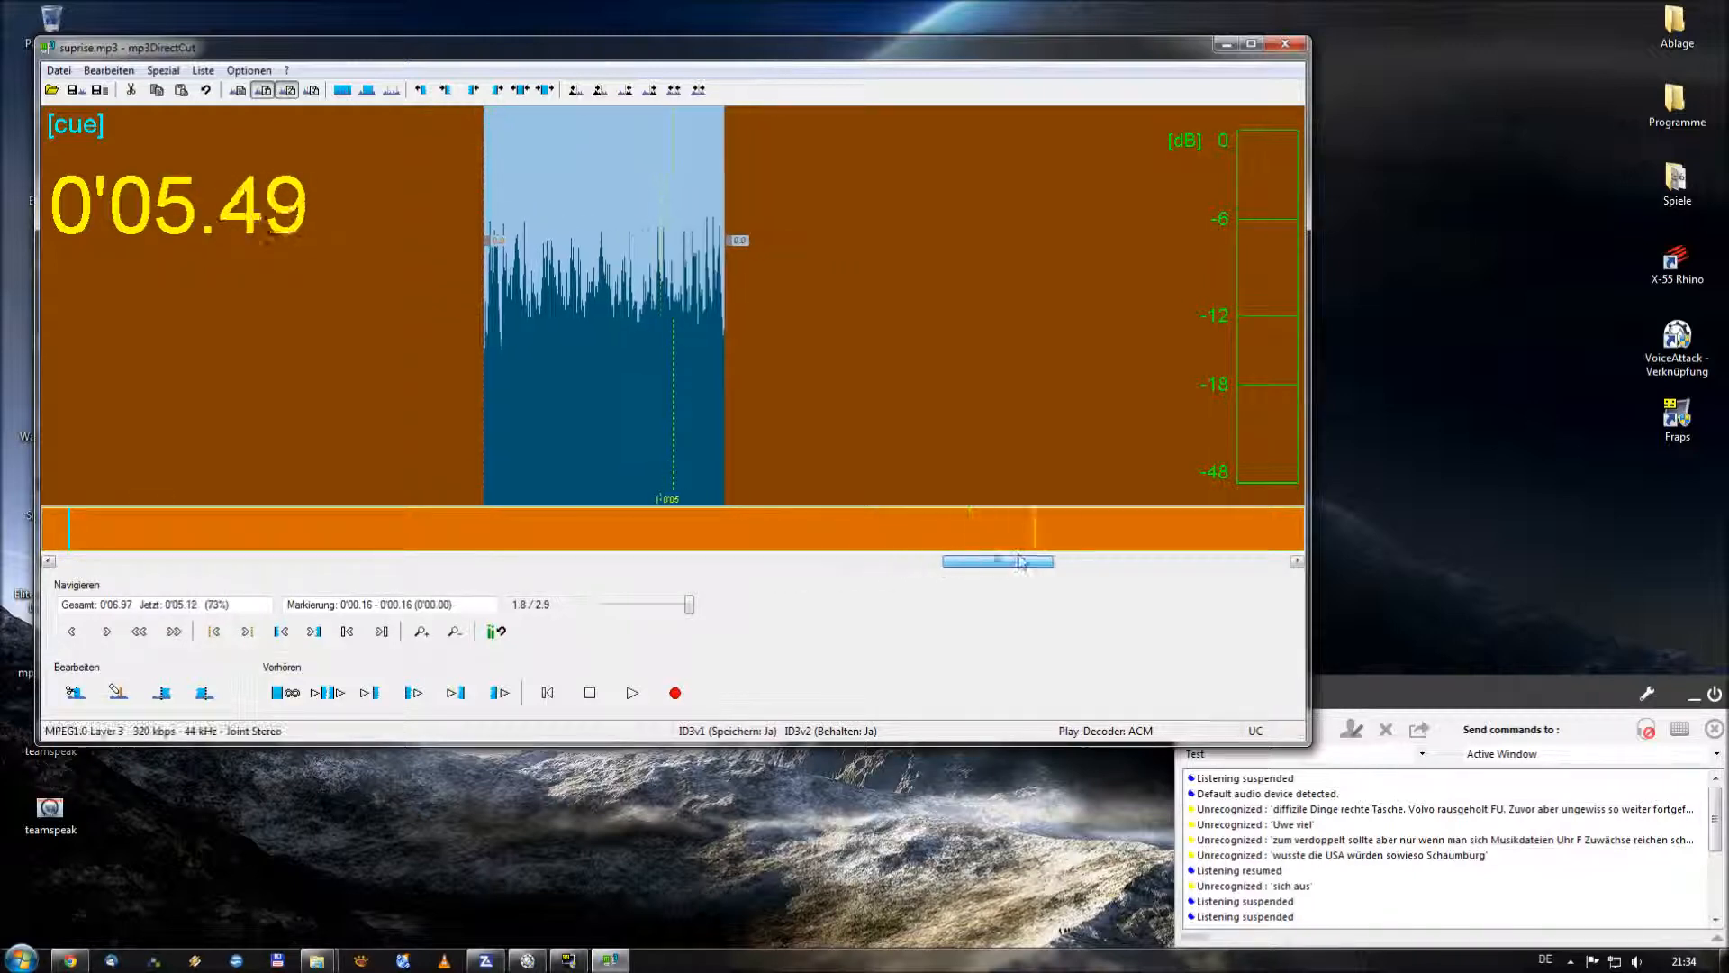
left_click_drag(996, 560, 1236, 560)
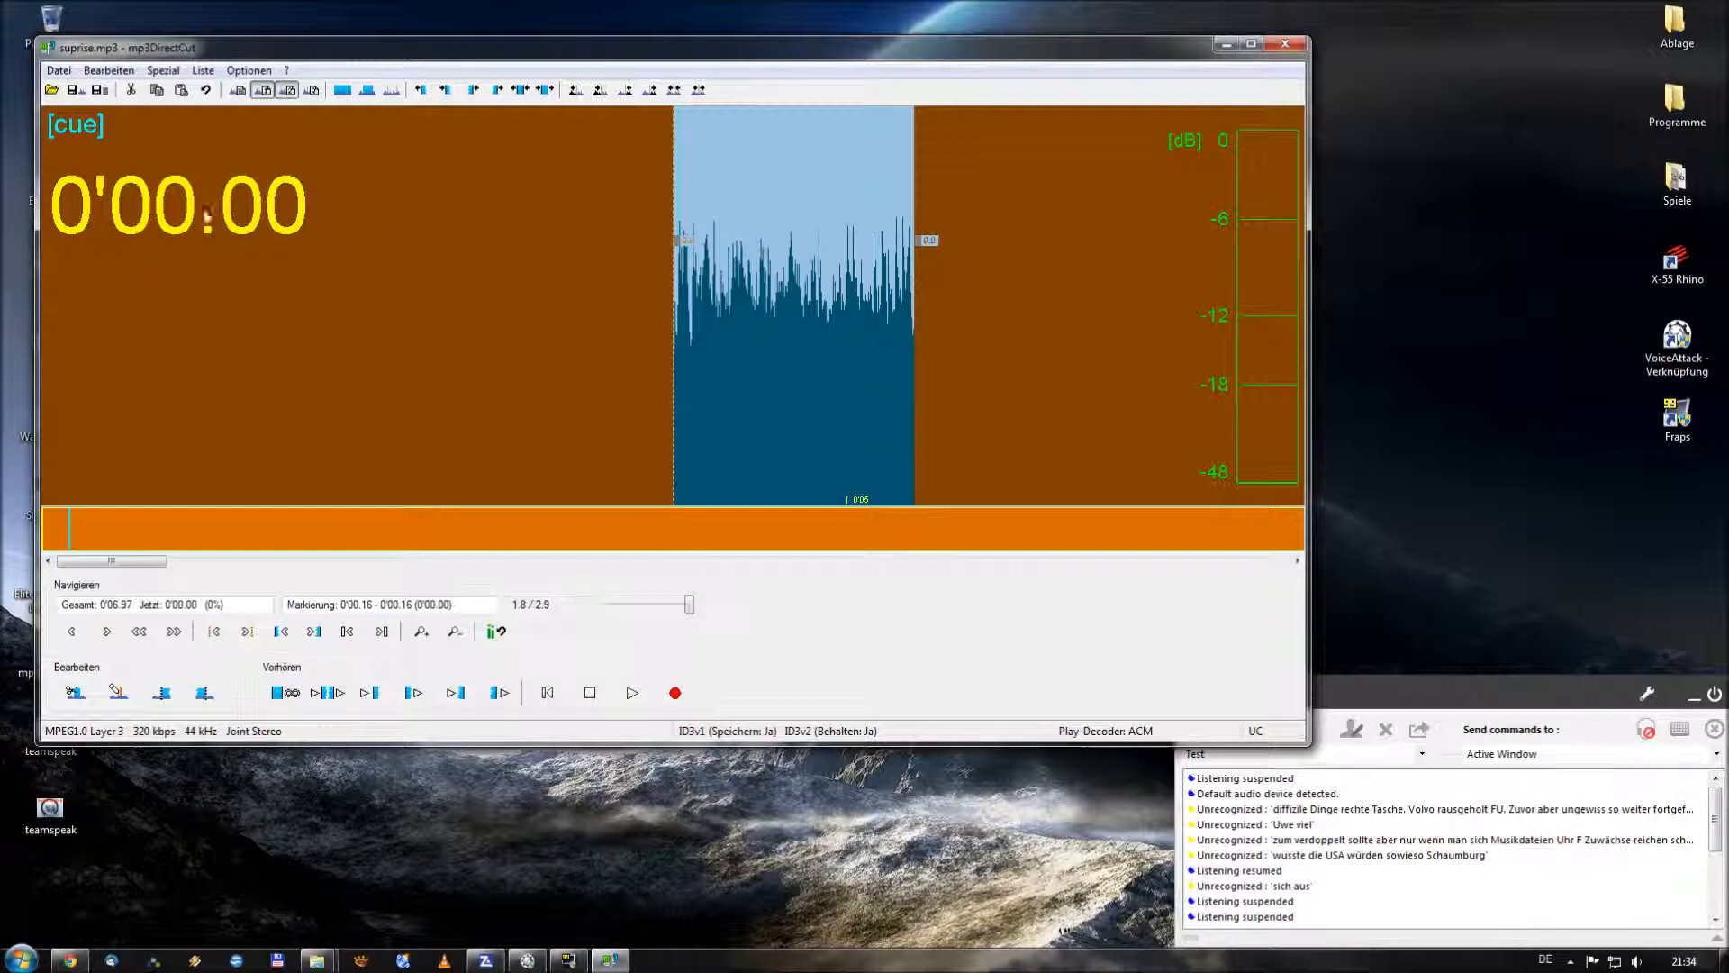
left_click(58, 70)
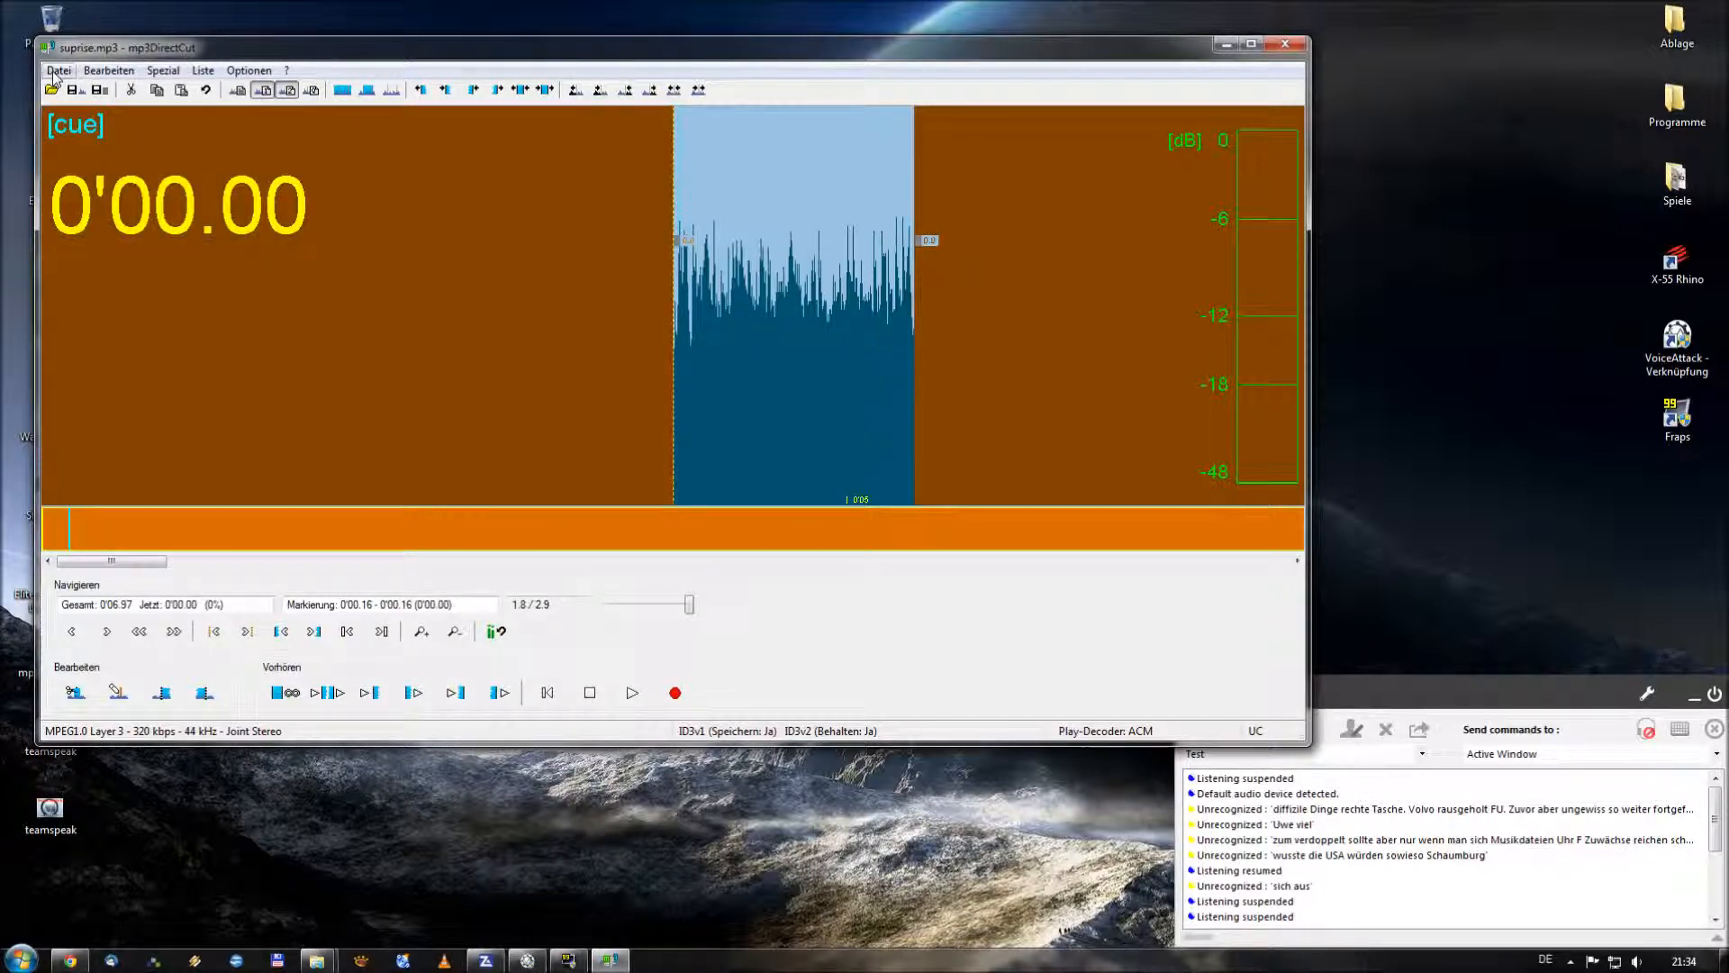
Save the trimmed audio as suprise_new.mp3 in the Musik folder and check it in Explorer
left_click(58, 71)
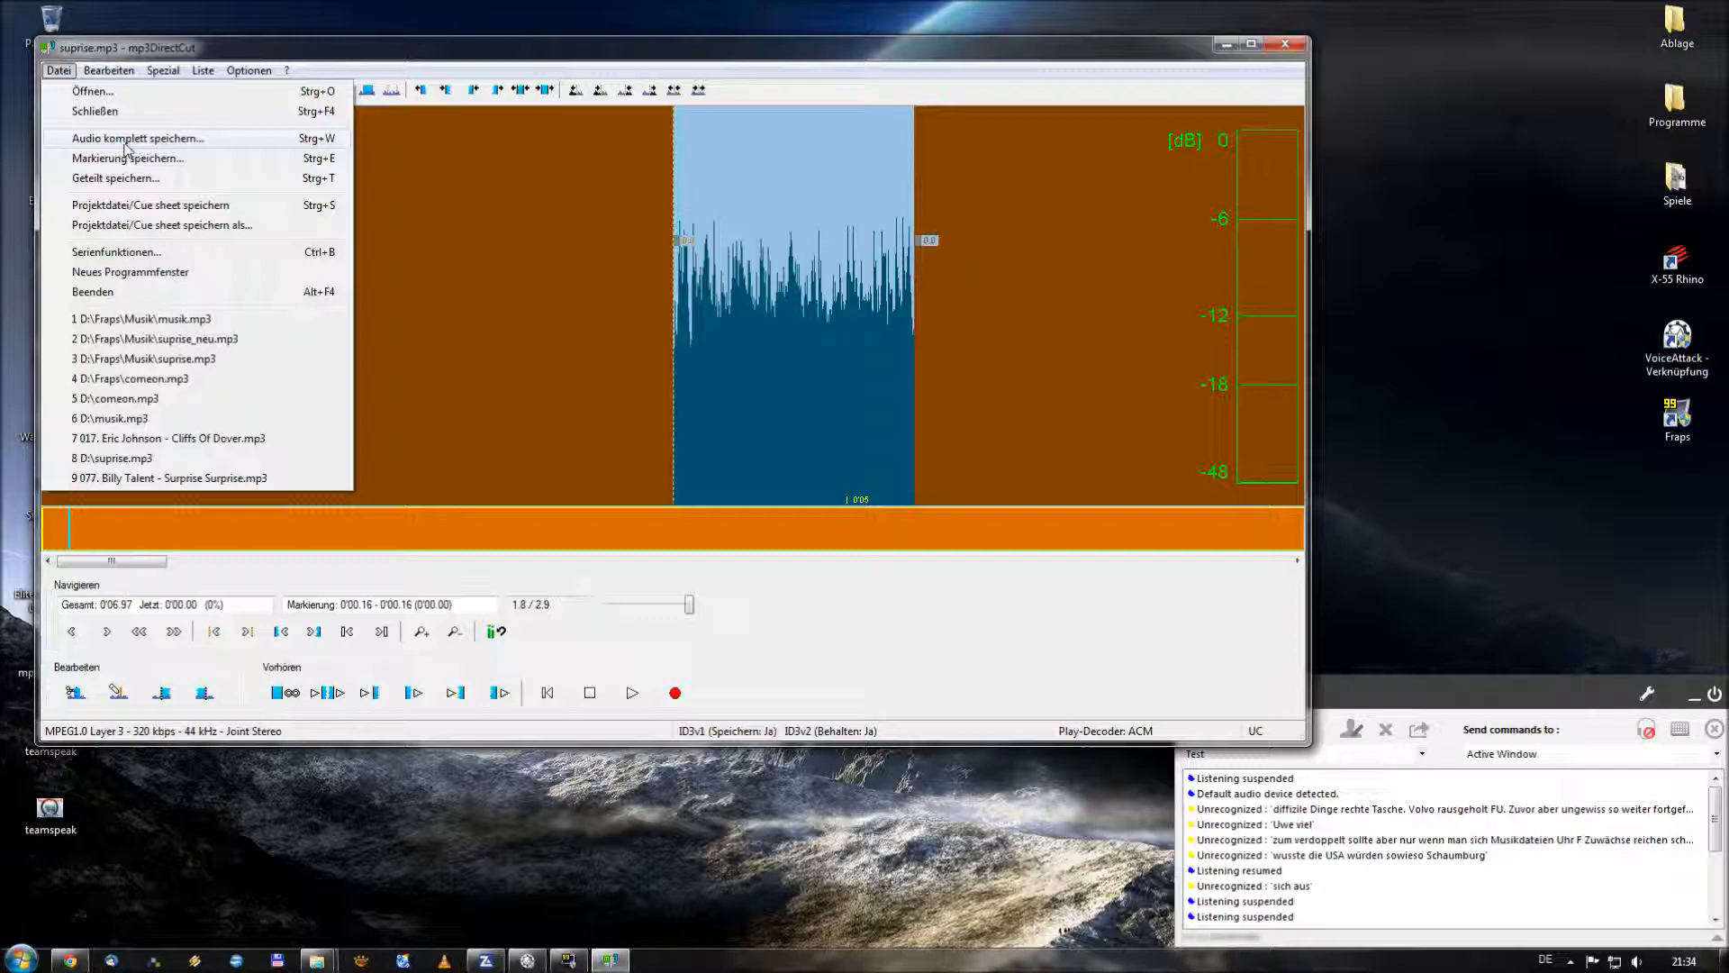
left_click(137, 137)
type("suprise_new")
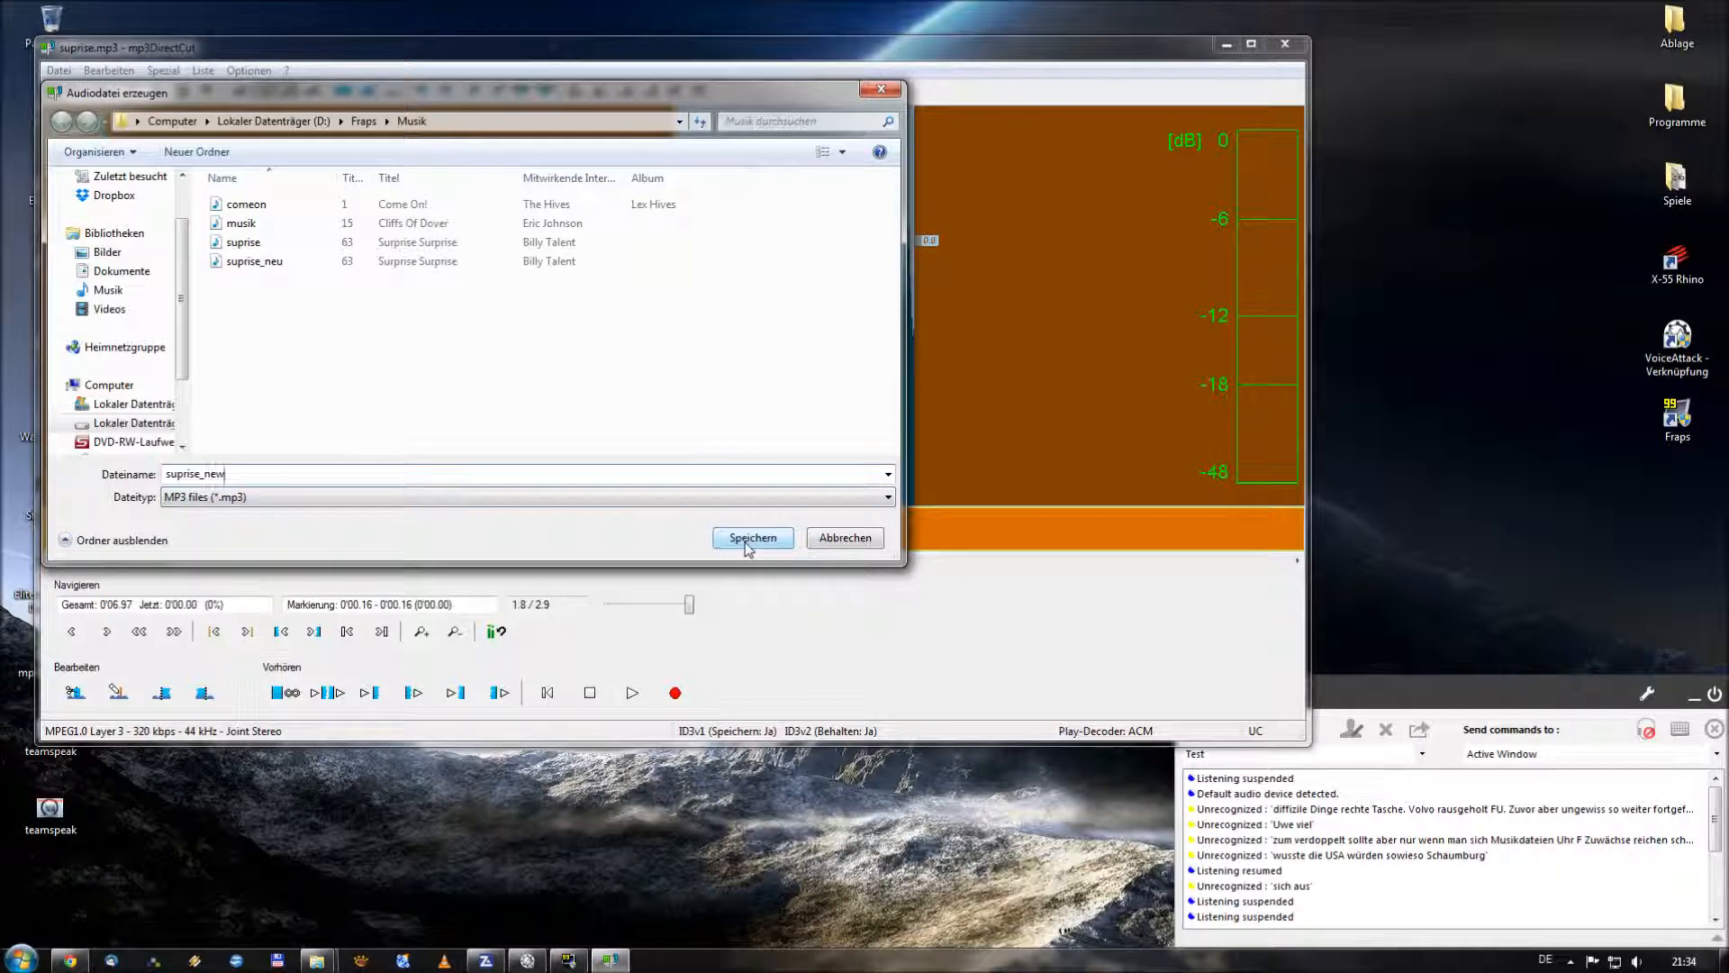
left_click(752, 539)
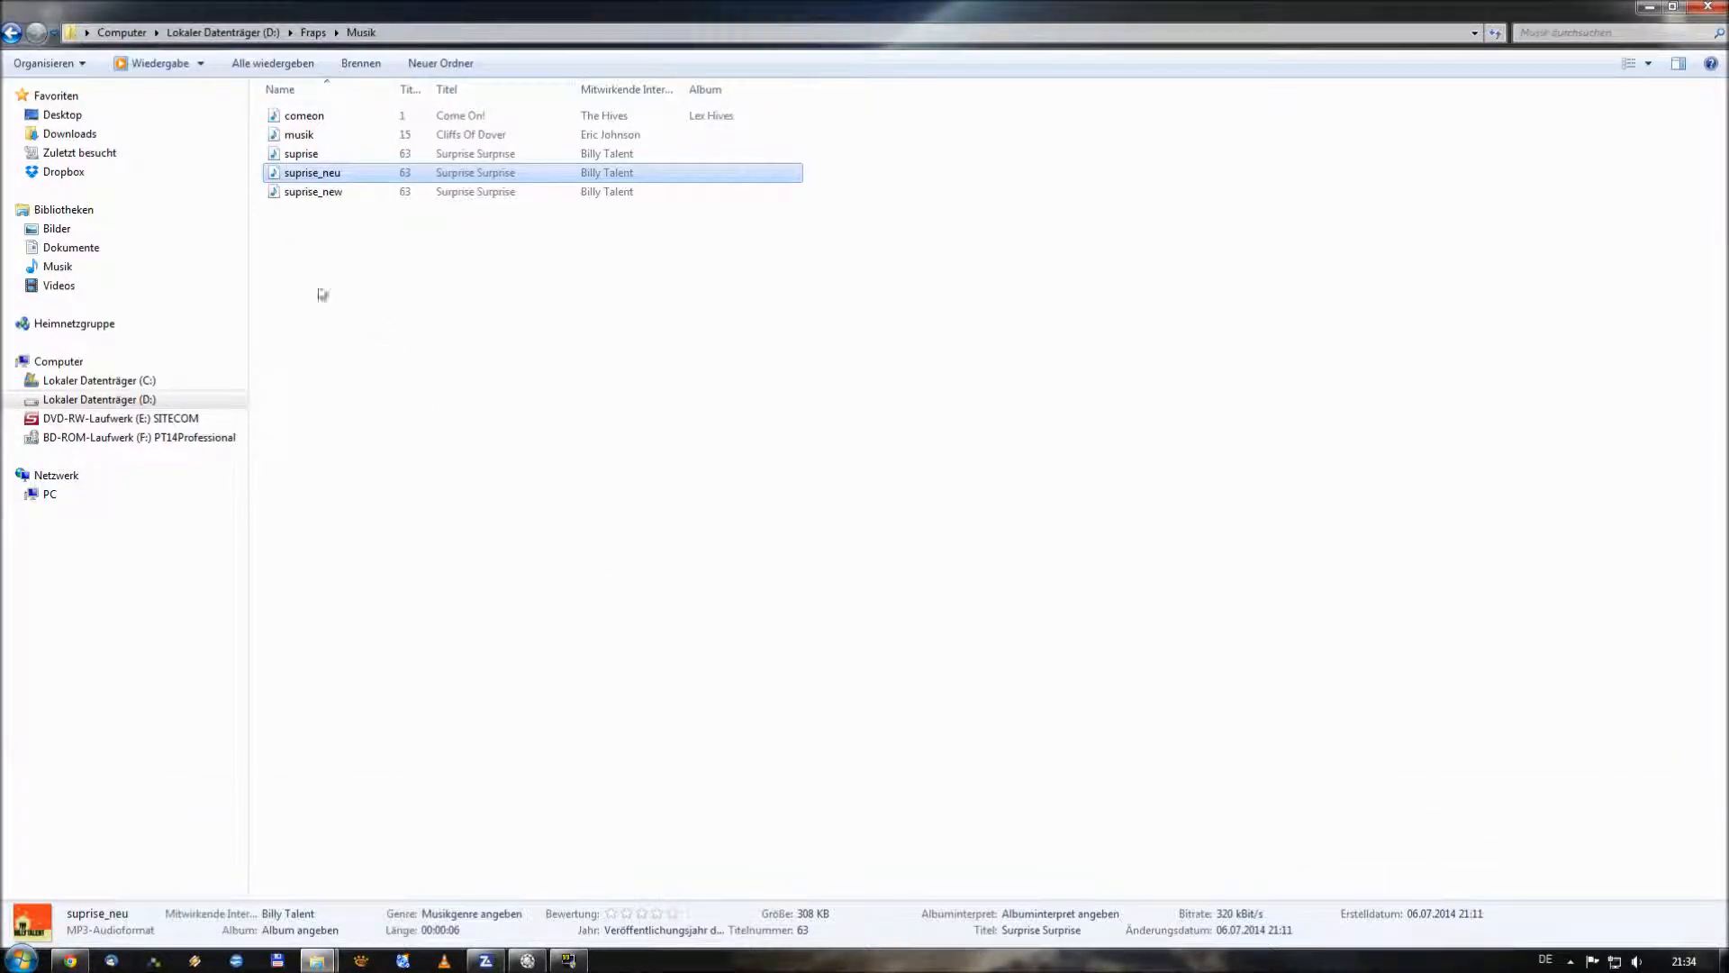
left_click(313, 191)
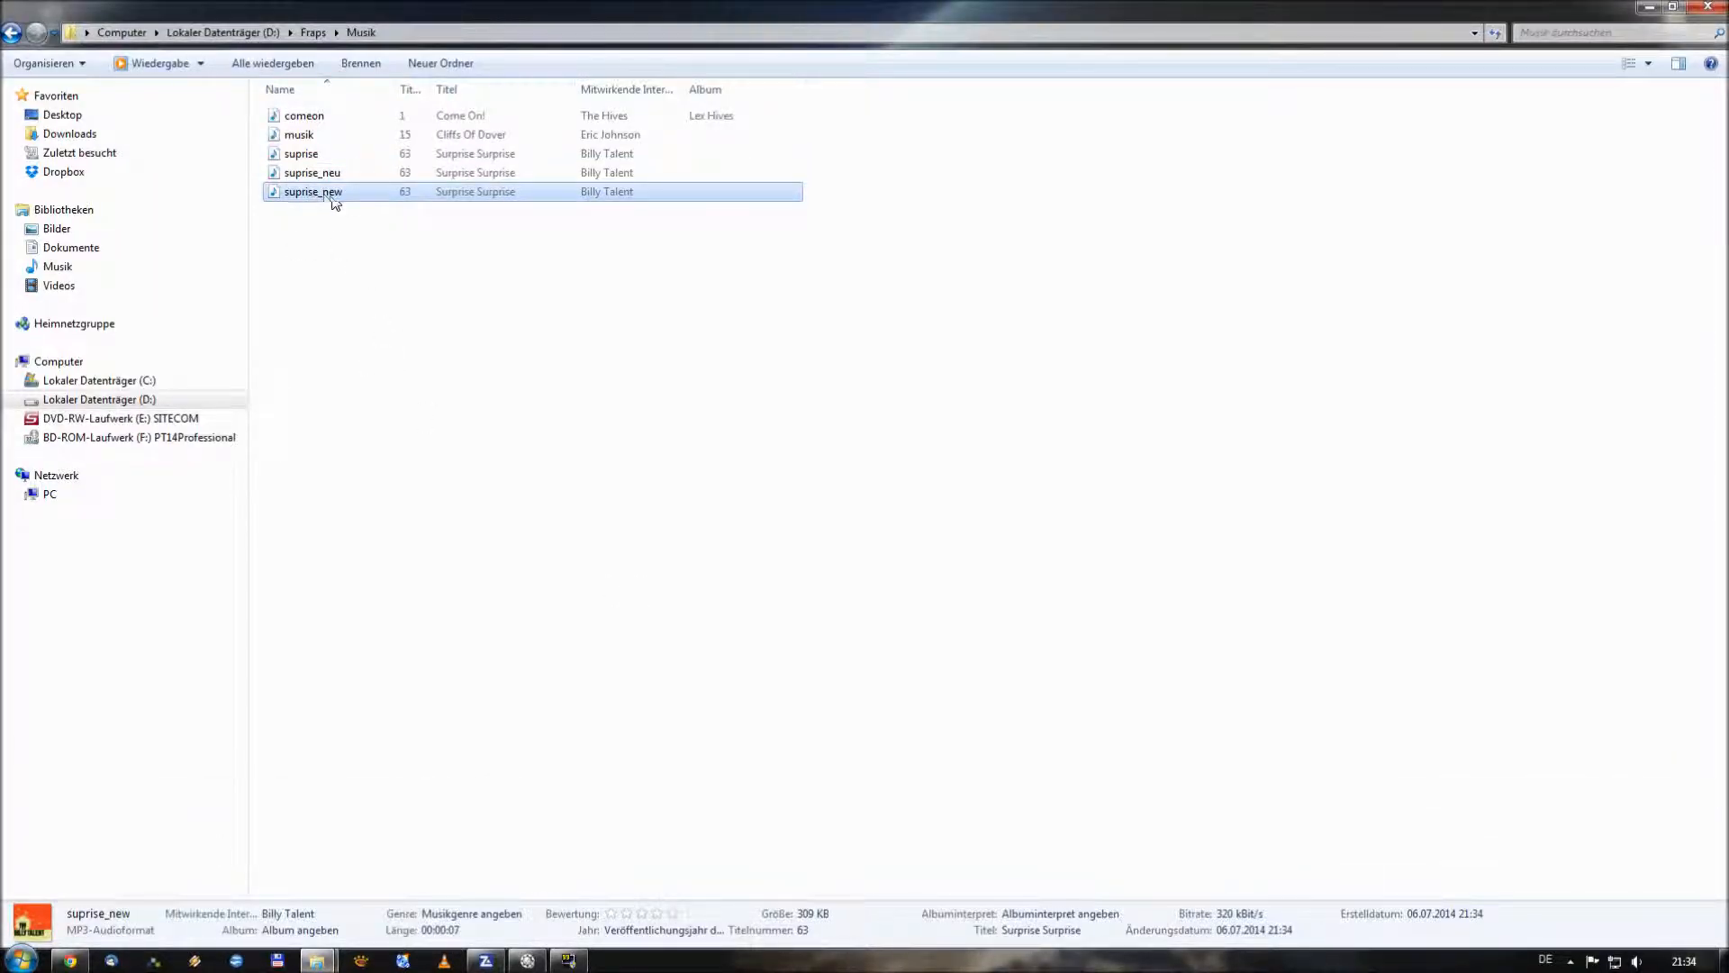
mouse_move(395, 205)
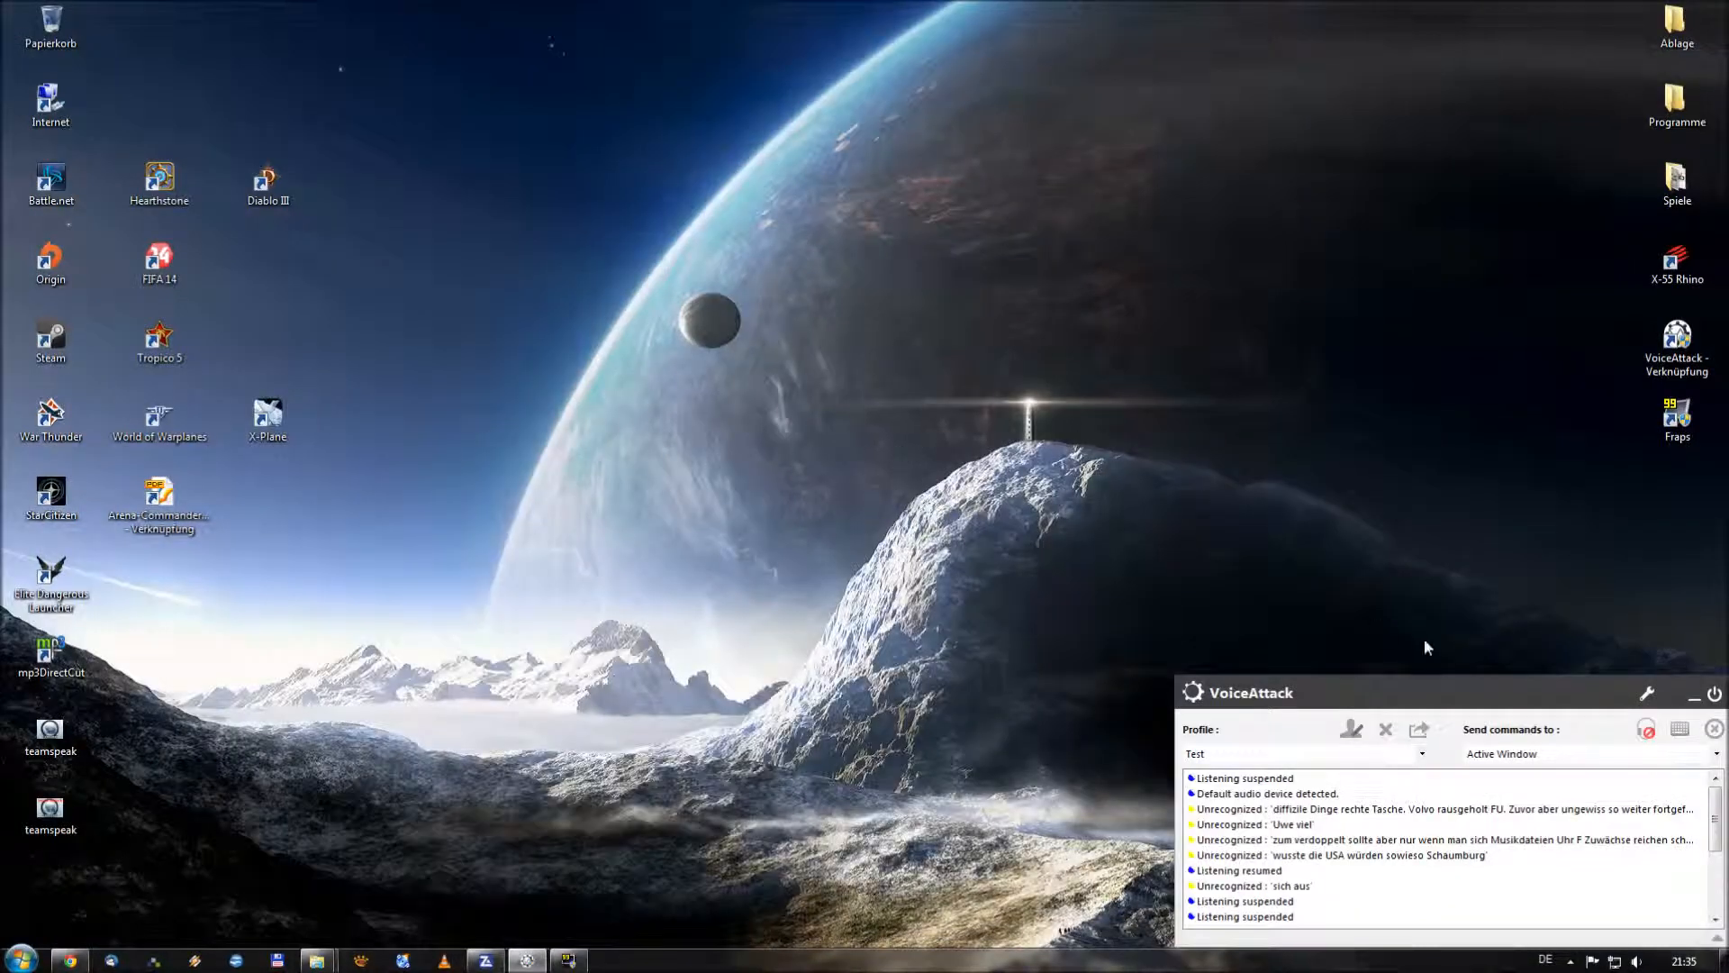
Centre VoiceAttack, edit the Test profile and start a new command
left_click_drag(1252, 692, 515, 484)
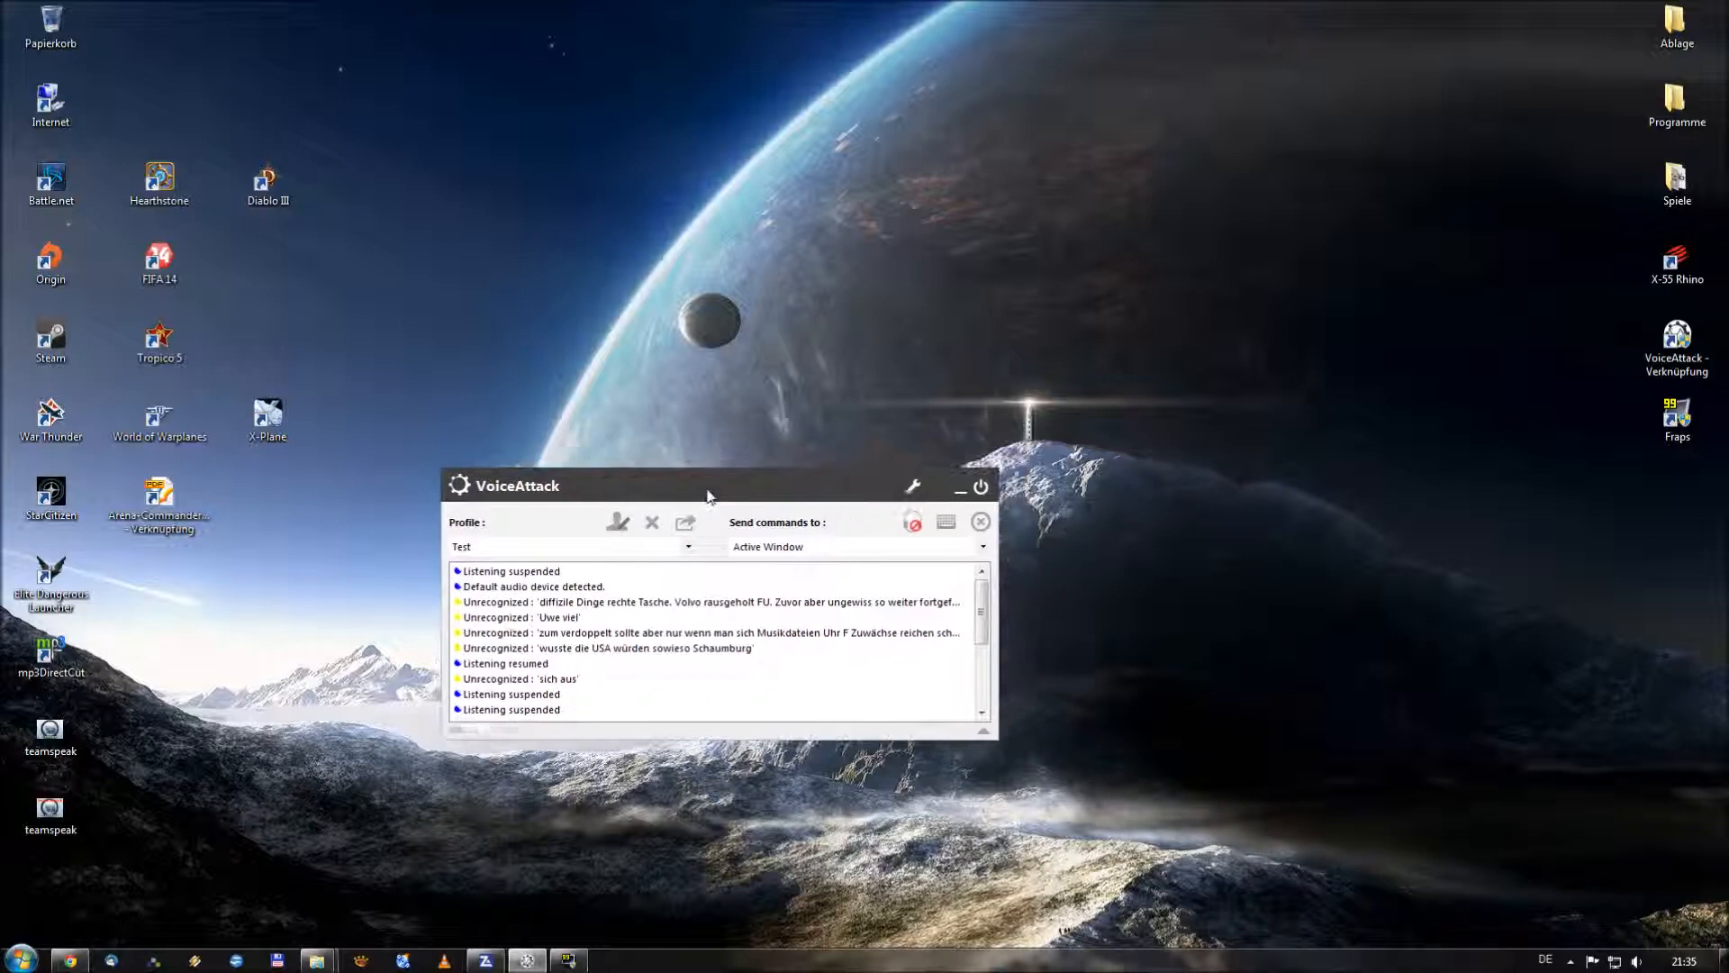
mouse_move(508, 463)
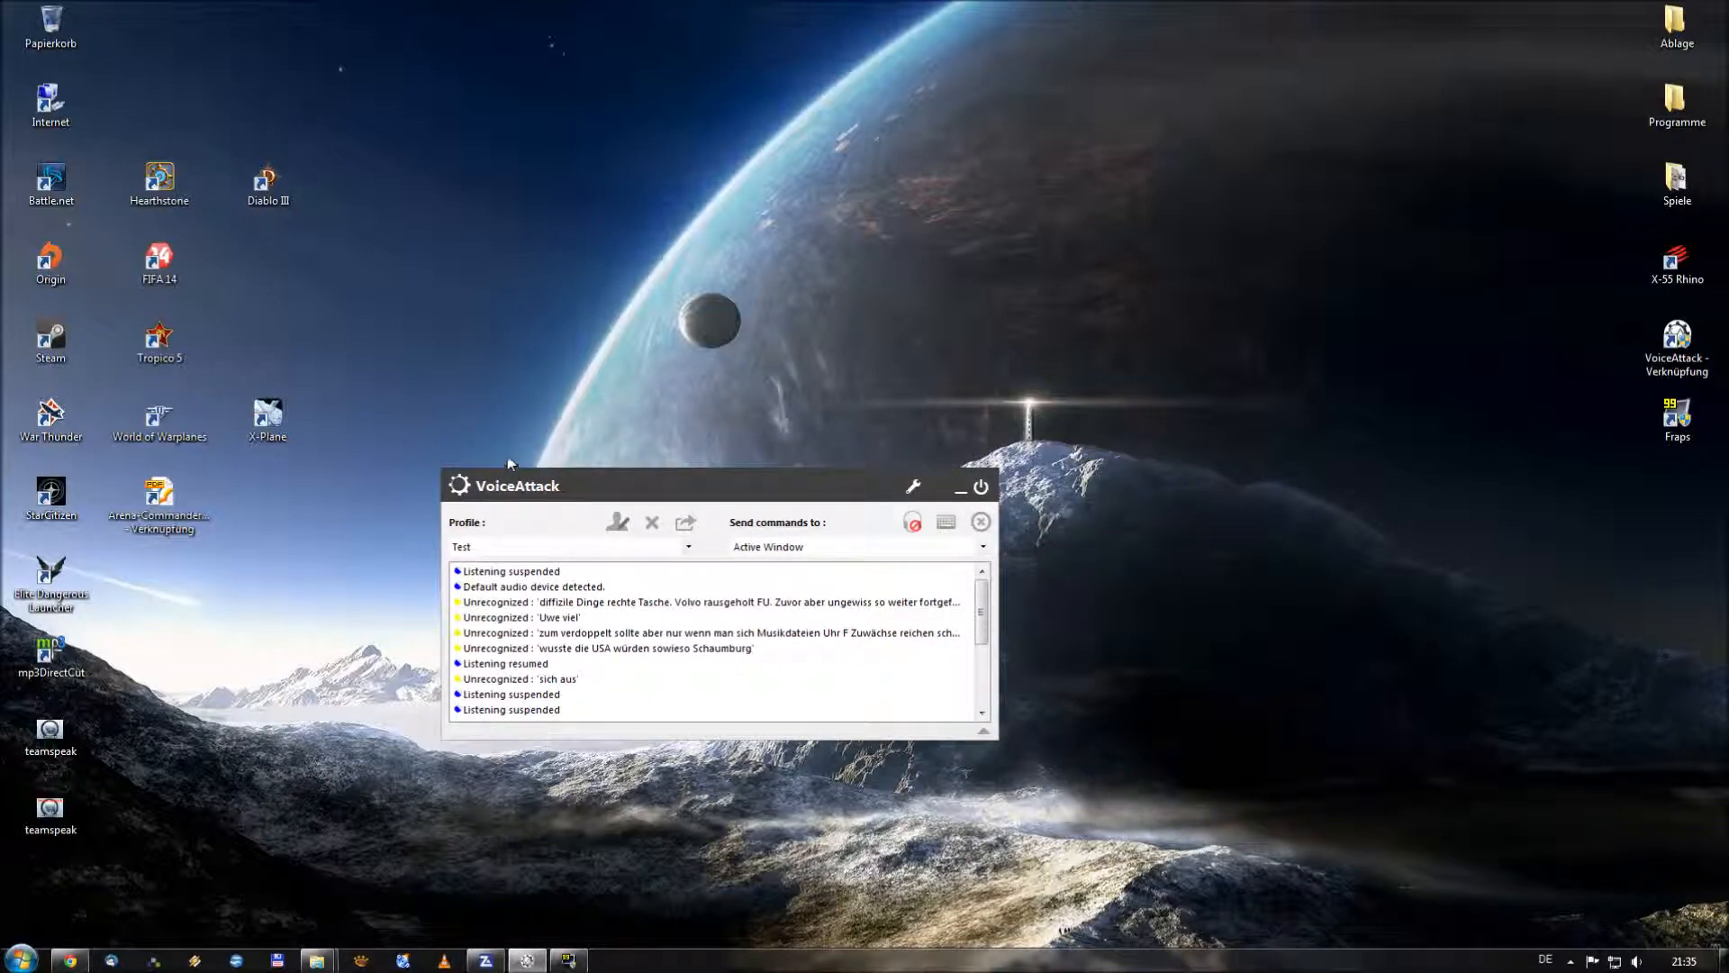
mouse_move(596, 529)
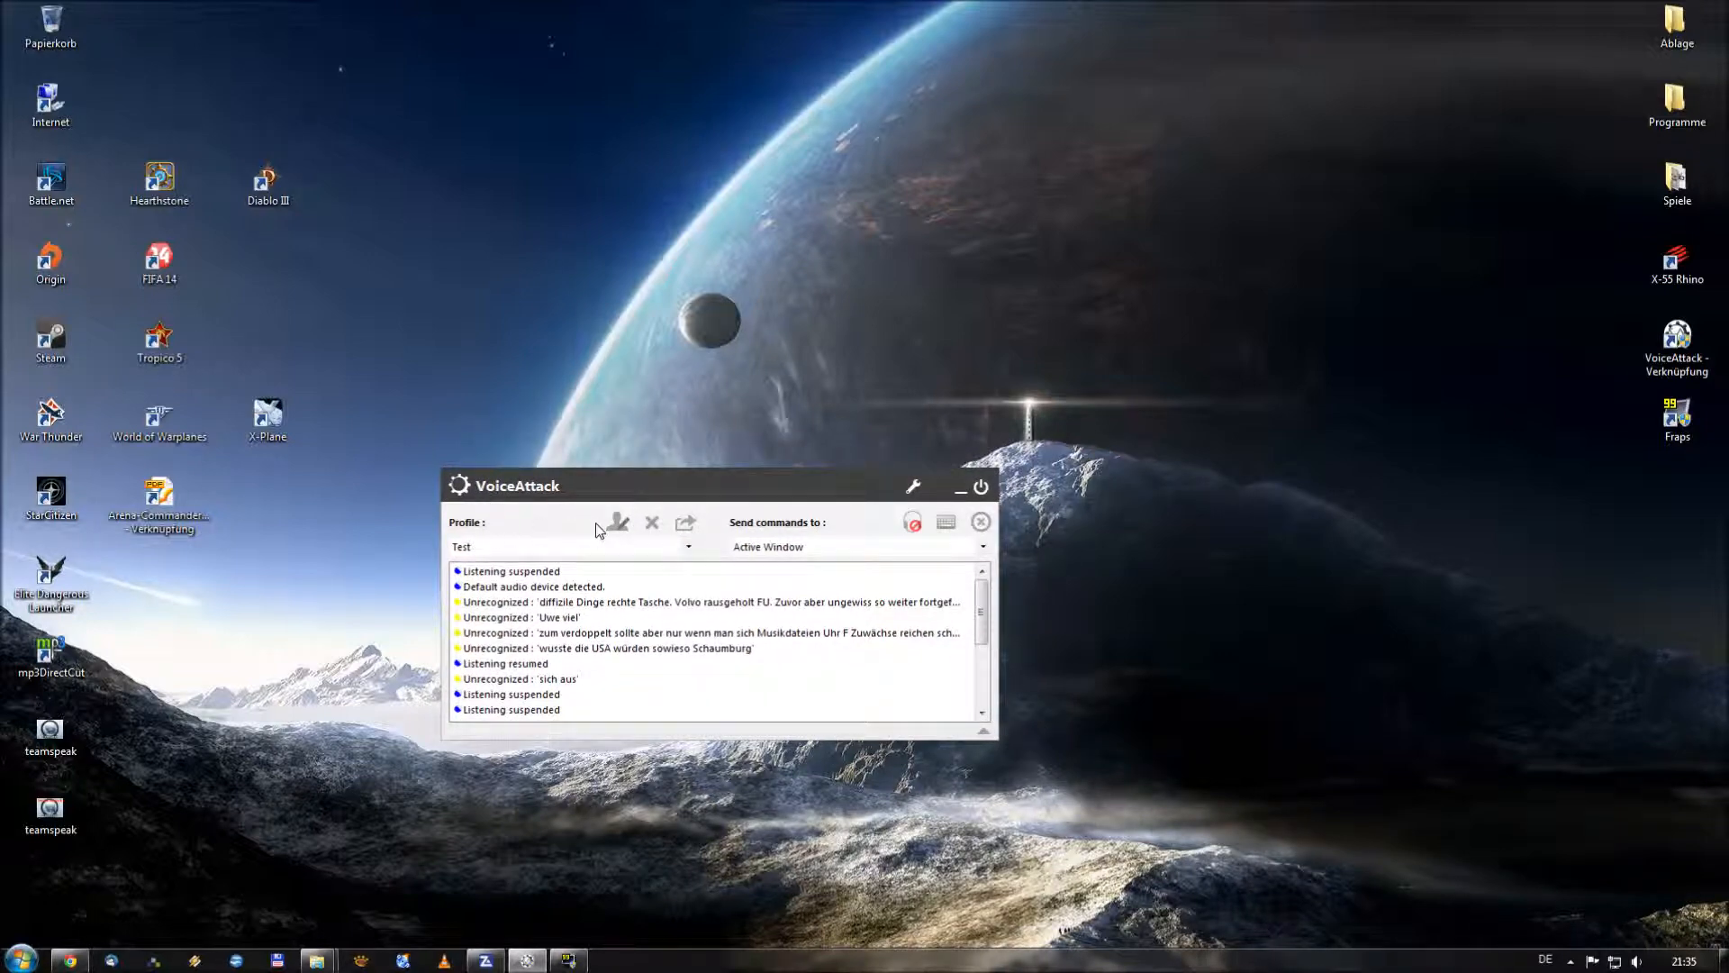
left_click(617, 522)
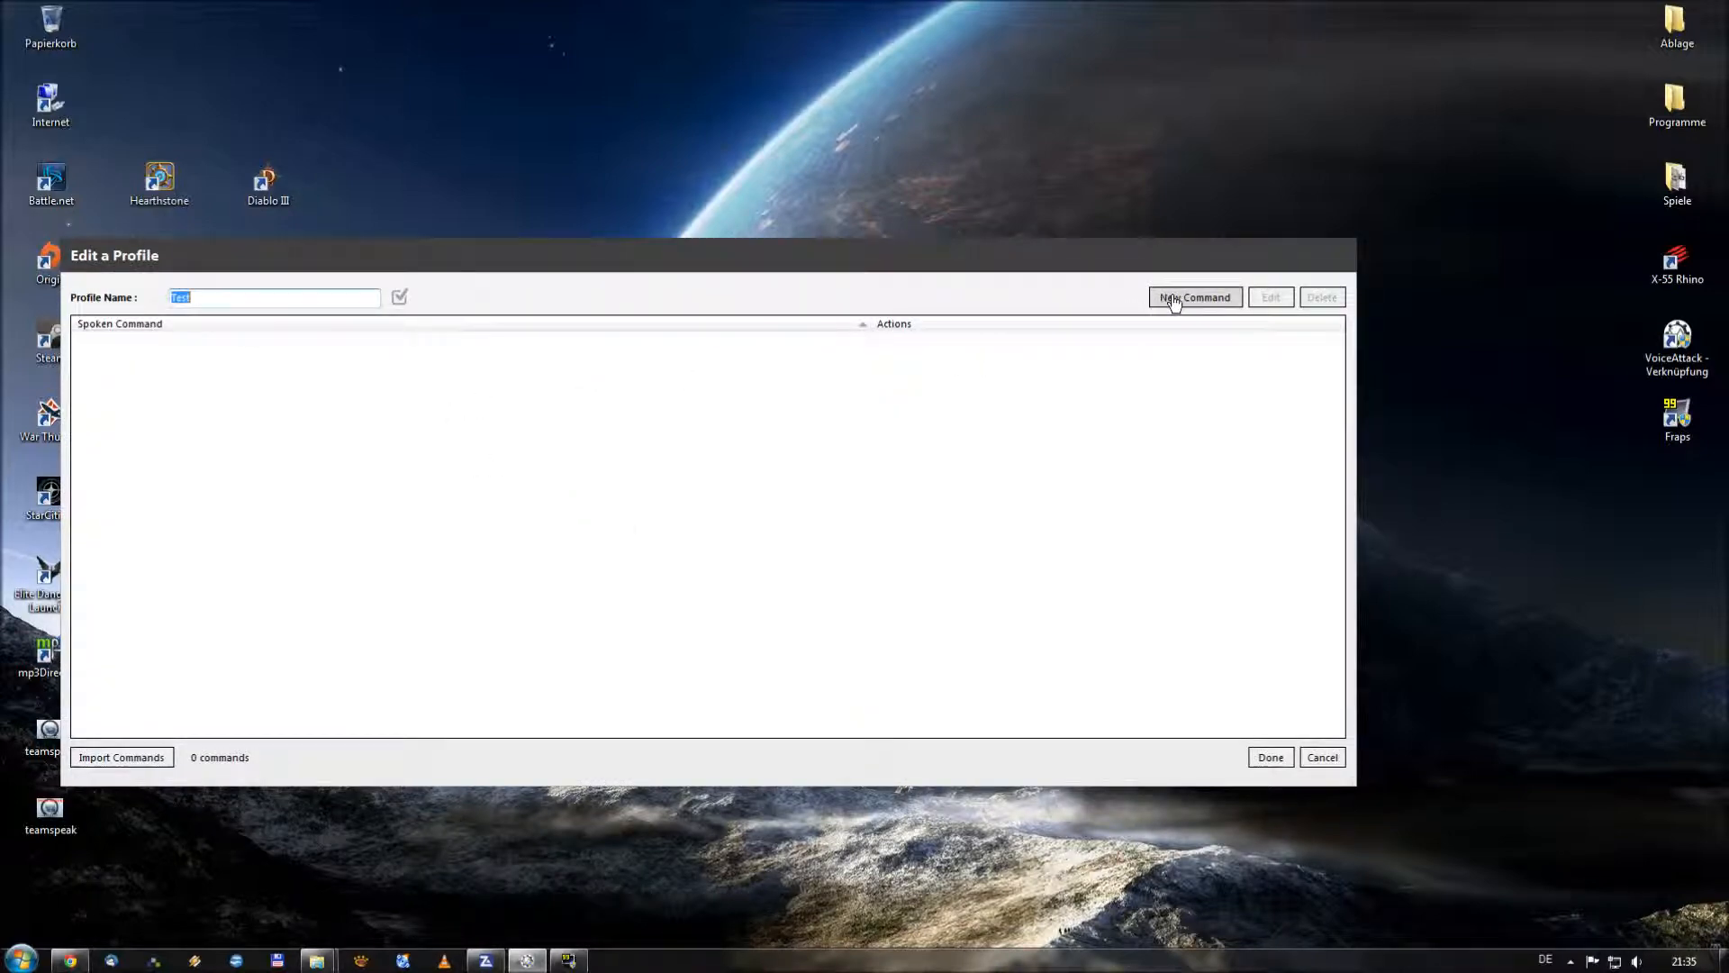
mouse_move(1013, 434)
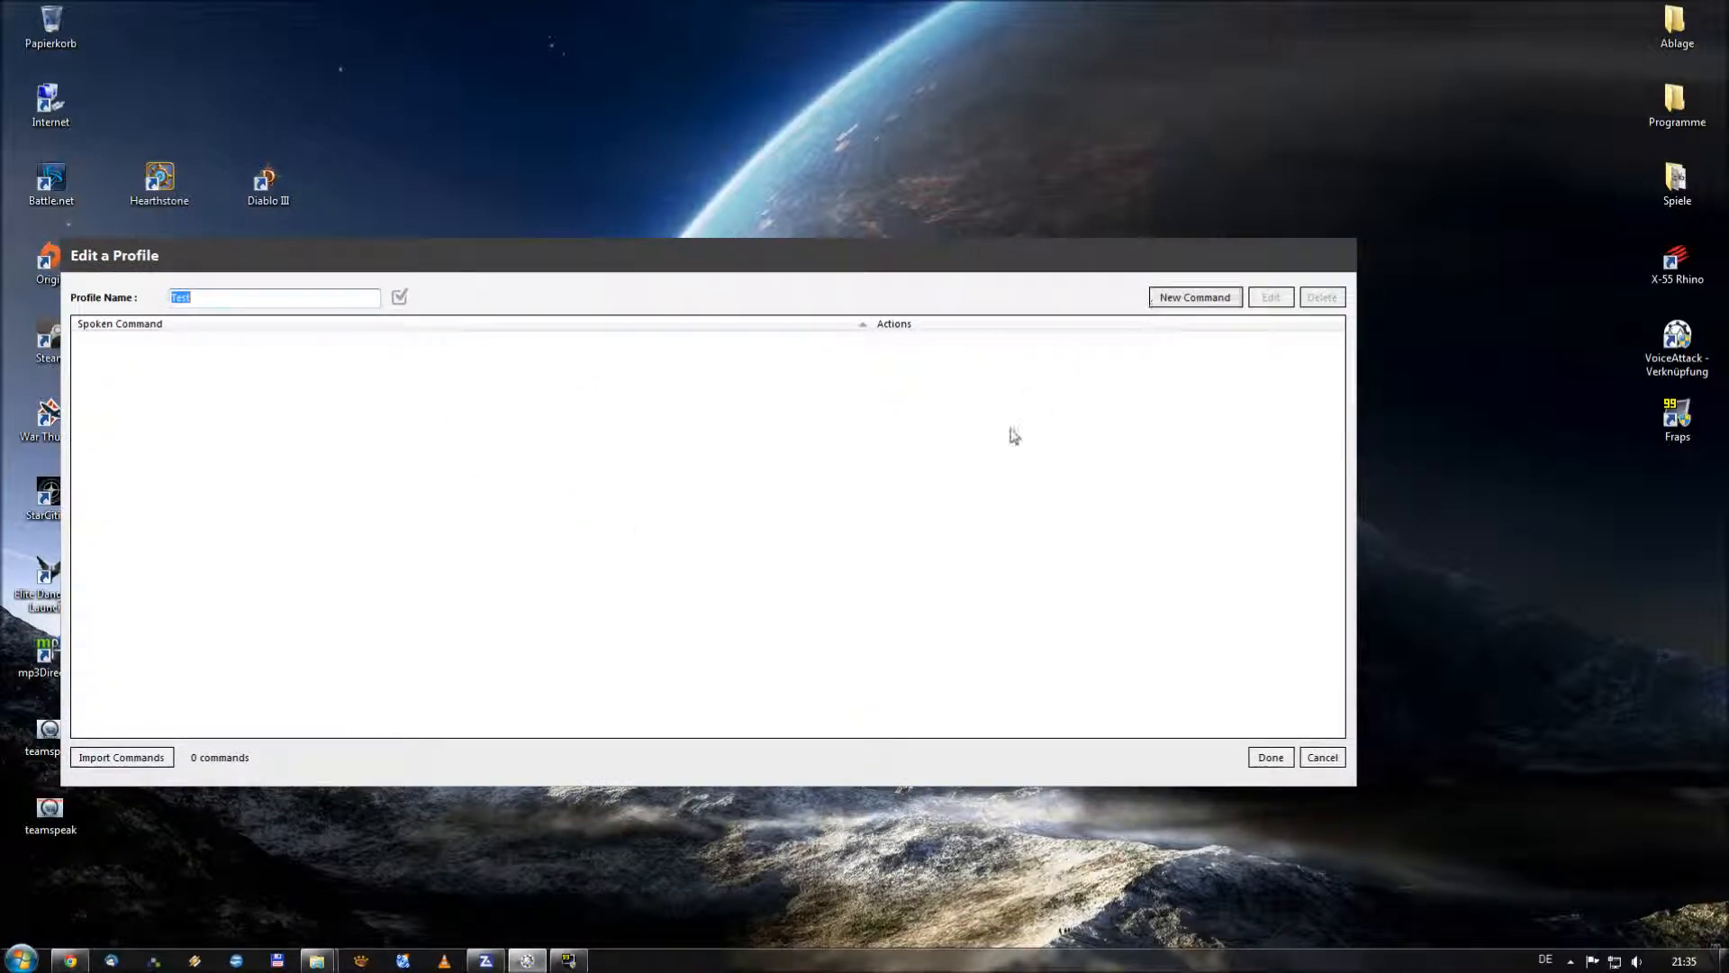
mouse_move(708, 432)
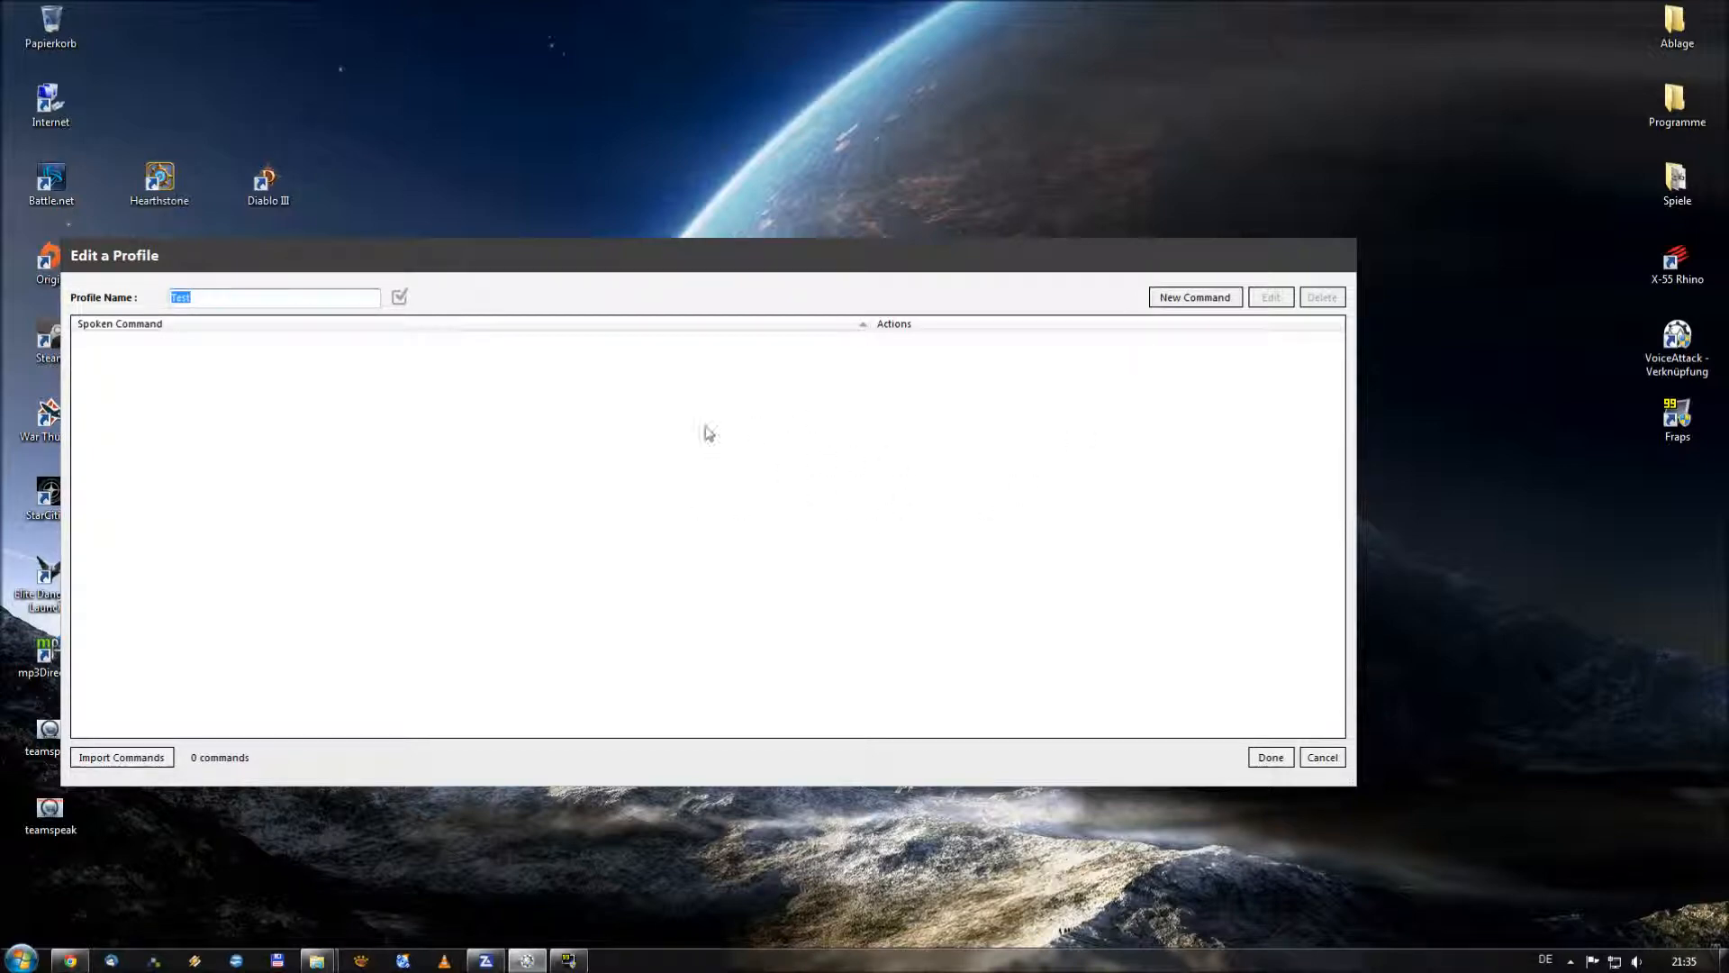
mouse_move(992, 306)
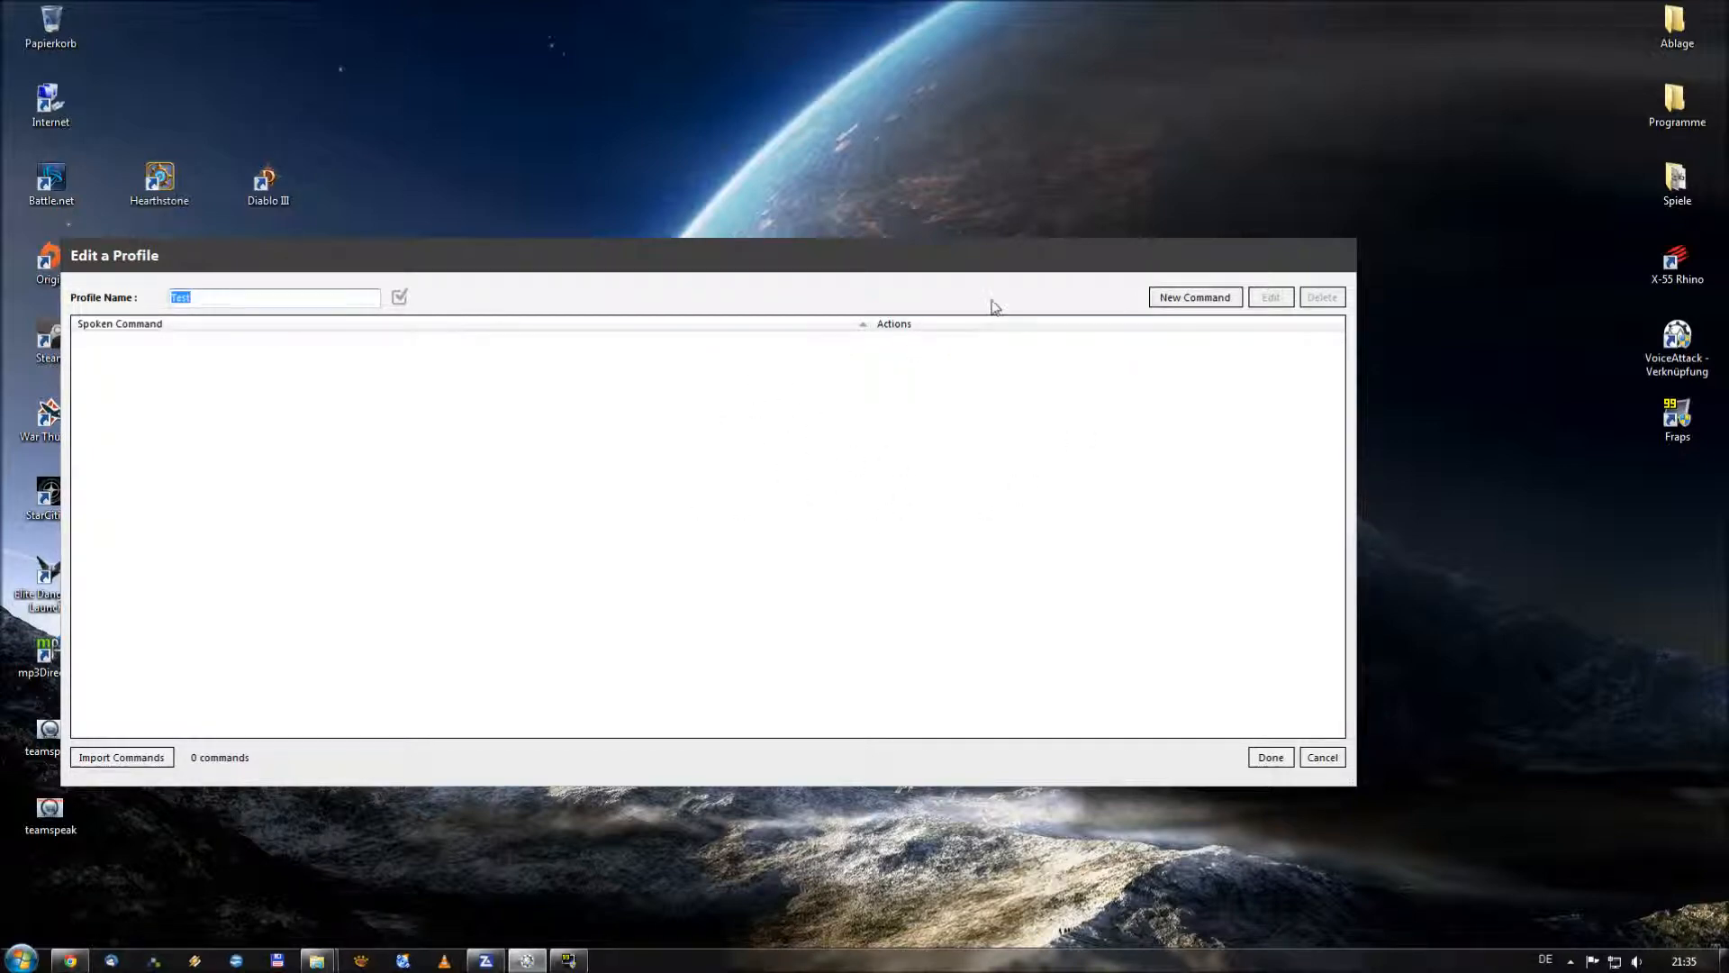
left_click(1194, 297)
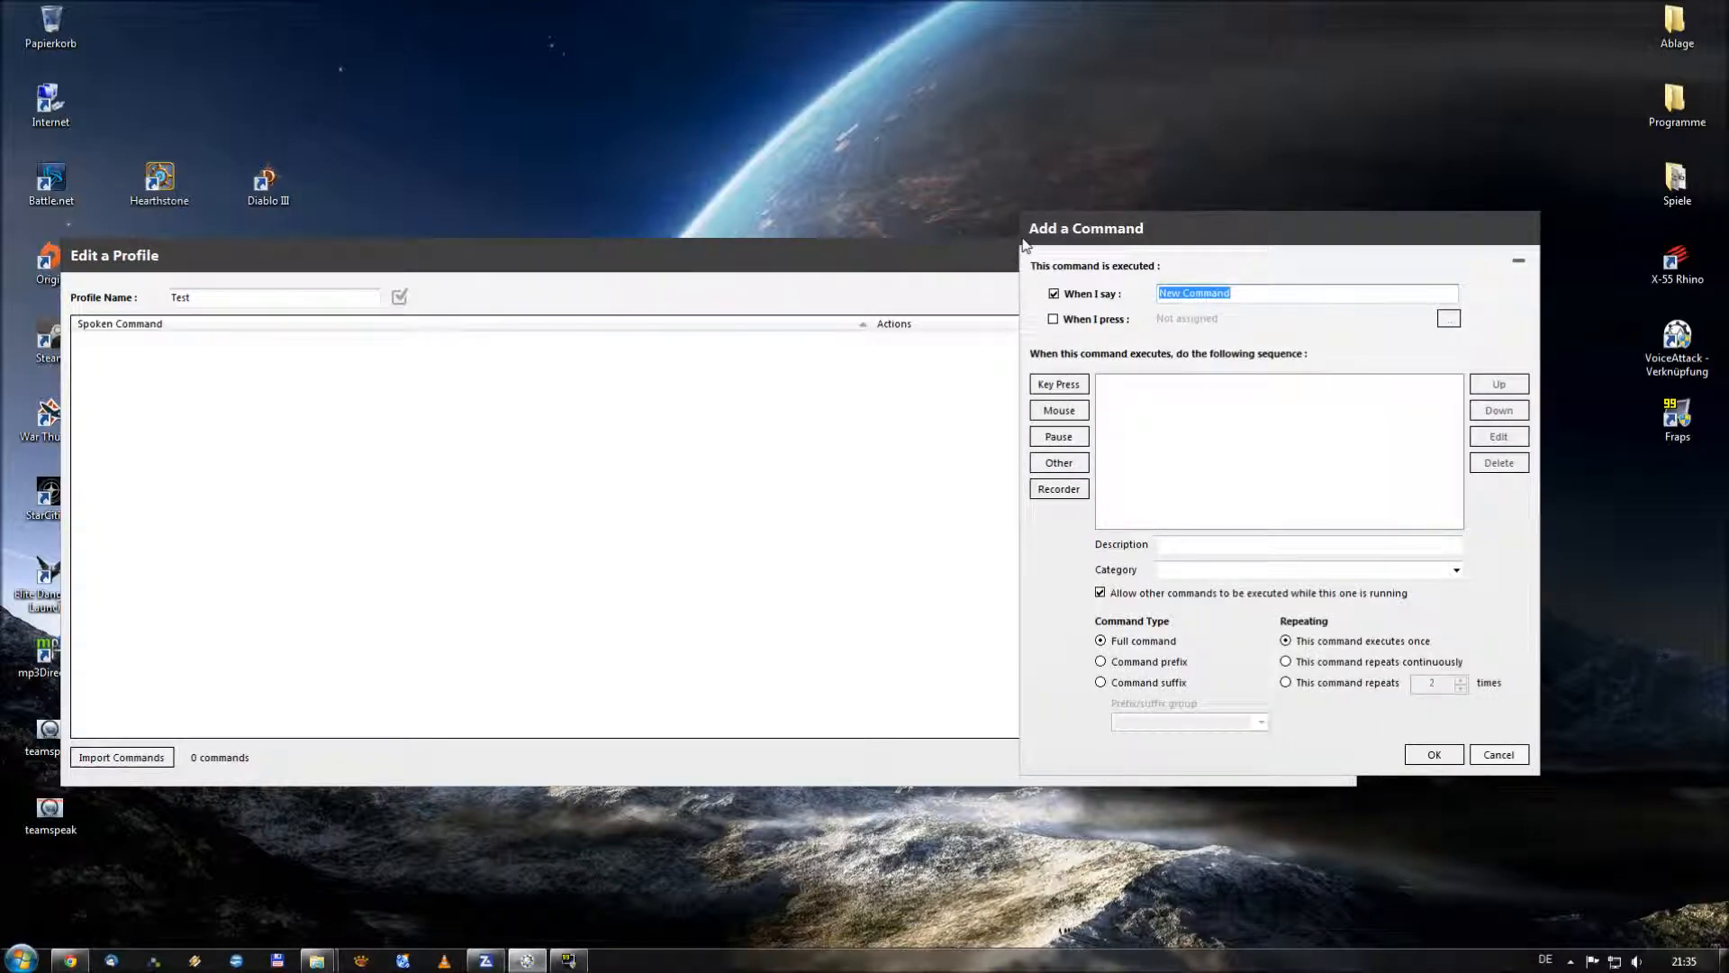
Set the command's spoken phrase to Treffer and go to the Other special actions
type("Treffer")
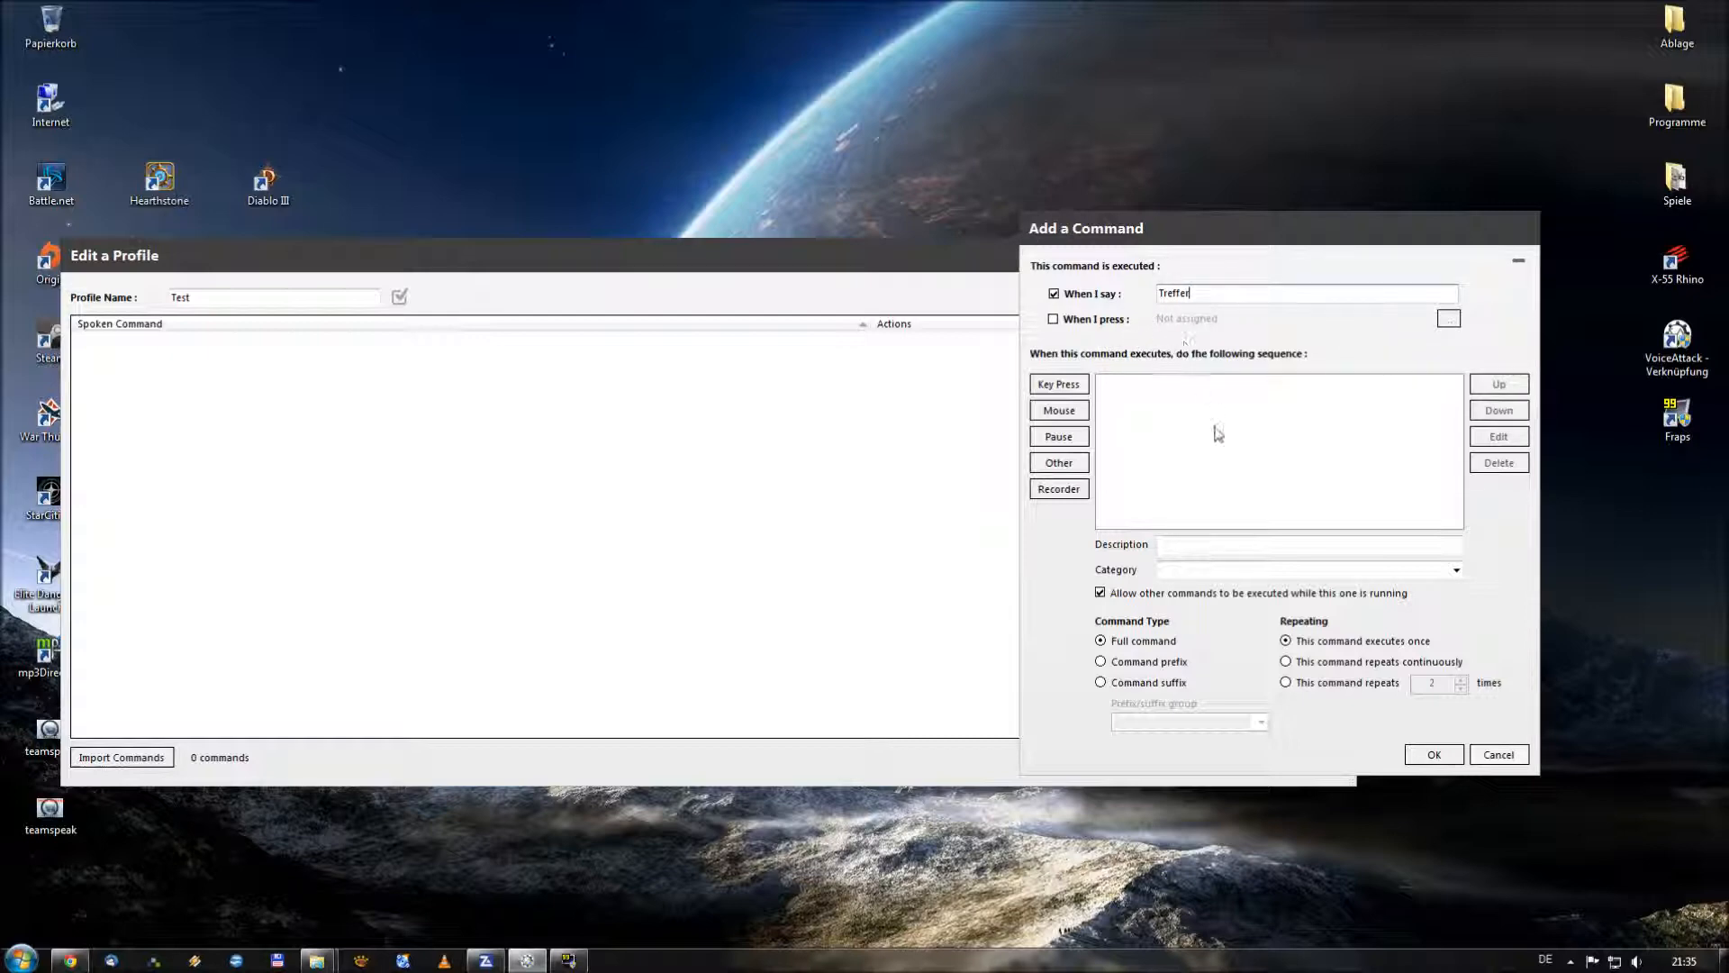
left_click(1058, 462)
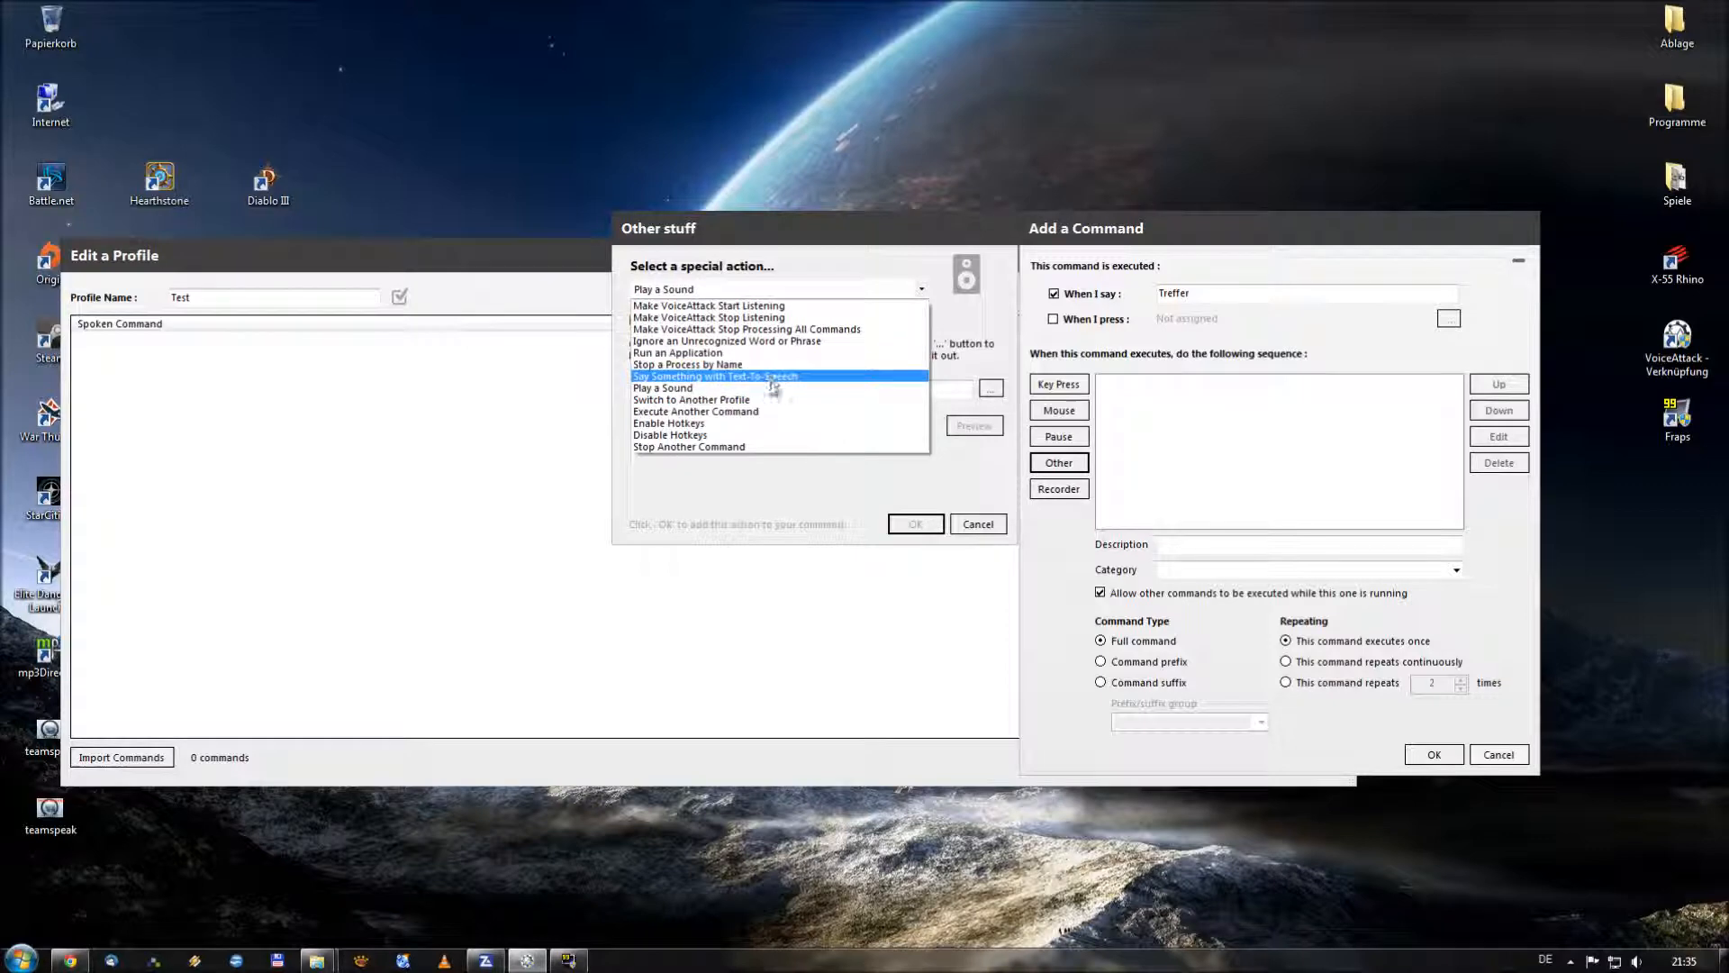
Choose a Play a Sound action and pick suprise_new.mp3 from the Musik folder as its file
left_click(661, 387)
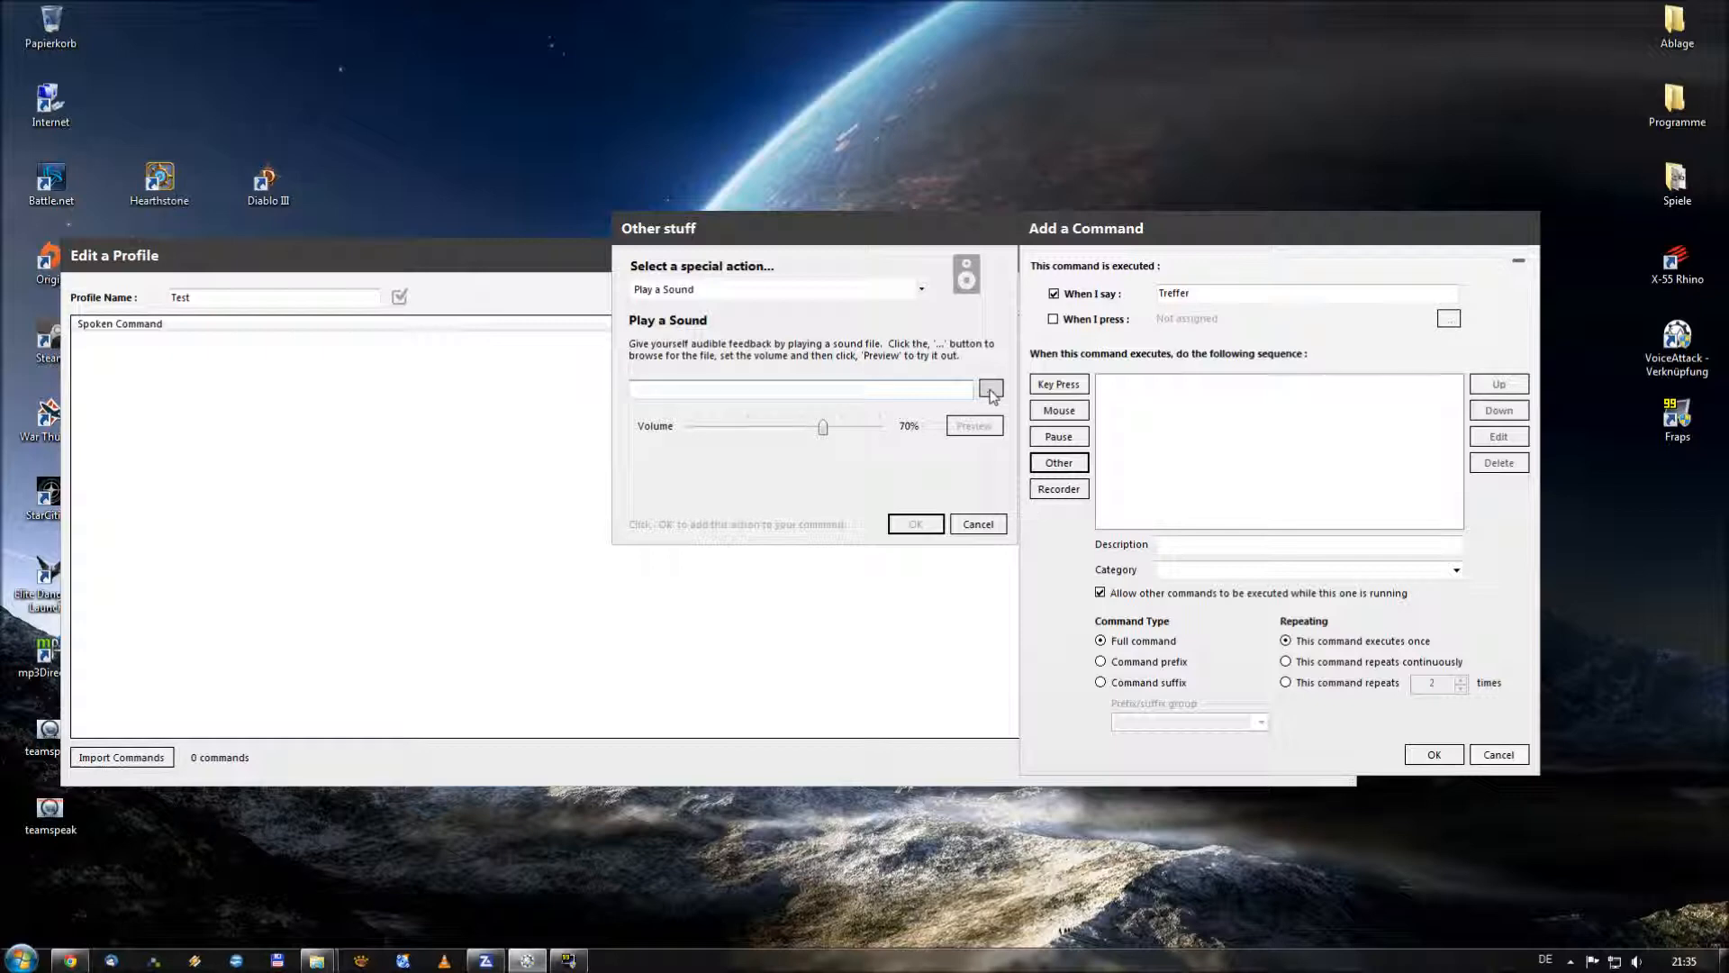
left_click(989, 389)
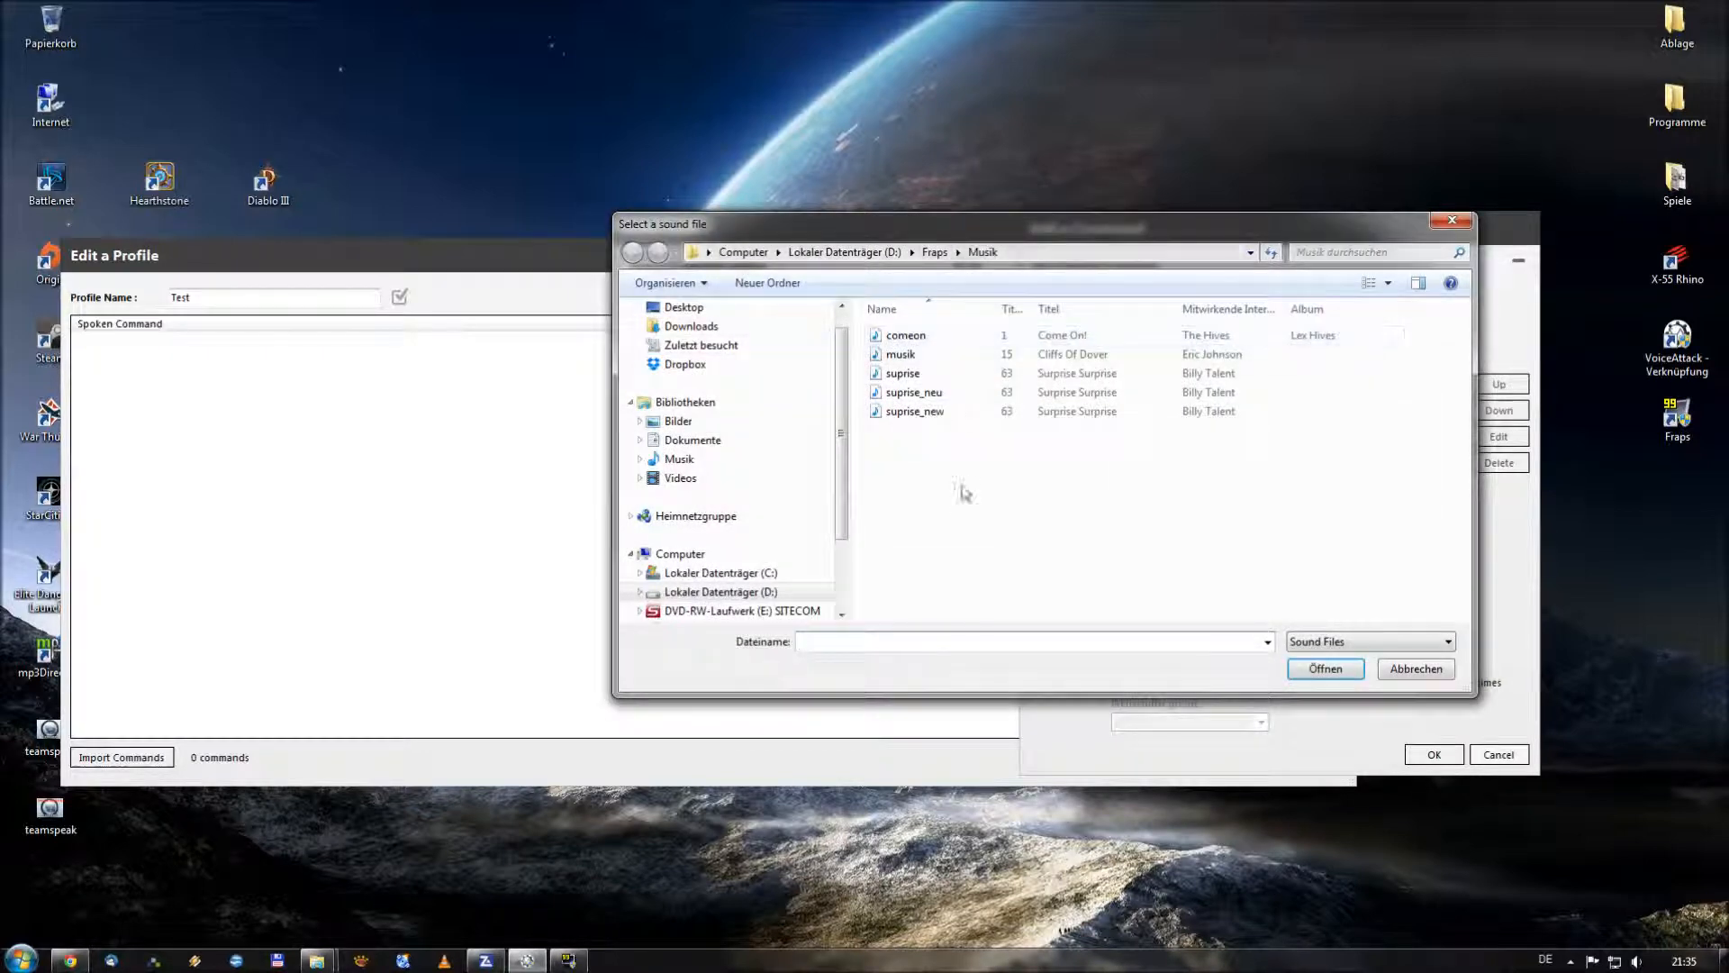
left_click(915, 411)
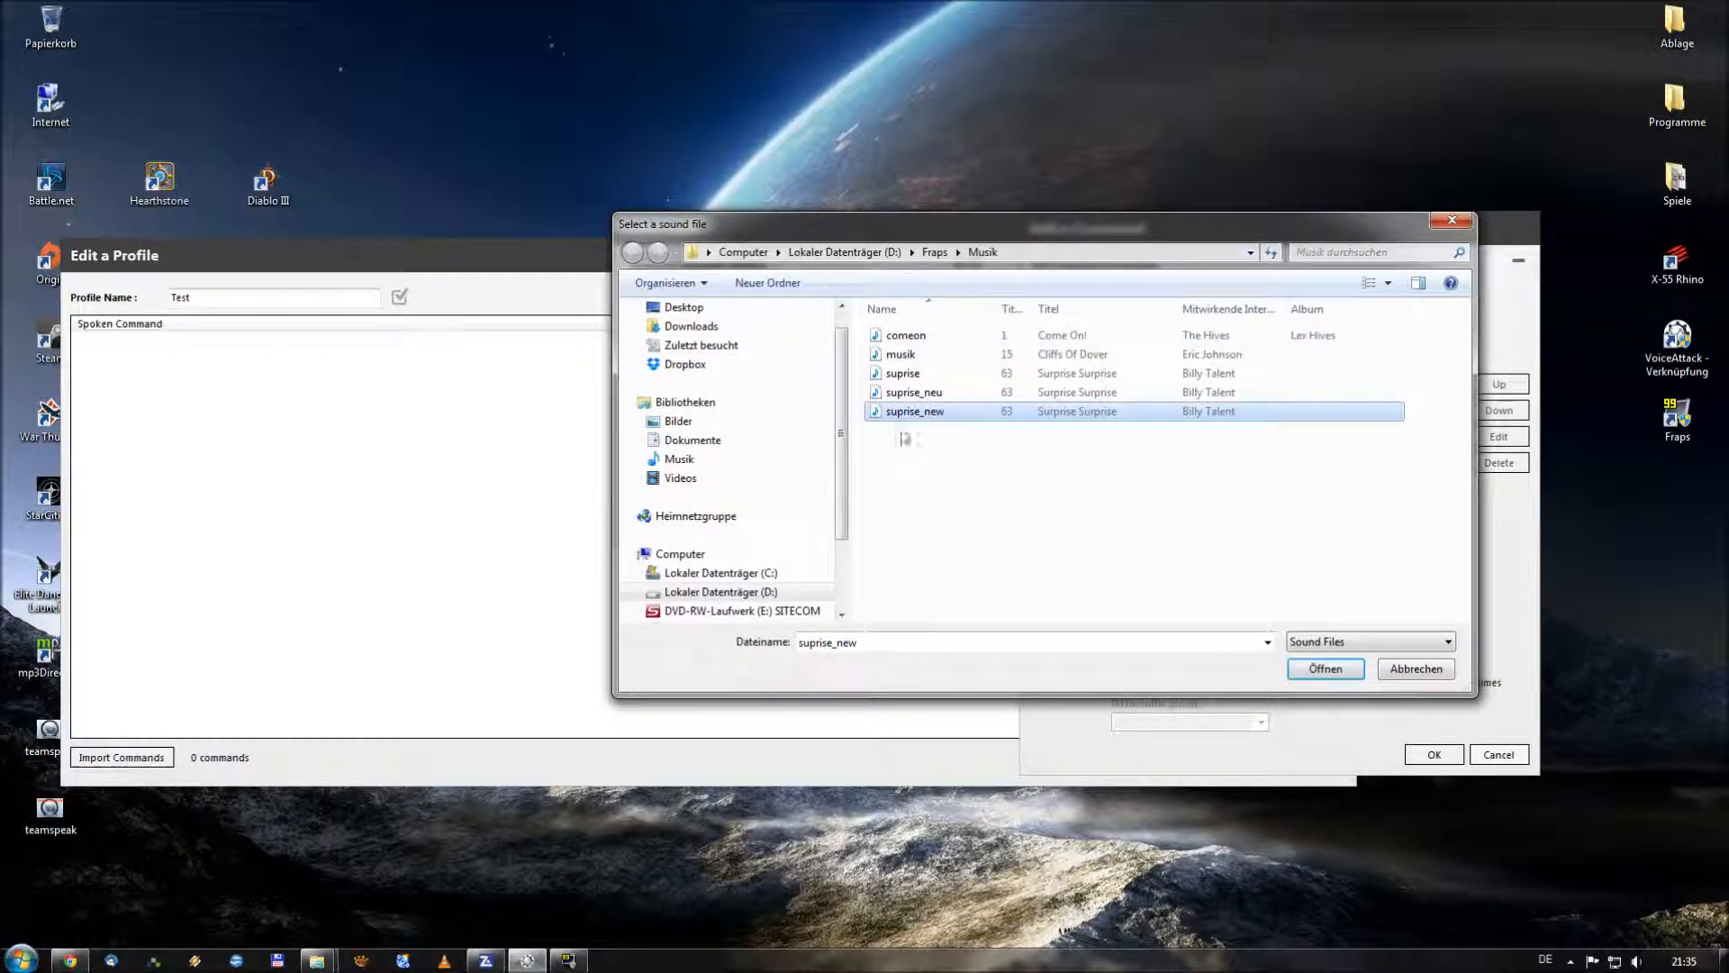
left_click(1324, 668)
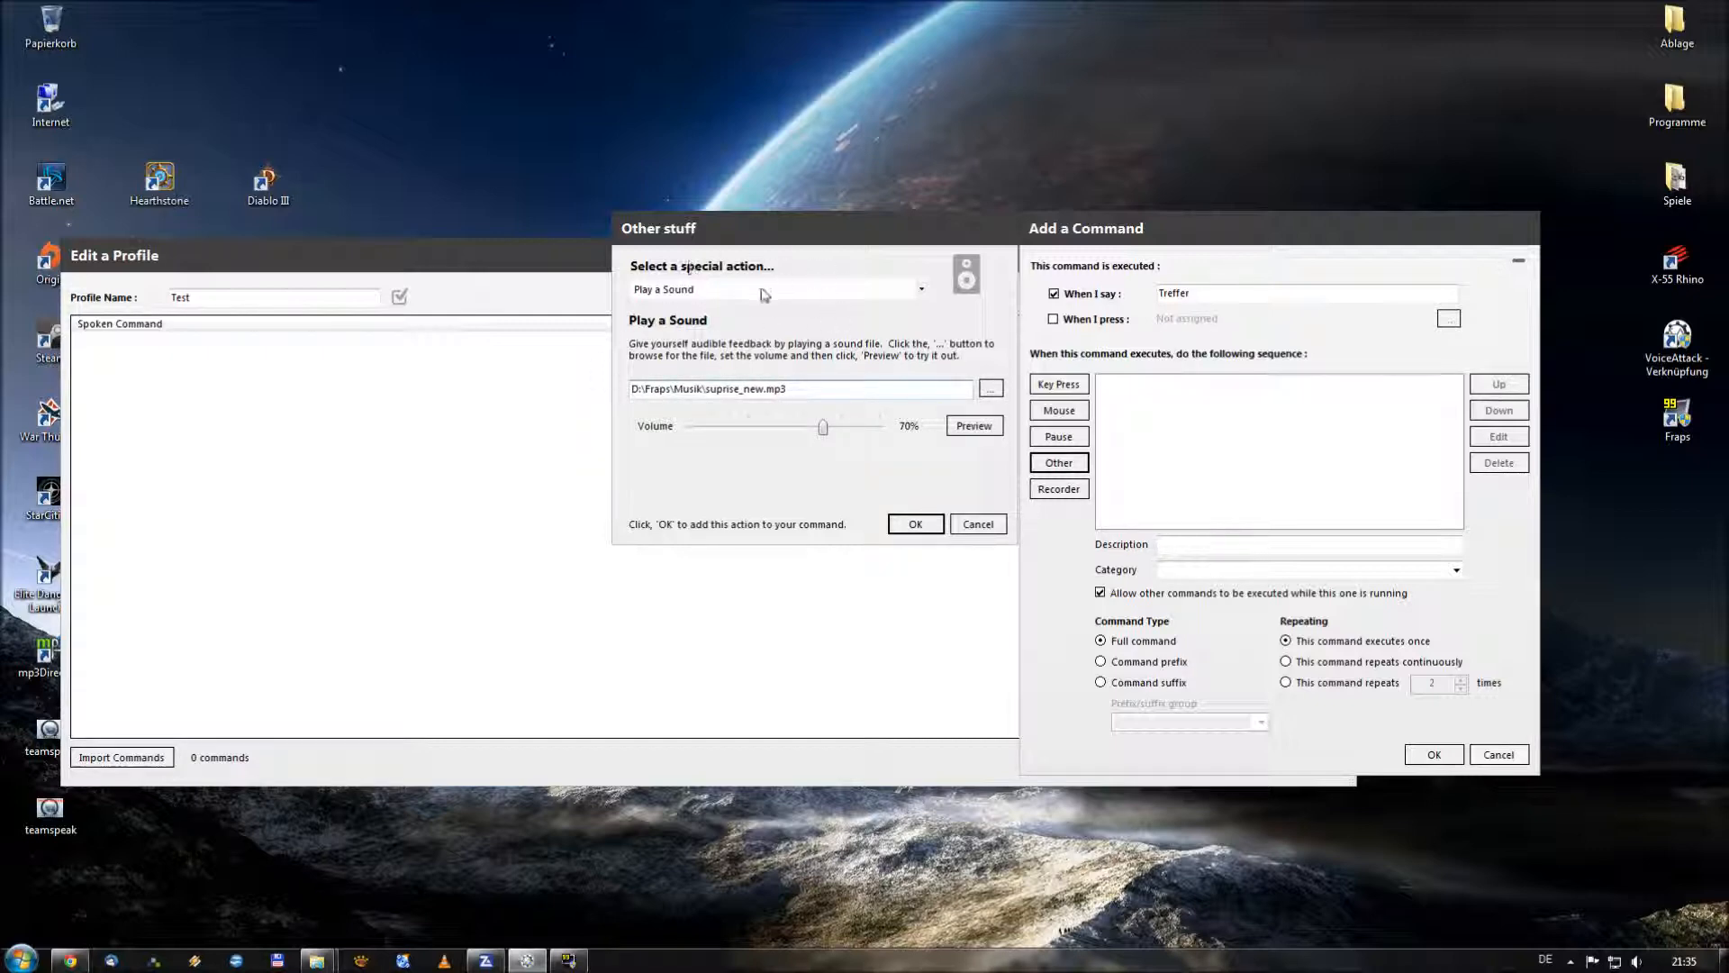
mouse_move(753, 260)
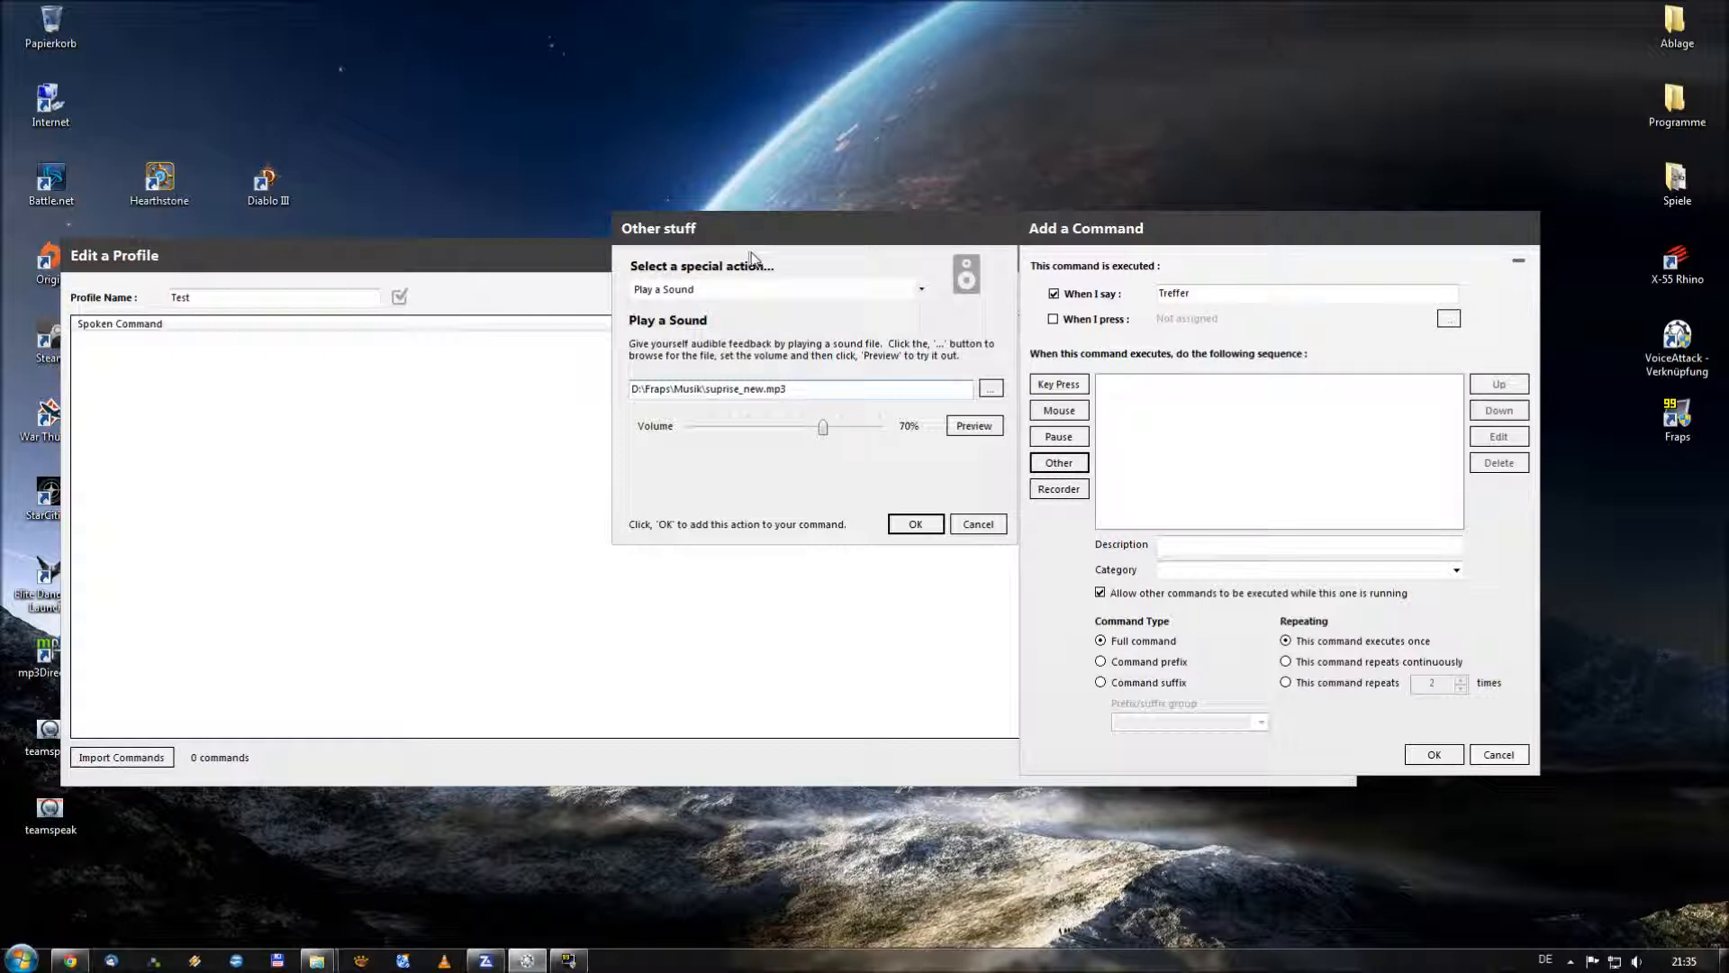
mouse_move(821, 329)
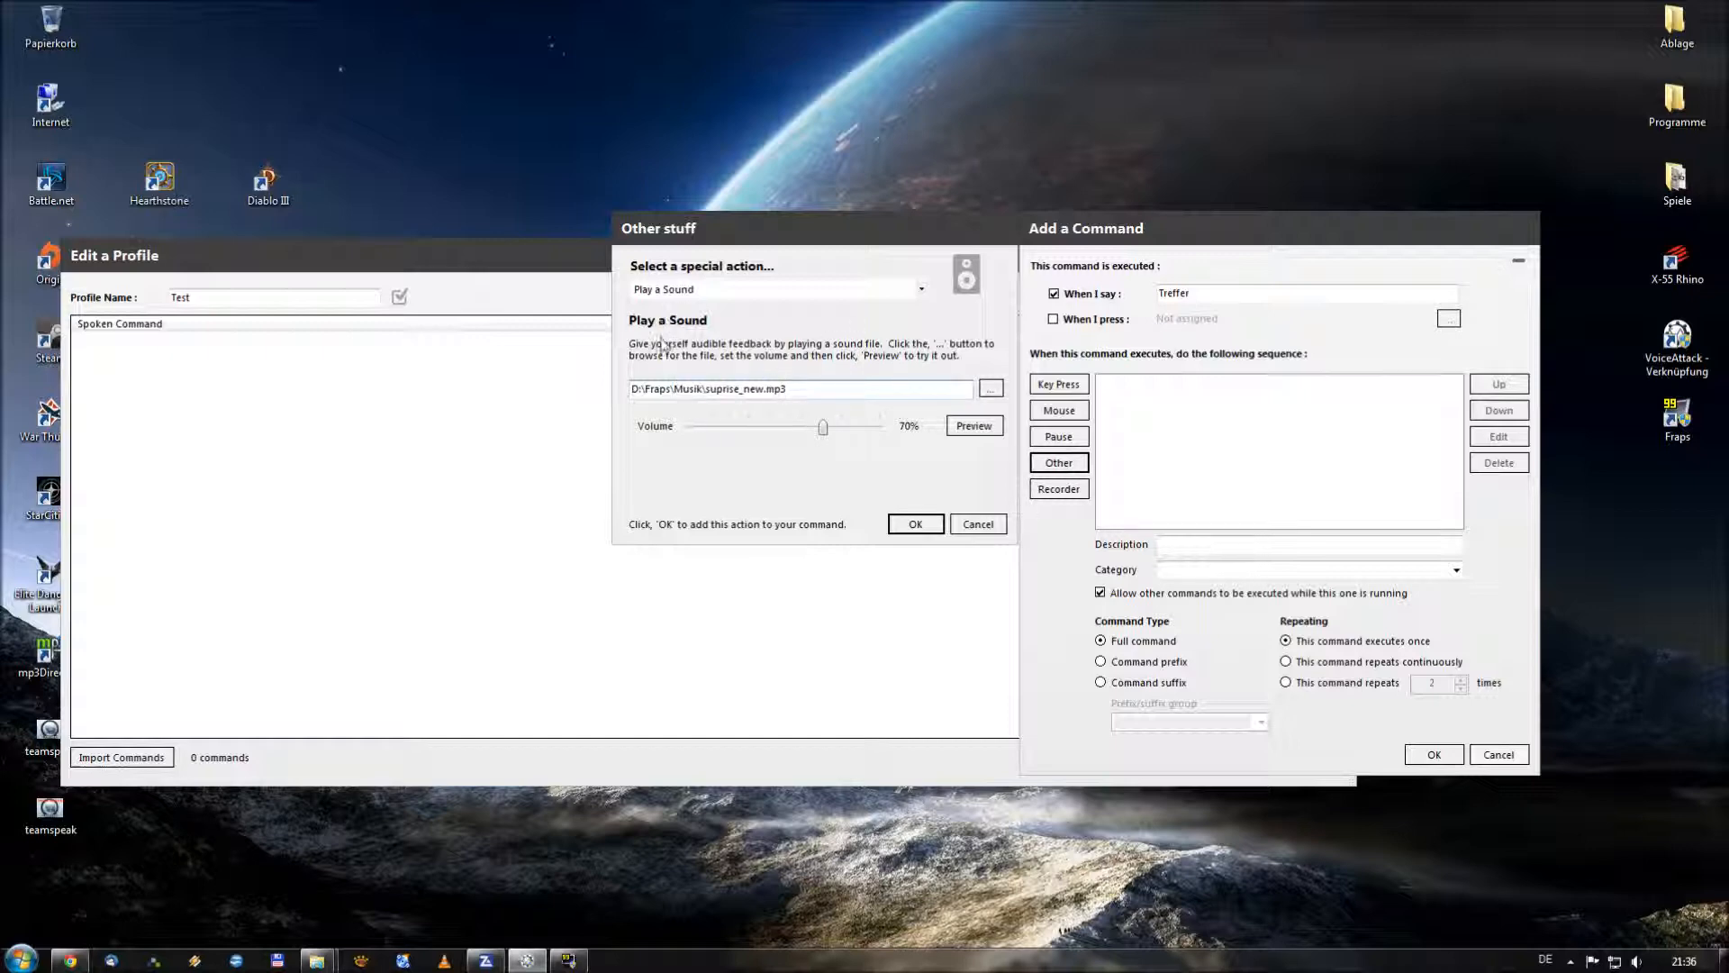
Lower the sound volume to about 30% and preview how it plays
left_click_drag(821, 427, 773, 427)
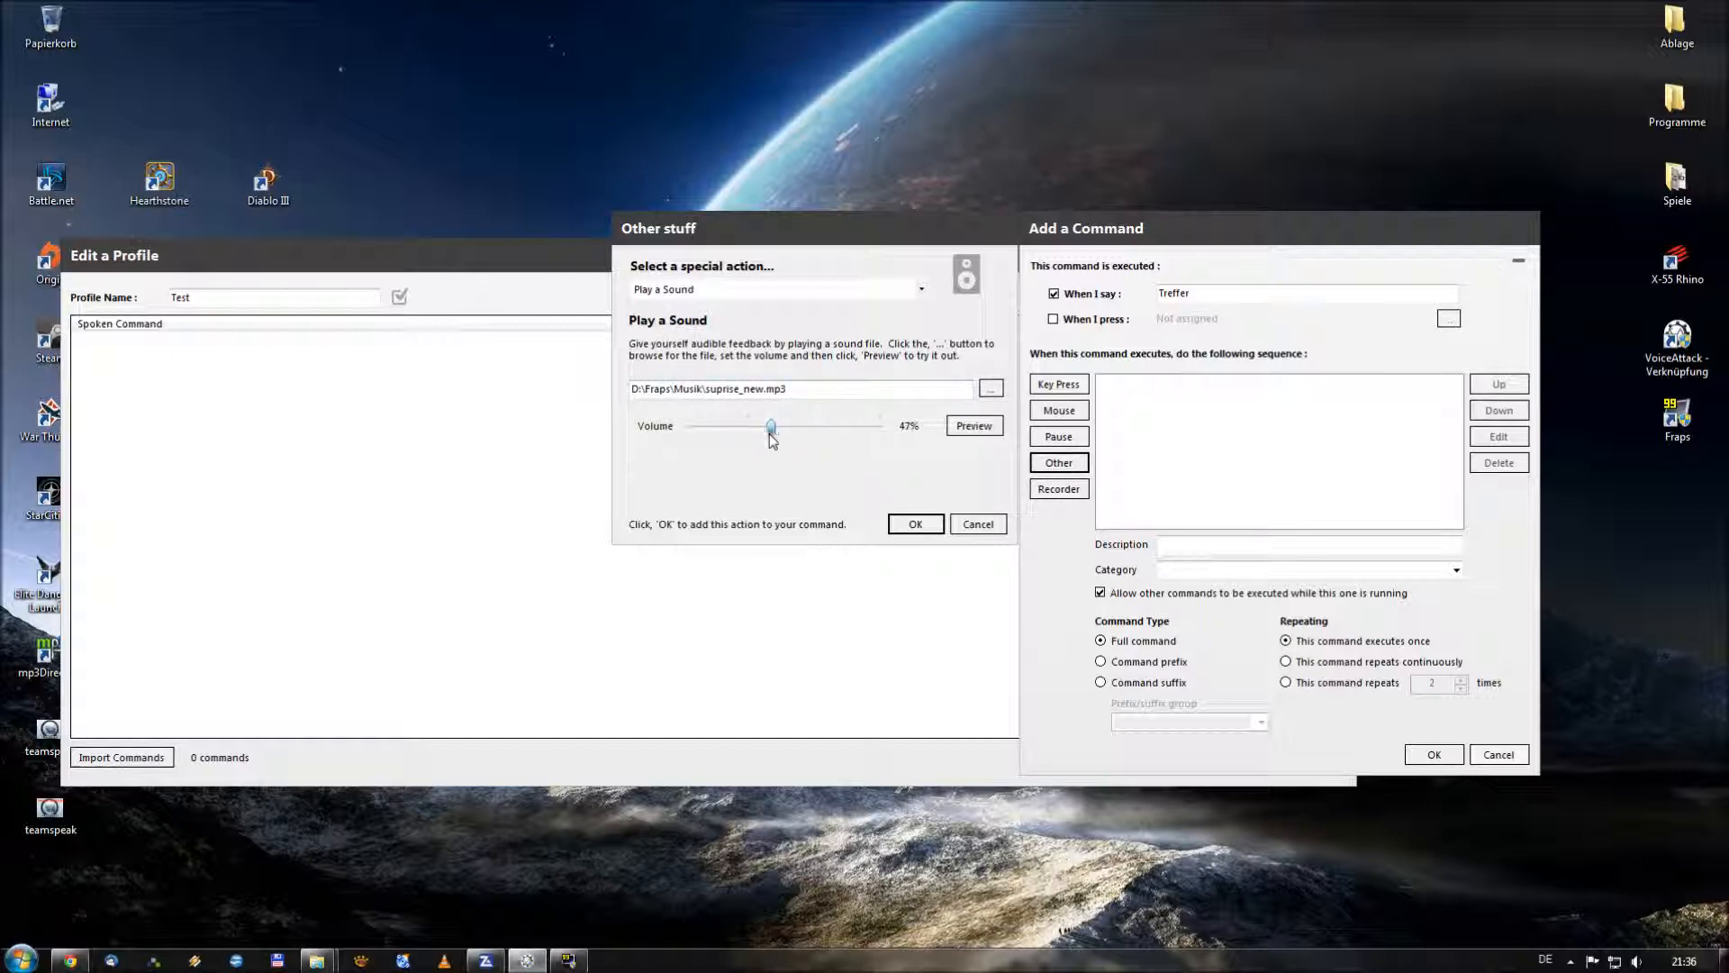
left_click_drag(771, 427, 750, 427)
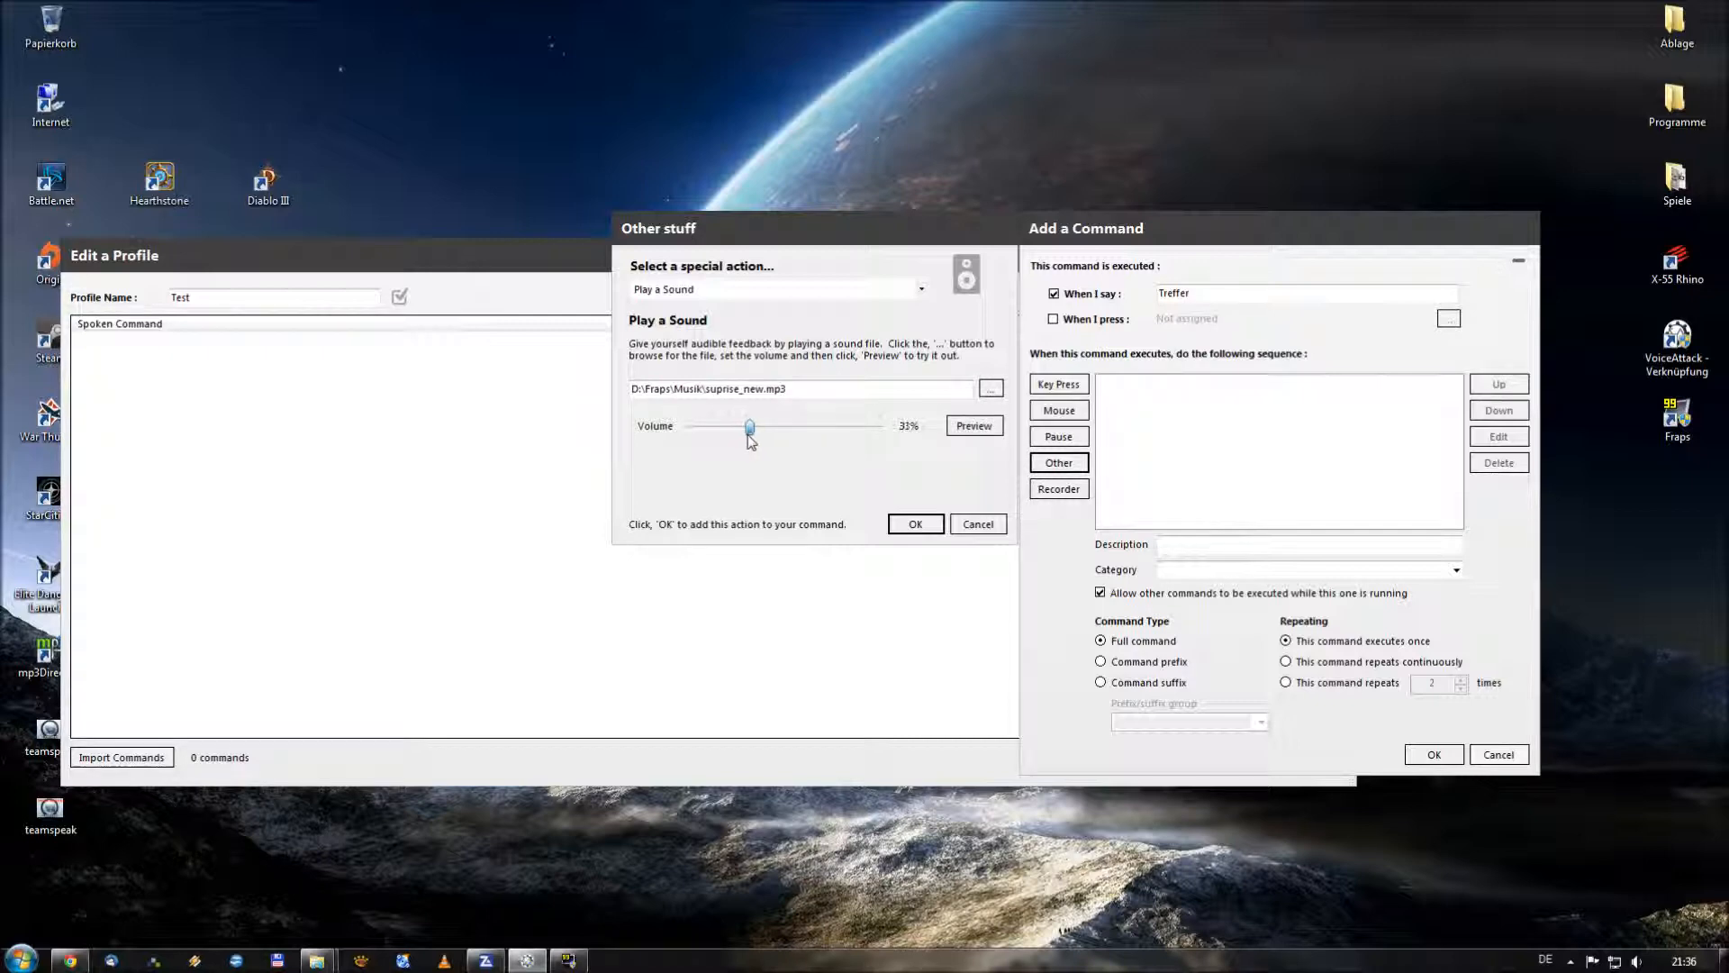
left_click_drag(751, 425, 749, 425)
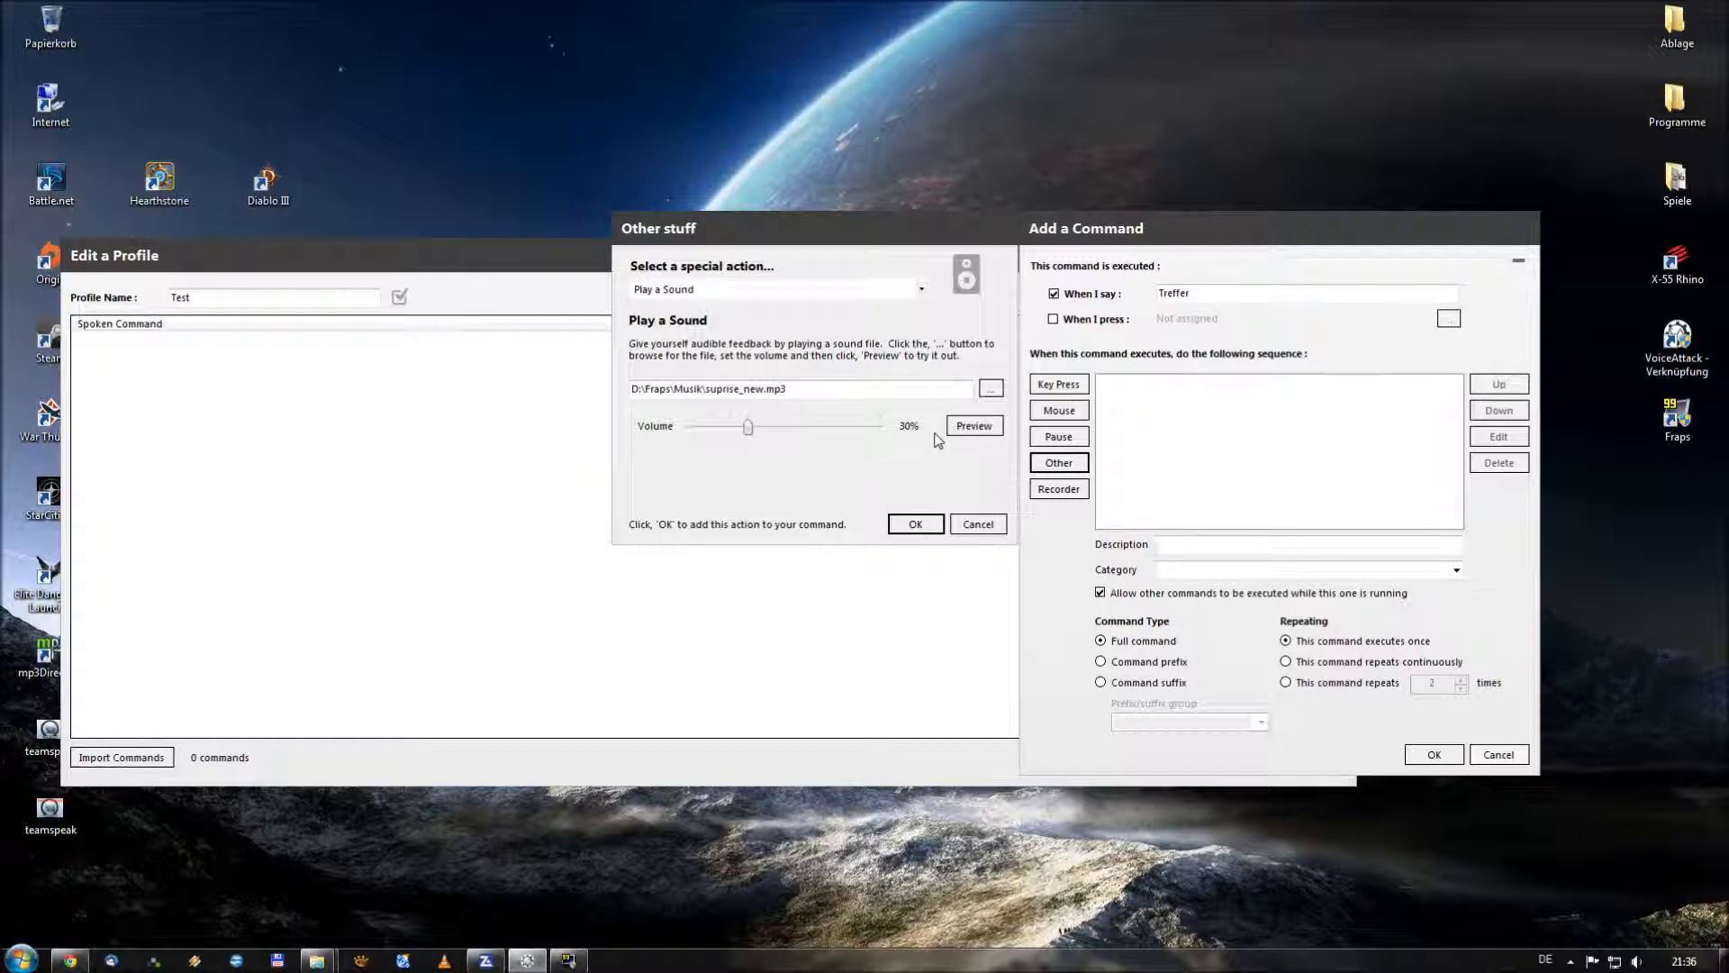
left_click(973, 425)
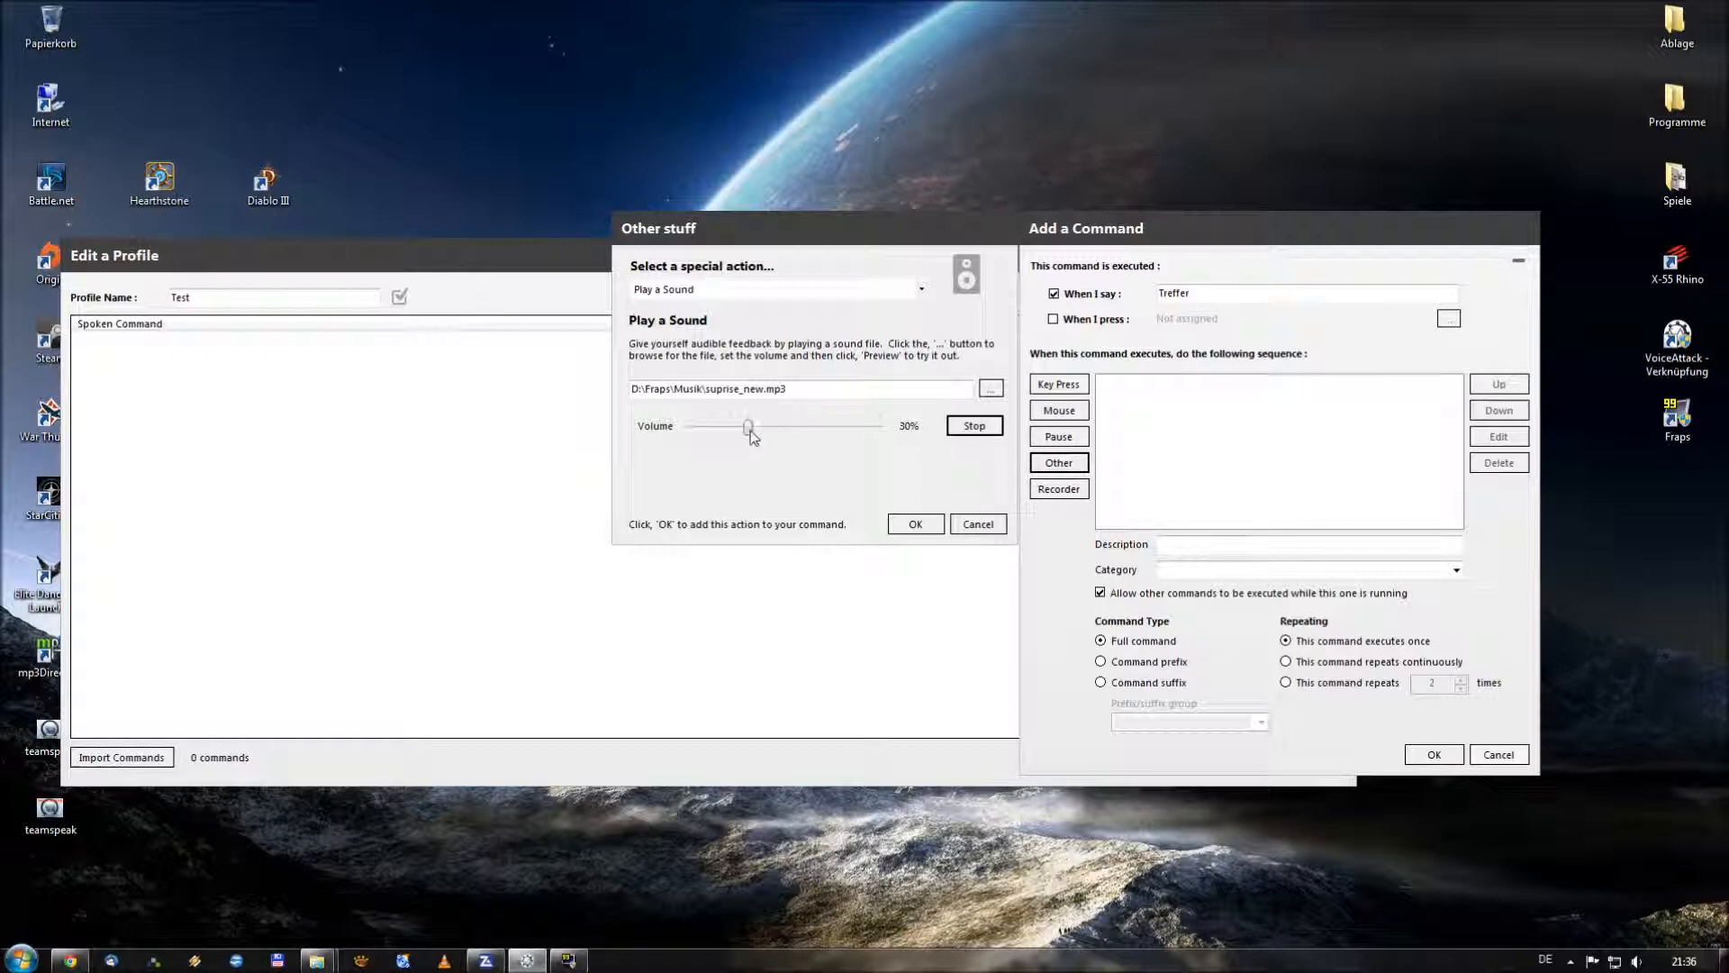
Reduce the volume to 10% and add the sound action to the Treffer command
left_click_drag(749, 427, 707, 427)
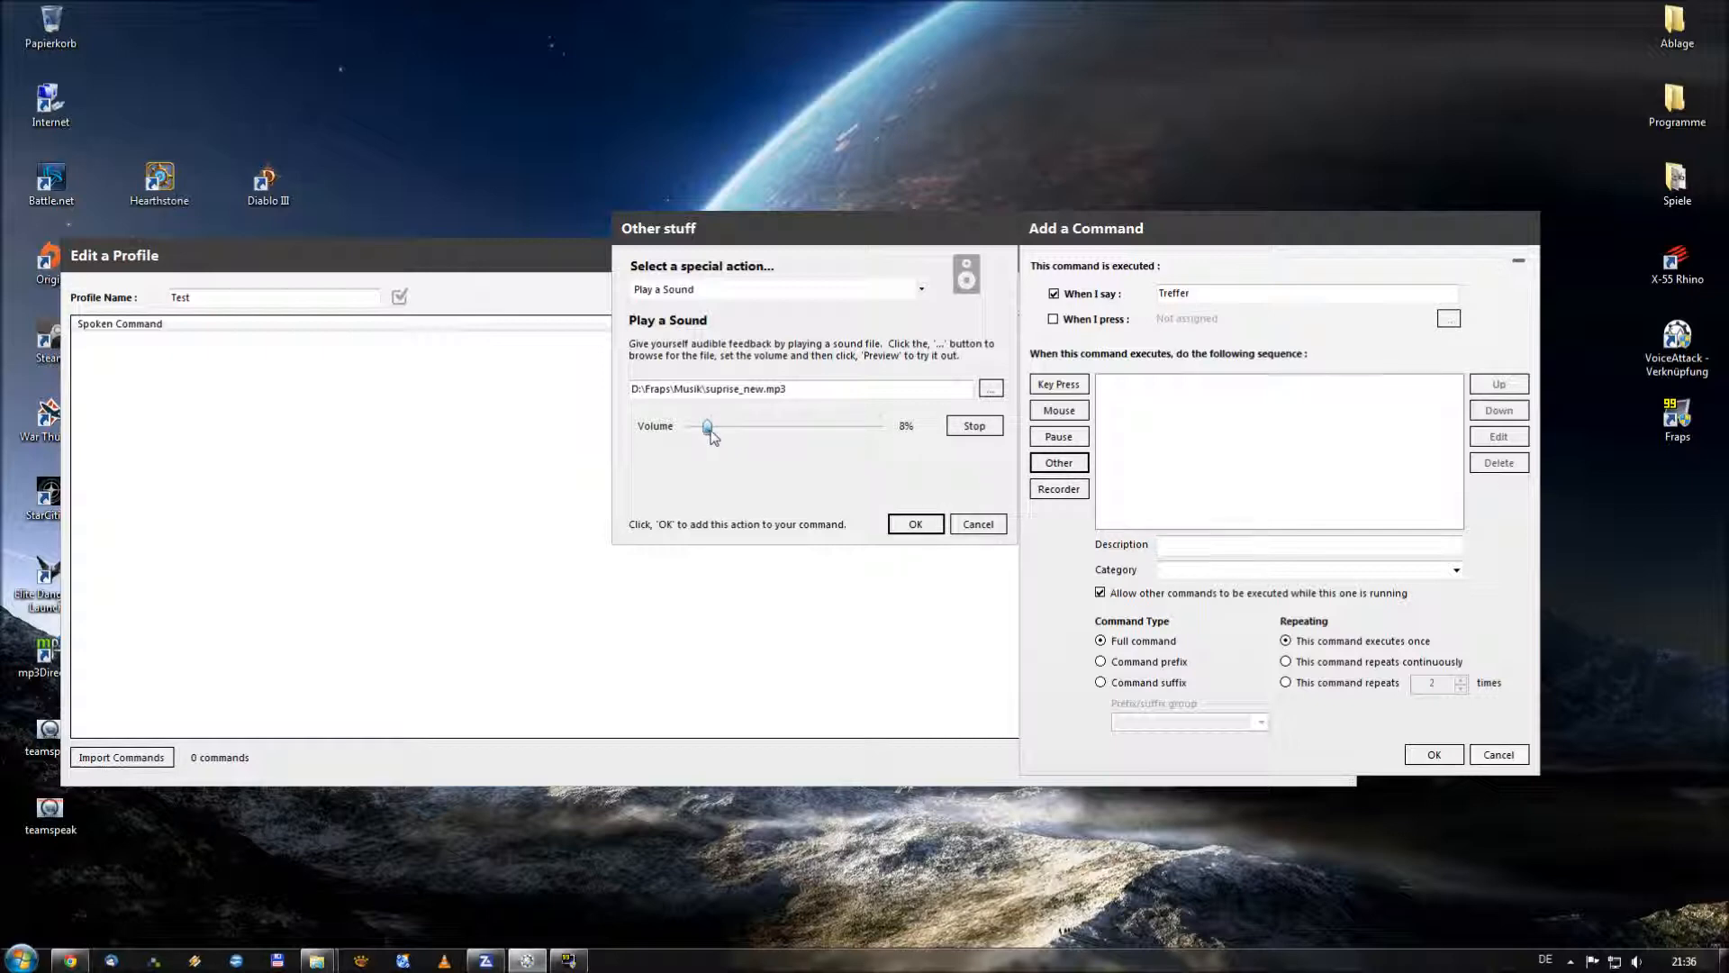
left_click_drag(706, 429, 712, 428)
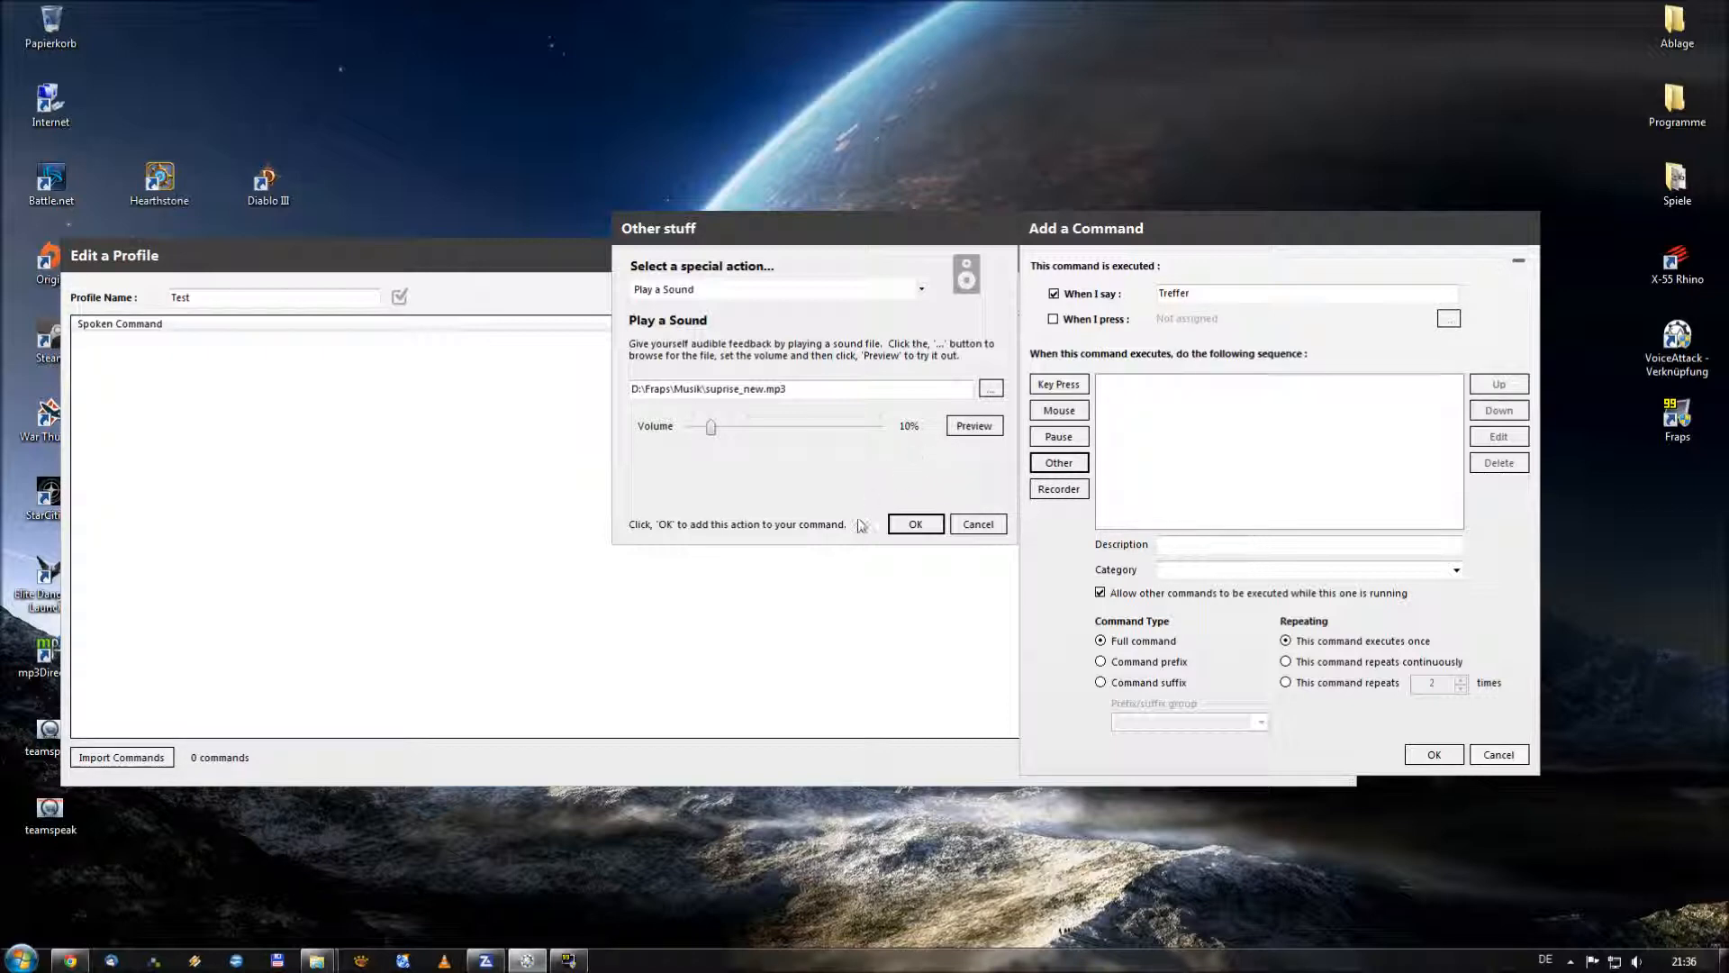
left_click(915, 524)
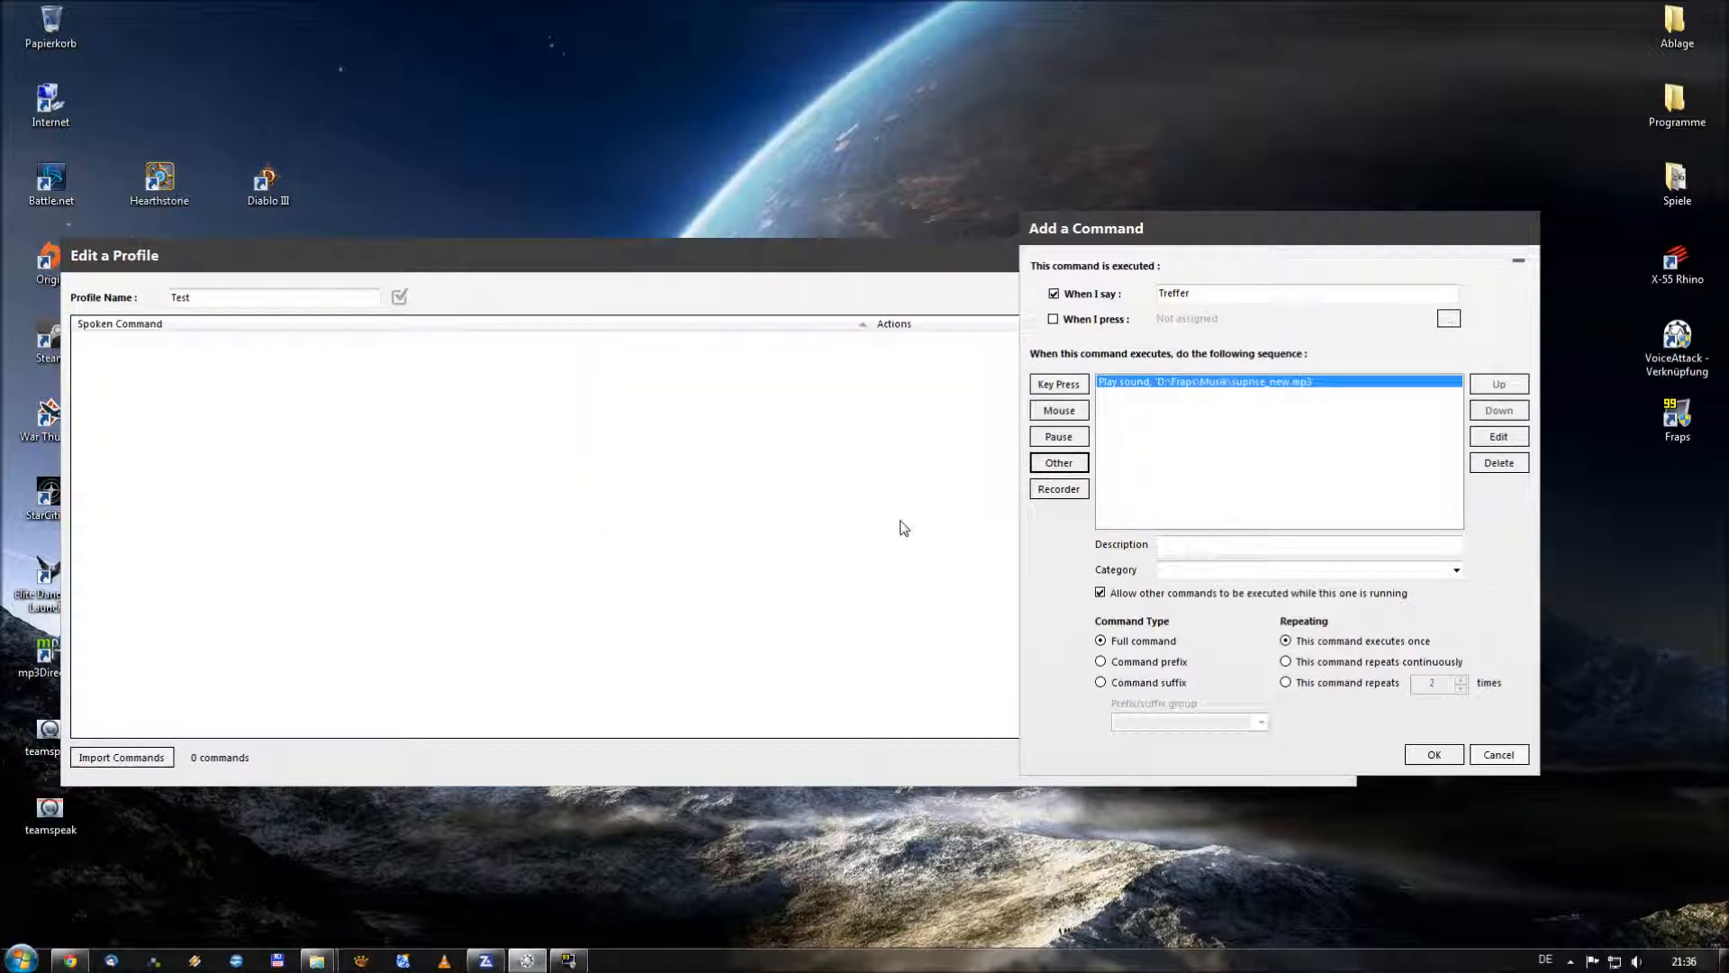
mouse_move(1309, 424)
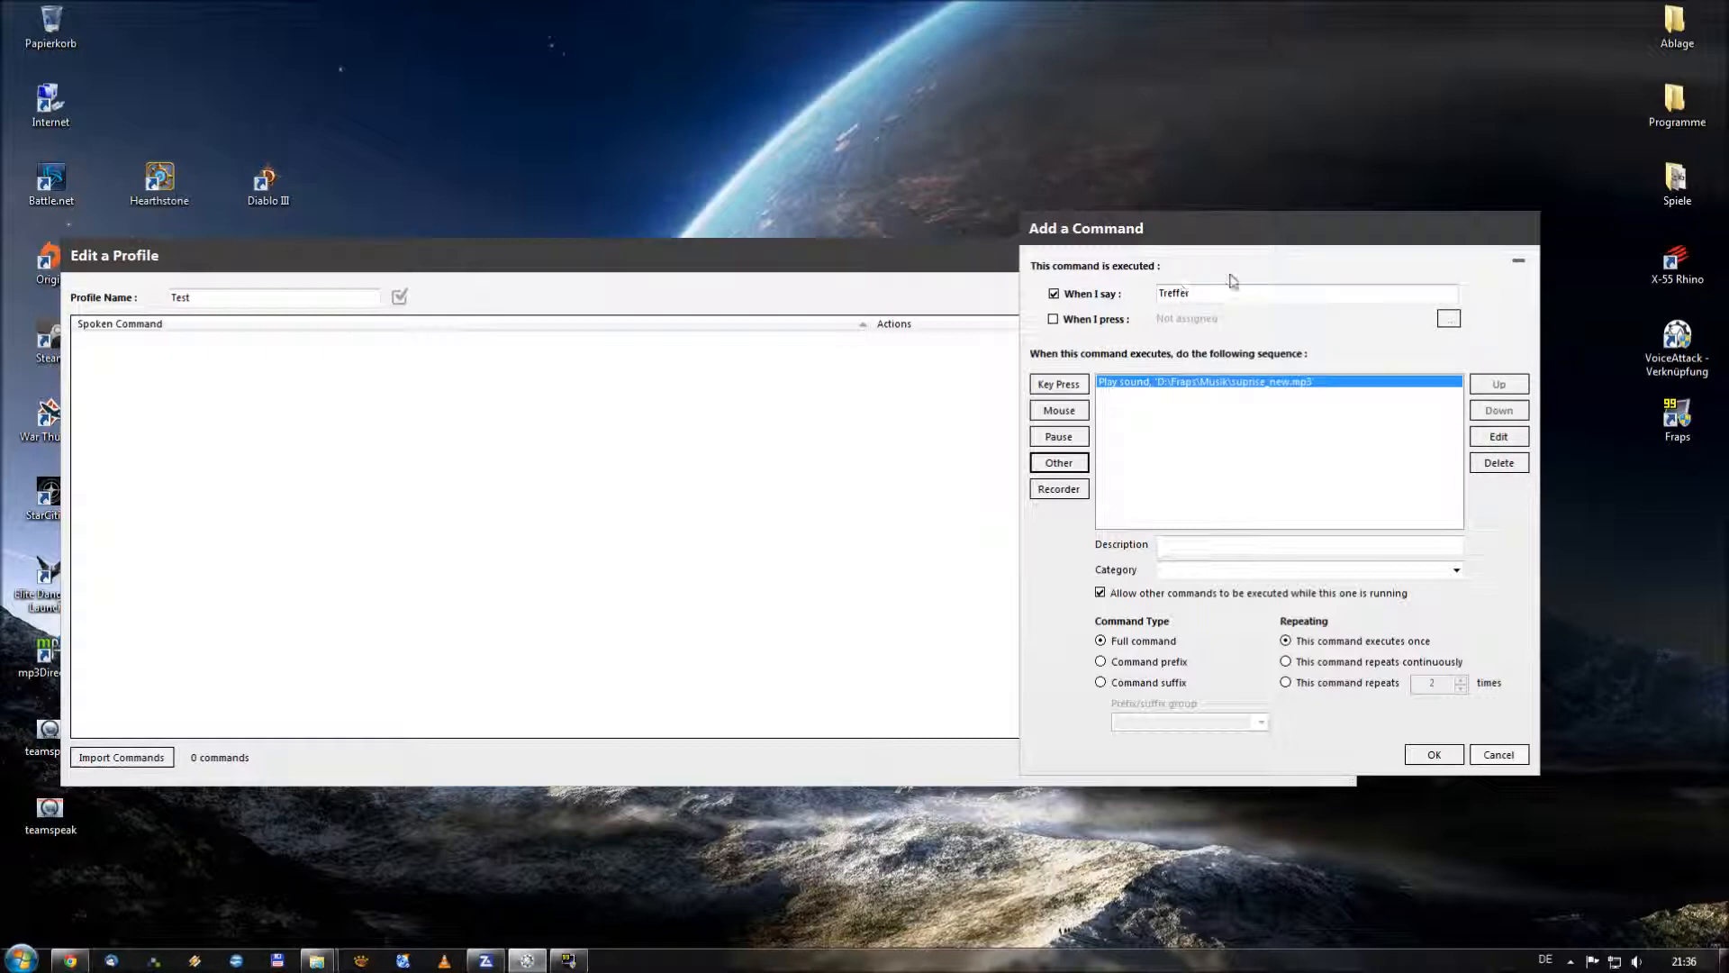
mouse_move(1201, 400)
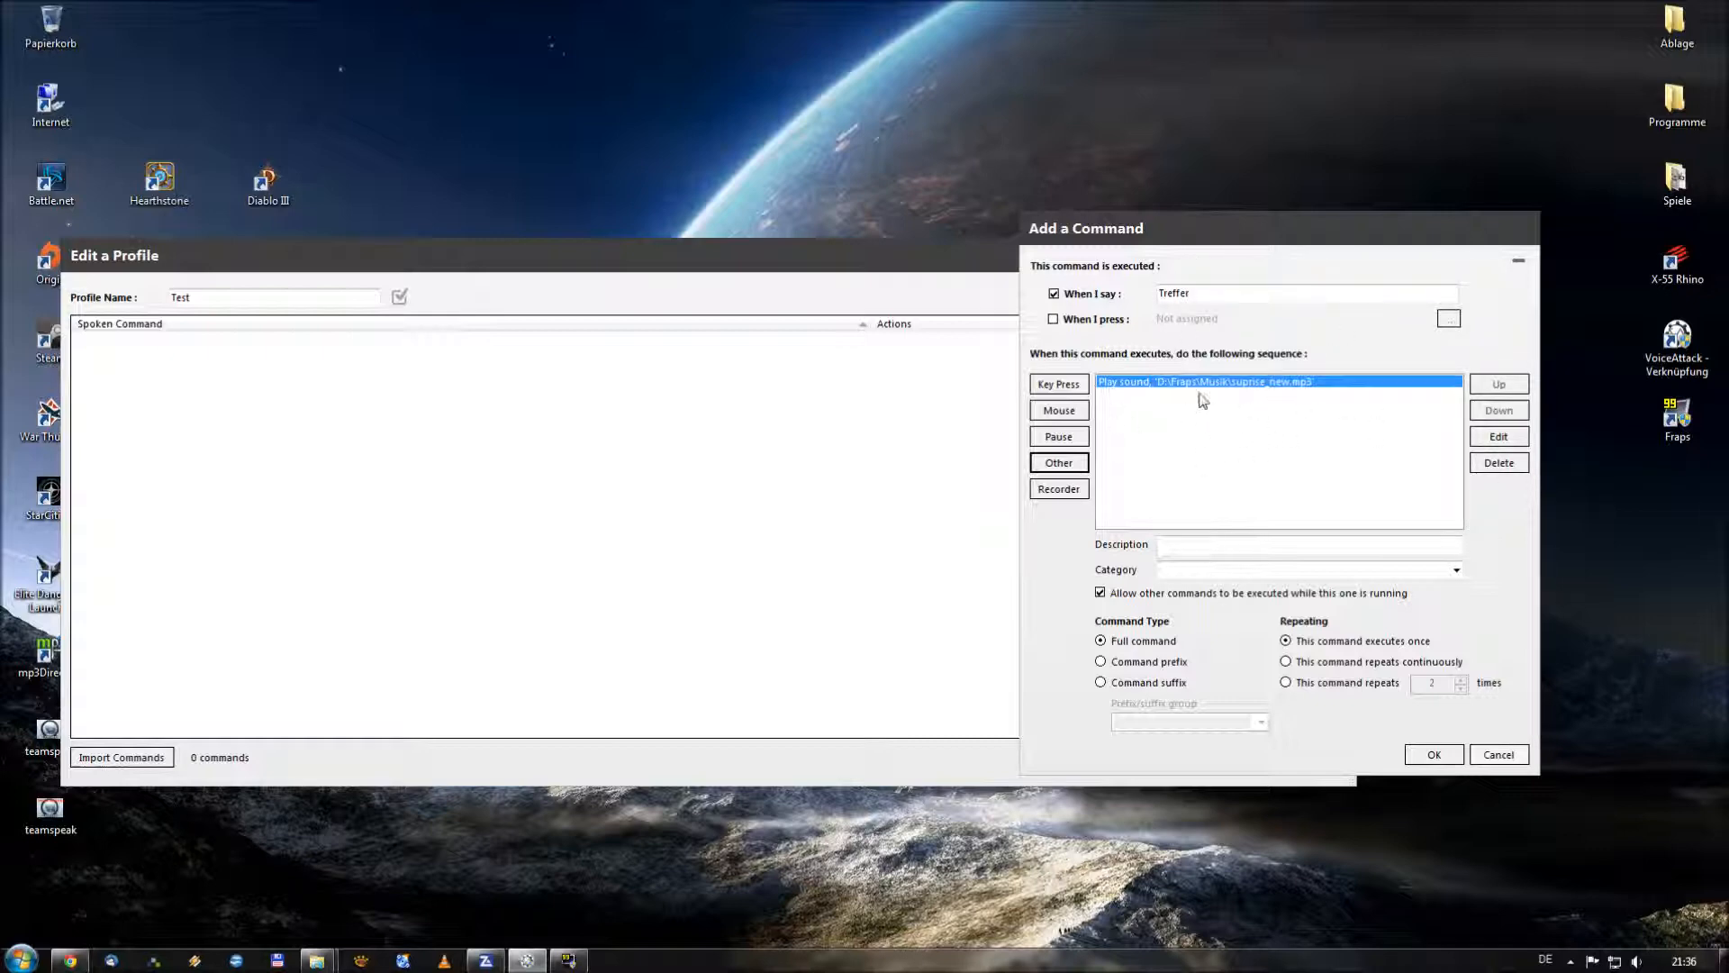
mouse_move(1278, 418)
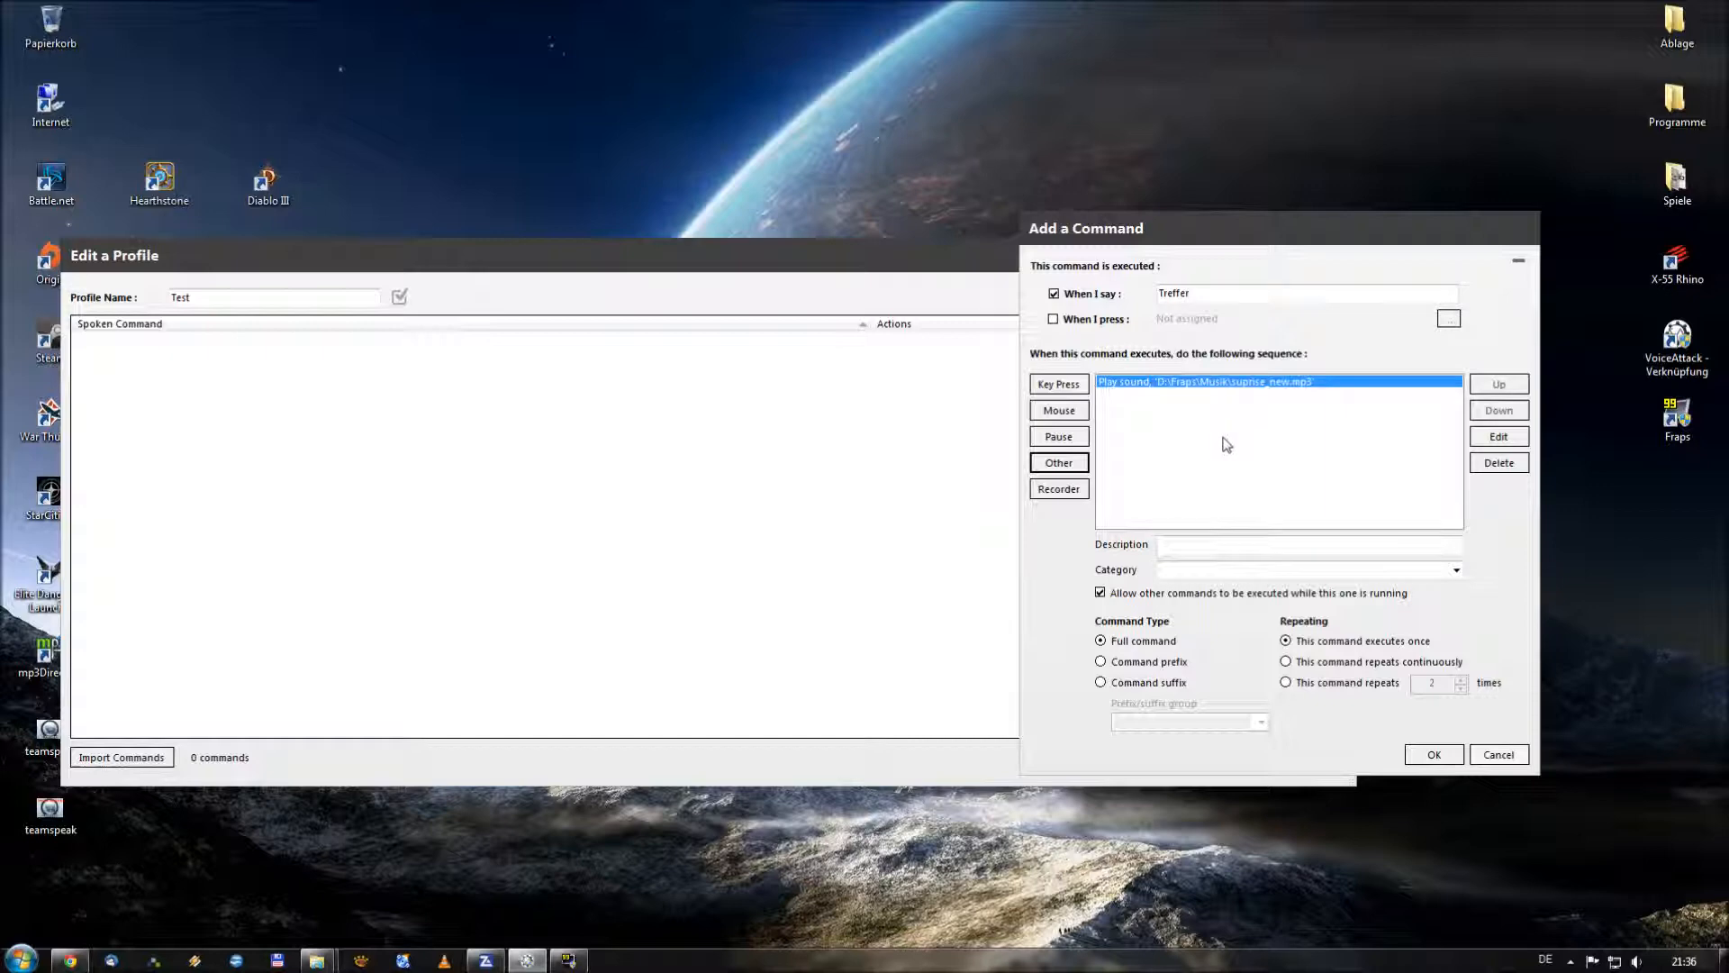
mouse_move(1243, 476)
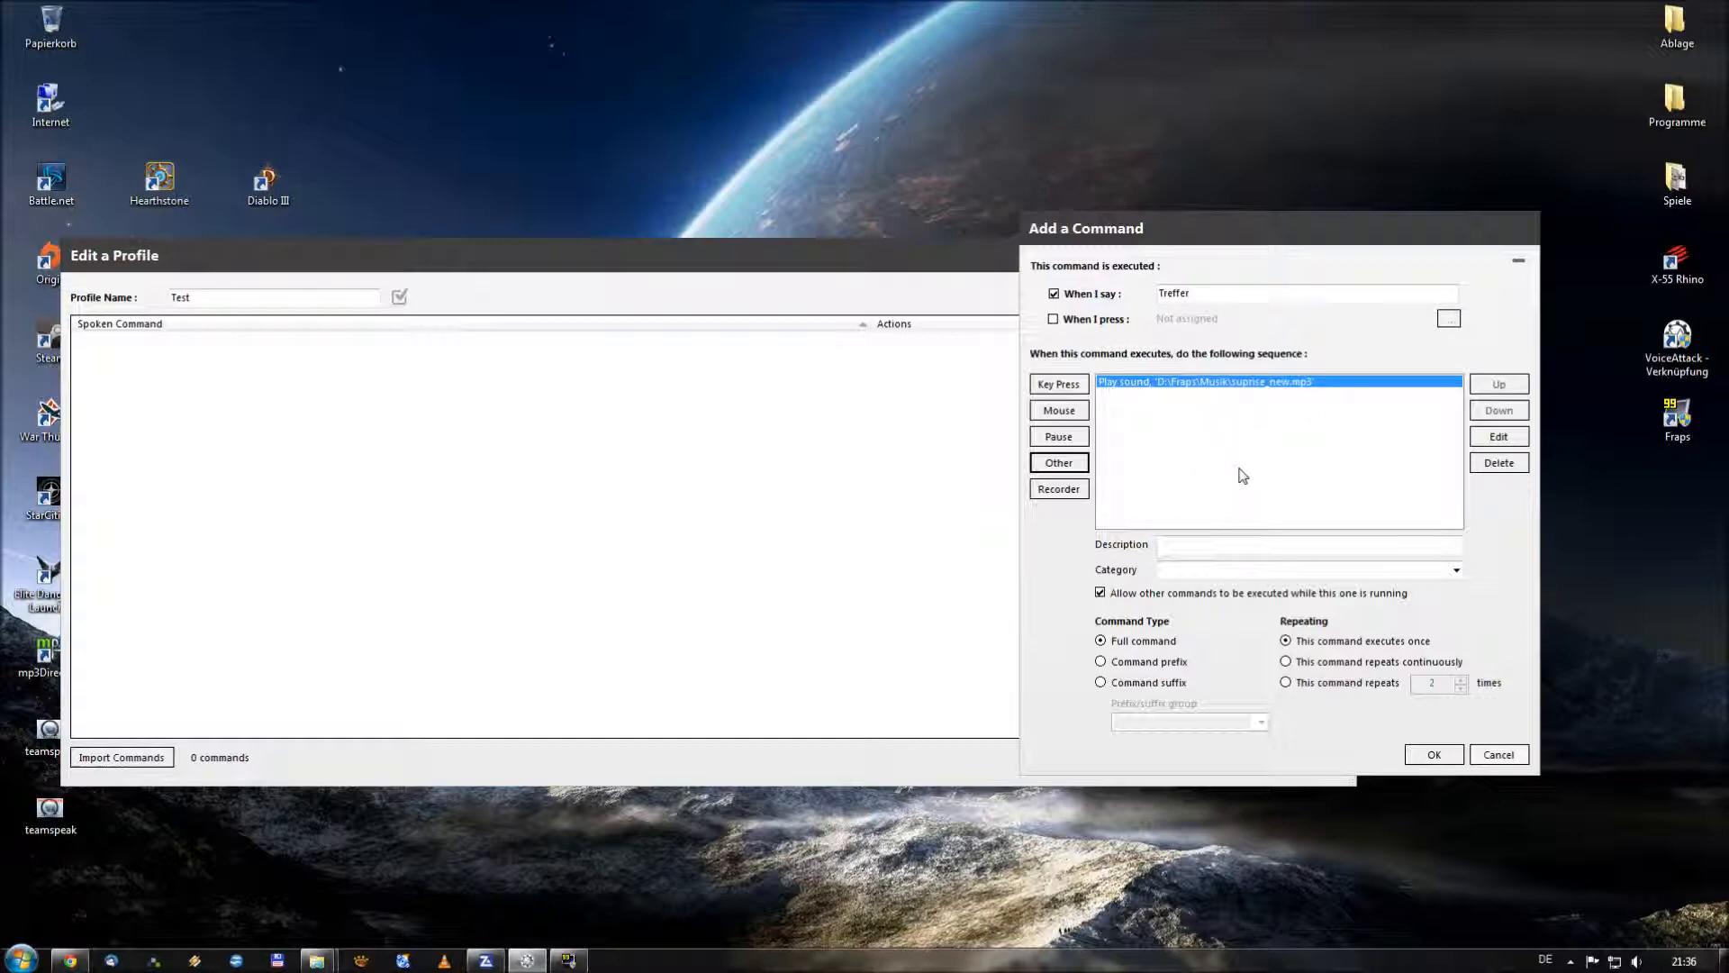
mouse_move(1251, 456)
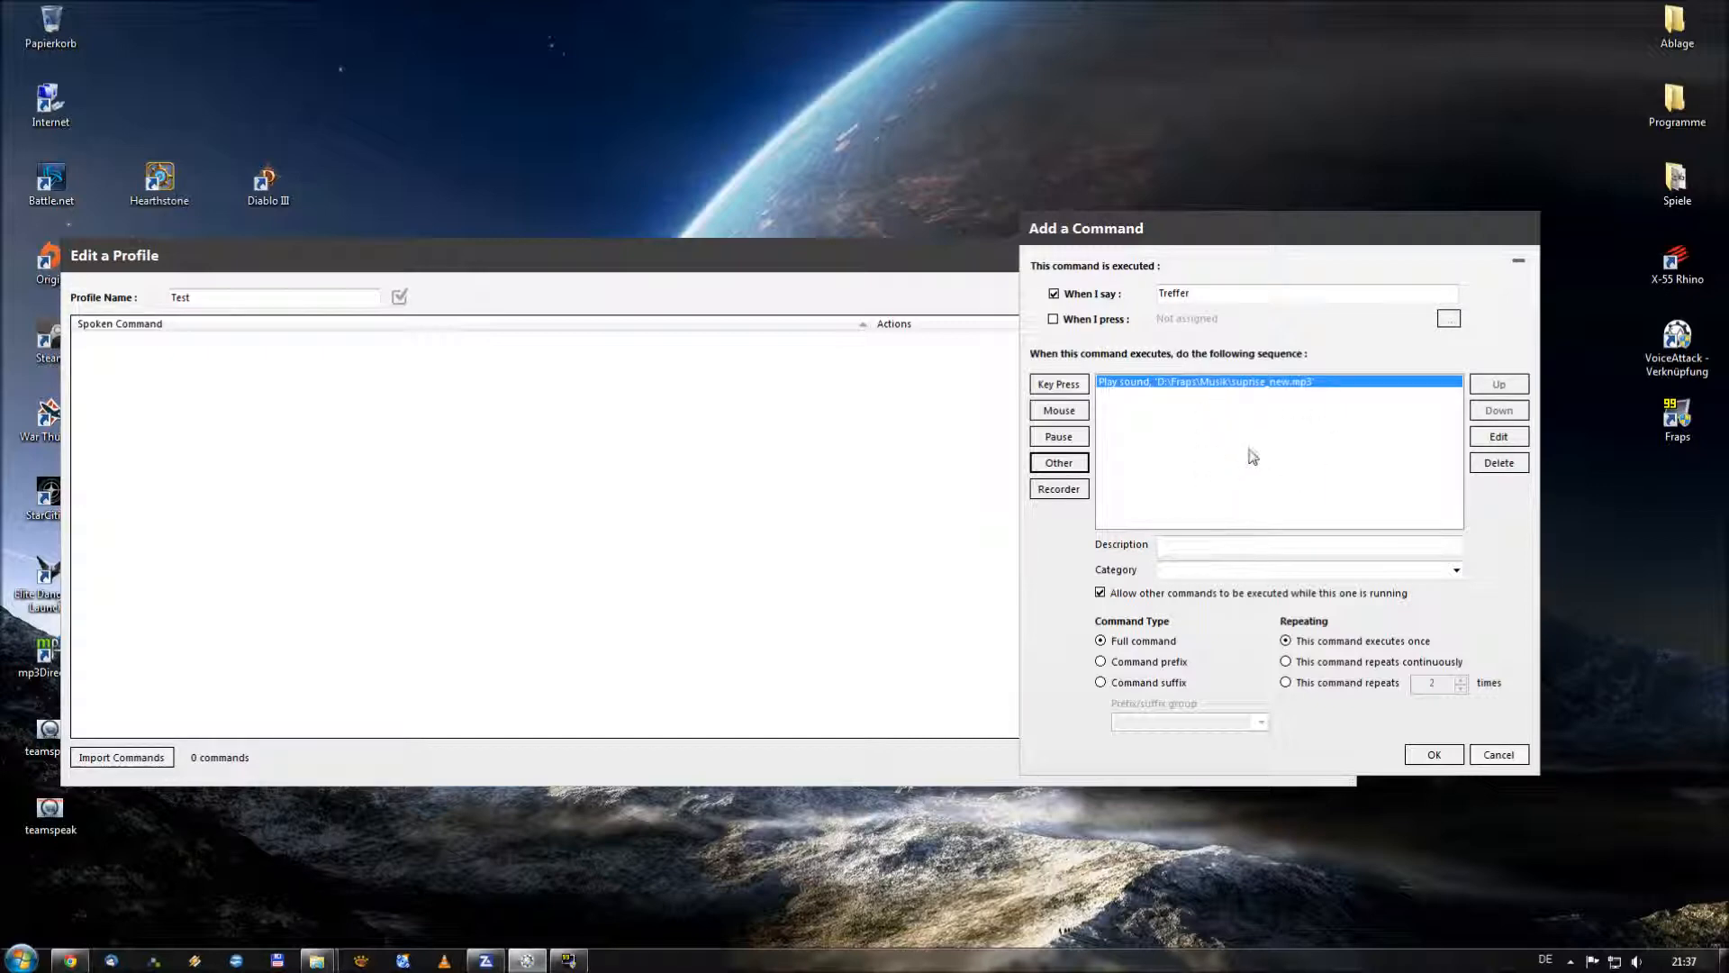
mouse_move(1244, 427)
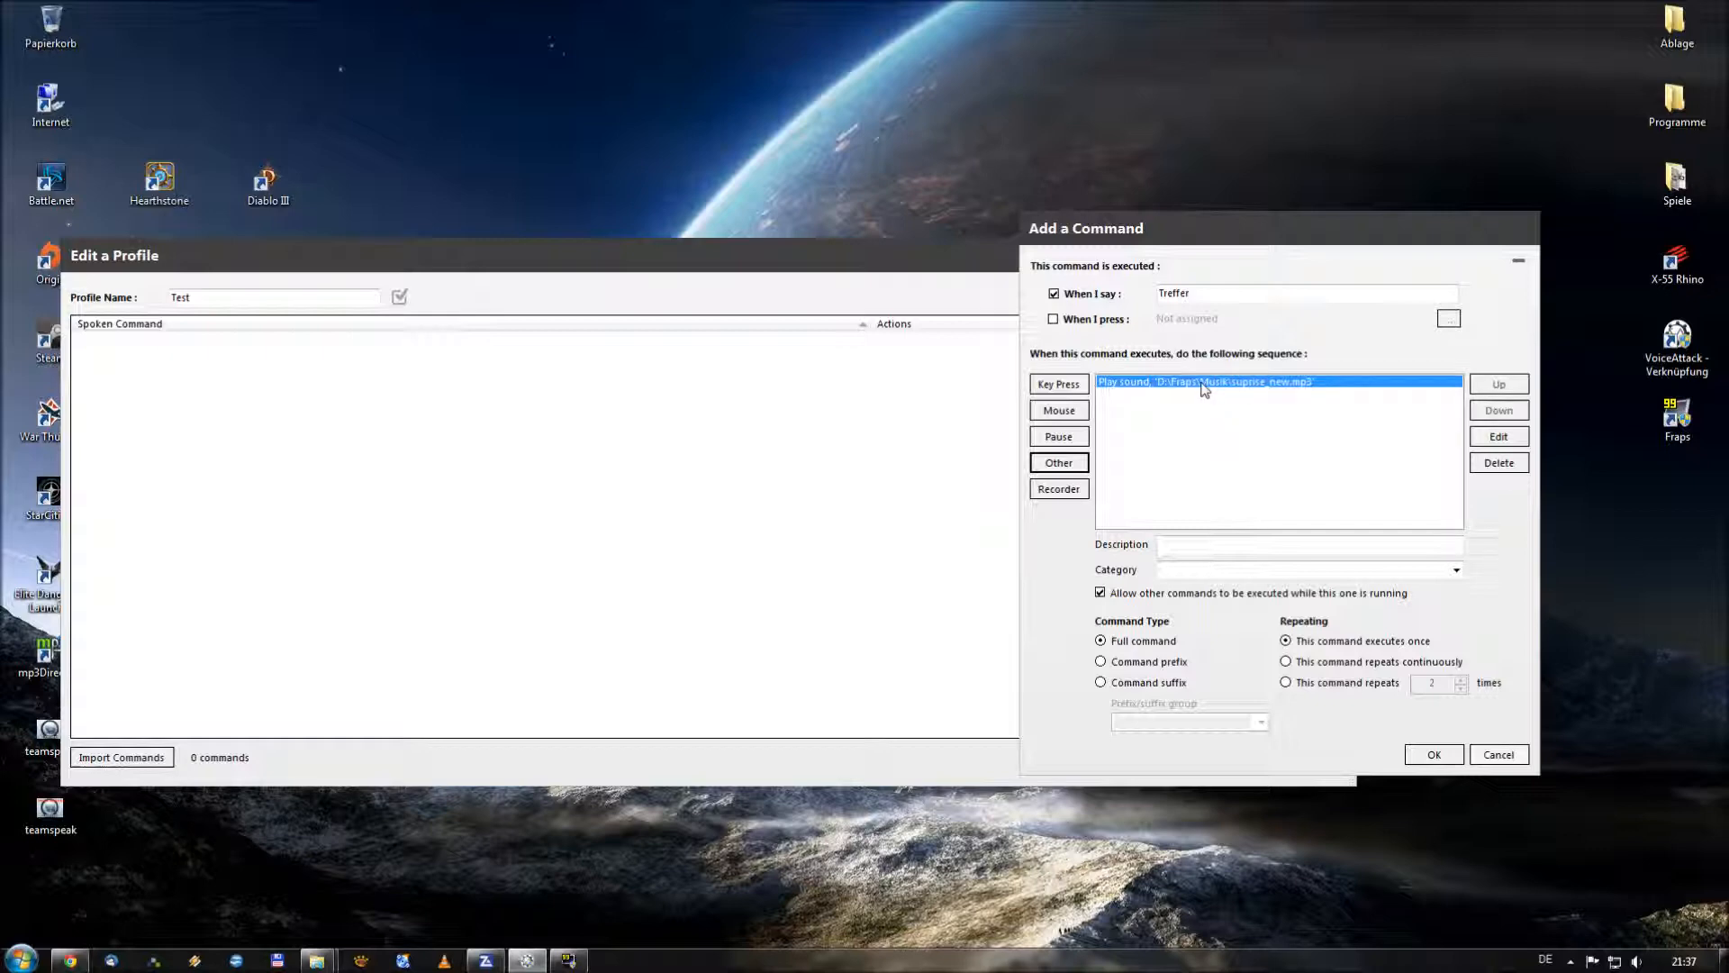
mouse_move(1207, 420)
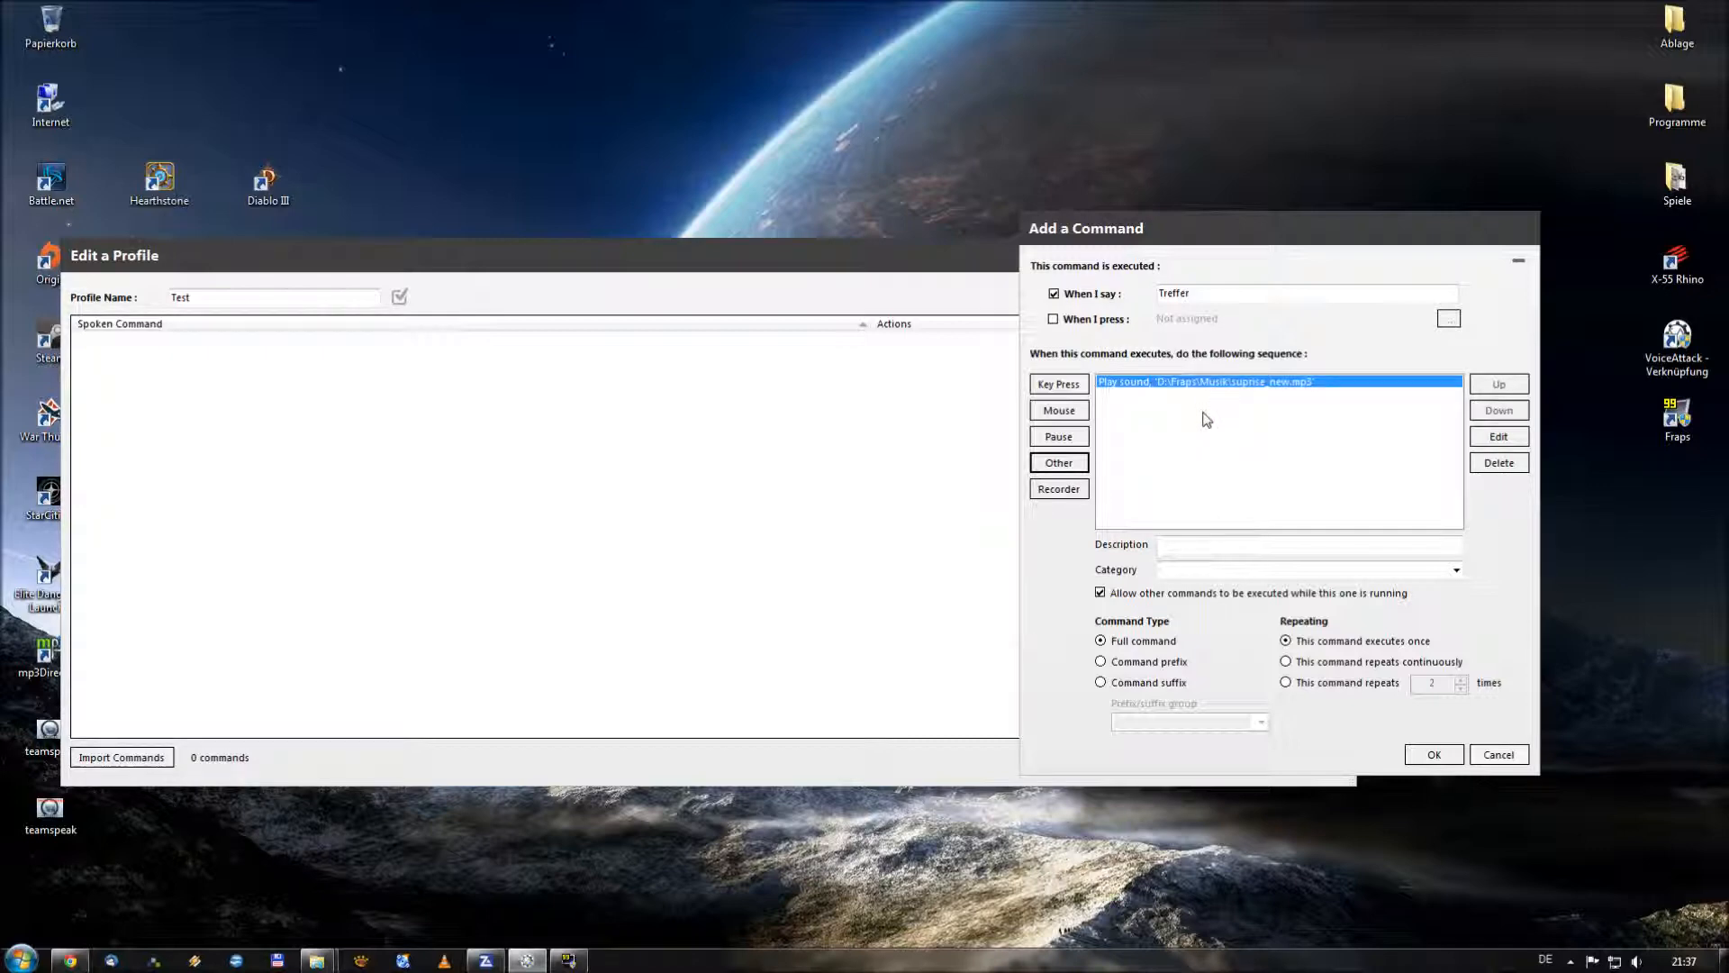
mouse_move(1195, 412)
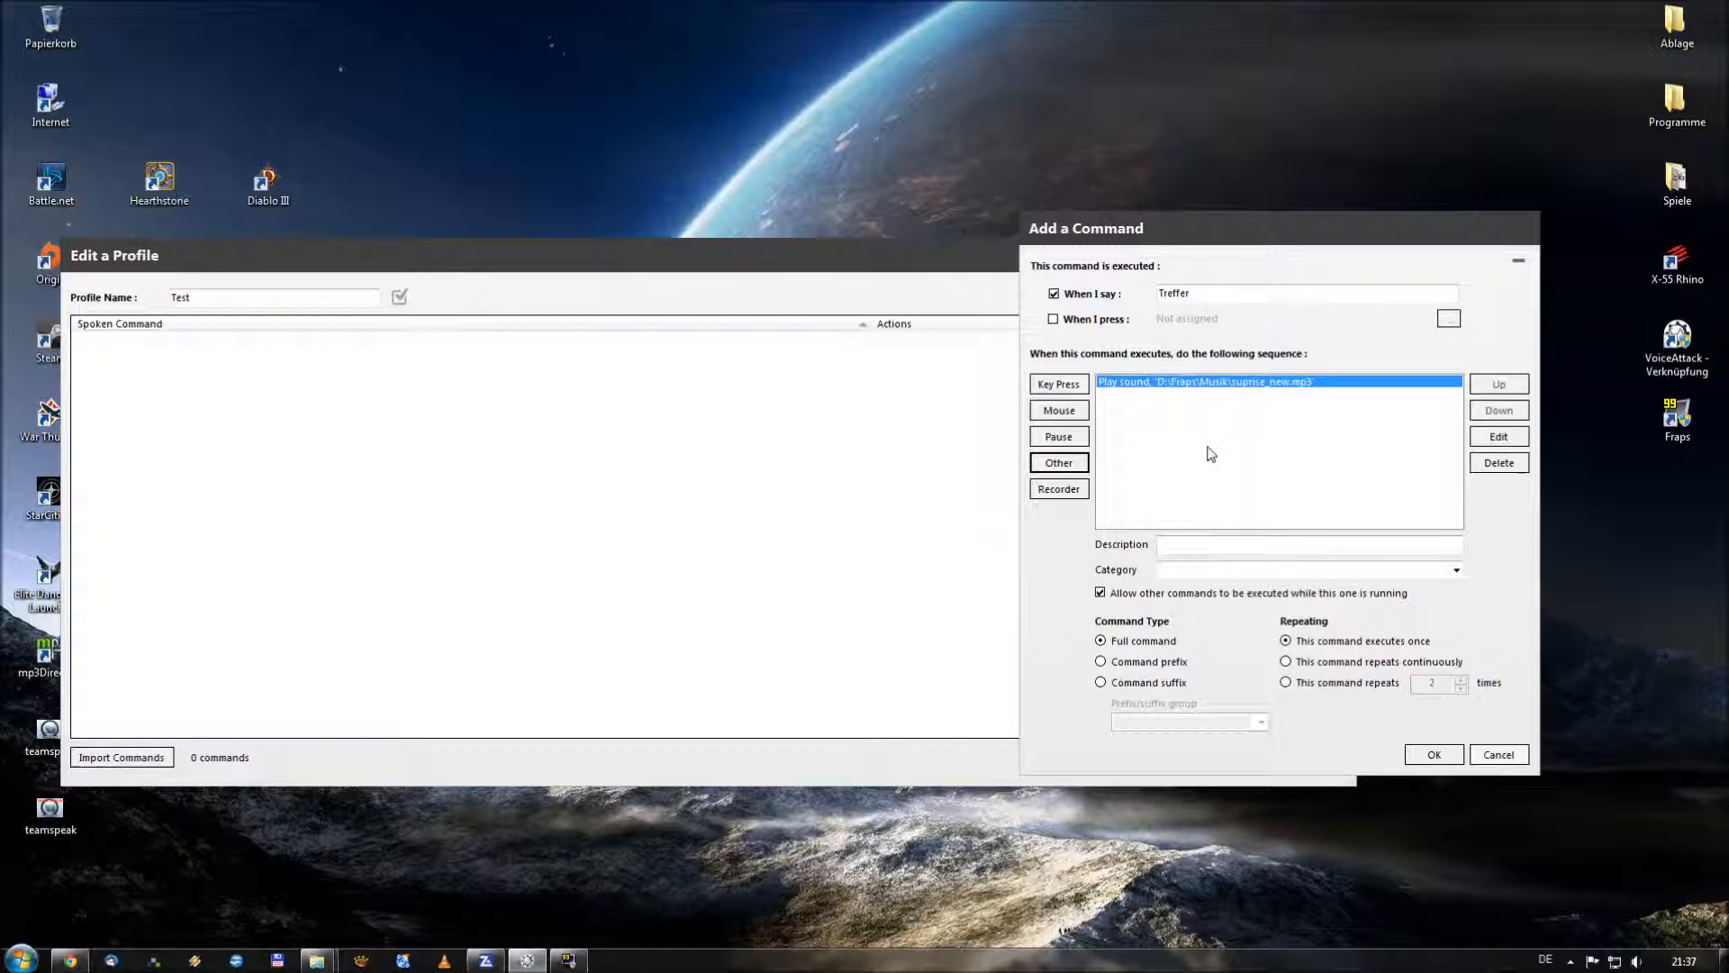
mouse_move(1215, 401)
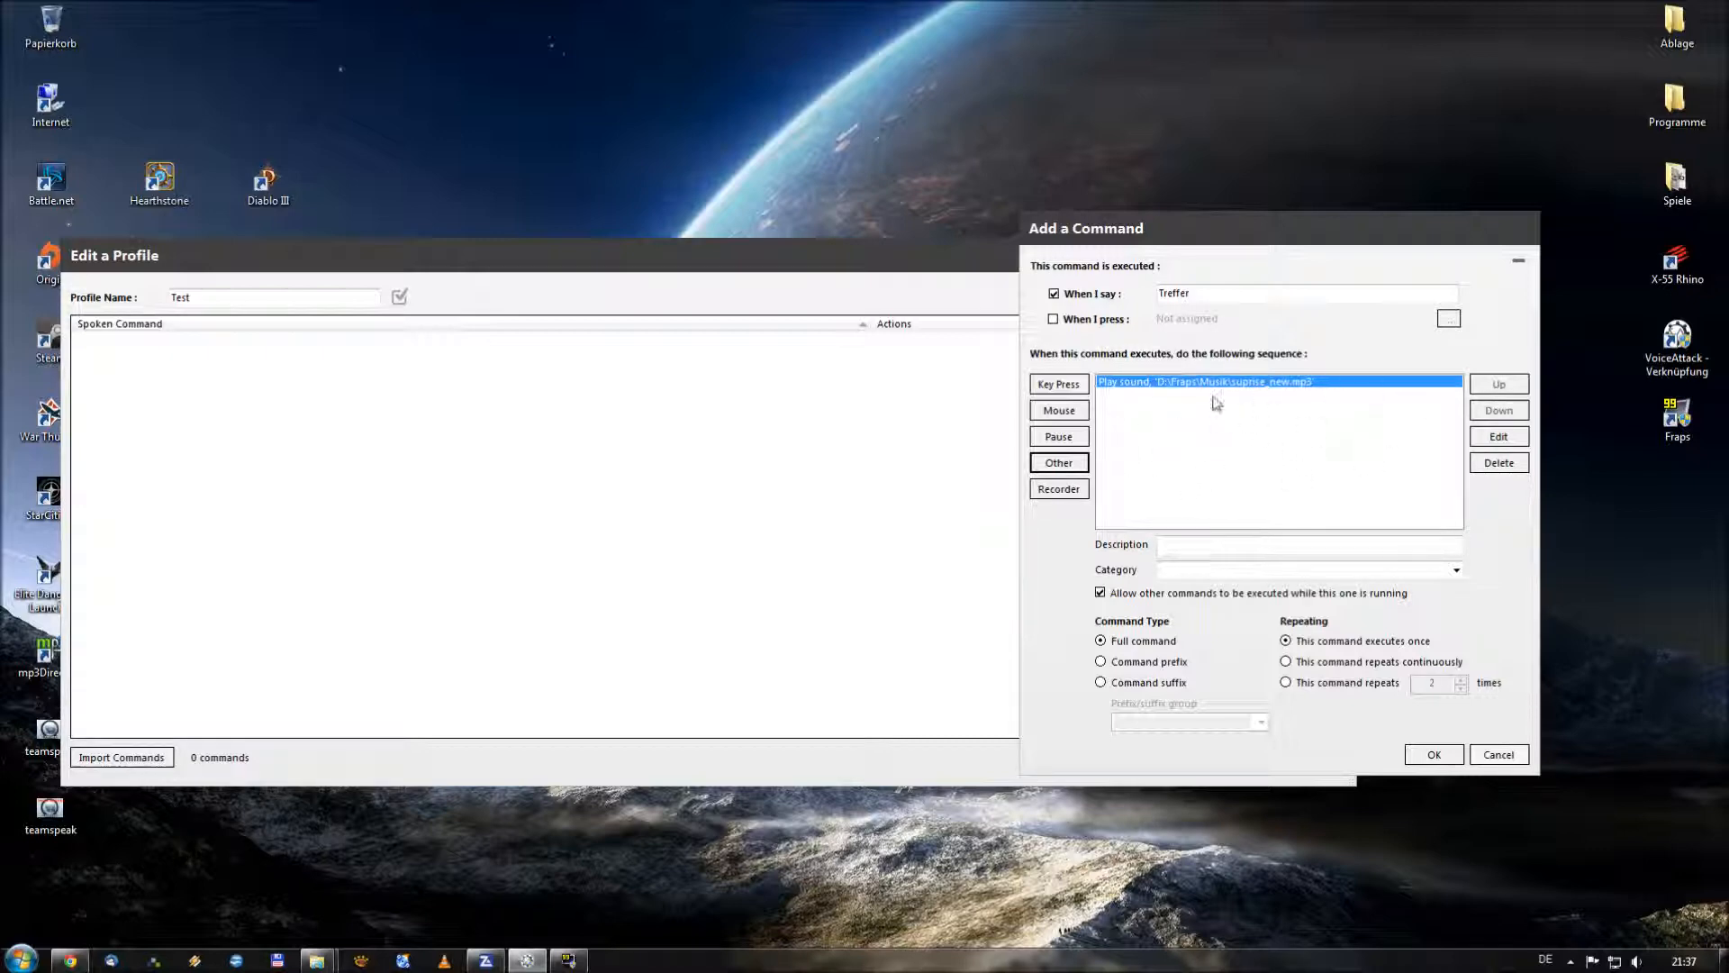
mouse_move(1183, 497)
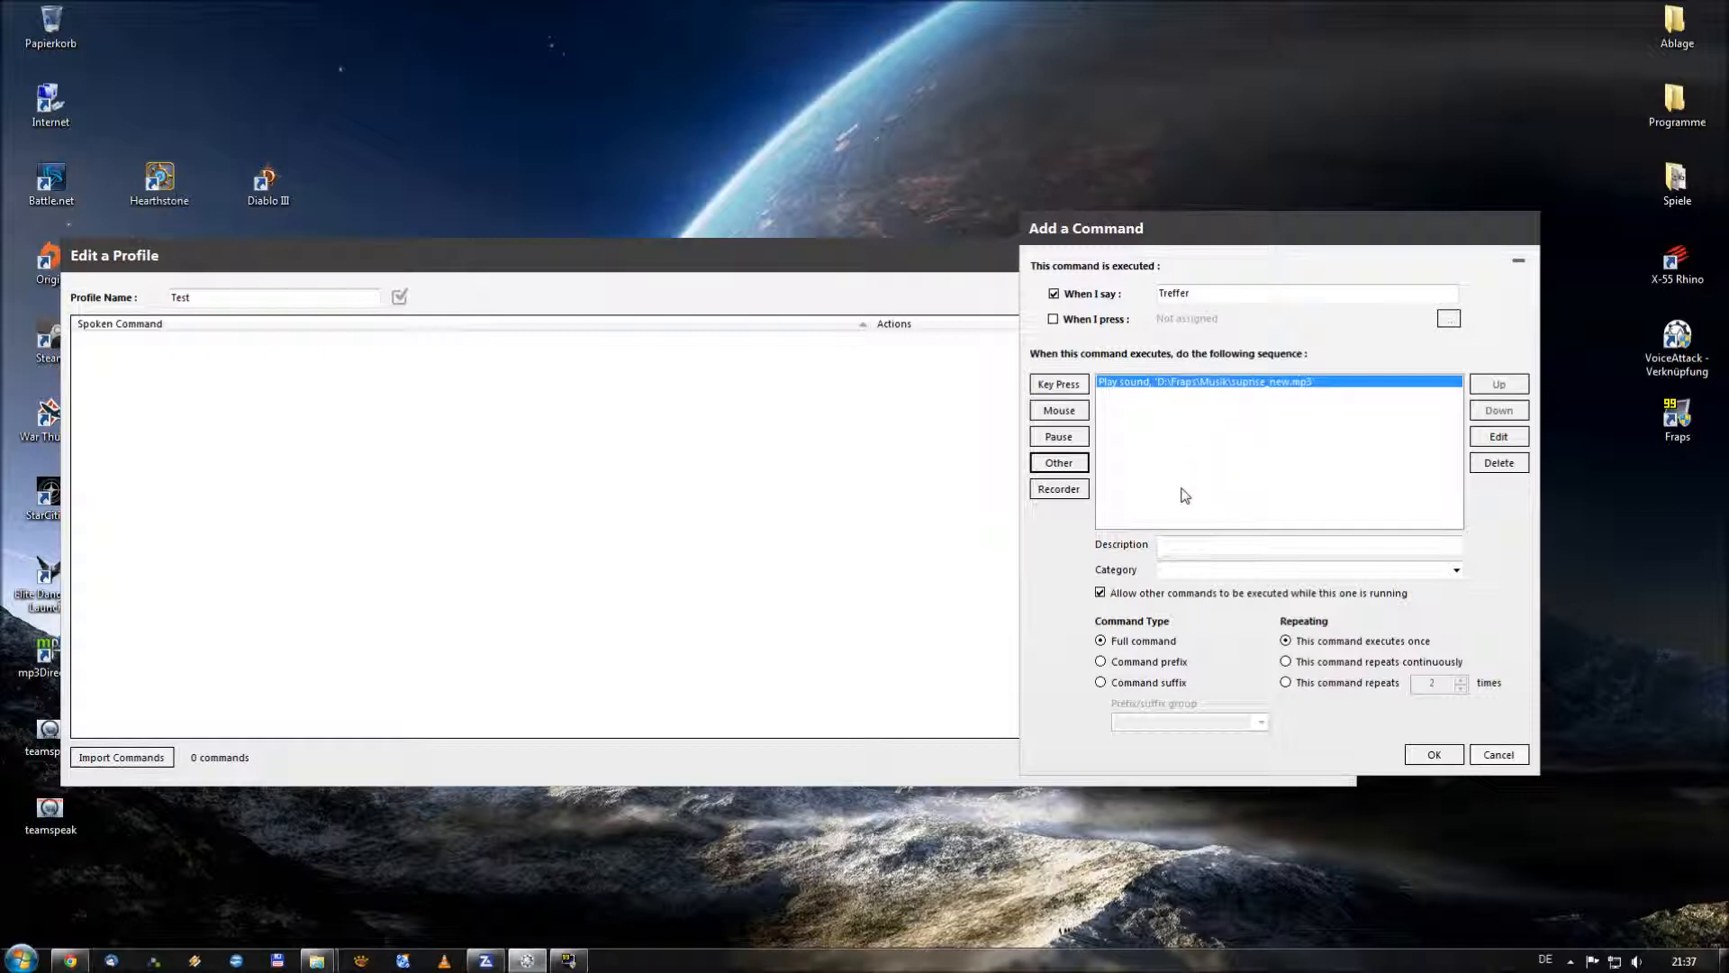
mouse_move(998, 541)
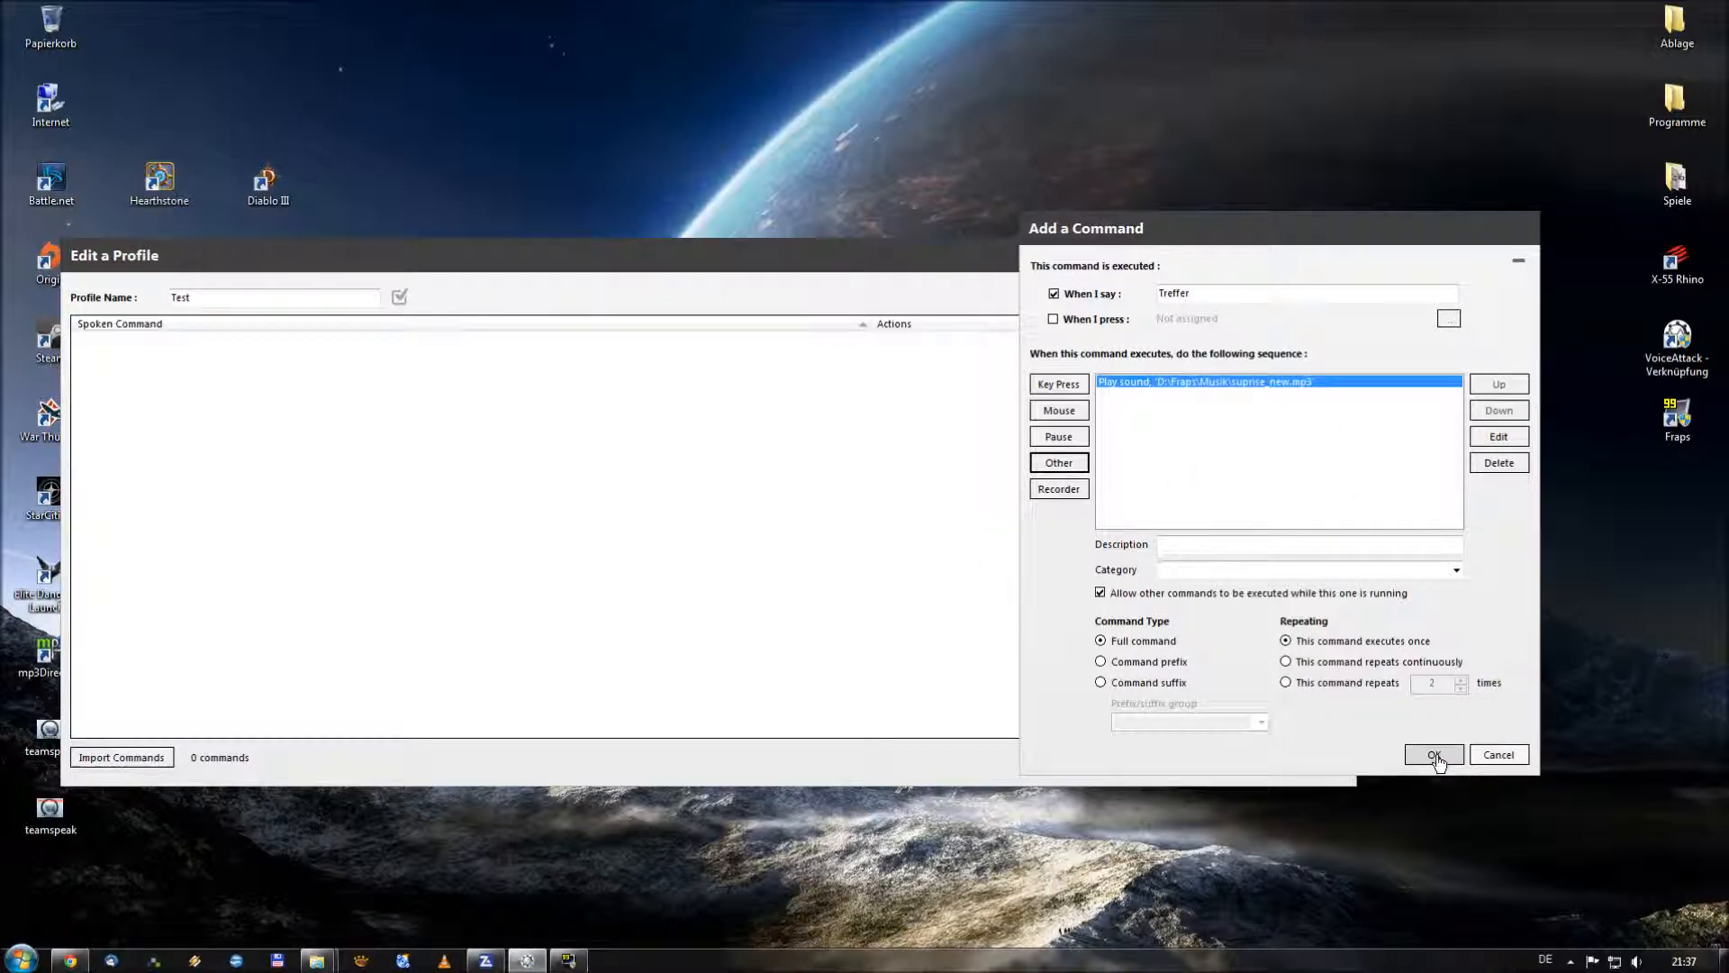
Save the Treffer command with its Play sound action to the Test profile
left_click(1432, 755)
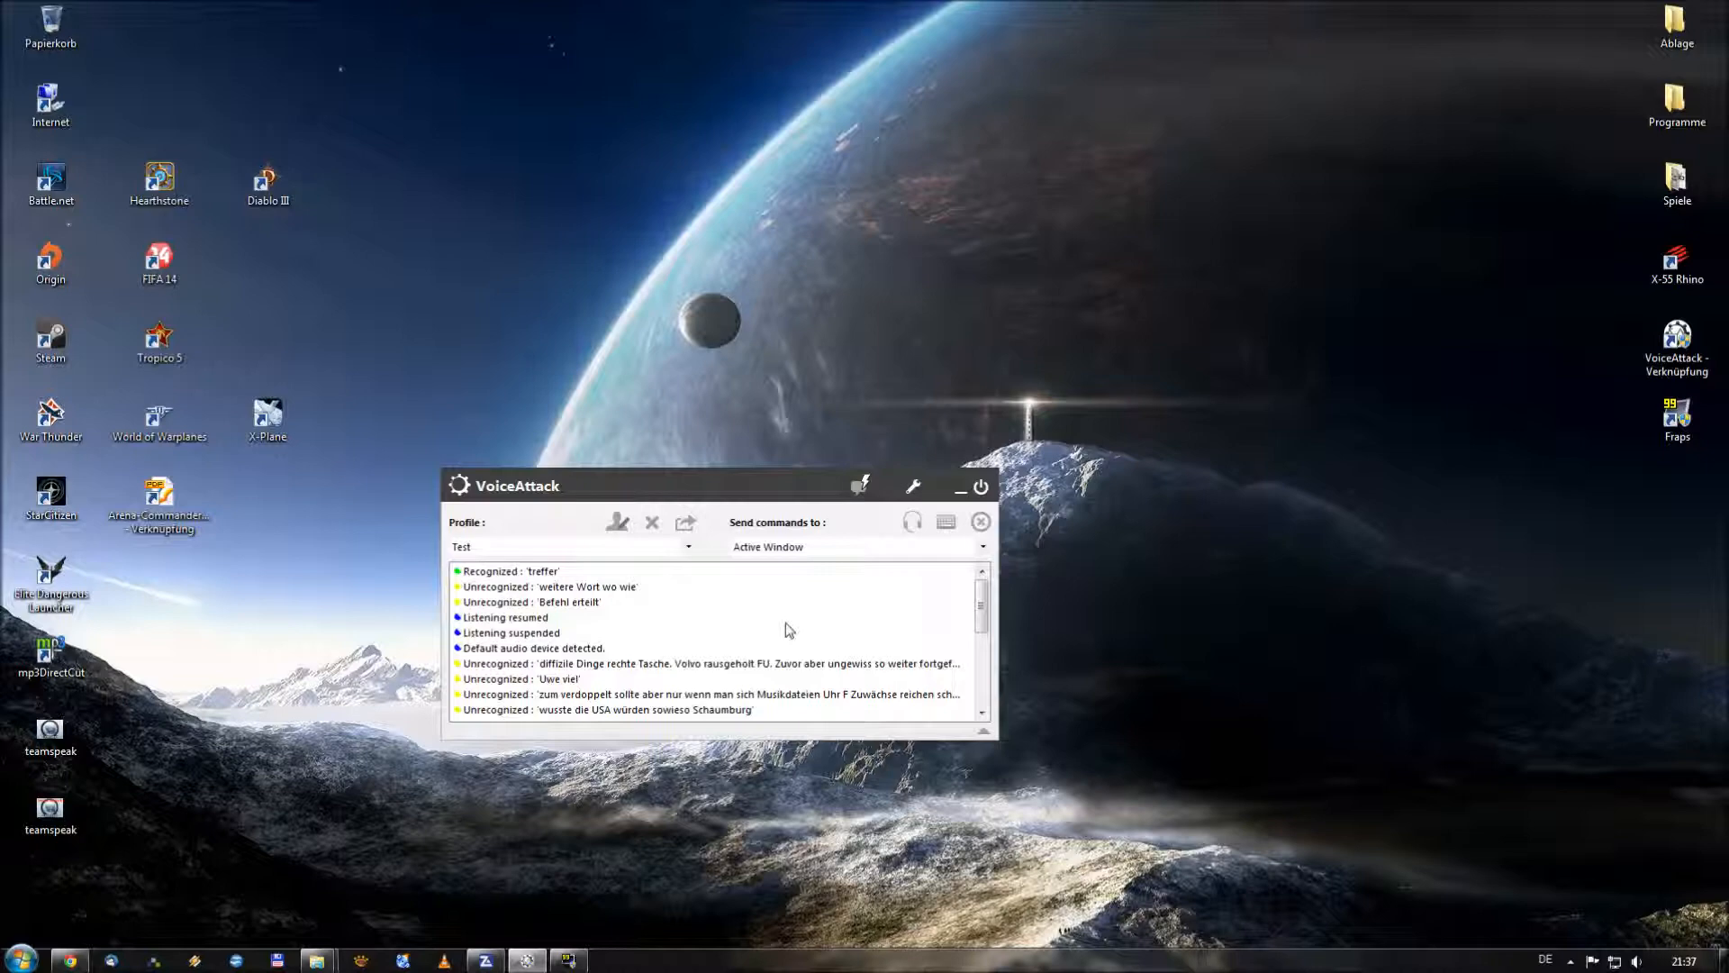
mouse_move(843, 590)
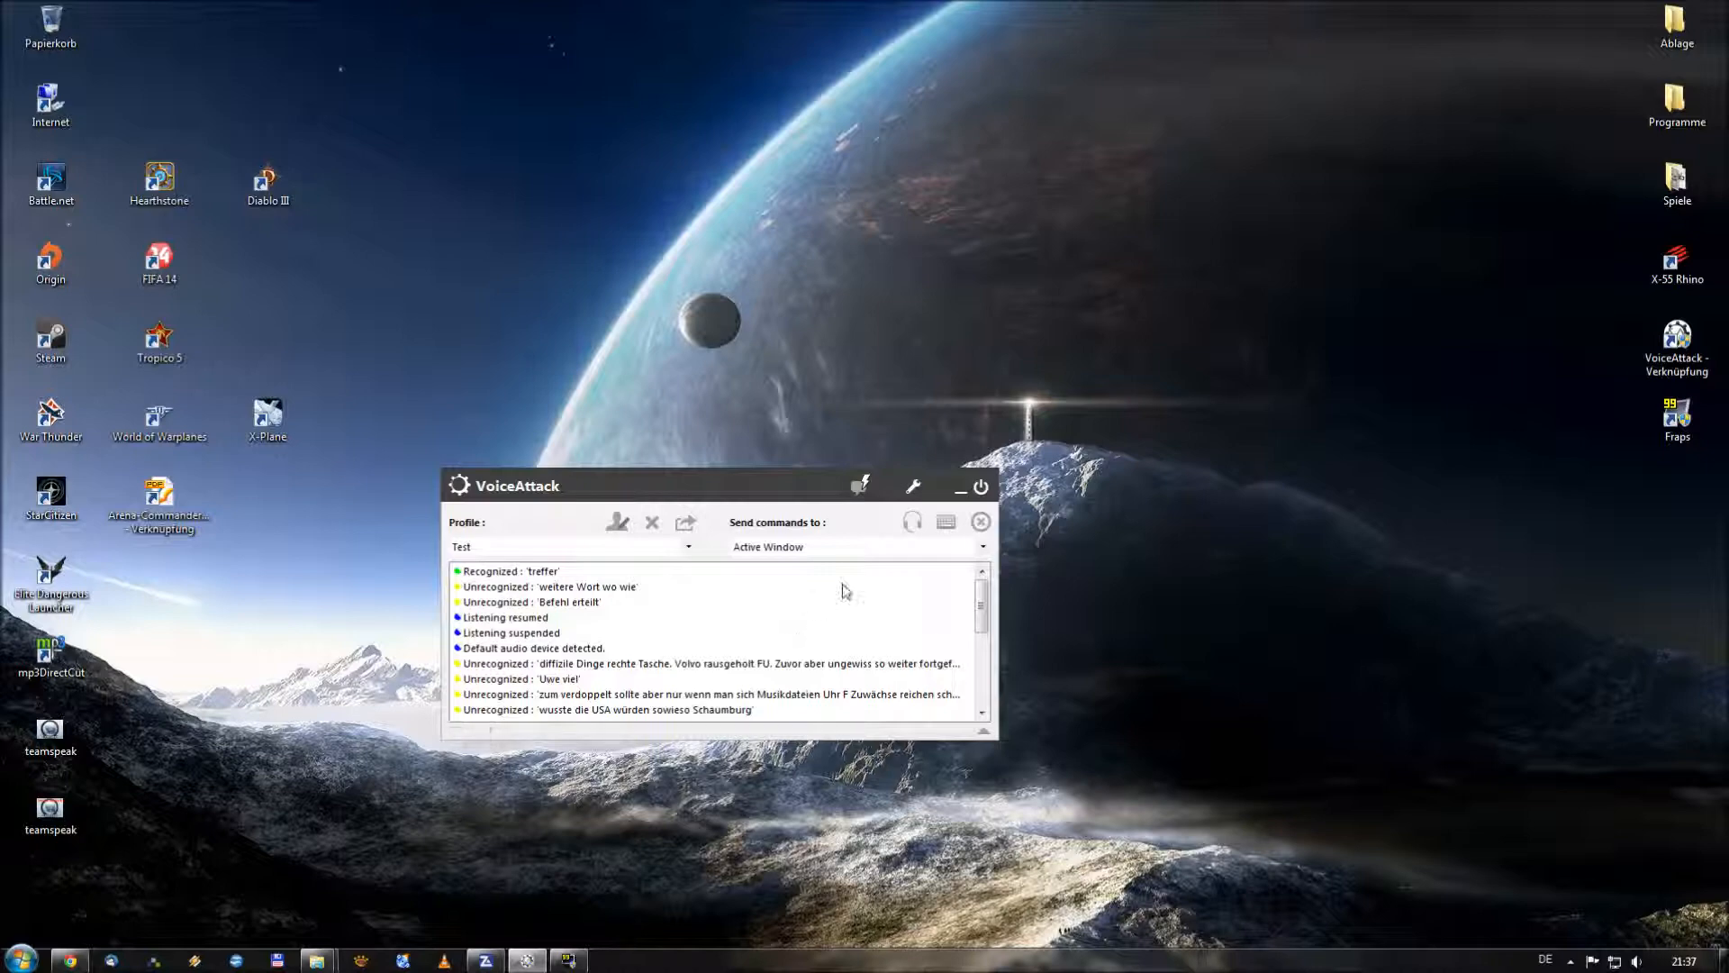
After 'treffer' is recognized by voice, suspend listening for voice commands
left_click(912, 521)
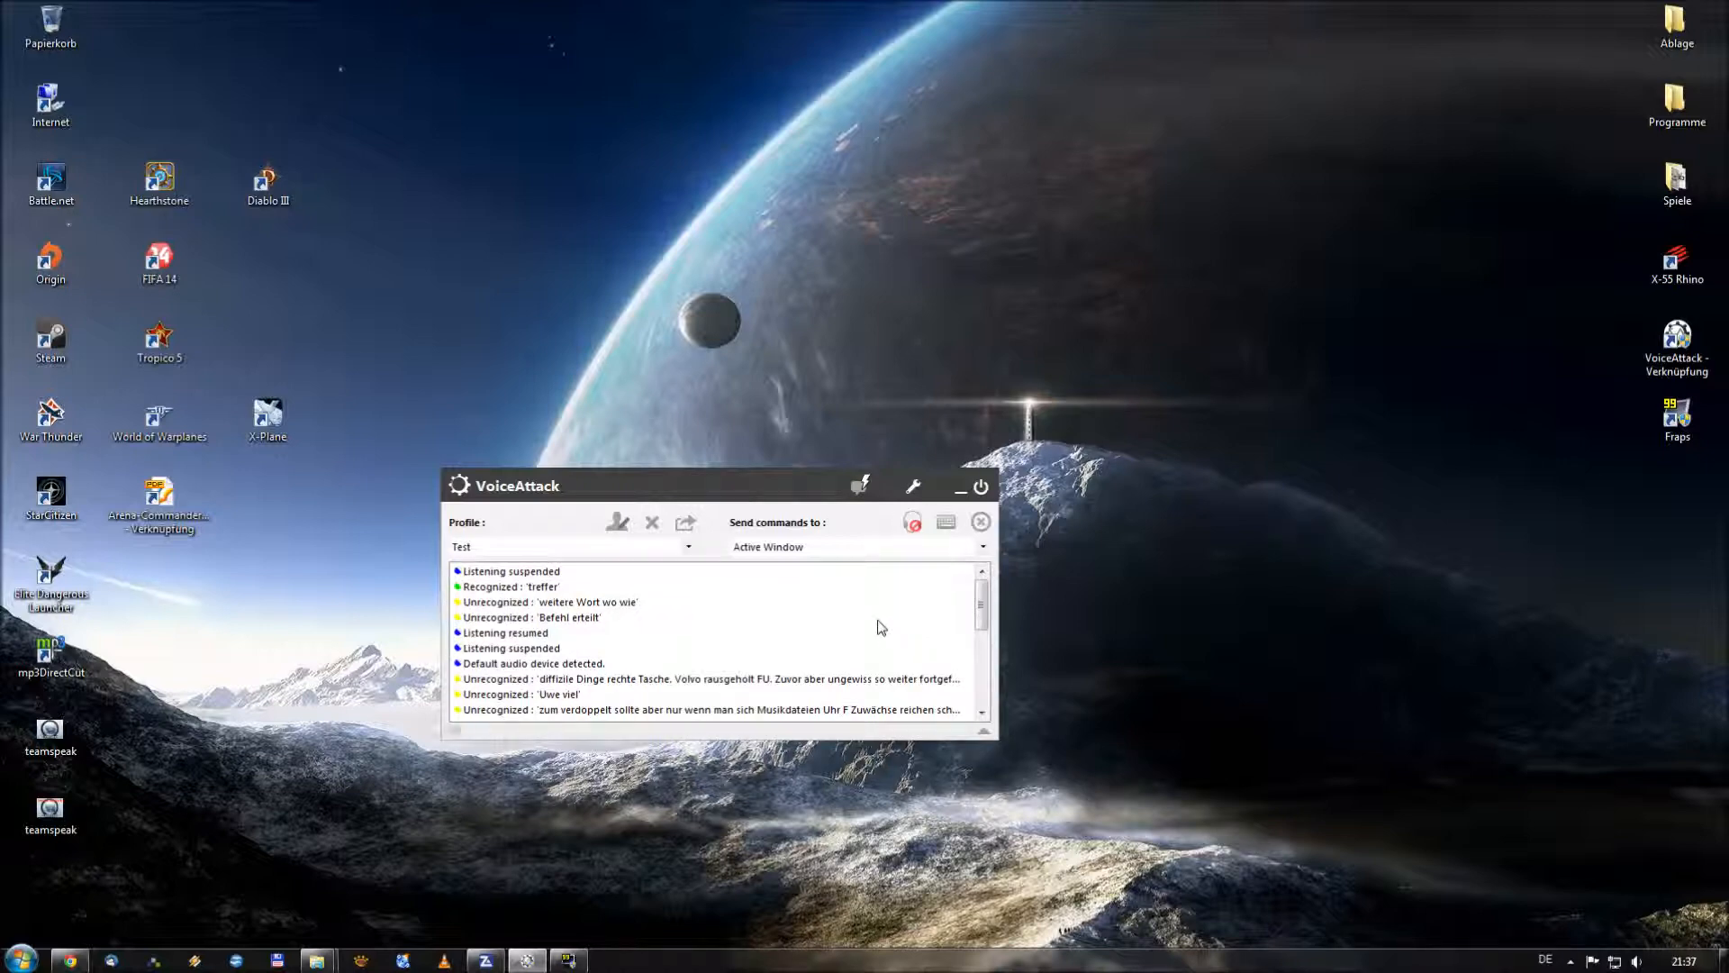
mouse_move(593, 616)
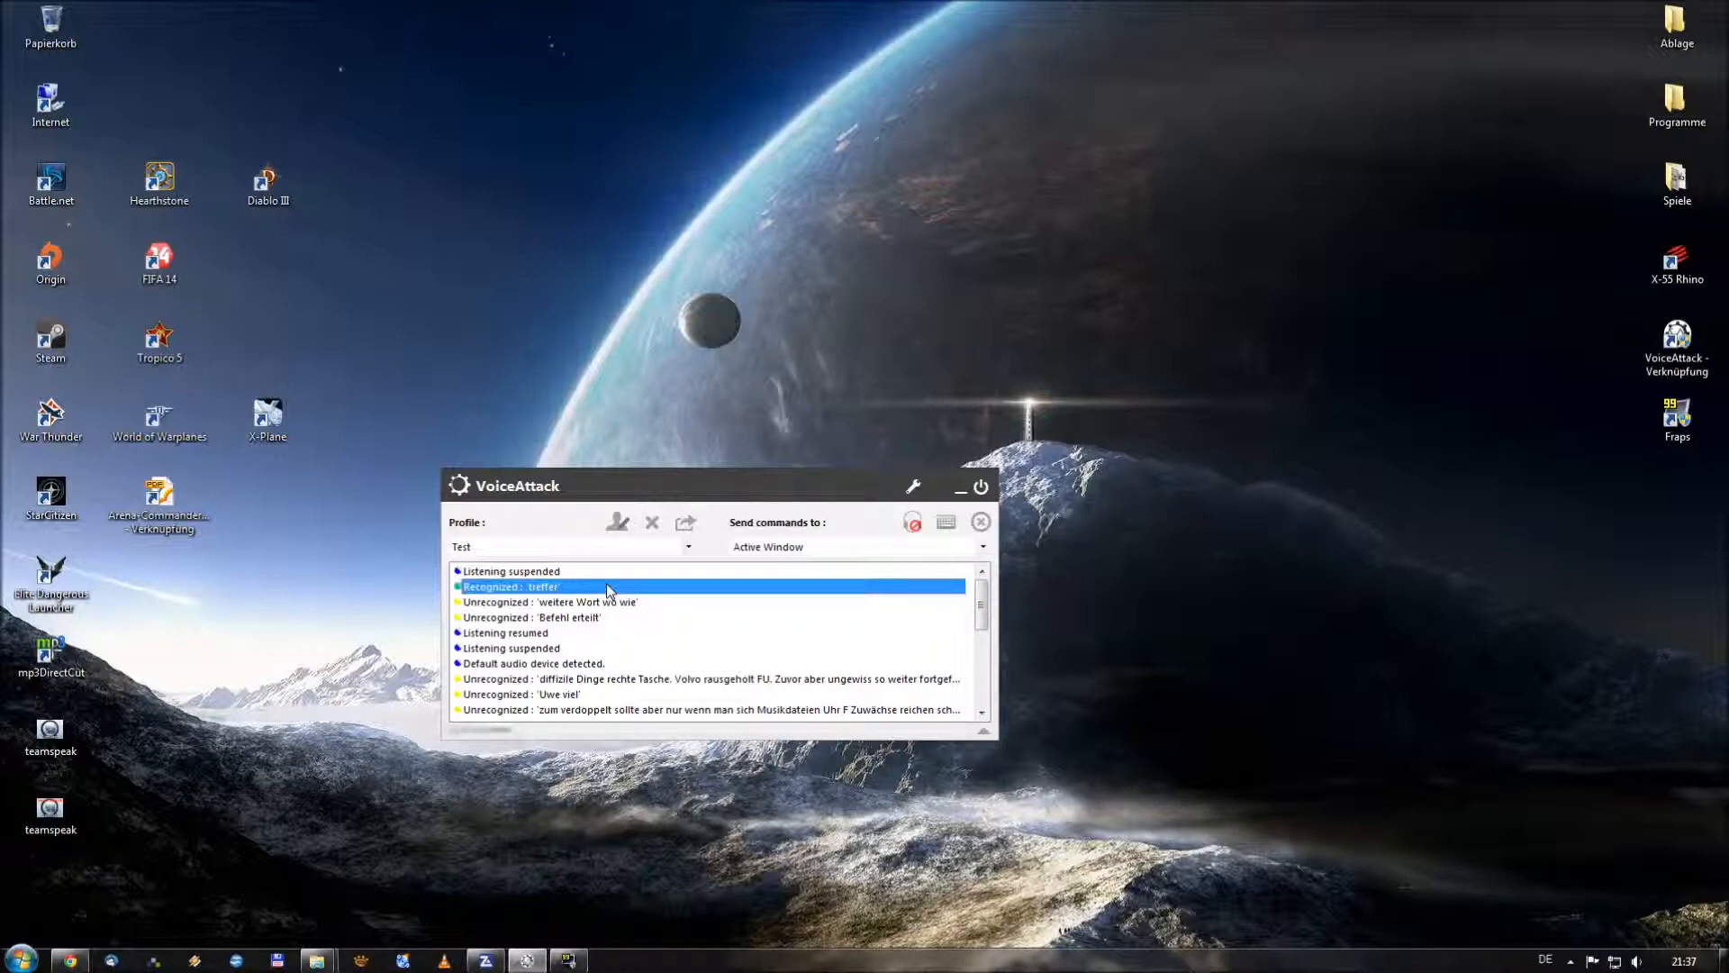
mouse_move(615, 601)
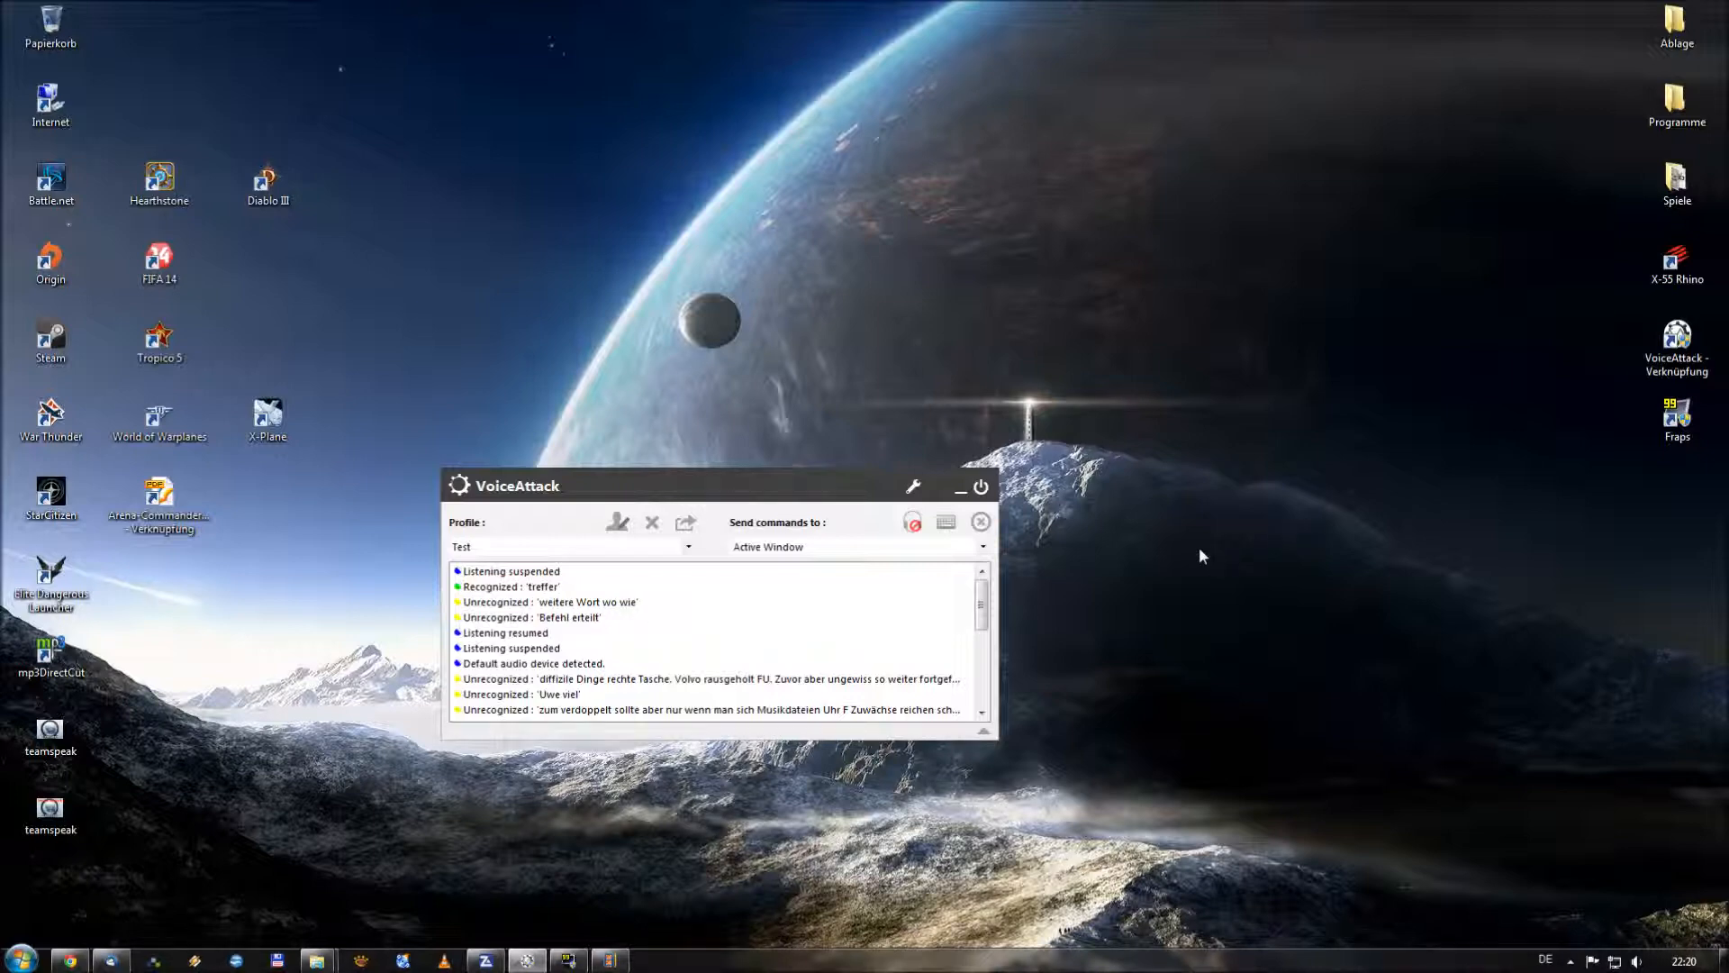
mouse_move(1042, 559)
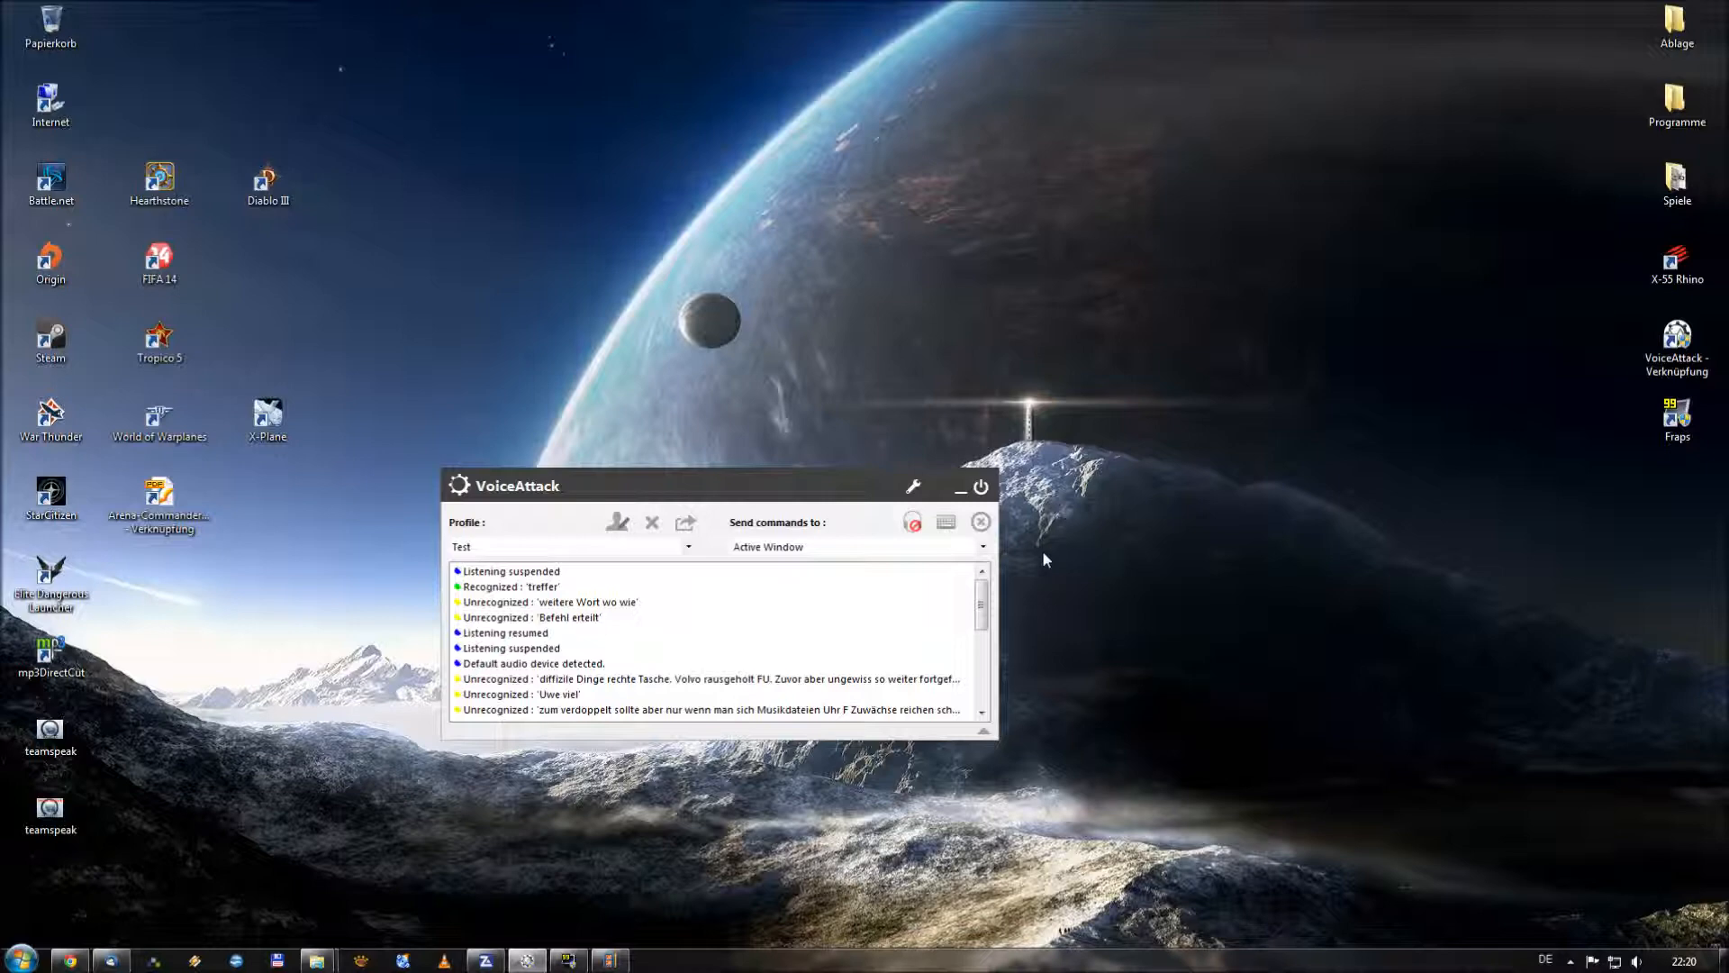
mouse_move(1038, 556)
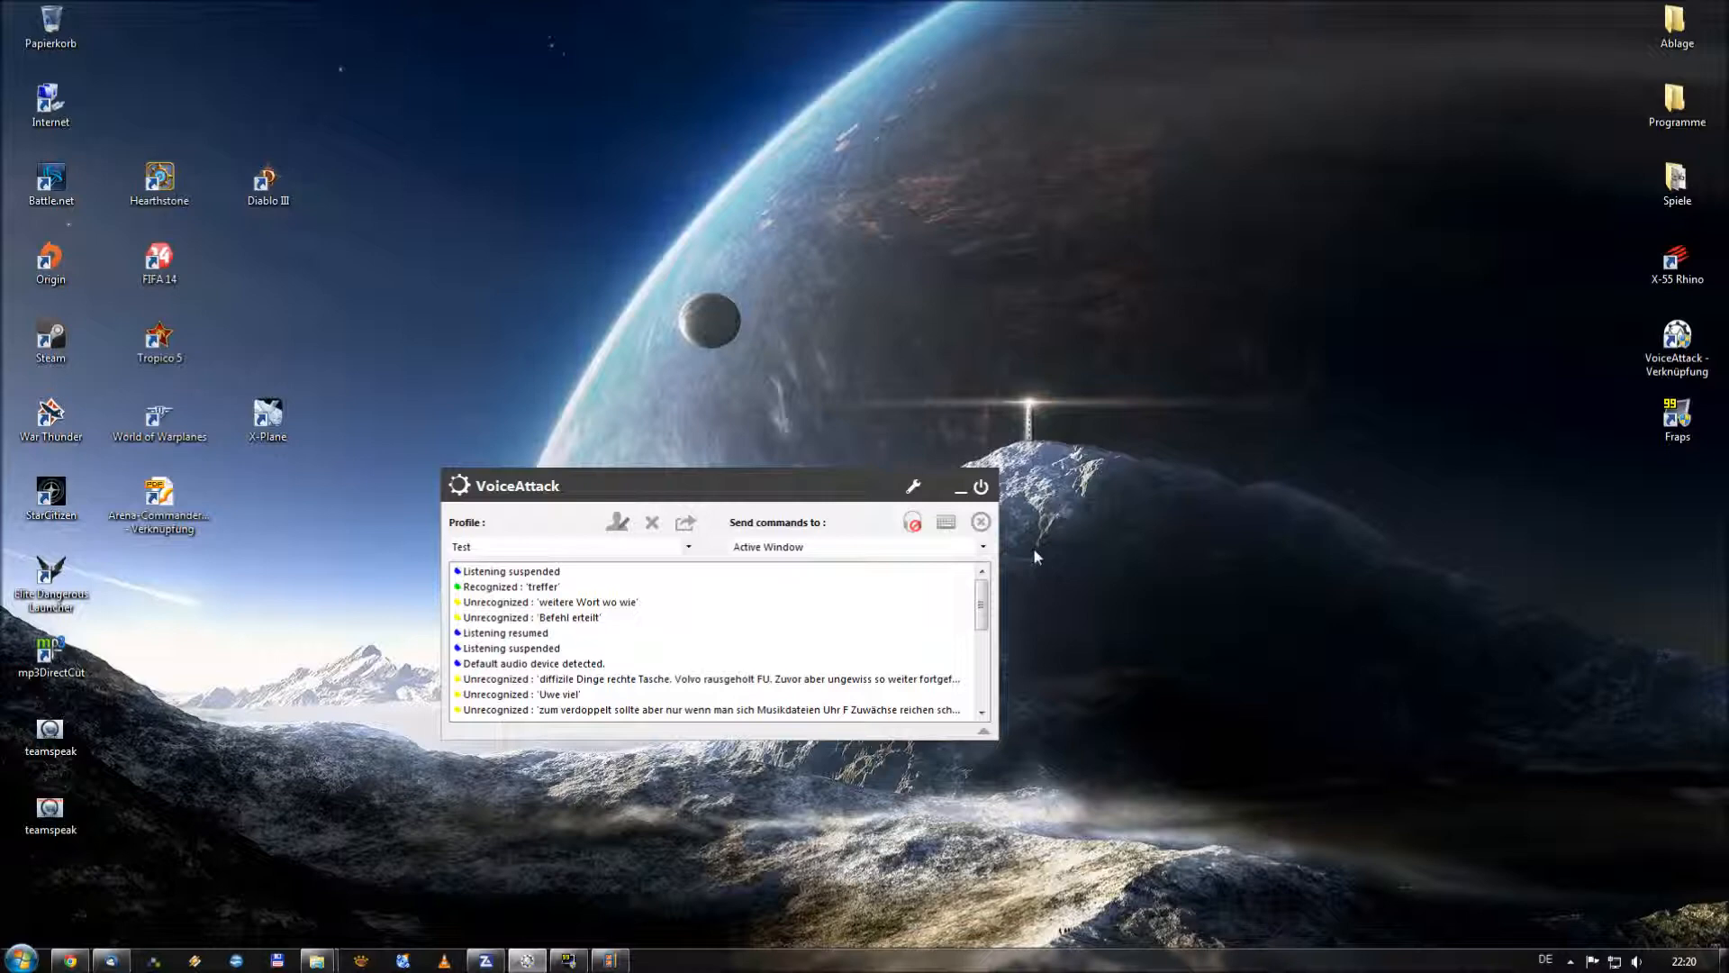
mouse_move(706, 440)
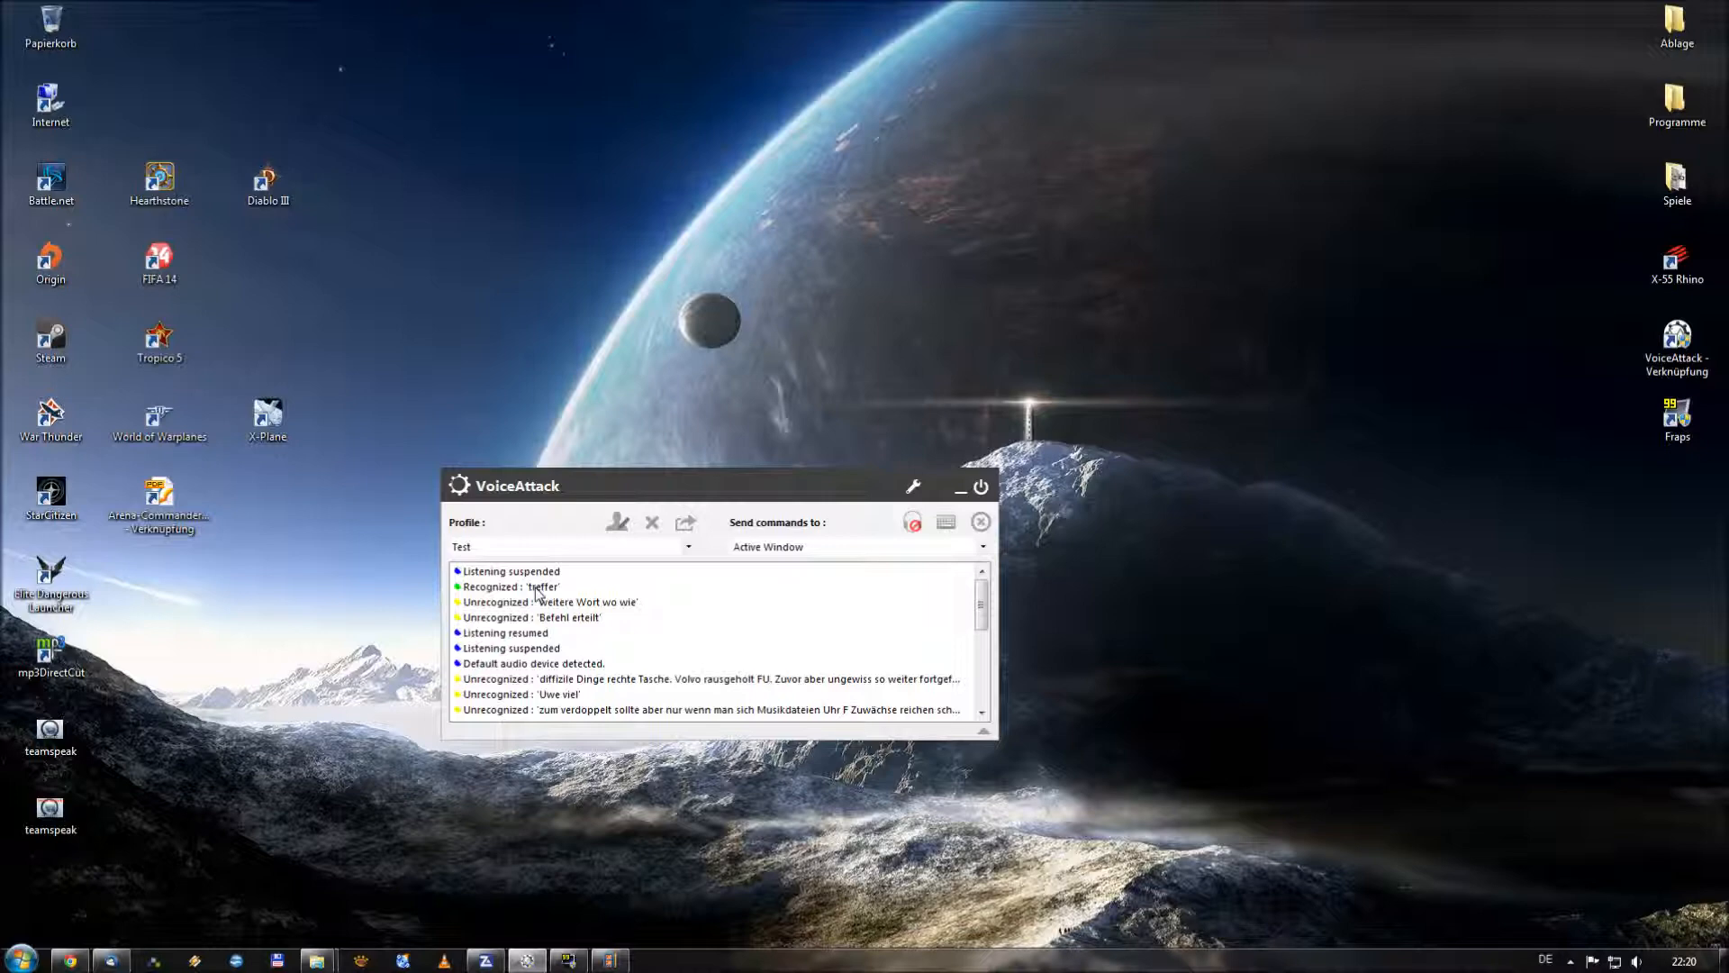
mouse_move(183, 873)
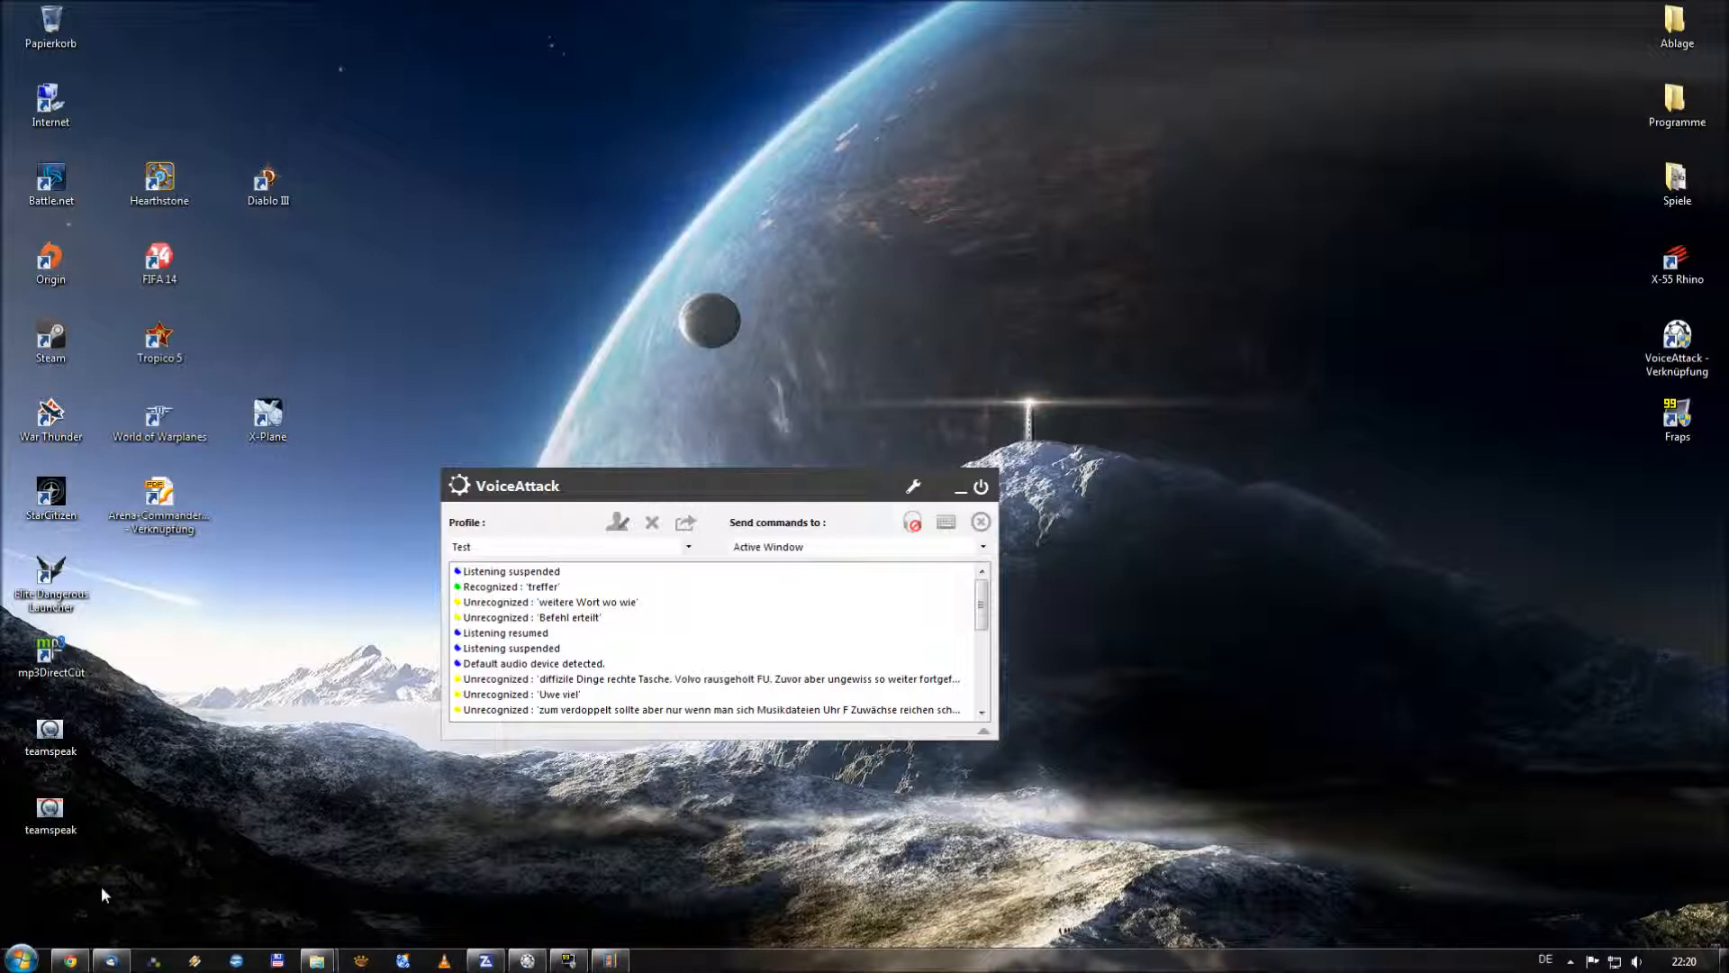
mouse_move(499, 798)
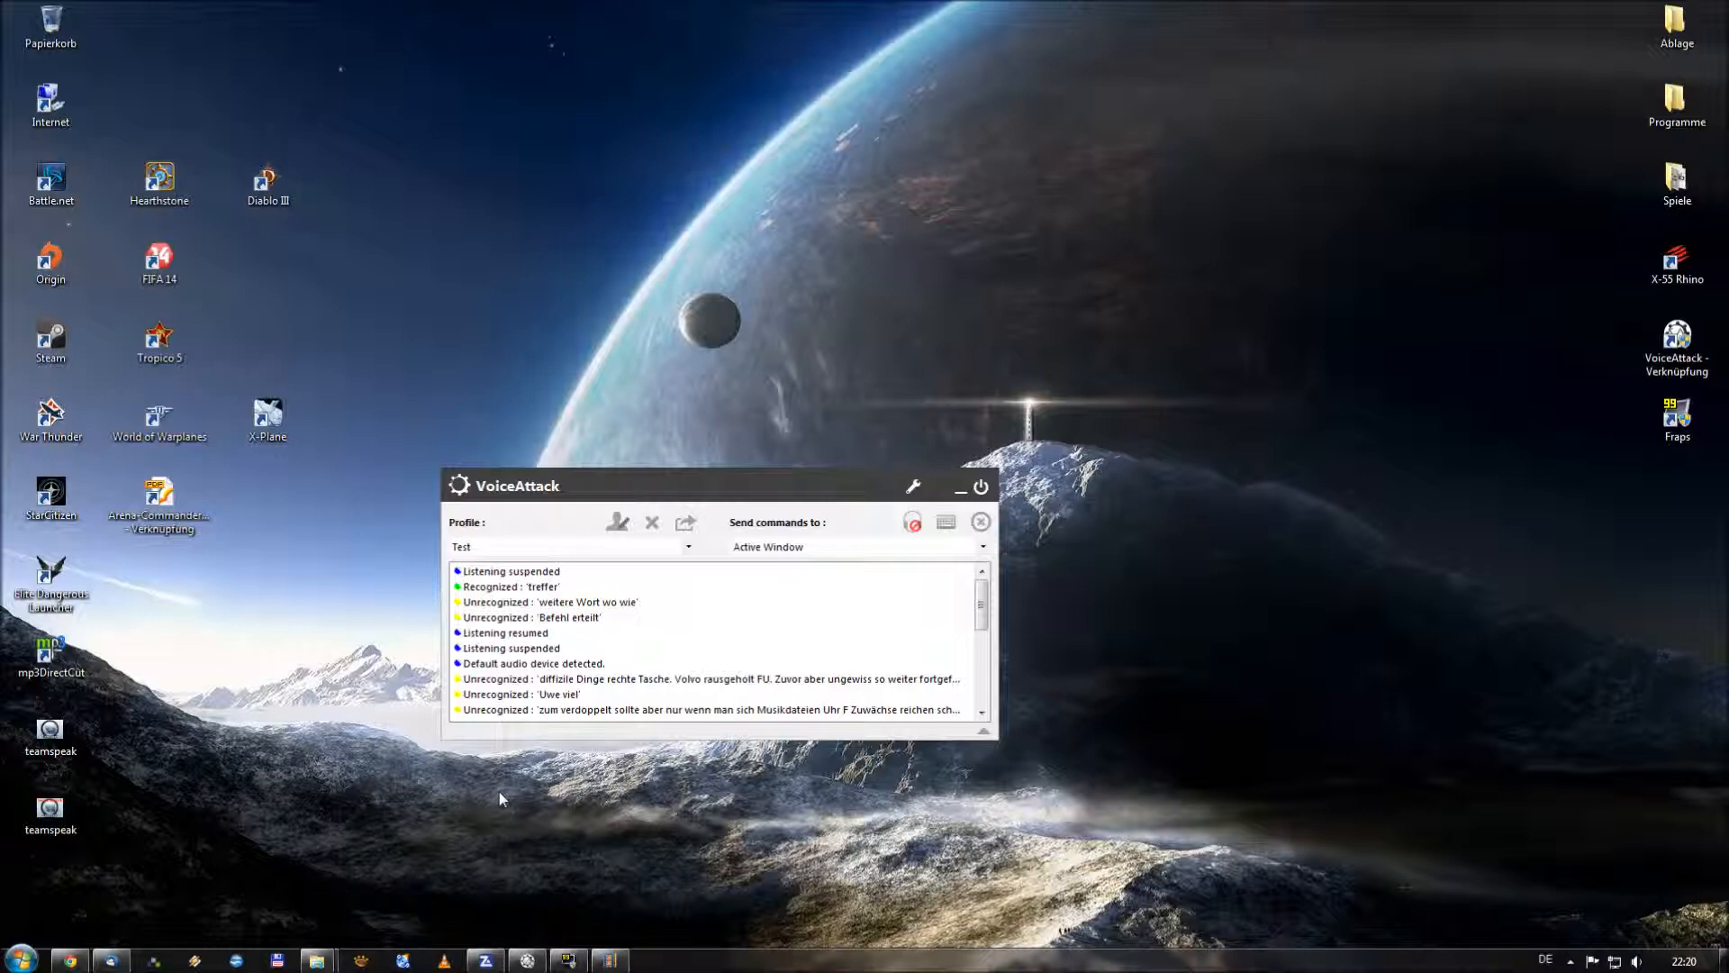
mouse_move(248, 821)
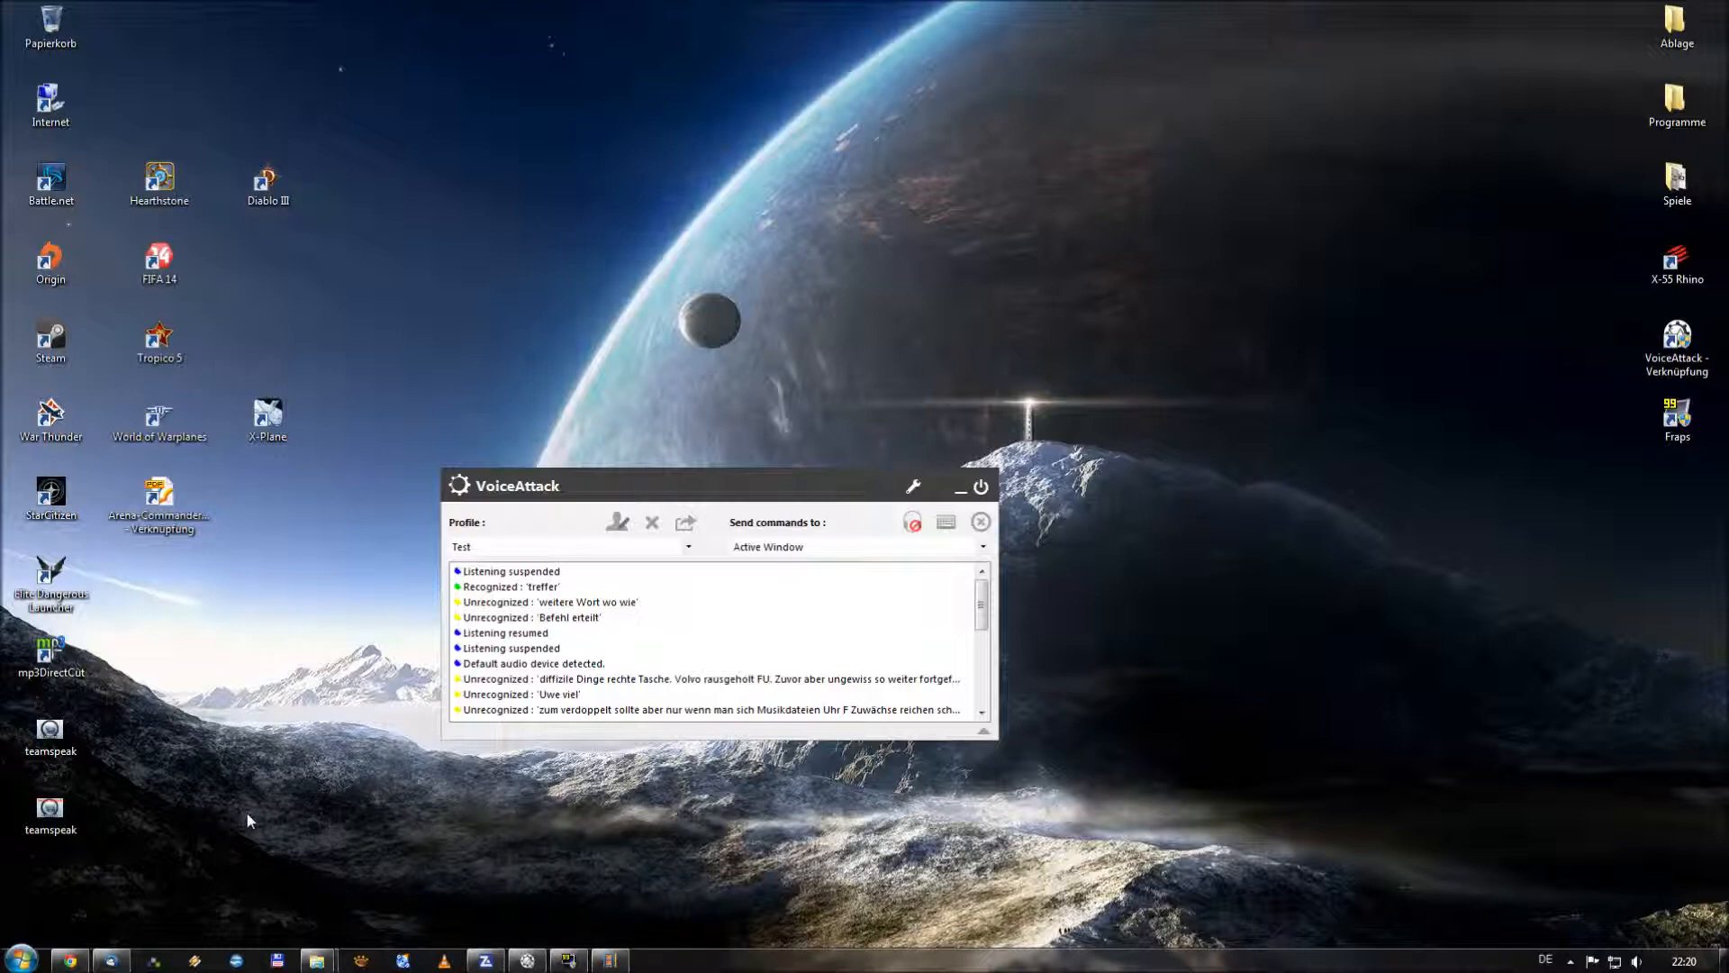
mouse_move(272, 788)
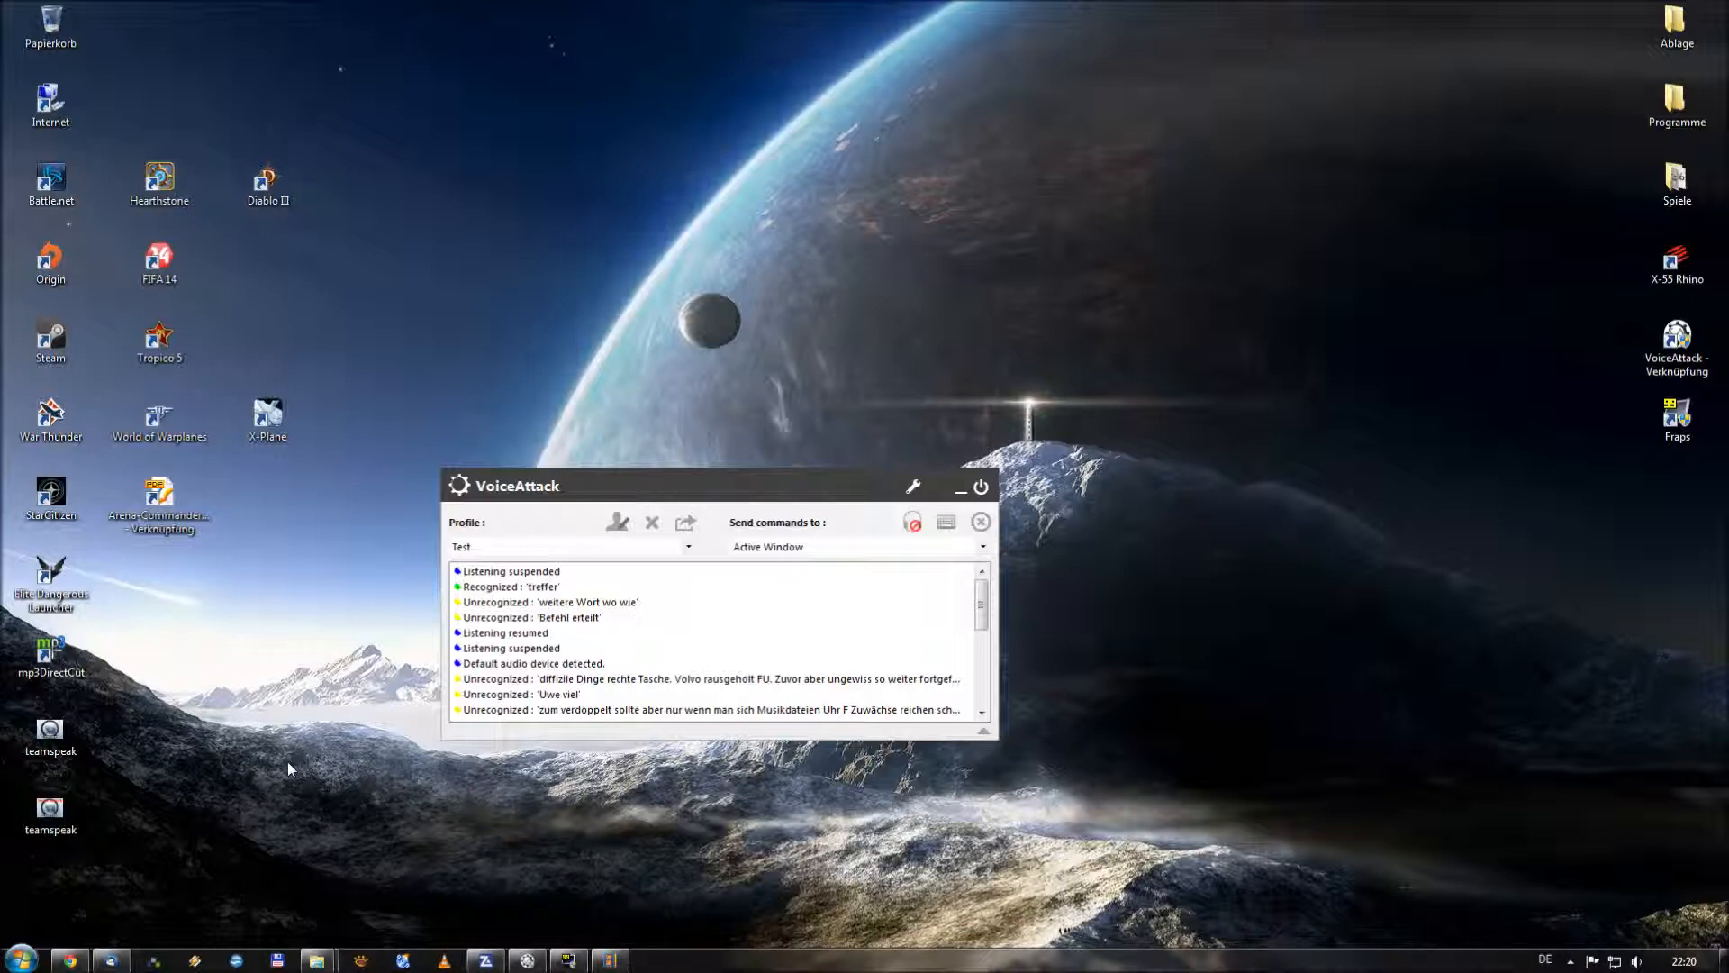
mouse_move(353, 760)
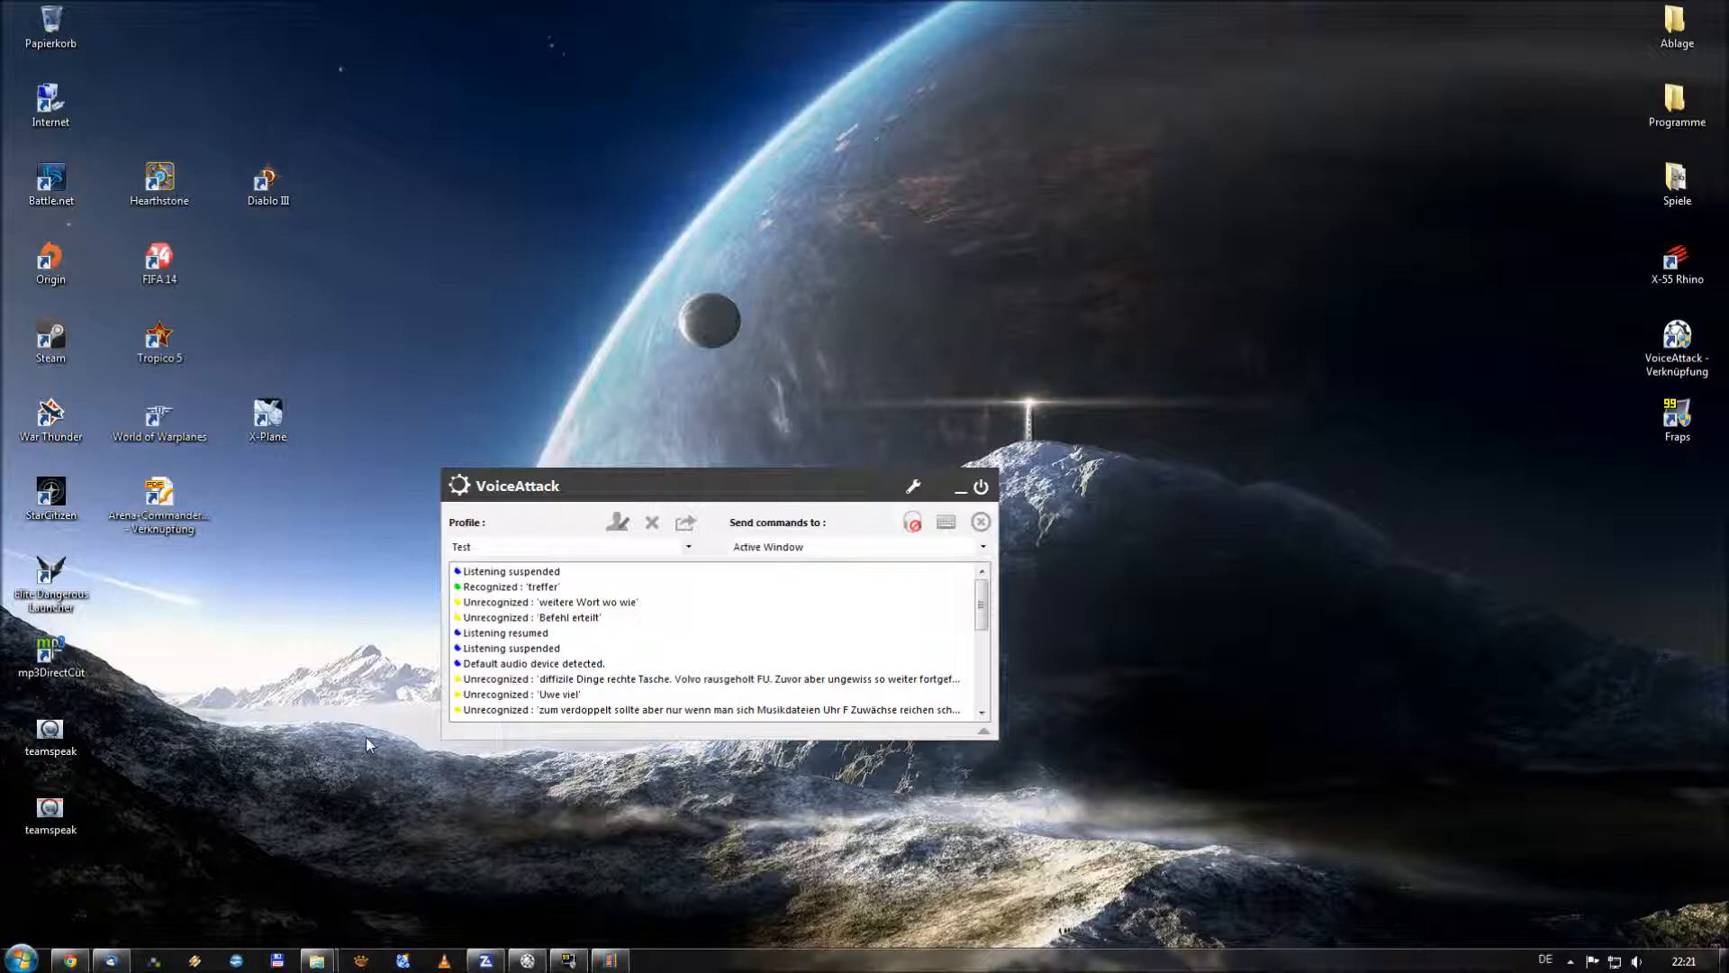
mouse_move(367, 616)
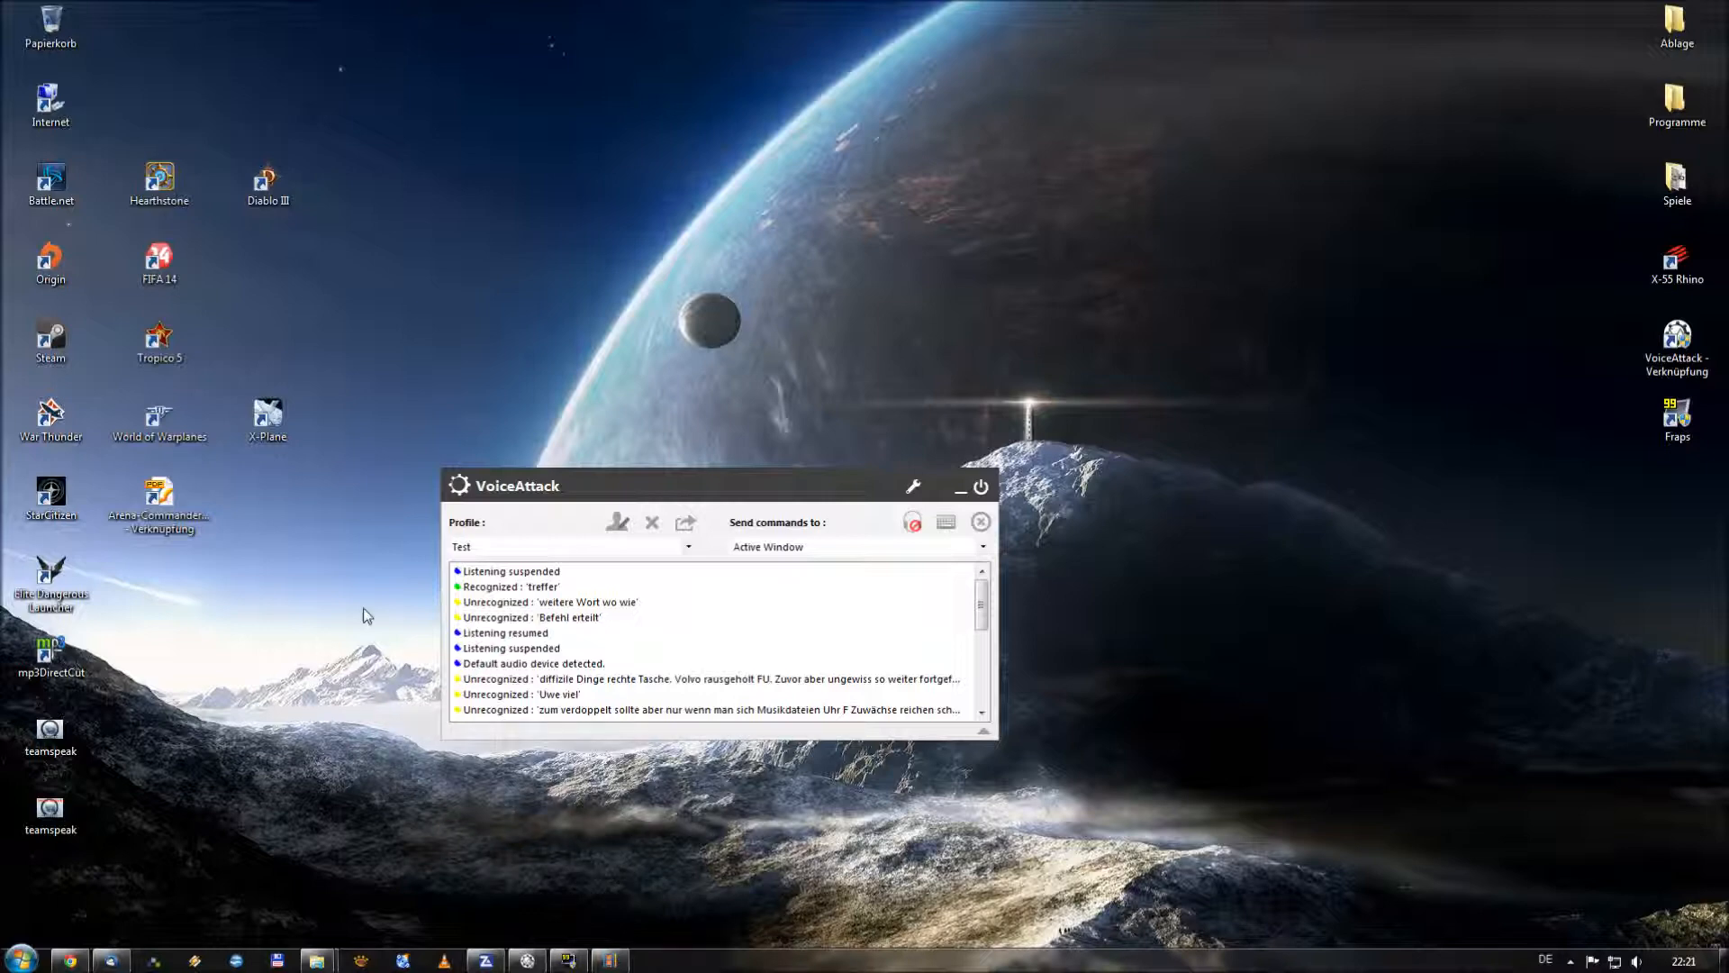
mouse_move(463, 474)
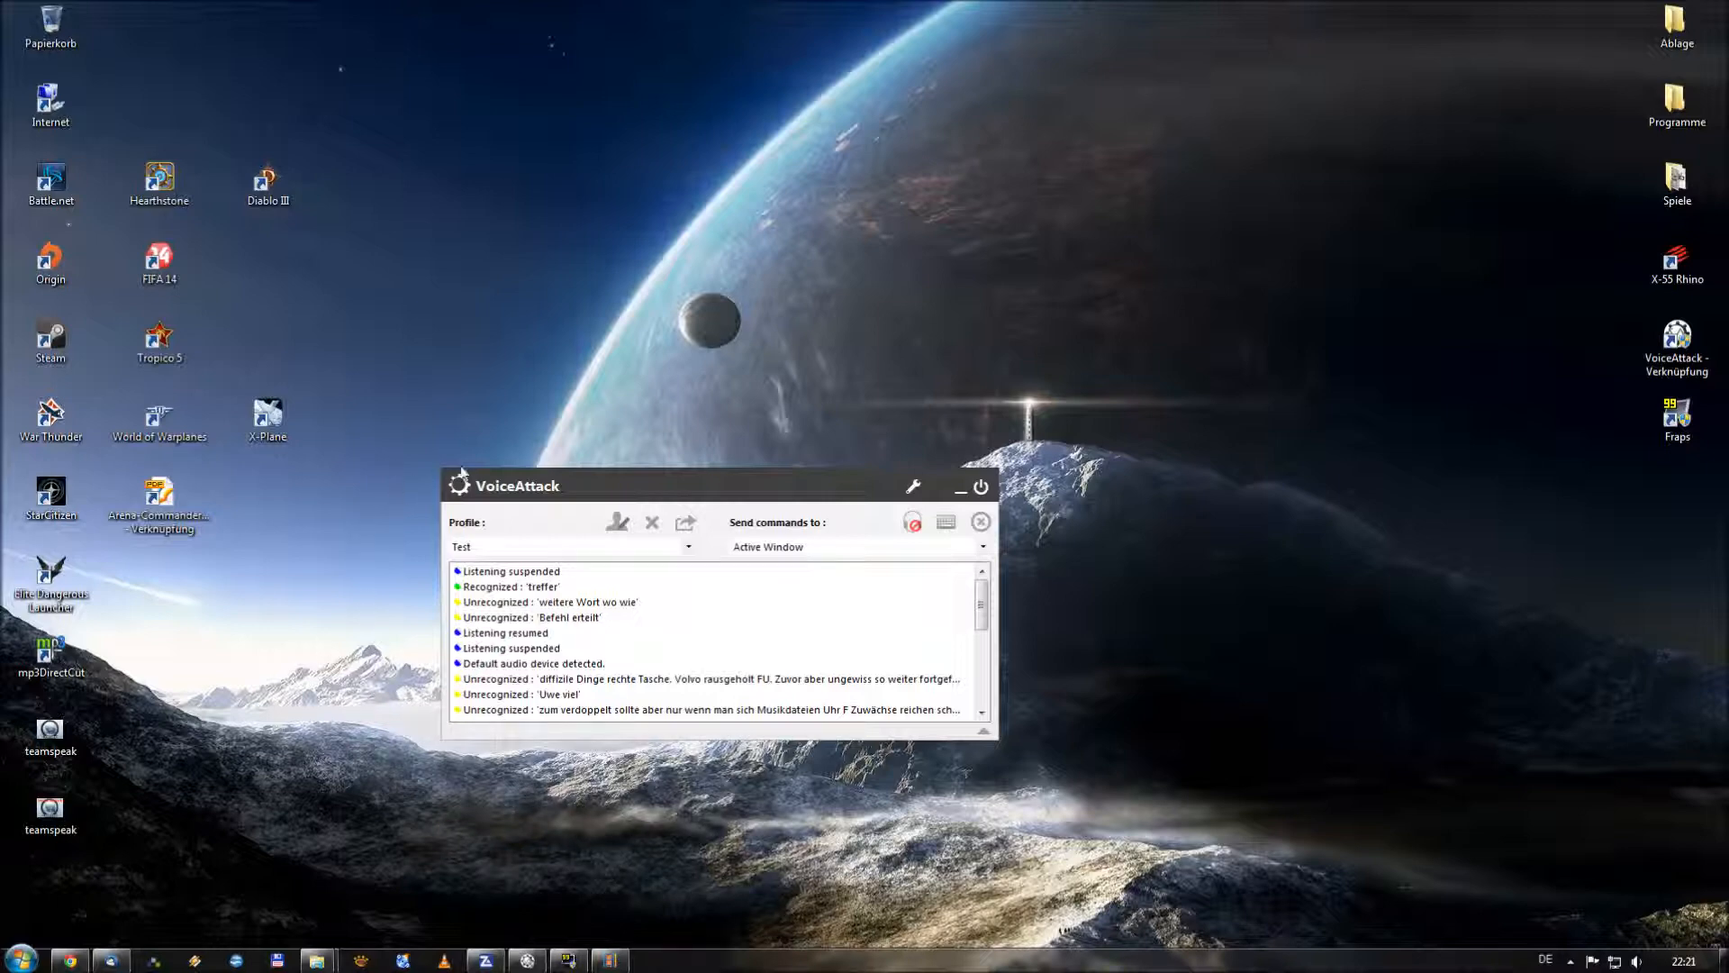
mouse_move(677, 430)
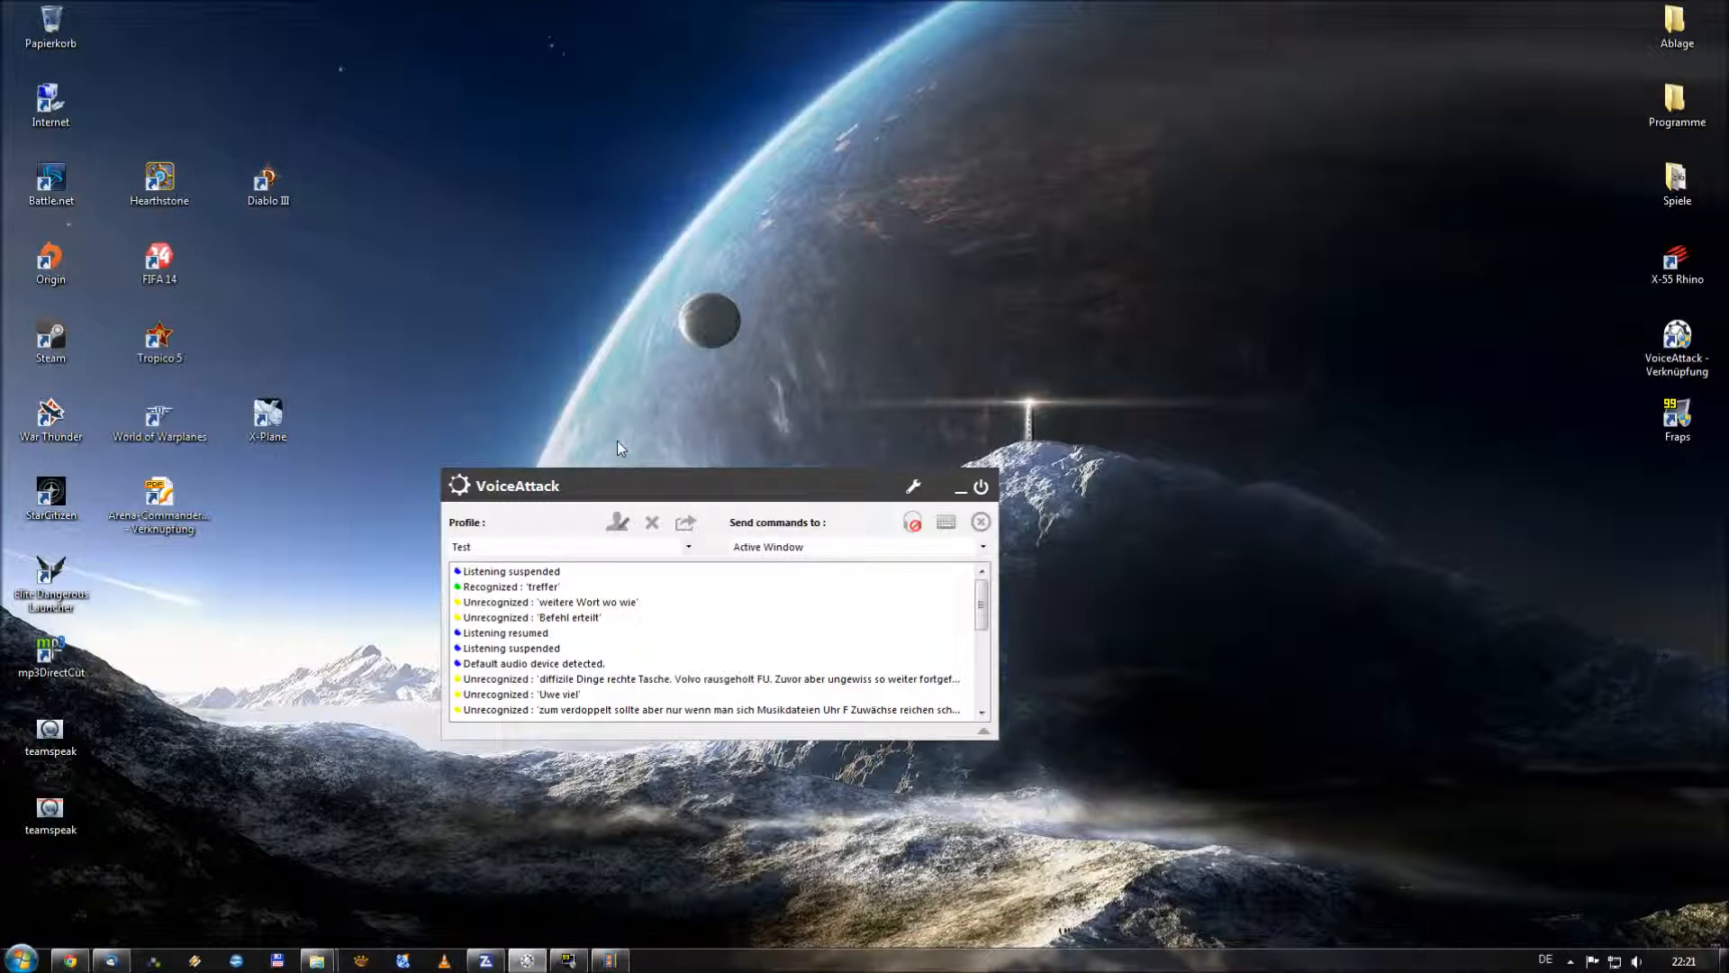
mouse_move(760, 483)
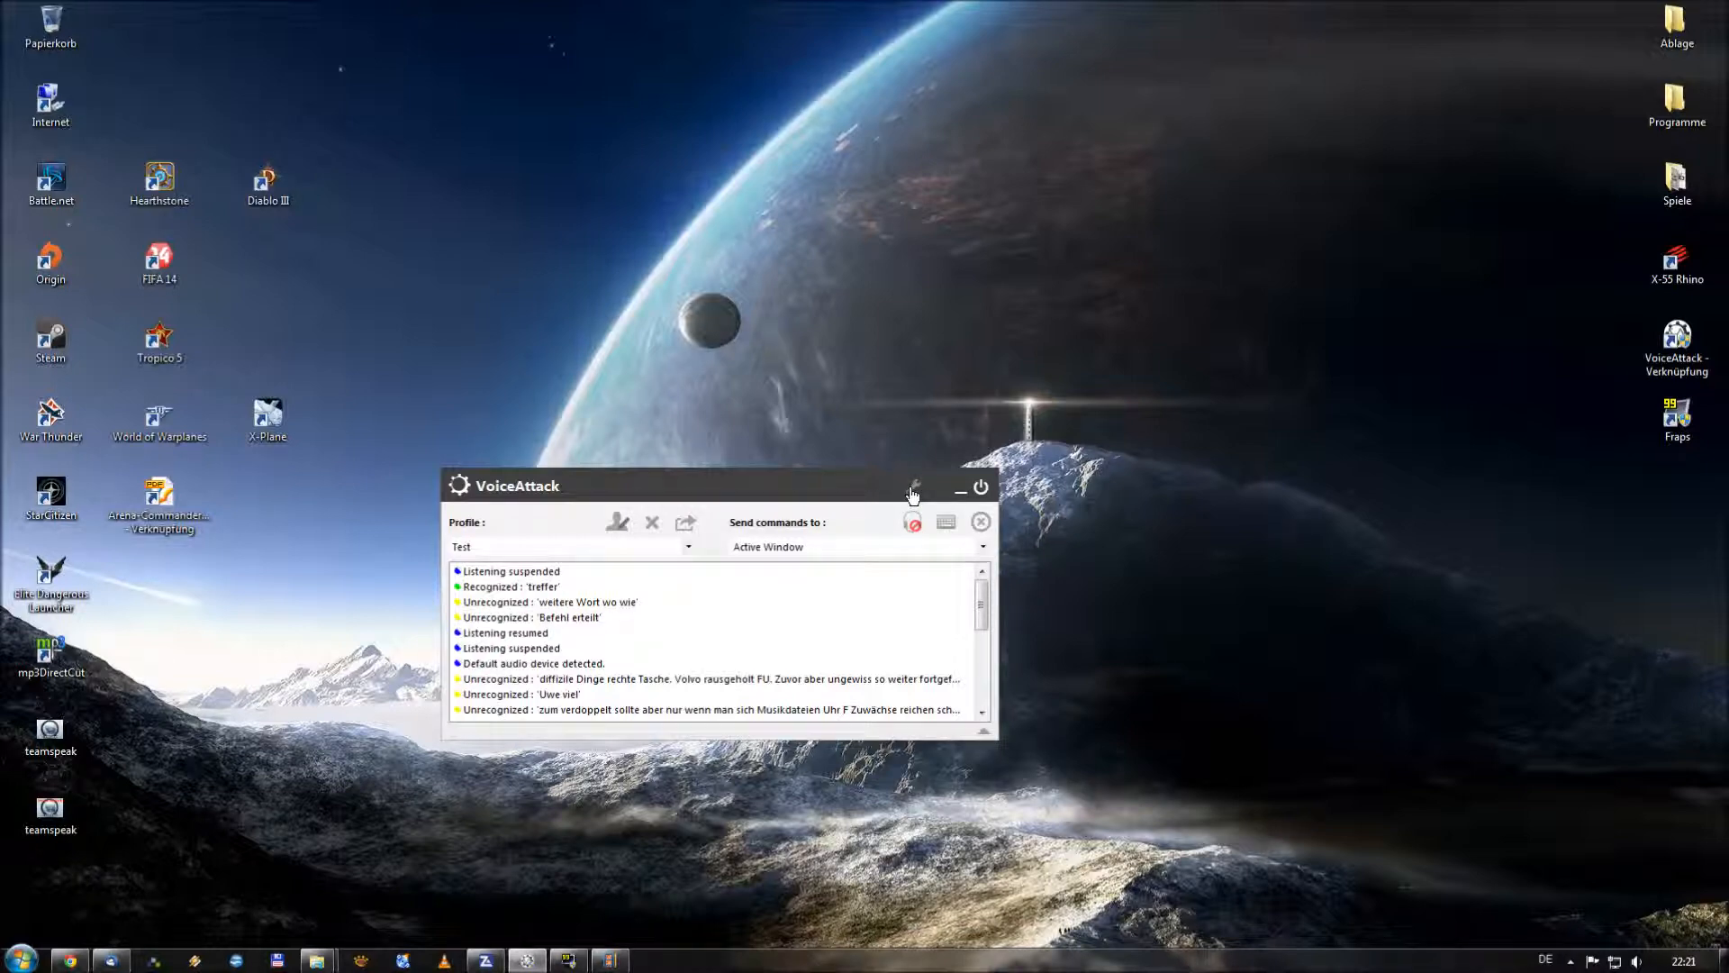
left_click(912, 494)
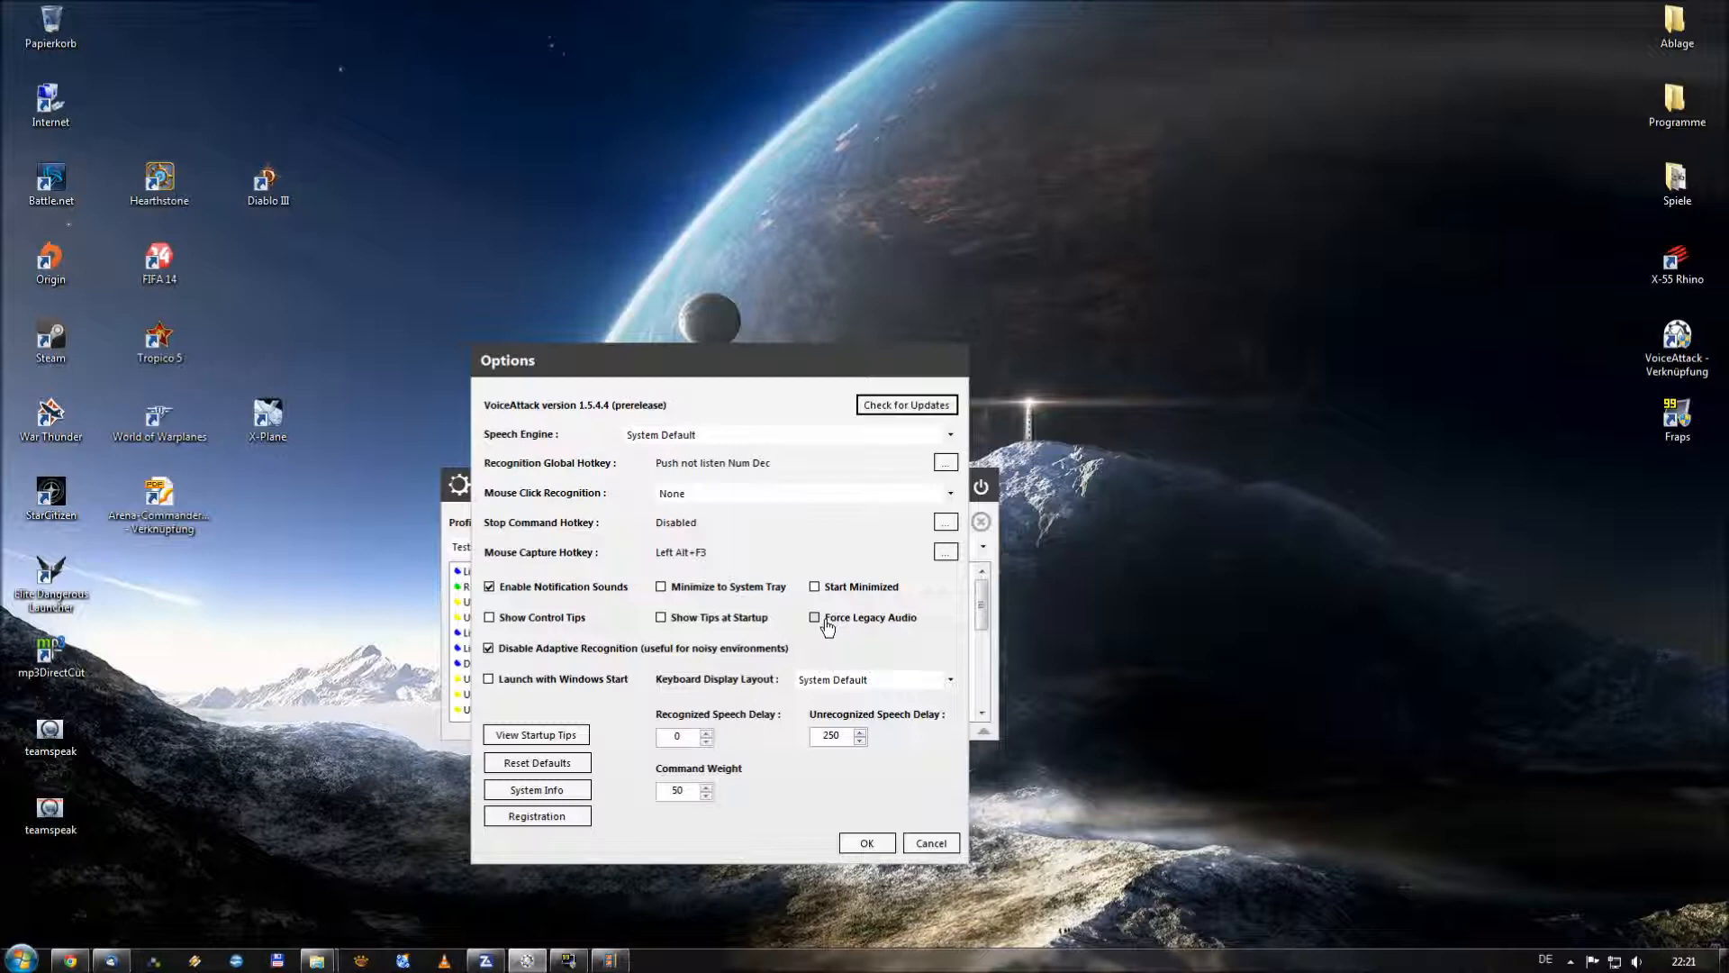
mouse_move(821, 628)
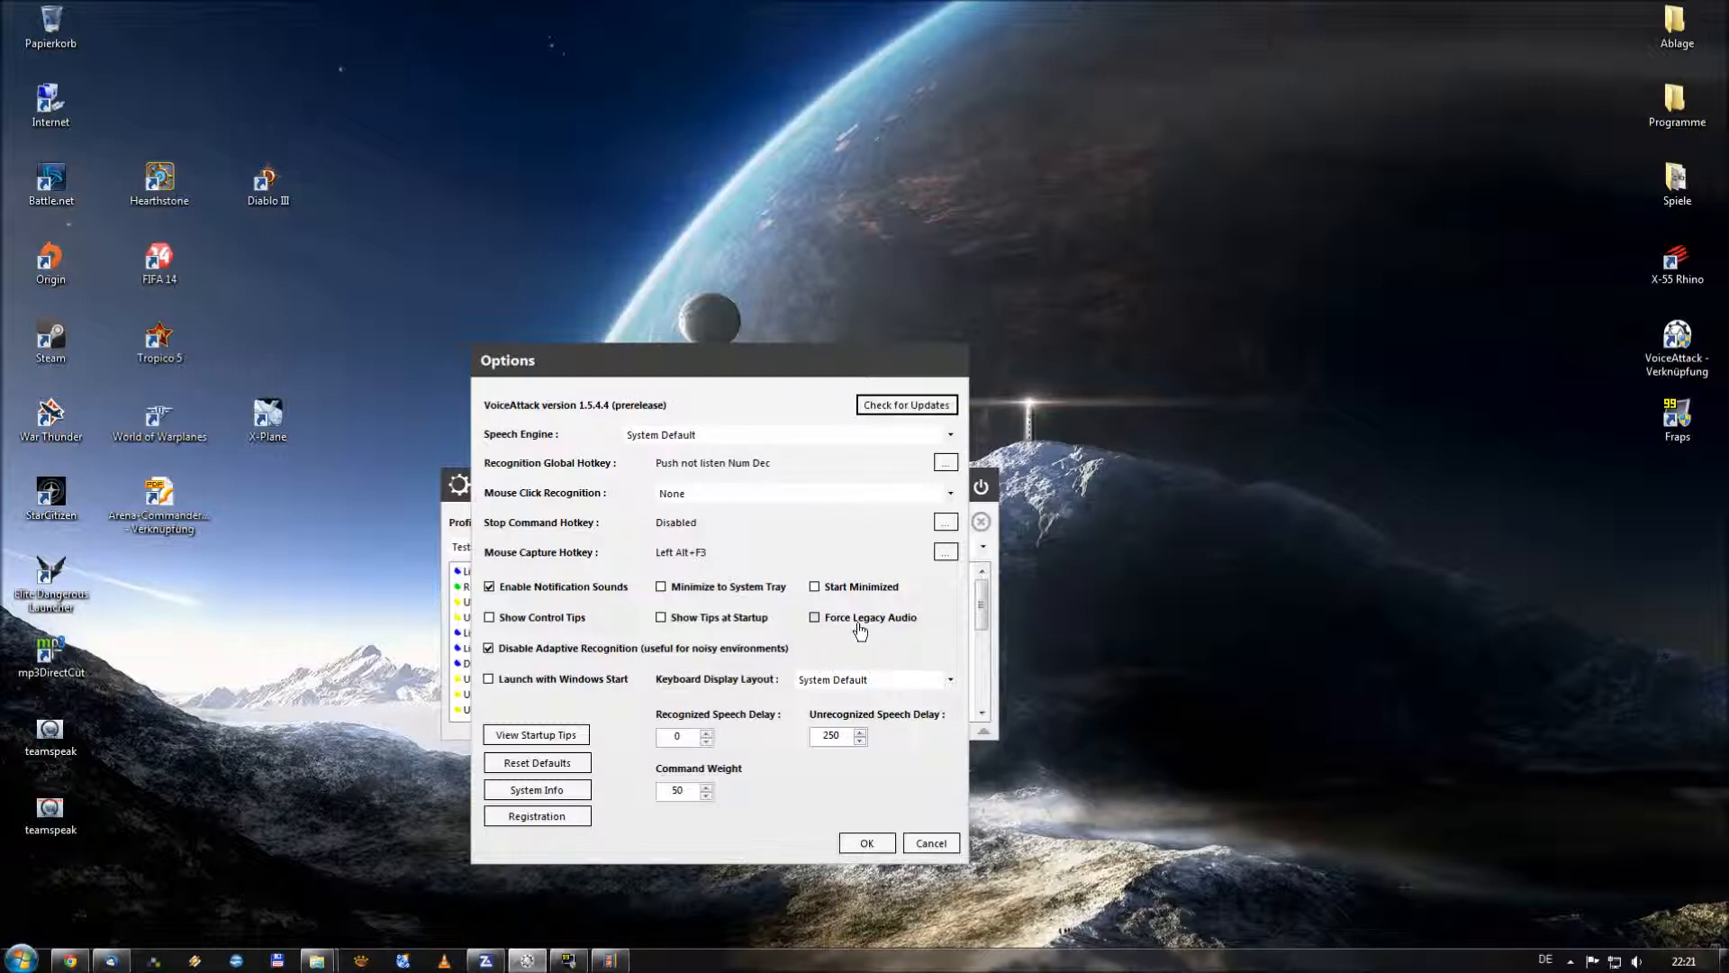
mouse_move(861, 630)
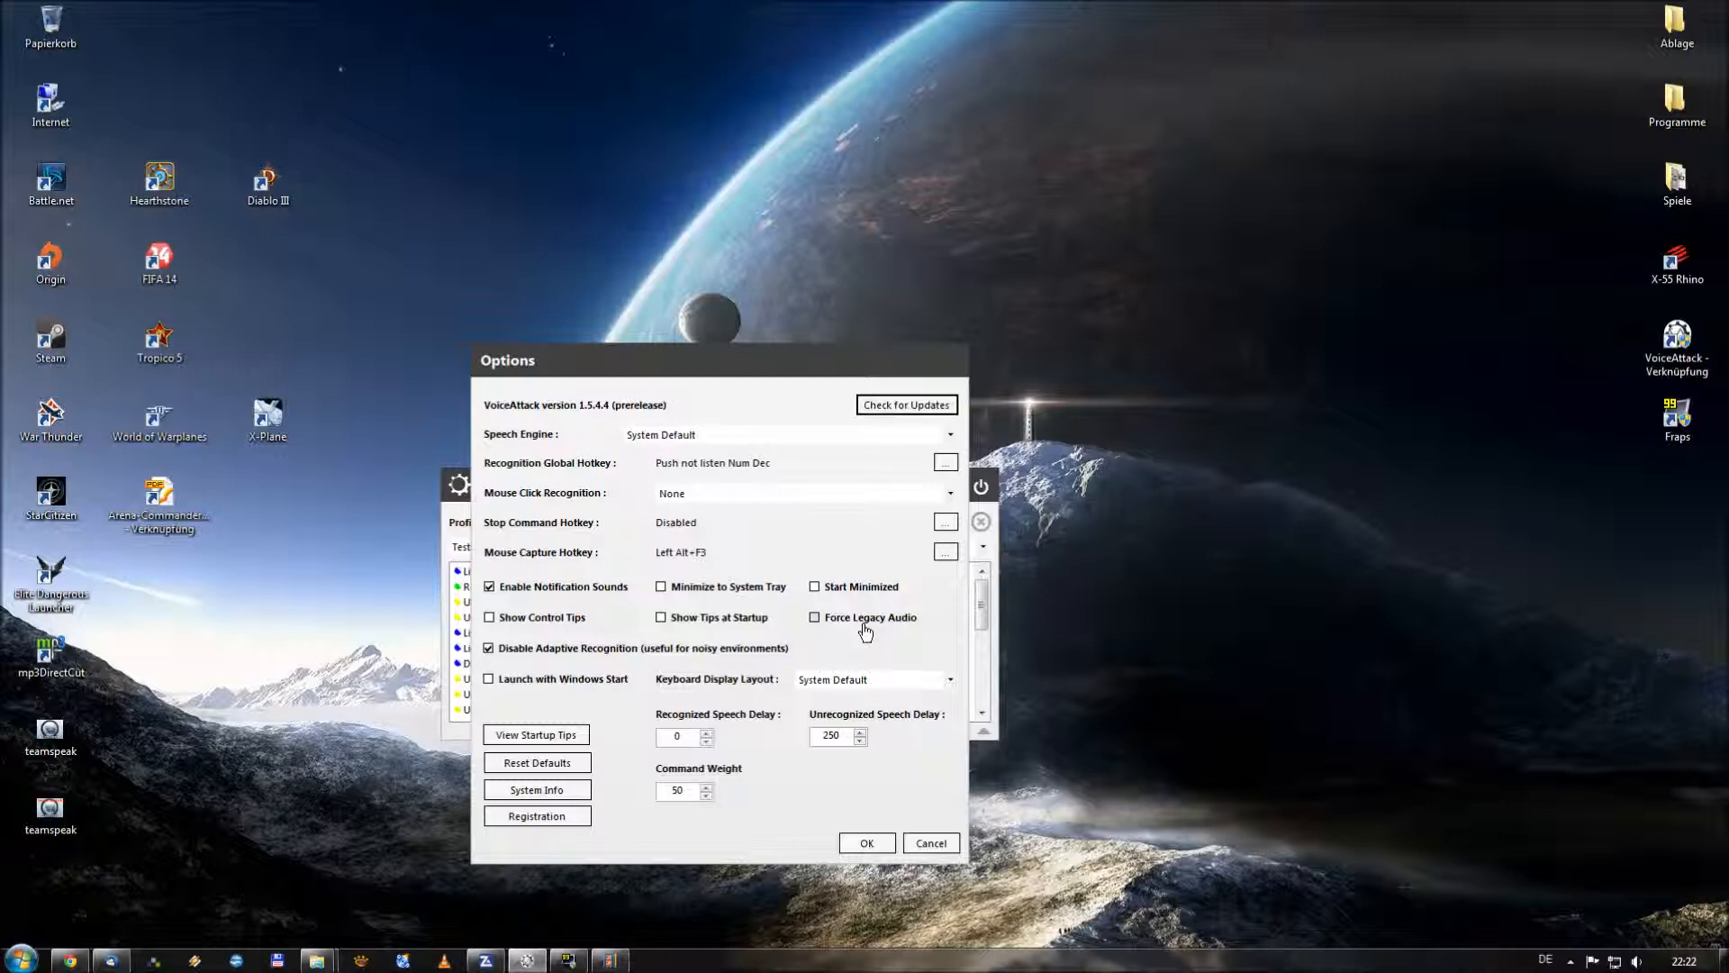
mouse_move(857, 643)
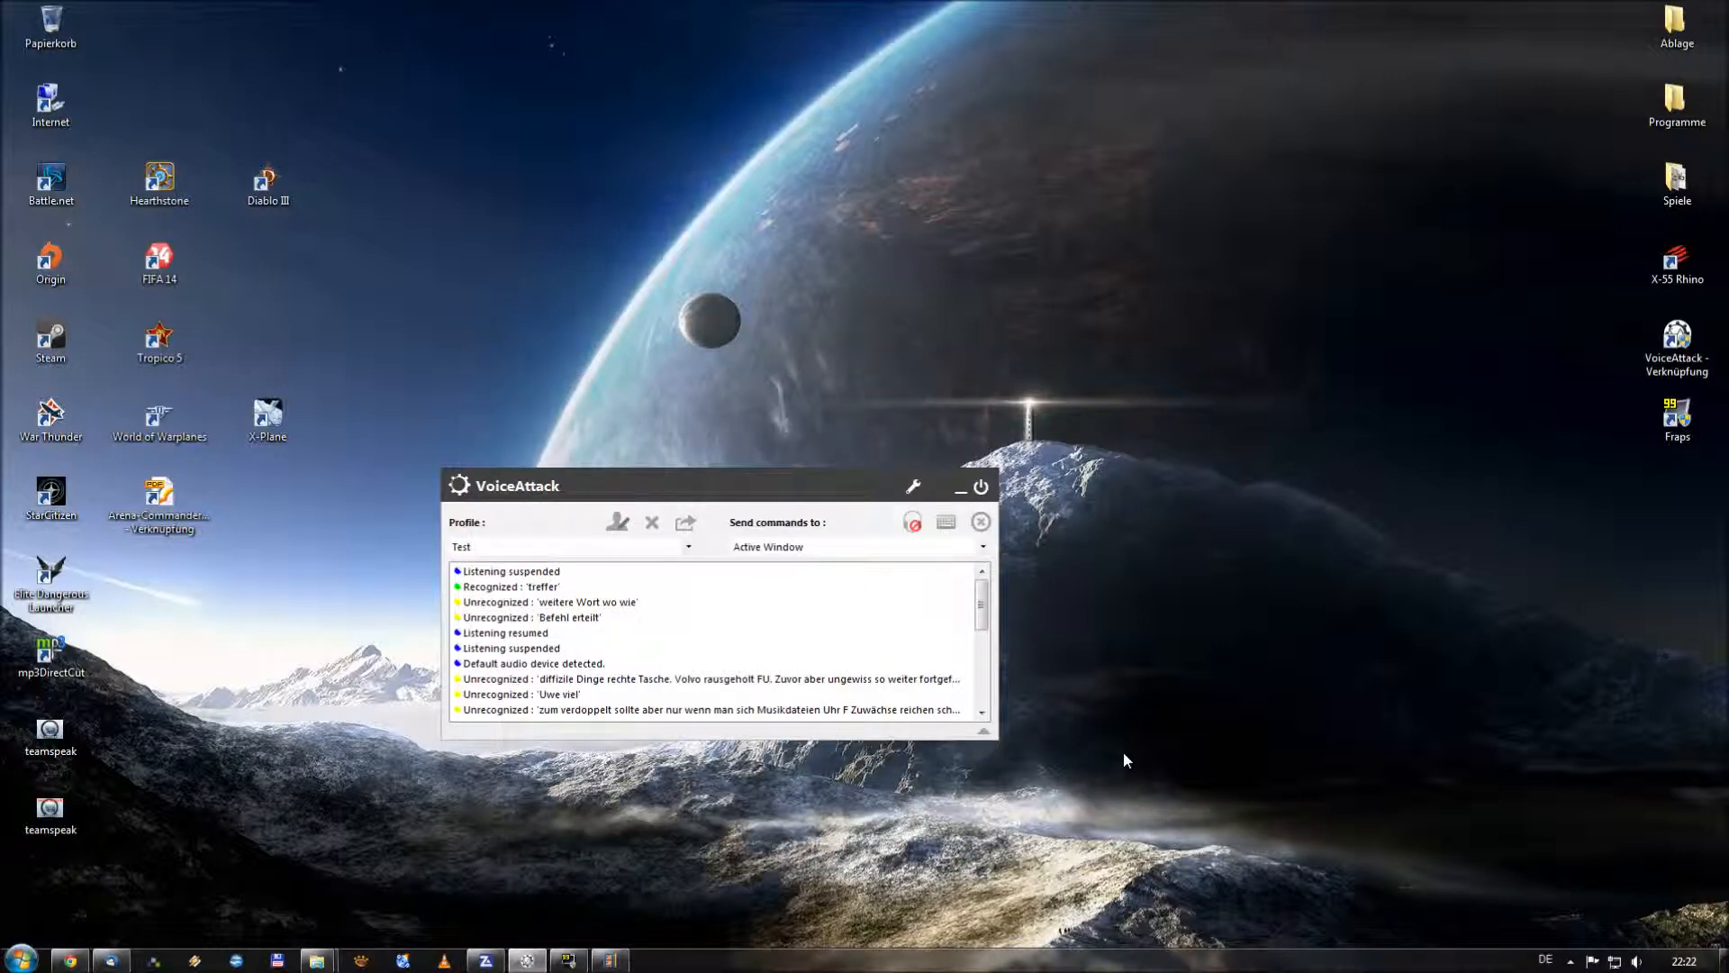
mouse_move(702, 659)
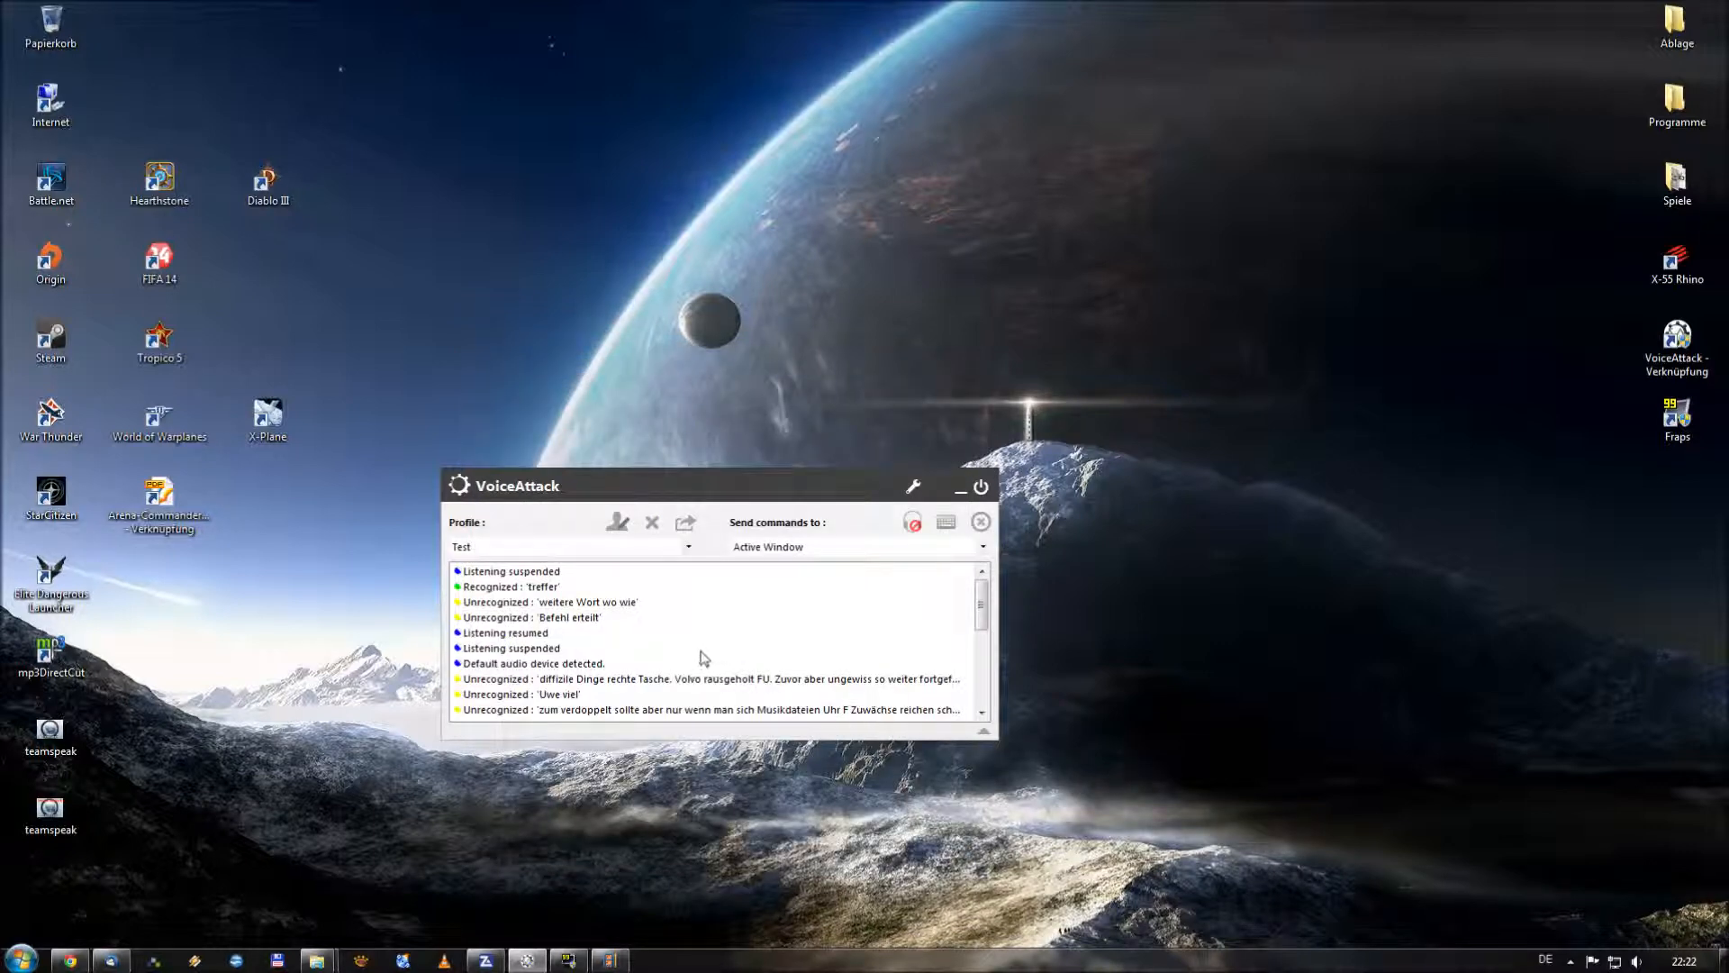